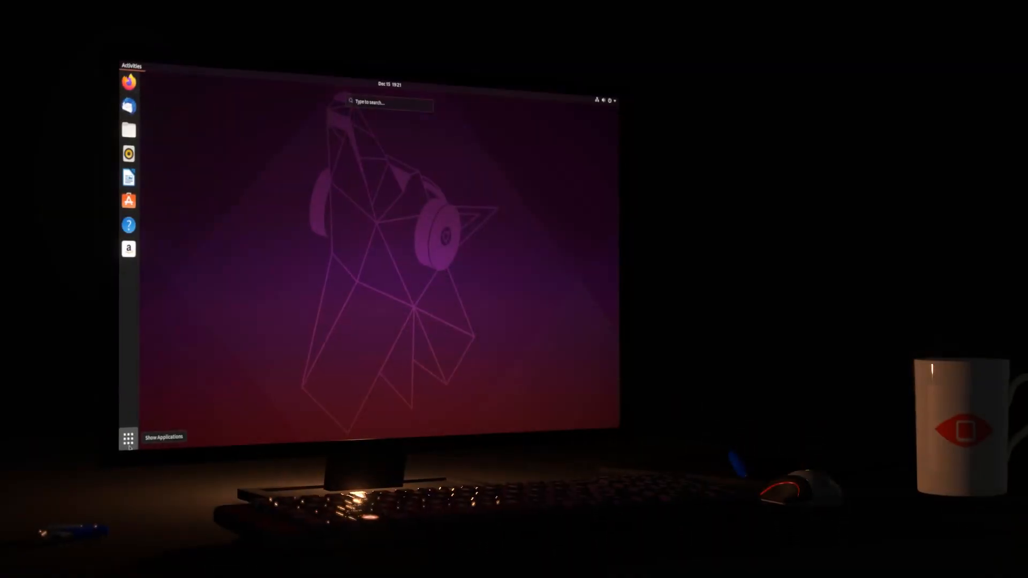
Search the Ubuntu Software catalogue for 'gnome tweaks' and install GNOME Tweaks
{"action": "left_click", "coordinate": [129, 438]}
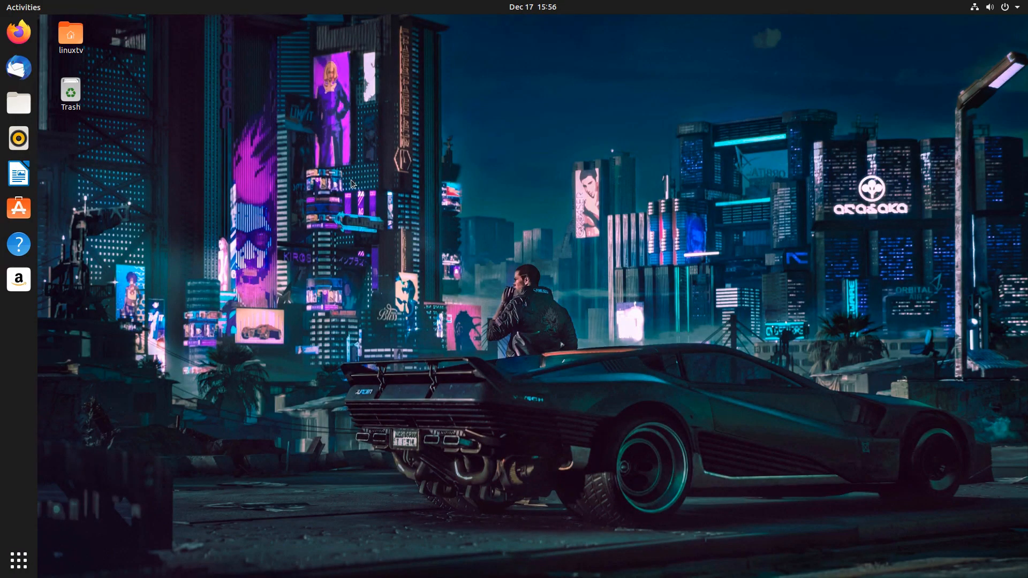
{"action": "mouse_move", "coordinate": [208, 125]}
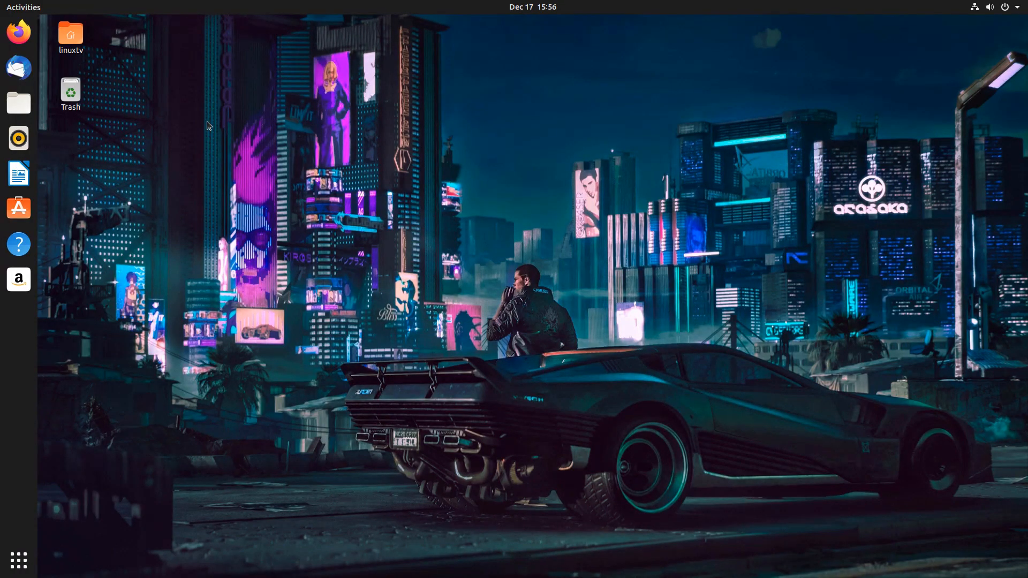
{"action": "mouse_move", "coordinate": [19, 208]}
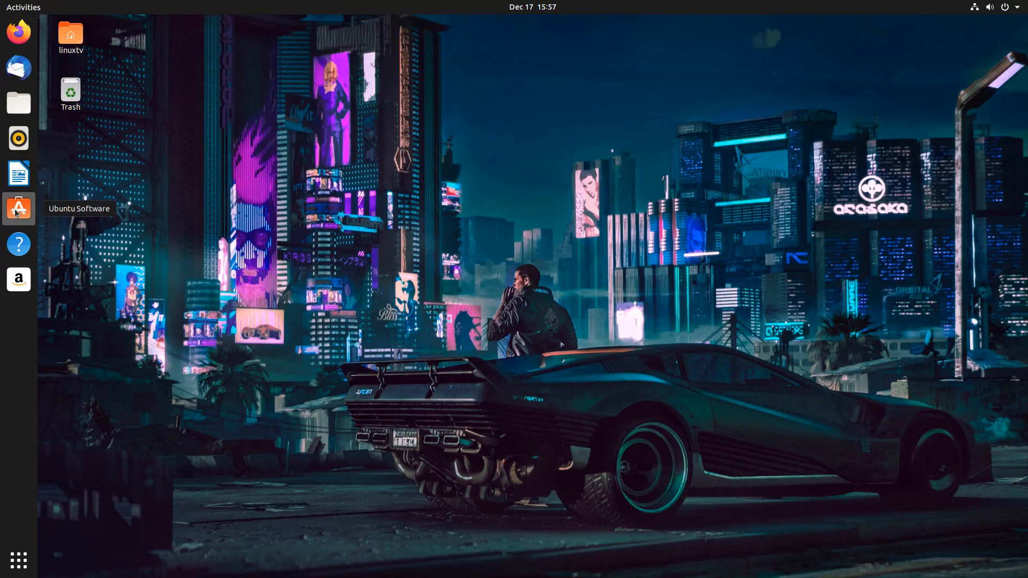
{"action": "left_click", "coordinate": [18, 209]}
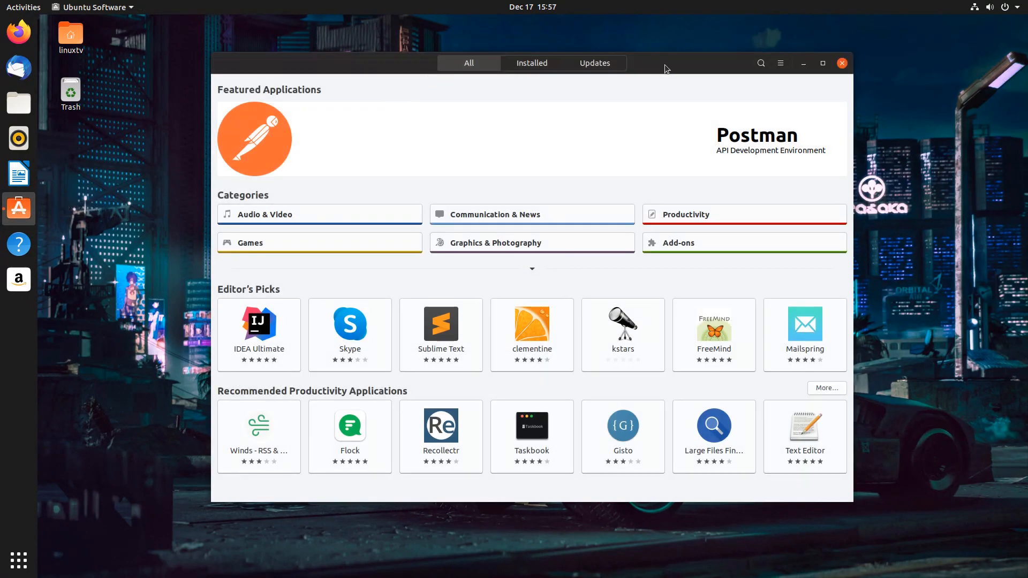
{"action": "left_click", "coordinate": [761, 63]}
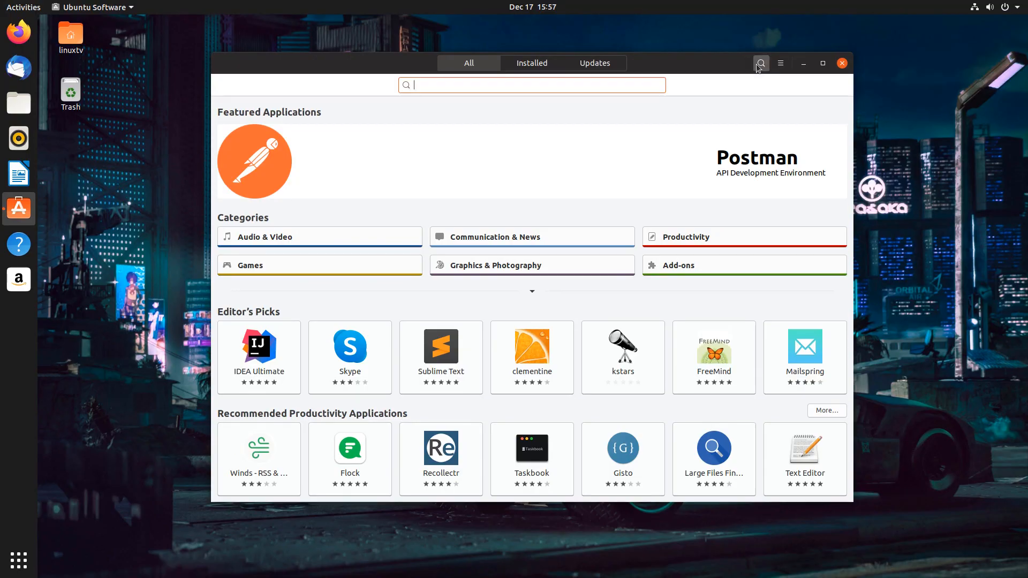
{"action": "type", "text": "gnome tweaks"}
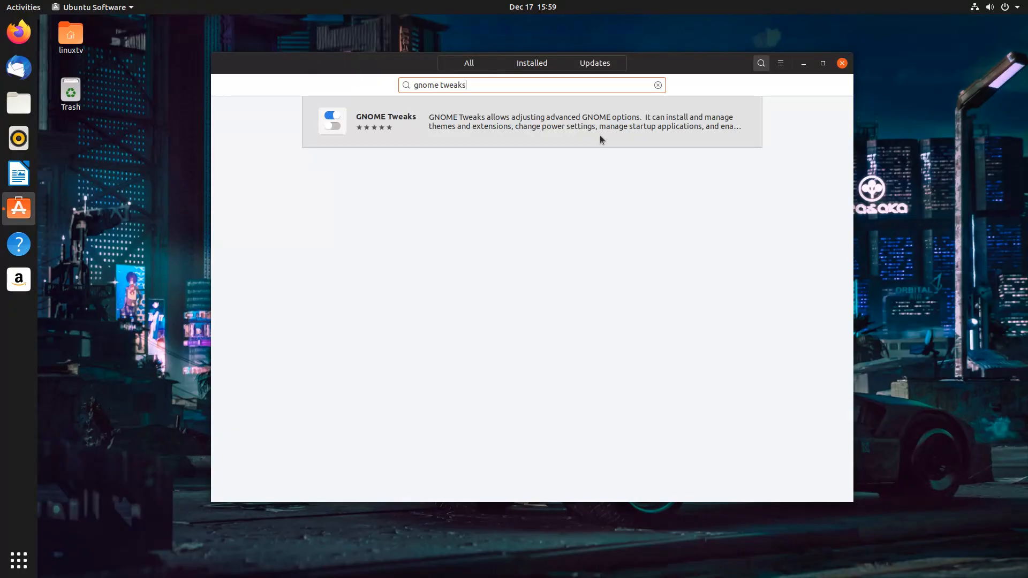
{"action": "mouse_move", "coordinate": [551, 170]}
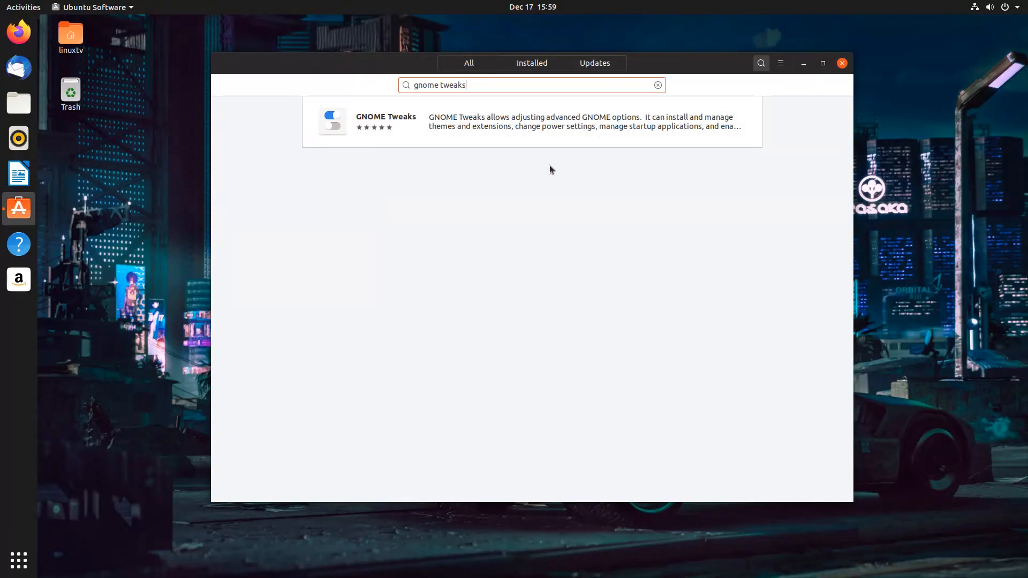
{"action": "mouse_move", "coordinate": [588, 163]}
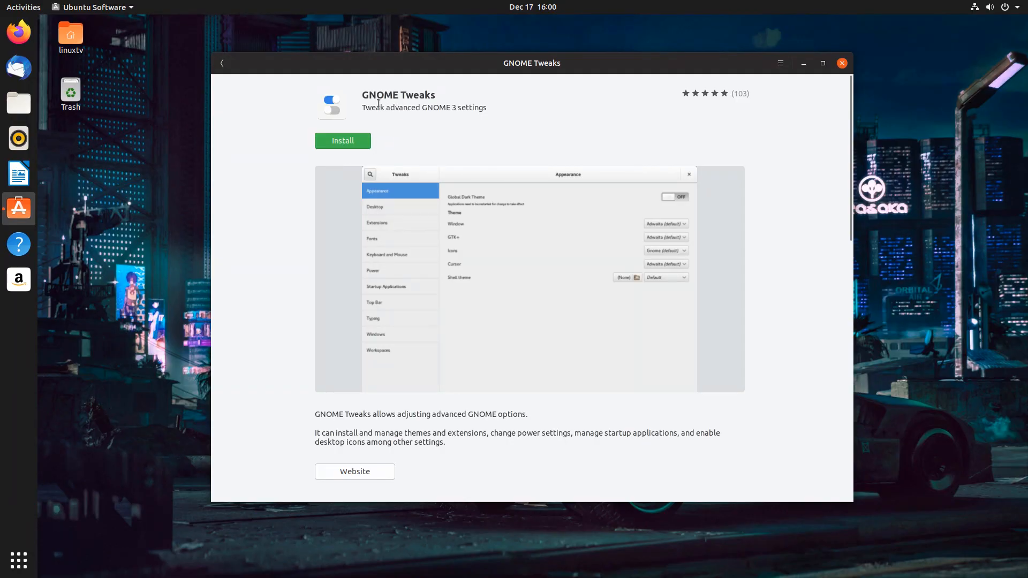
{"action": "left_click", "coordinate": [343, 141]}
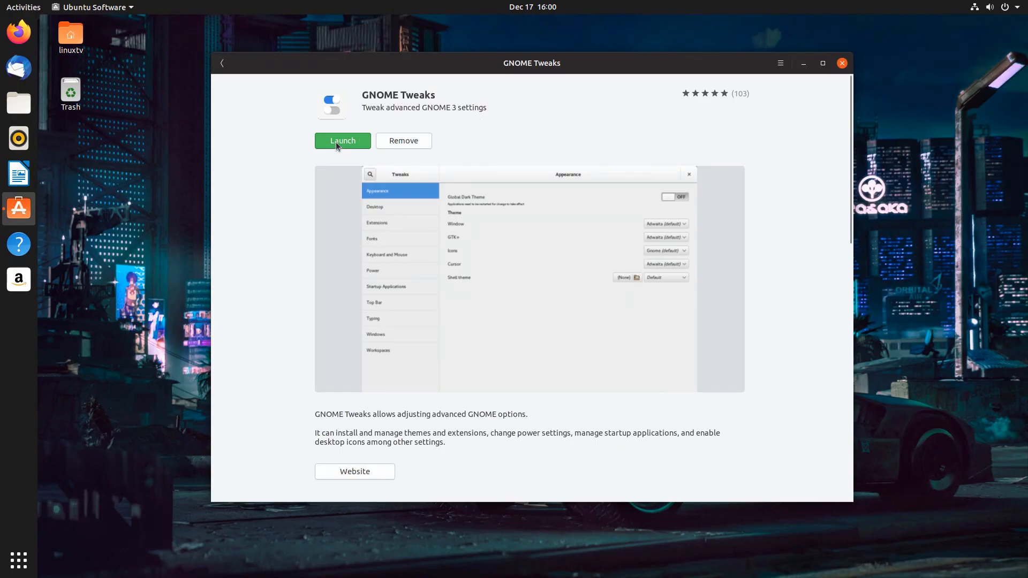
Launch the newly installed GNOME Tweaks from its Ubuntu Software page
{"action": "left_click", "coordinate": [342, 141]}
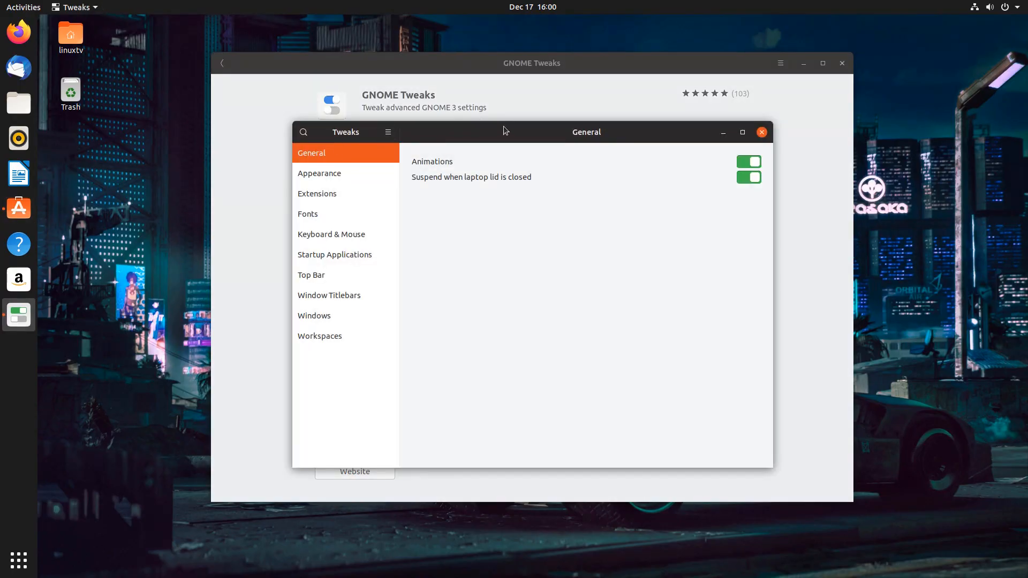
{"action": "mouse_move", "coordinate": [525, 144]}
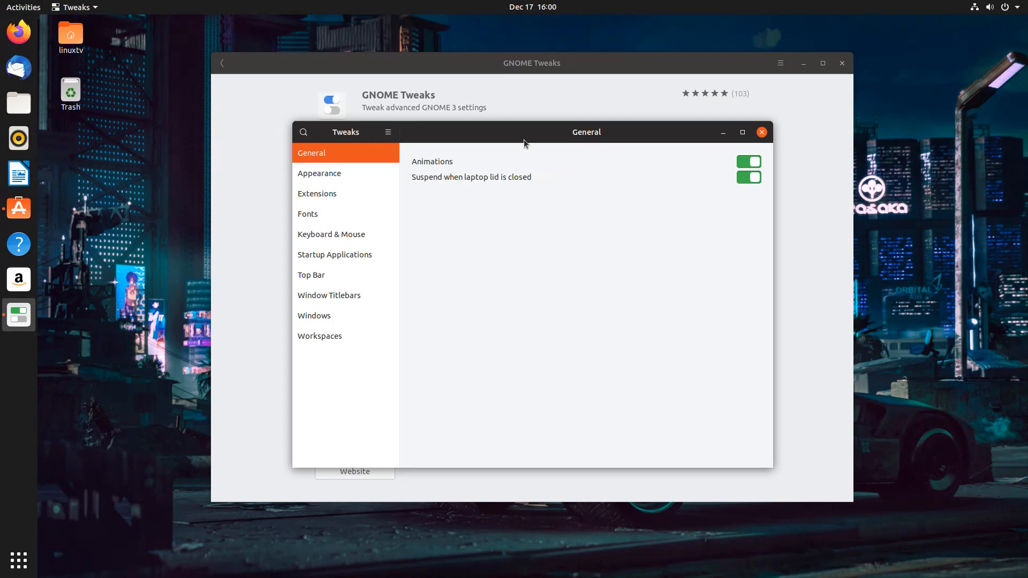
{"action": "mouse_move", "coordinate": [363, 173]}
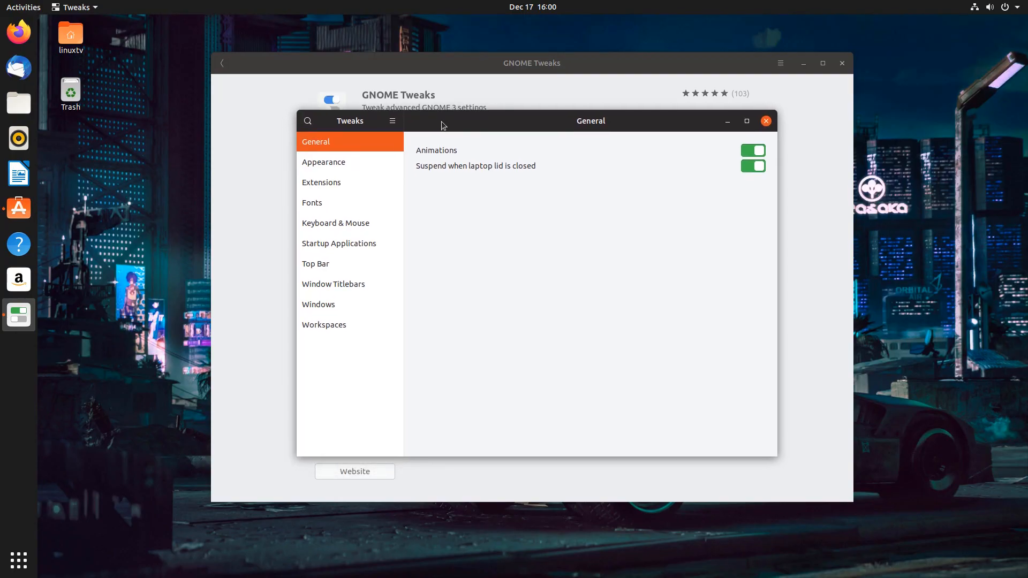
{"action": "mouse_move", "coordinate": [2, 134]}
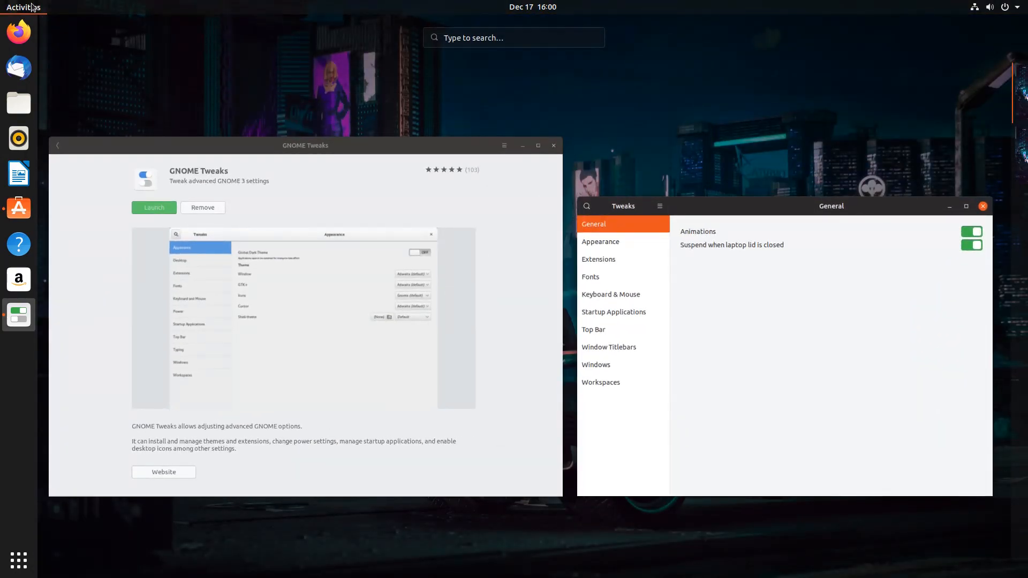
Search 'settings' in Activities, open Settings, and show its Dock page
{"action": "type", "text": "settl"}
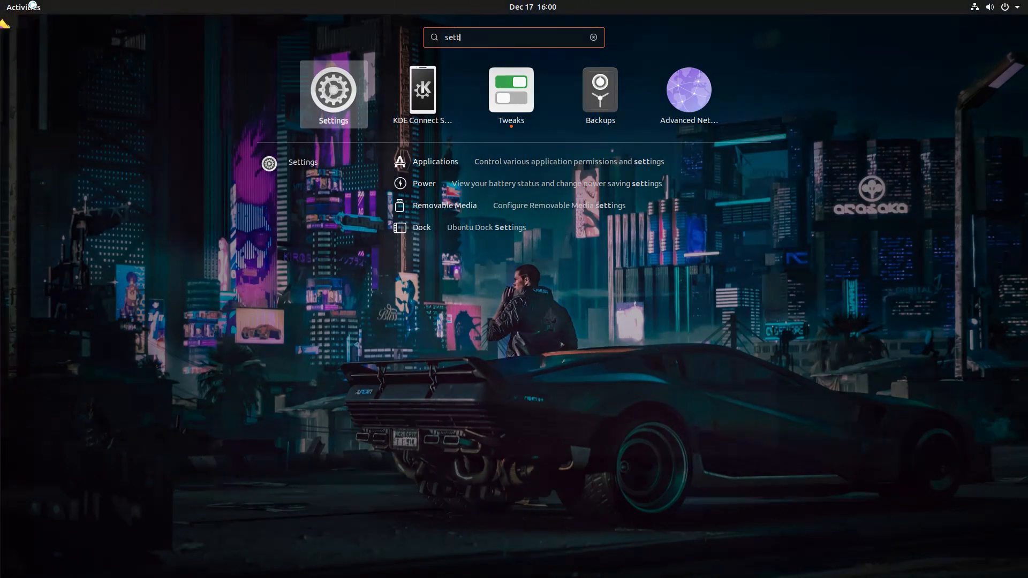
{"action": "left_click", "coordinate": [333, 89]}
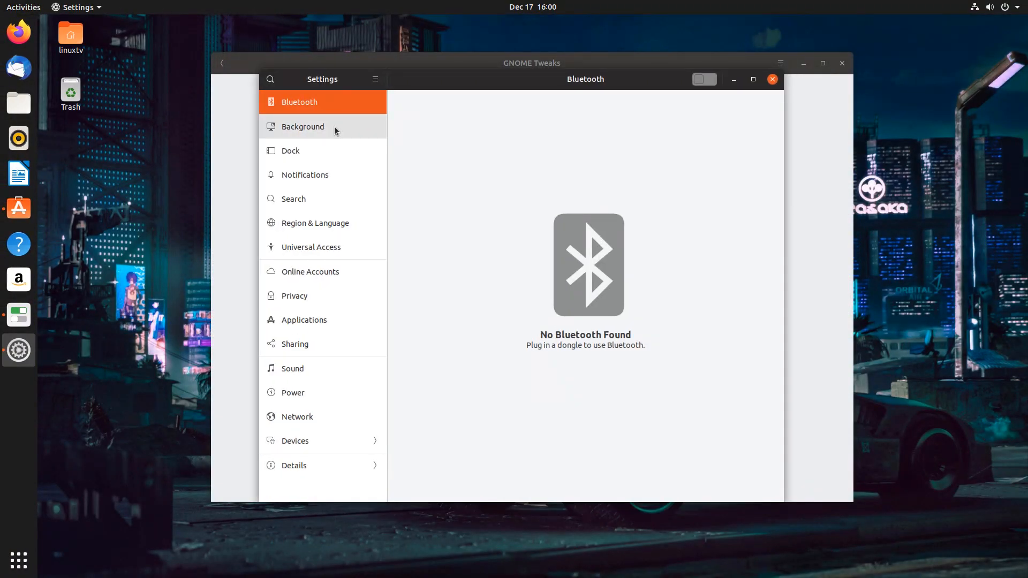
{"action": "left_click", "coordinate": [323, 127]}
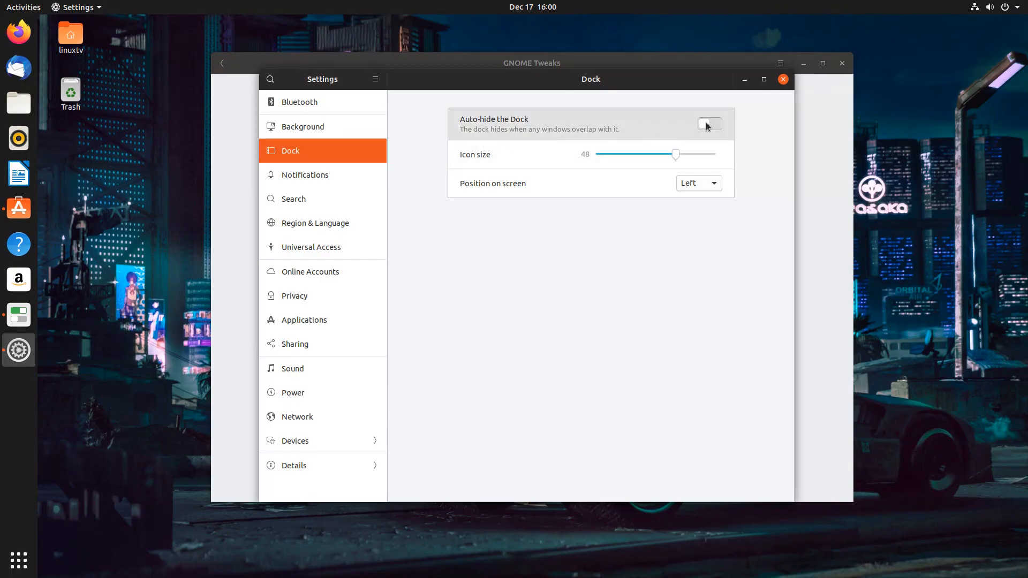
Turn on dock auto-hide and try icon sizes 44 and 40 before restoring 48
{"action": "left_click", "coordinate": [709, 124]}
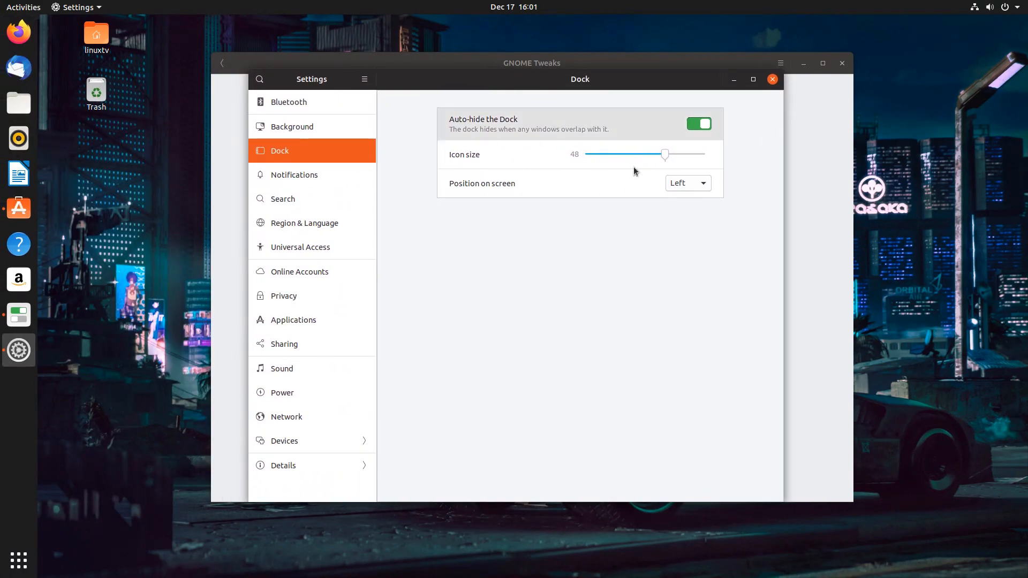
{"action": "left_click_drag", "start_coordinate": [666, 155], "coordinate": [657, 154]}
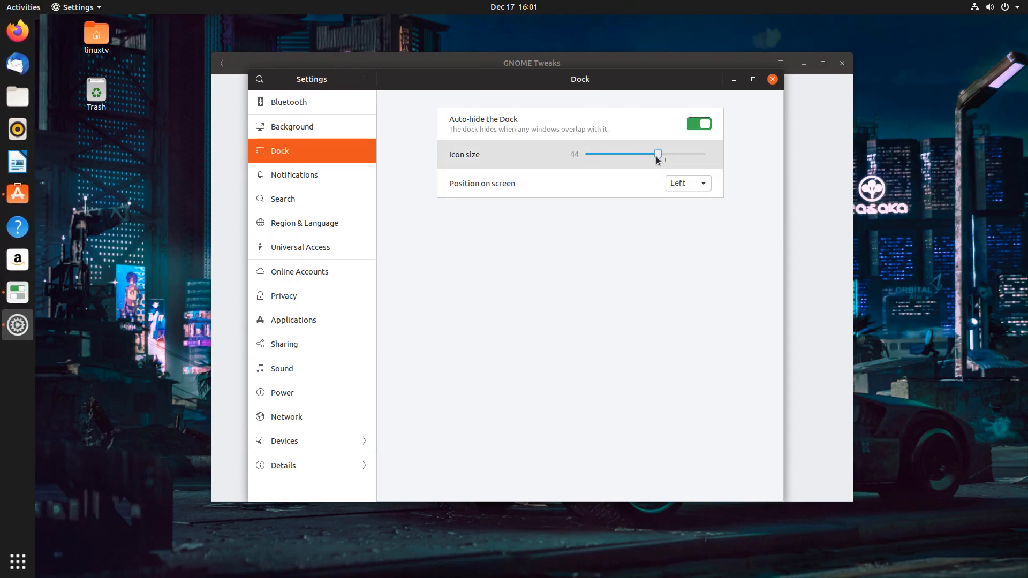
{"action": "left_click_drag", "start_coordinate": [658, 155], "coordinate": [645, 154]}
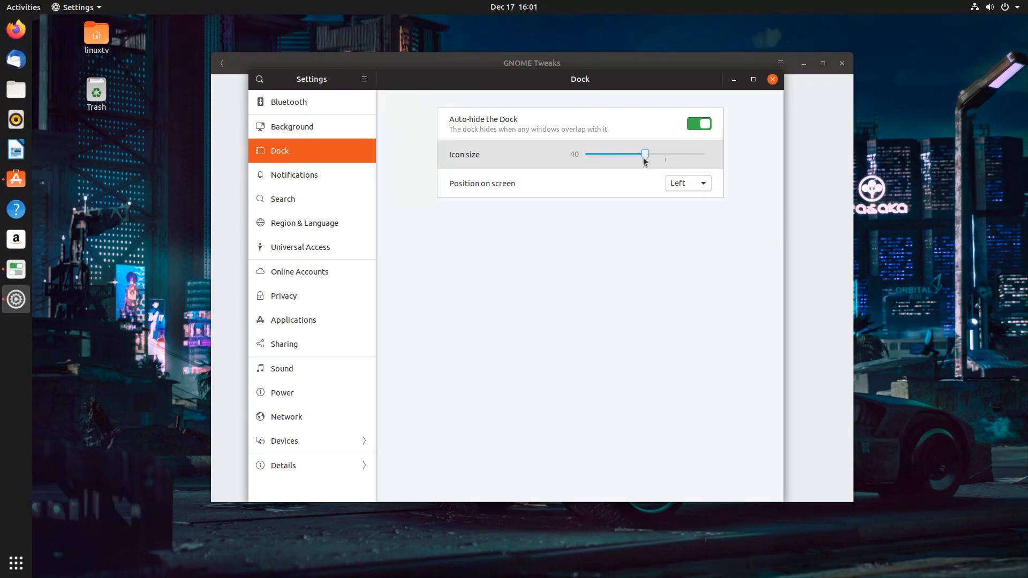
{"action": "left_click_drag", "start_coordinate": [645, 155], "coordinate": [665, 154]}
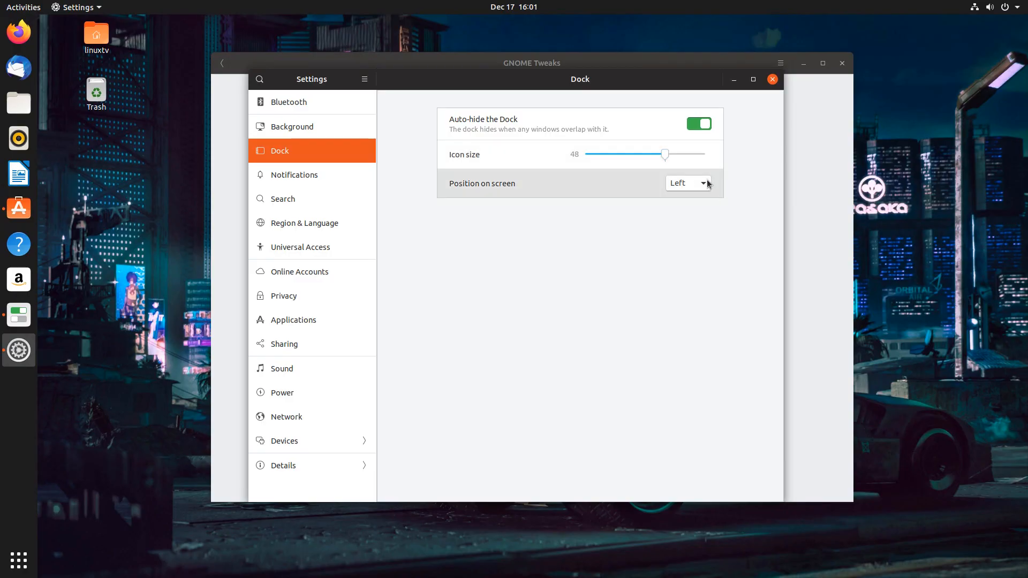
Try the bottom and right dock positions, then return the dock to the left
{"action": "left_click", "coordinate": [687, 184]}
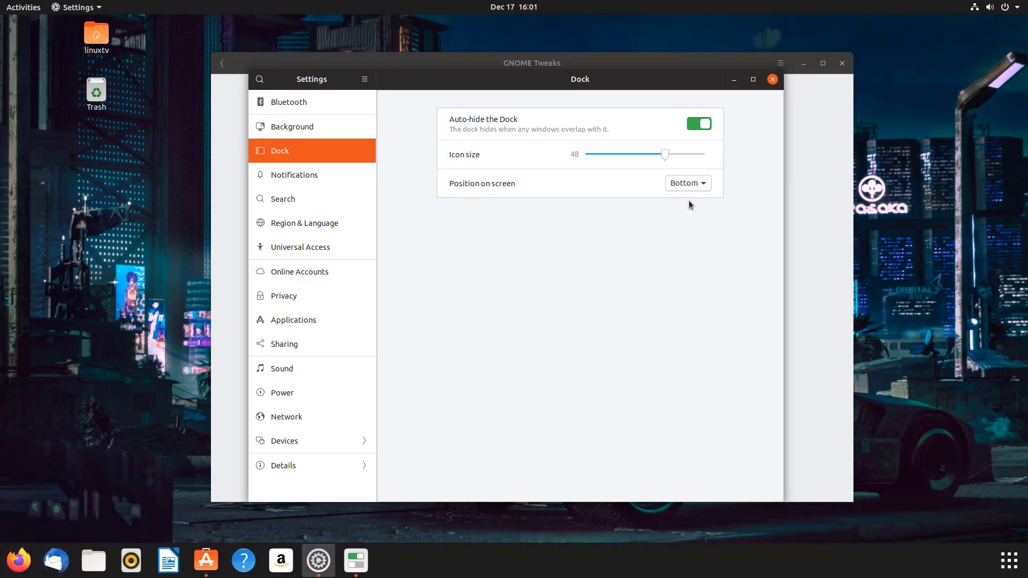
{"action": "mouse_move", "coordinate": [705, 283]}
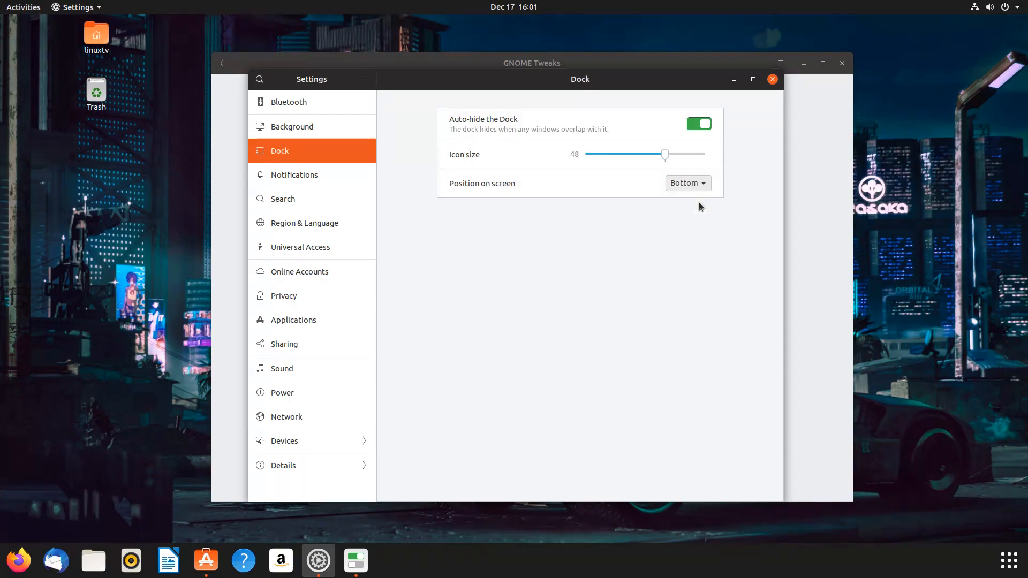
{"action": "left_click", "coordinate": [688, 183]}
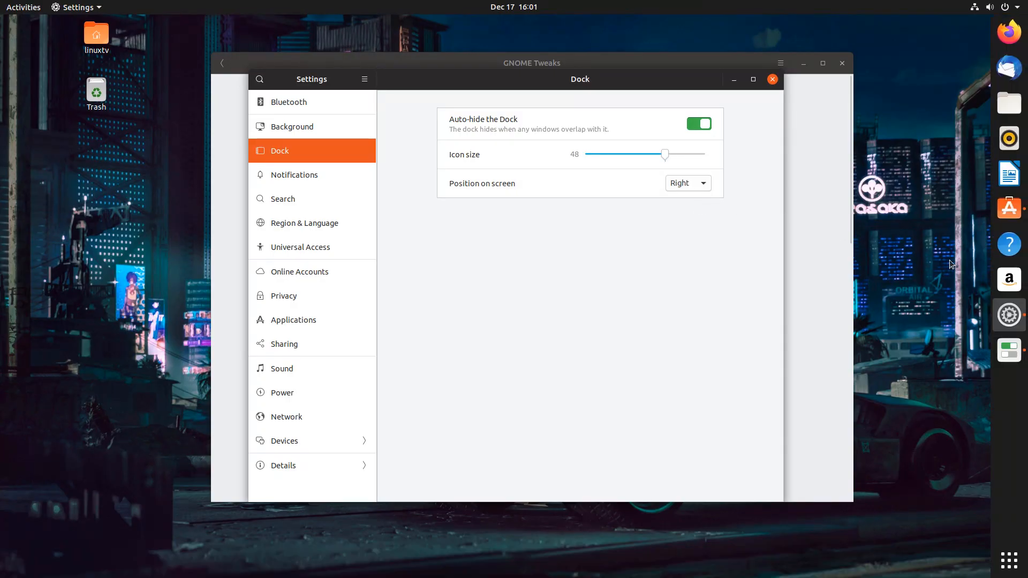
{"action": "left_click", "coordinate": [688, 184]}
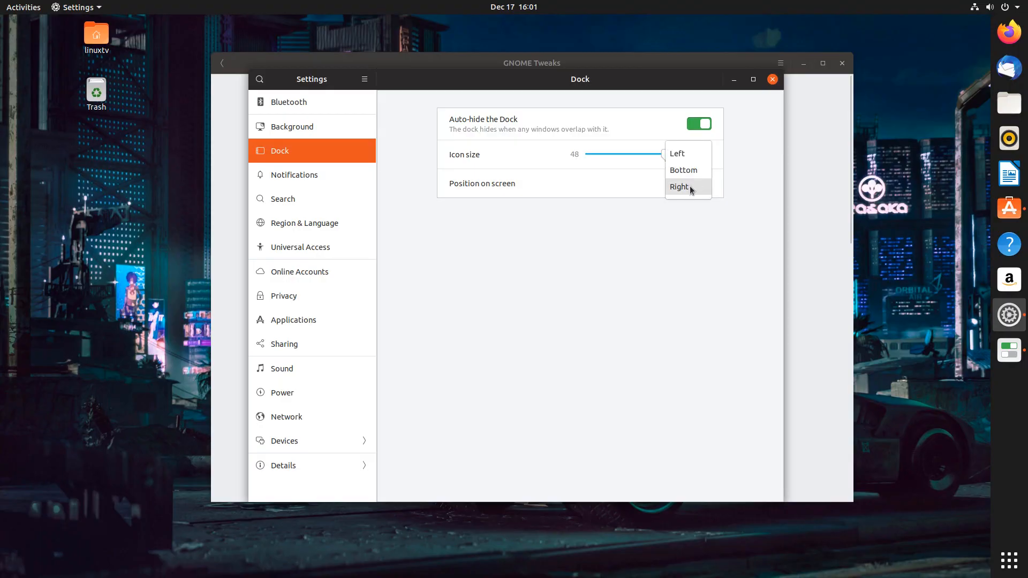
{"action": "left_click", "coordinate": [677, 153]}
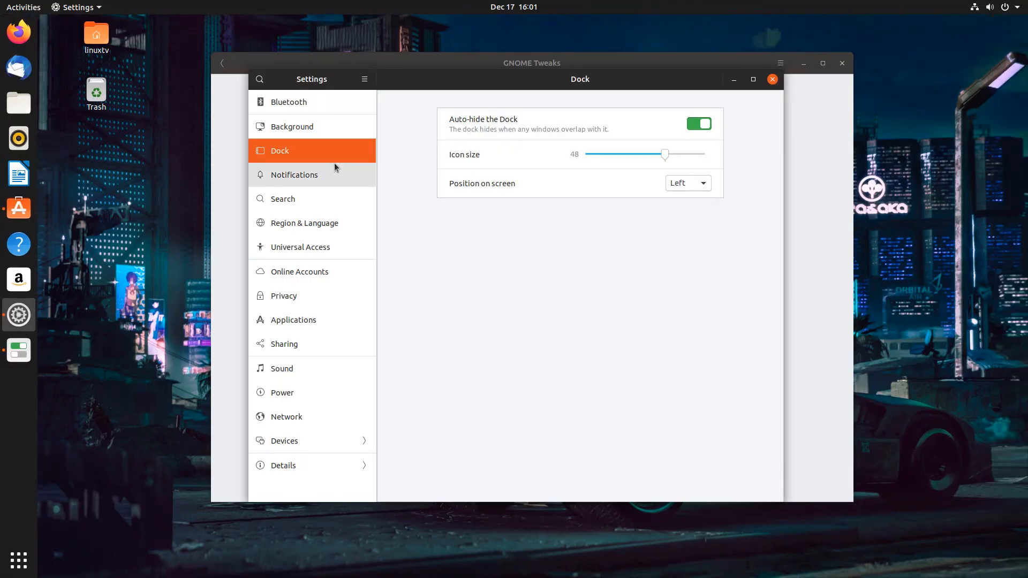
Show the Search settings page listing Files, Calendar, Passwords and Keys, and Terminal
{"action": "left_click", "coordinate": [283, 199]}
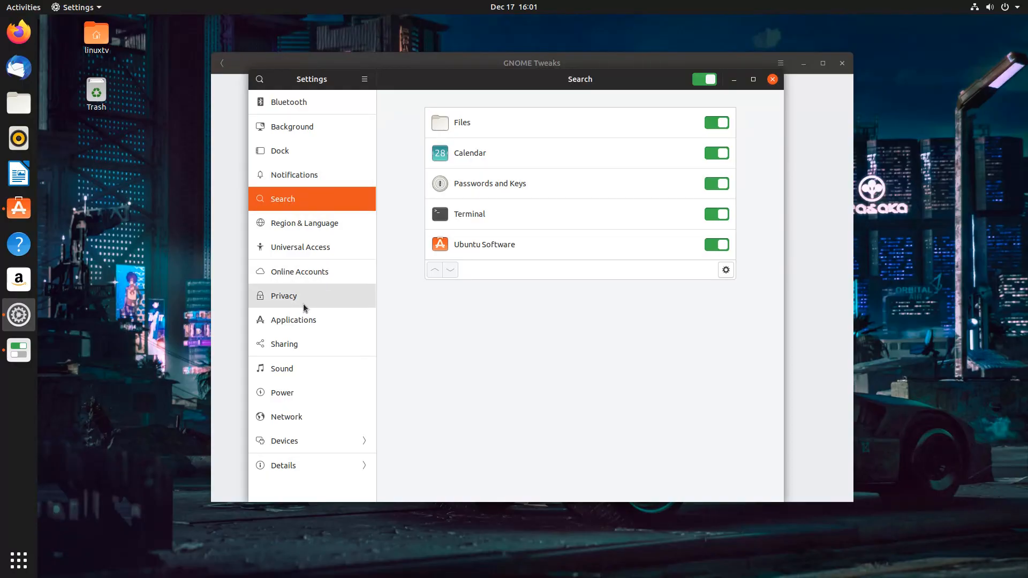
{"action": "mouse_move", "coordinate": [329, 319]}
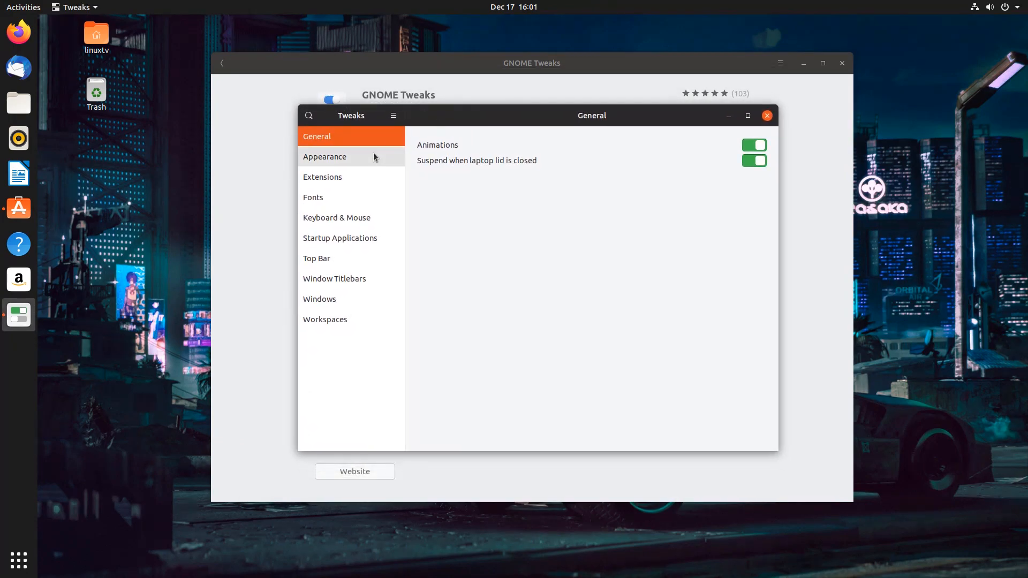
On Tweaks' Appearance page, choose Adwaita as the applications theme
{"action": "left_click", "coordinate": [324, 157]}
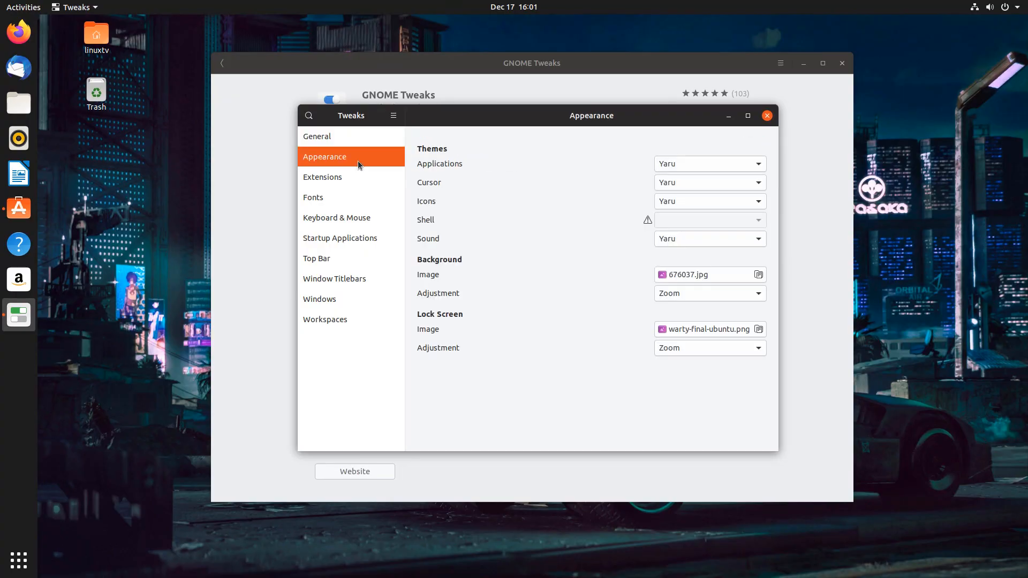
{"action": "mouse_move", "coordinate": [720, 153]}
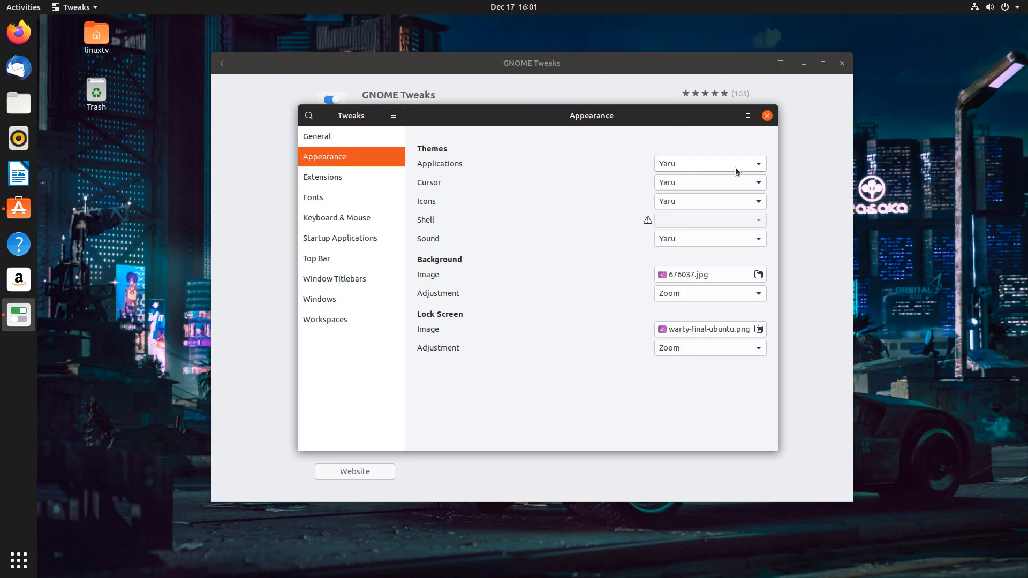
{"action": "mouse_move", "coordinate": [702, 140]}
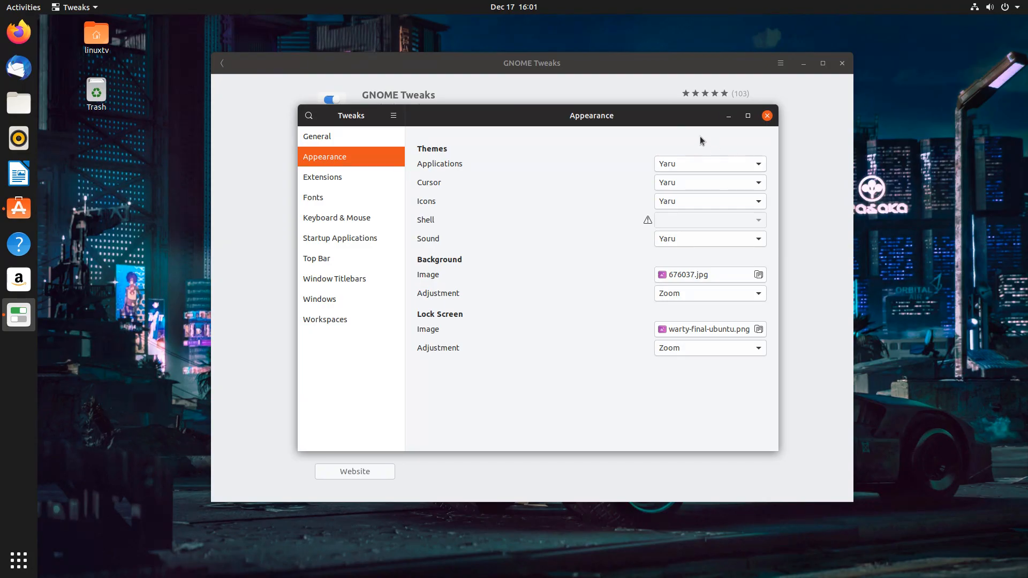
{"action": "mouse_move", "coordinate": [722, 164]}
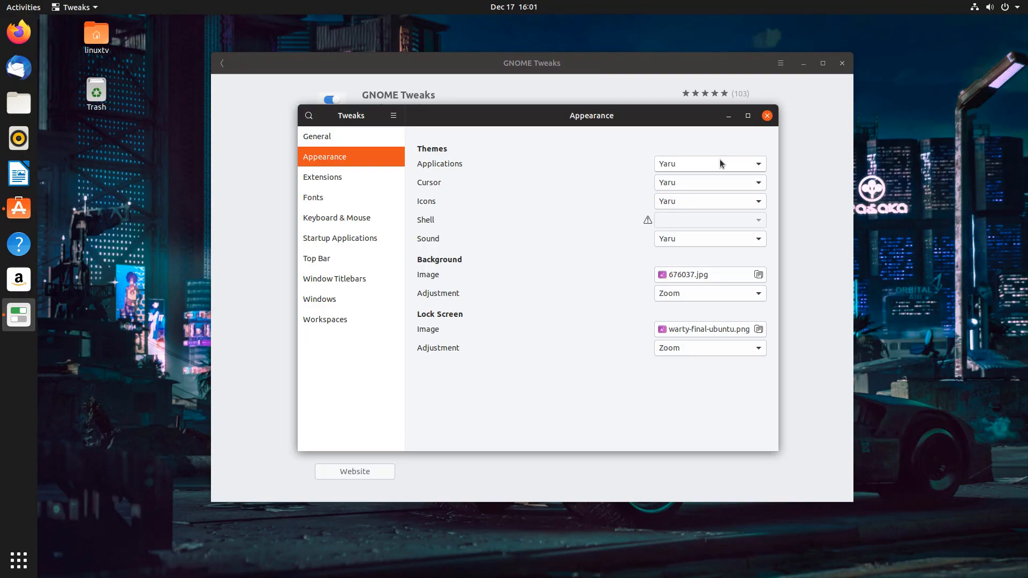
{"action": "mouse_move", "coordinate": [720, 168]}
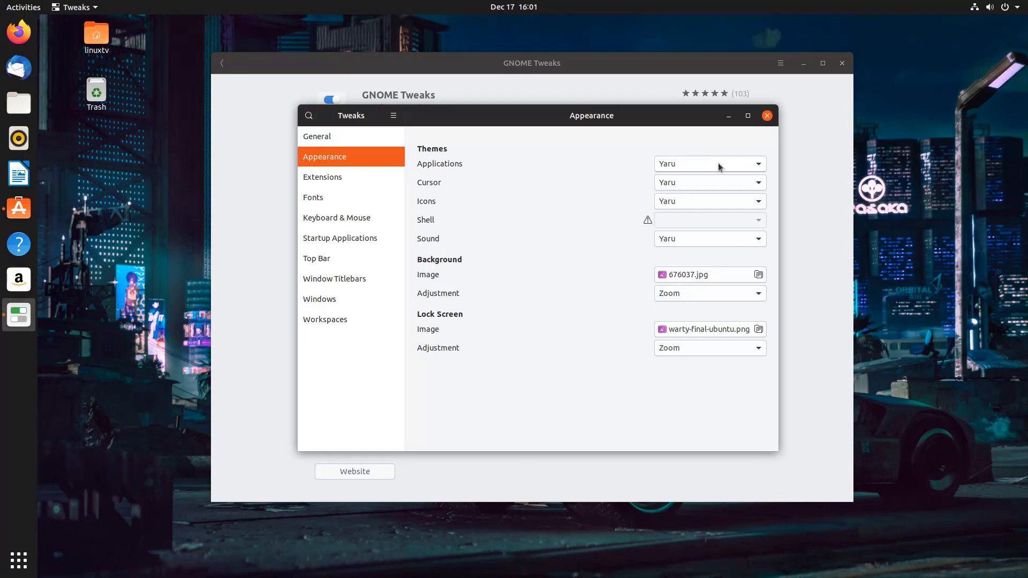
{"action": "left_click", "coordinate": [710, 163]}
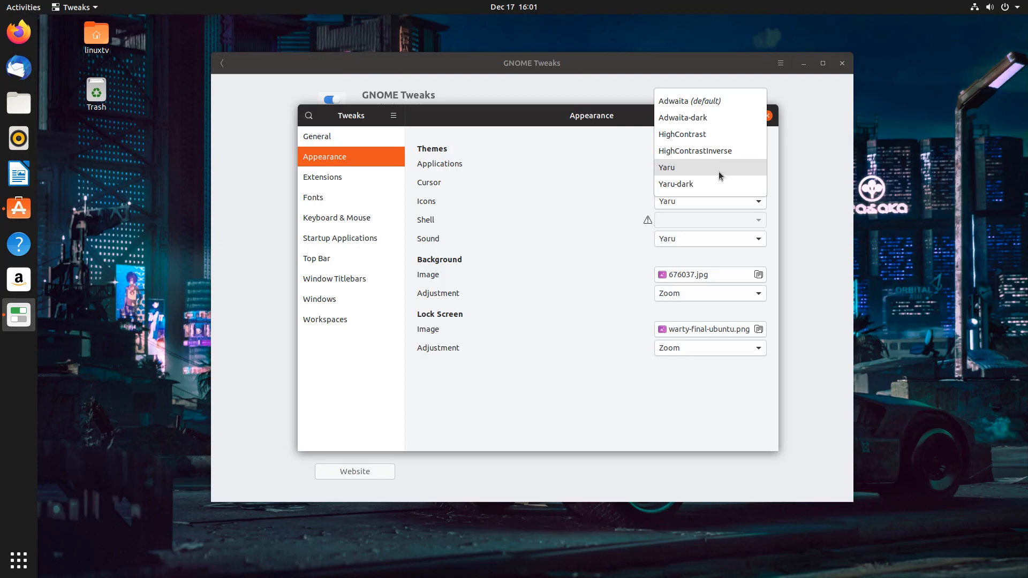
{"action": "mouse_move", "coordinate": [723, 101]}
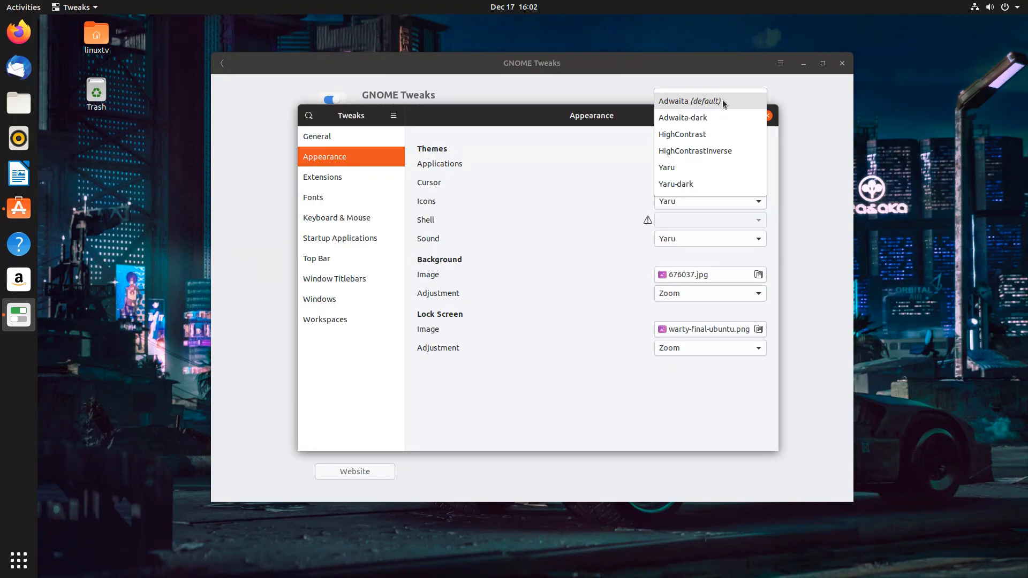
{"action": "left_click", "coordinate": [689, 101]}
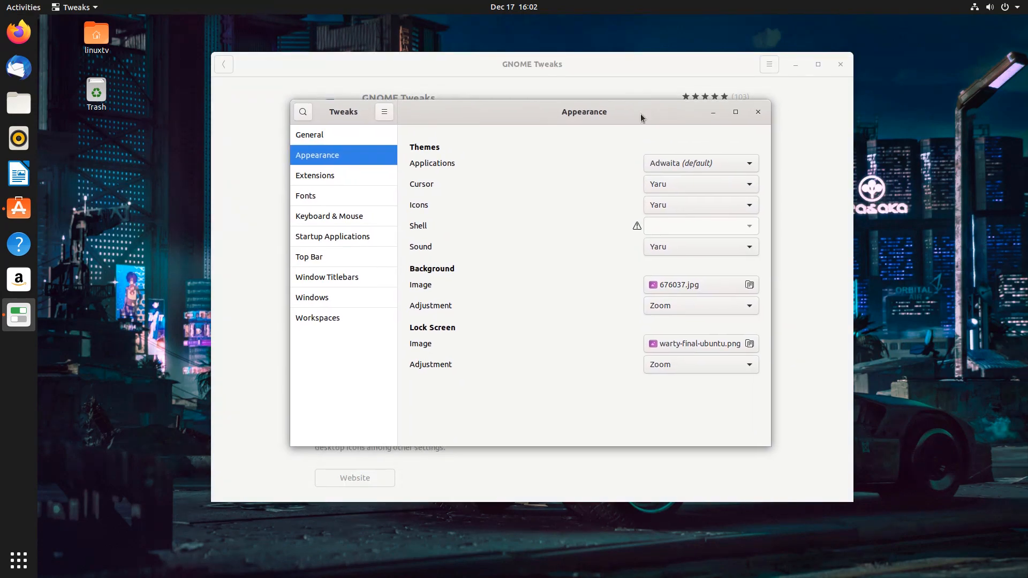
{"action": "left_click", "coordinate": [700, 162]}
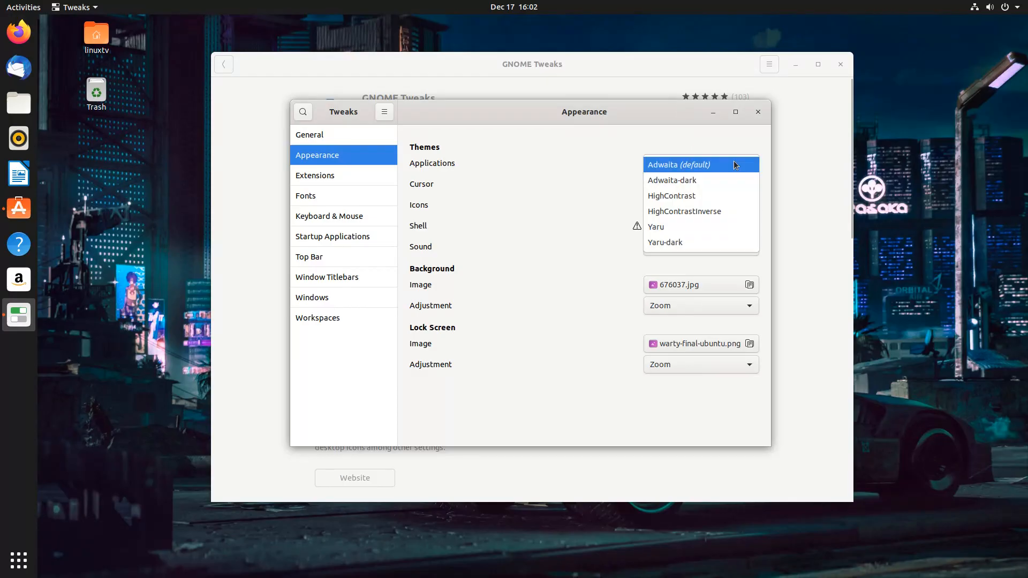
Try Adwaita-dark, then set the applications theme to Yaru-dark
{"action": "left_click", "coordinate": [672, 181]}
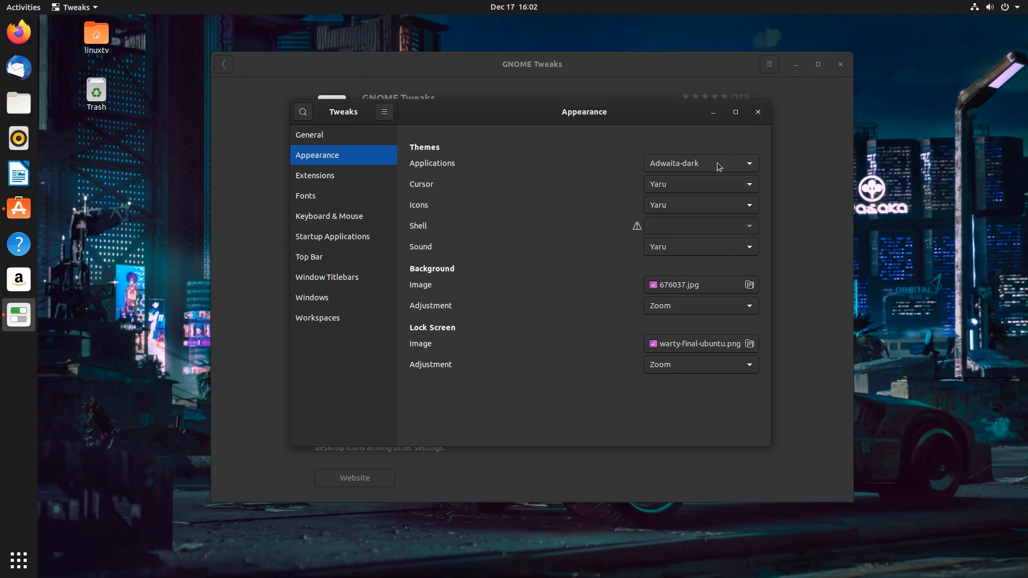
{"action": "left_click", "coordinate": [701, 162]}
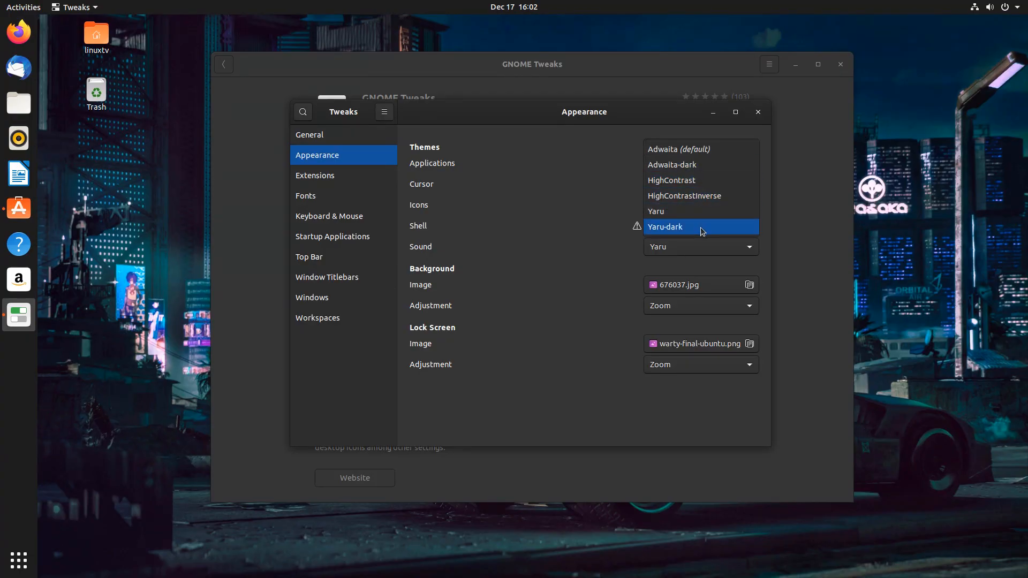
{"action": "left_click", "coordinate": [672, 165]}
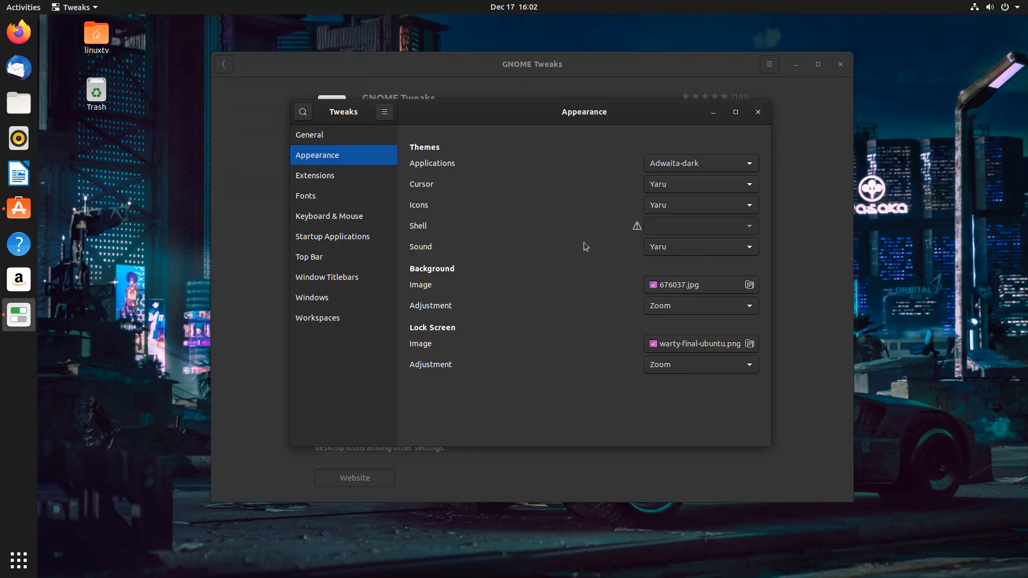
{"action": "mouse_move", "coordinate": [558, 282]}
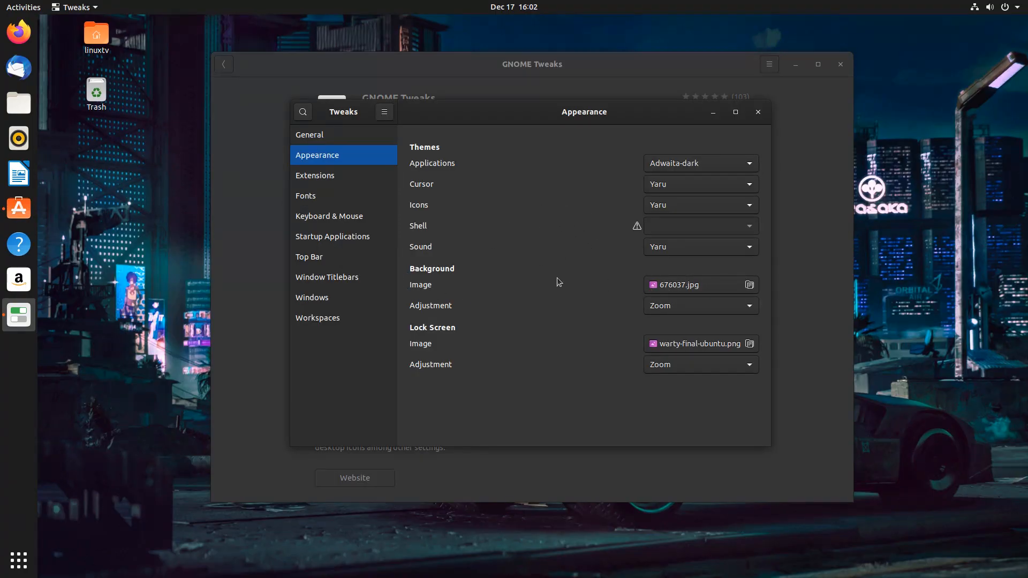
{"action": "mouse_move", "coordinate": [398, 140]}
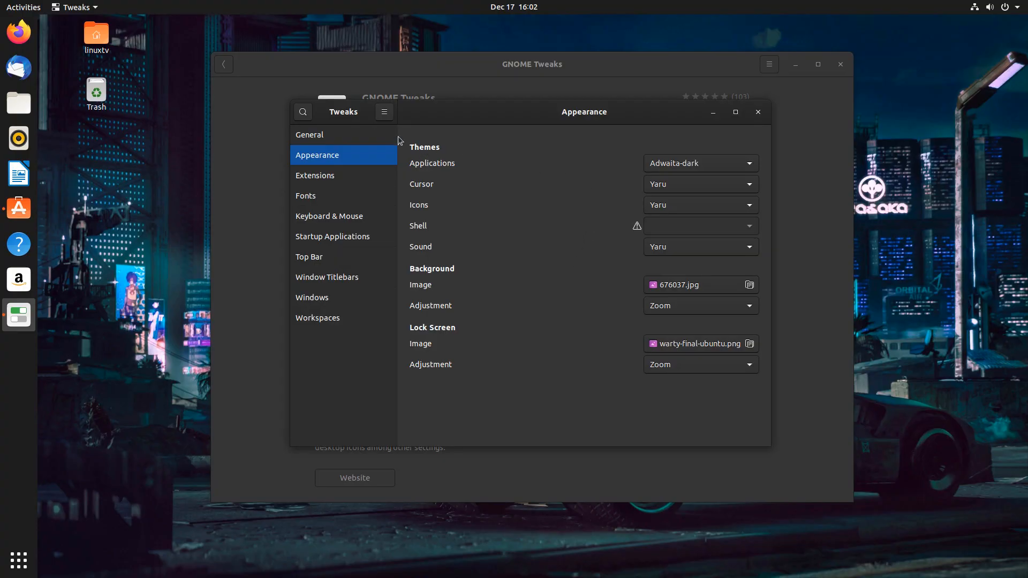
{"action": "mouse_move", "coordinate": [727, 170]}
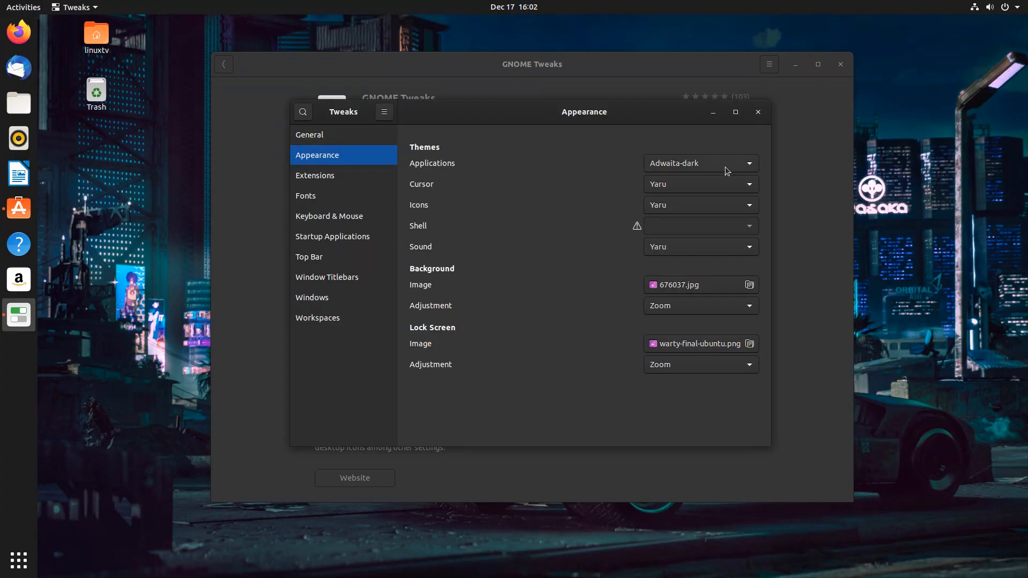
Set the cursor theme to DMZ-White
{"action": "left_click", "coordinate": [719, 163]}
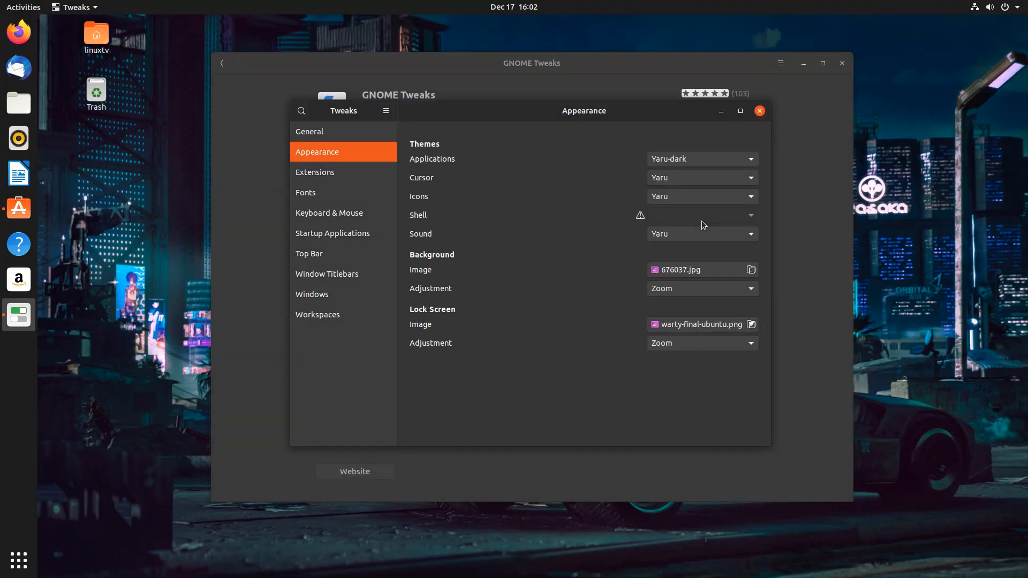
{"action": "mouse_move", "coordinate": [635, 114]}
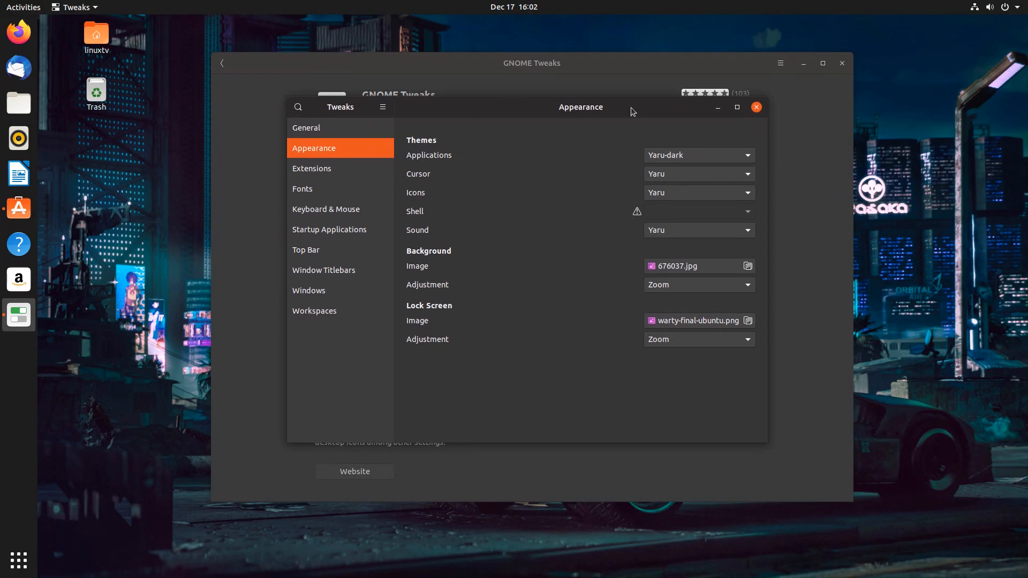
{"action": "left_click", "coordinate": [699, 173]}
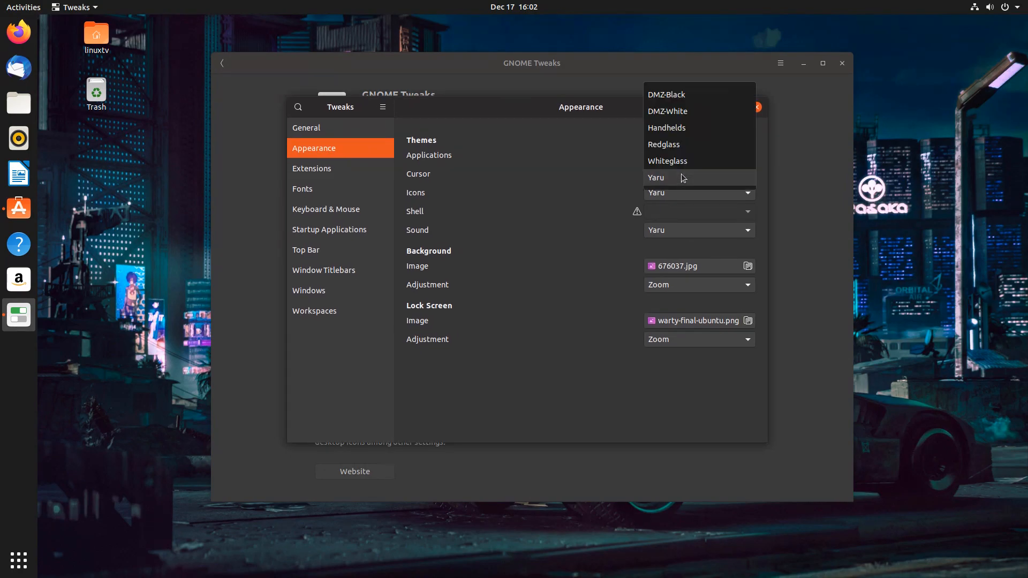
{"action": "left_click", "coordinate": [667, 110]}
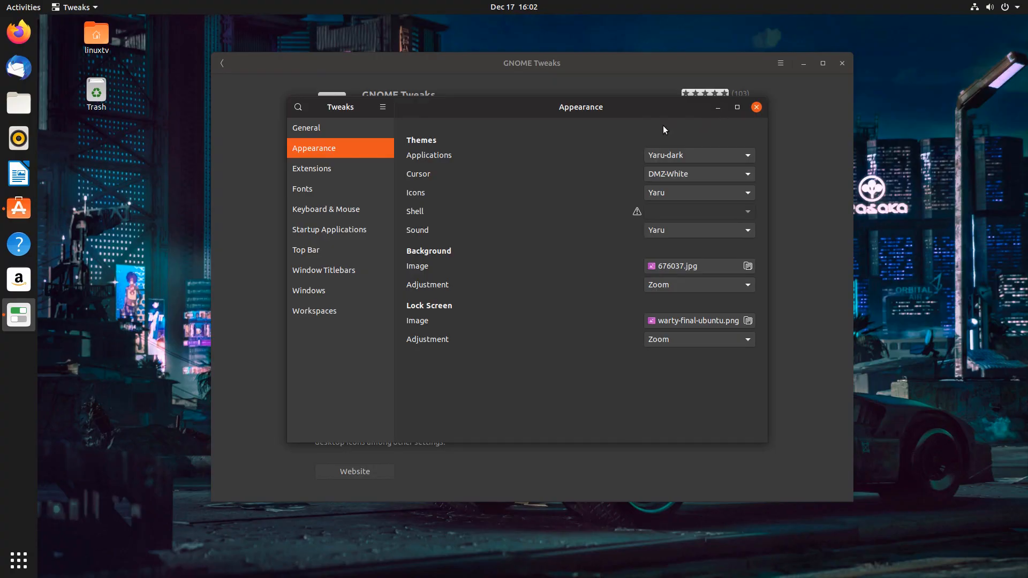
{"action": "left_click", "coordinate": [699, 174]}
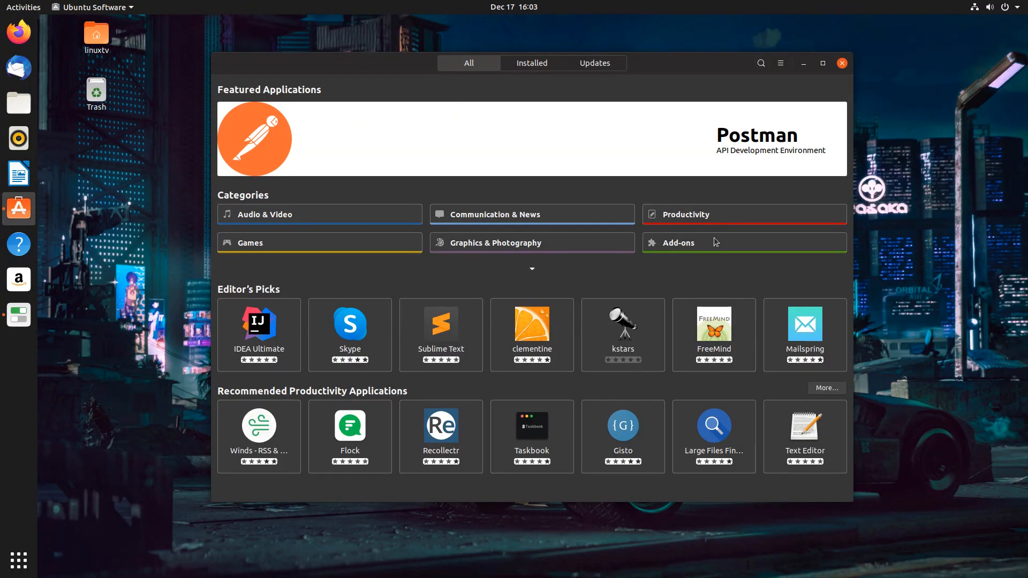
{"action": "mouse_move", "coordinate": [719, 243]}
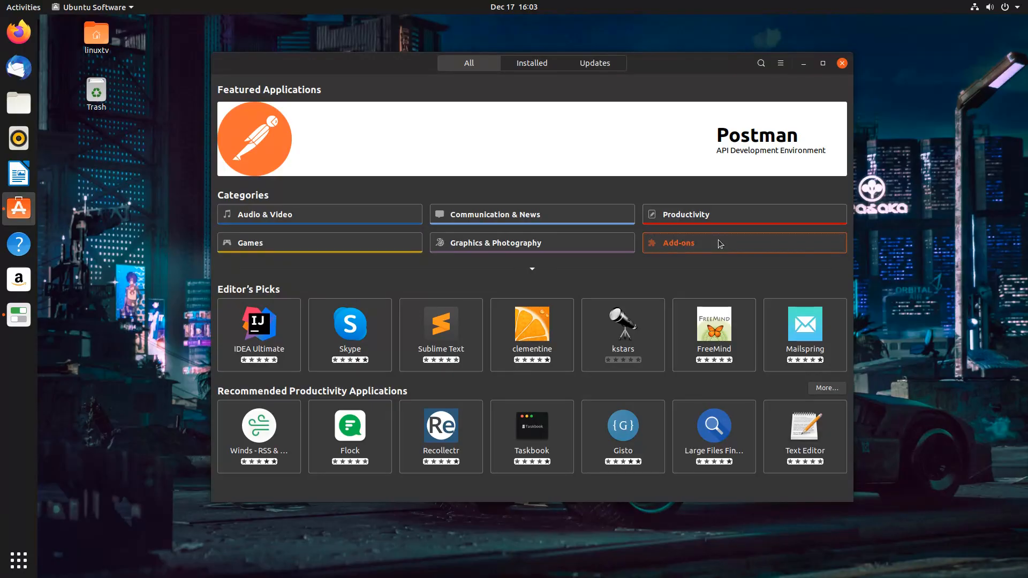
Open the Add-ons category and its Shell Extensions list
{"action": "left_click", "coordinate": [679, 243]}
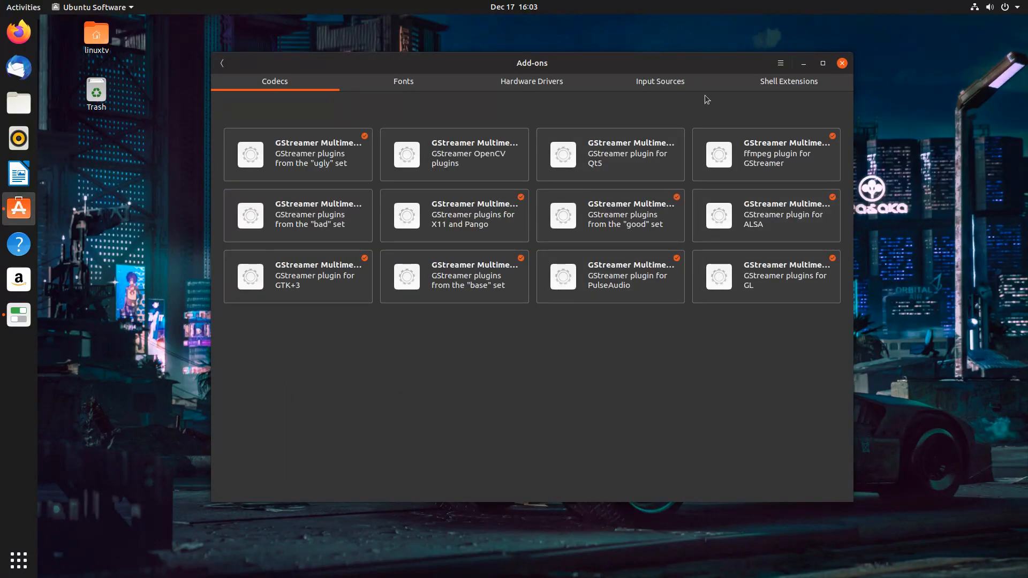
{"action": "left_click", "coordinate": [789, 82]}
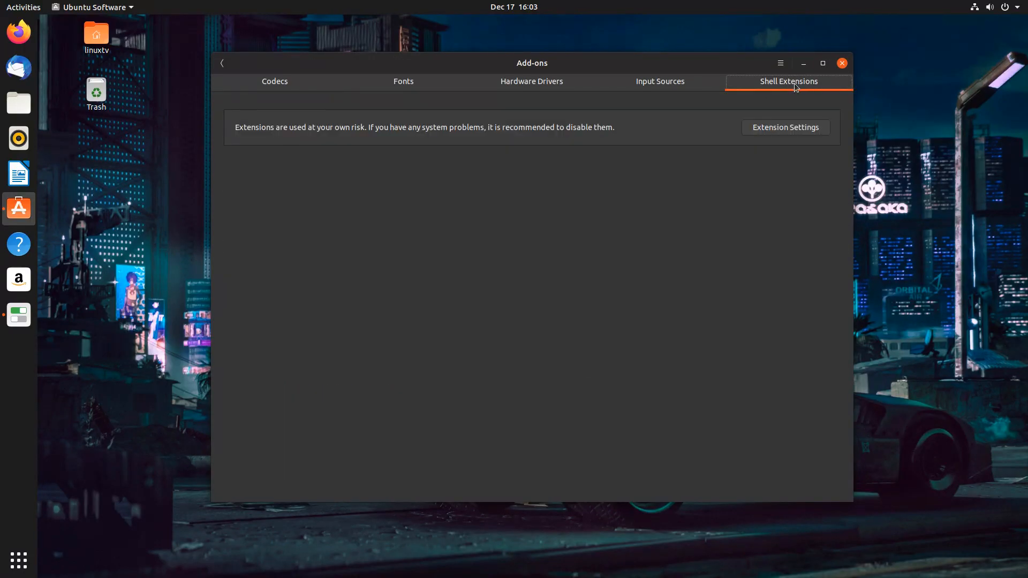
{"action": "left_click", "coordinate": [789, 81]}
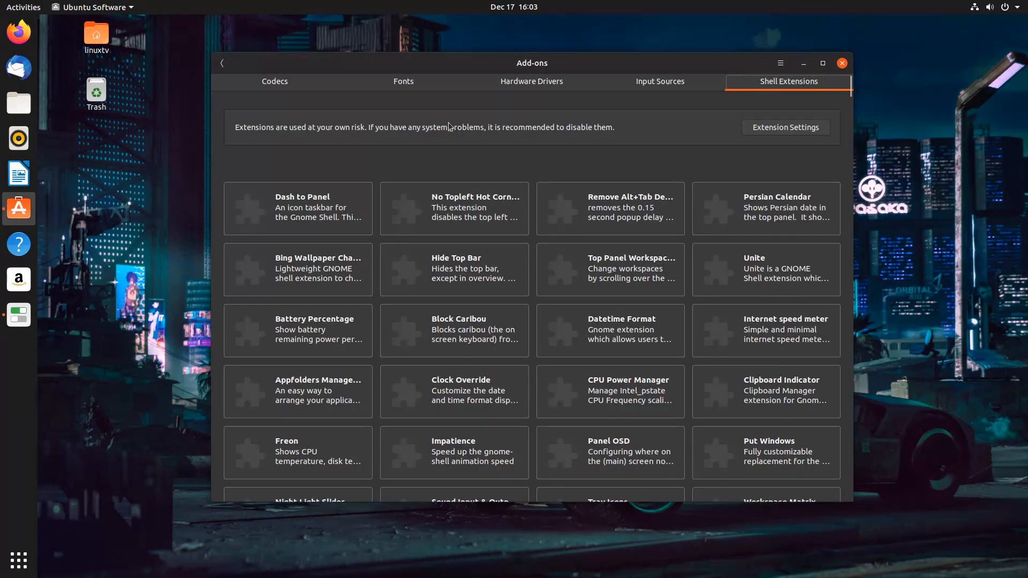
{"action": "mouse_move", "coordinate": [442, 140]}
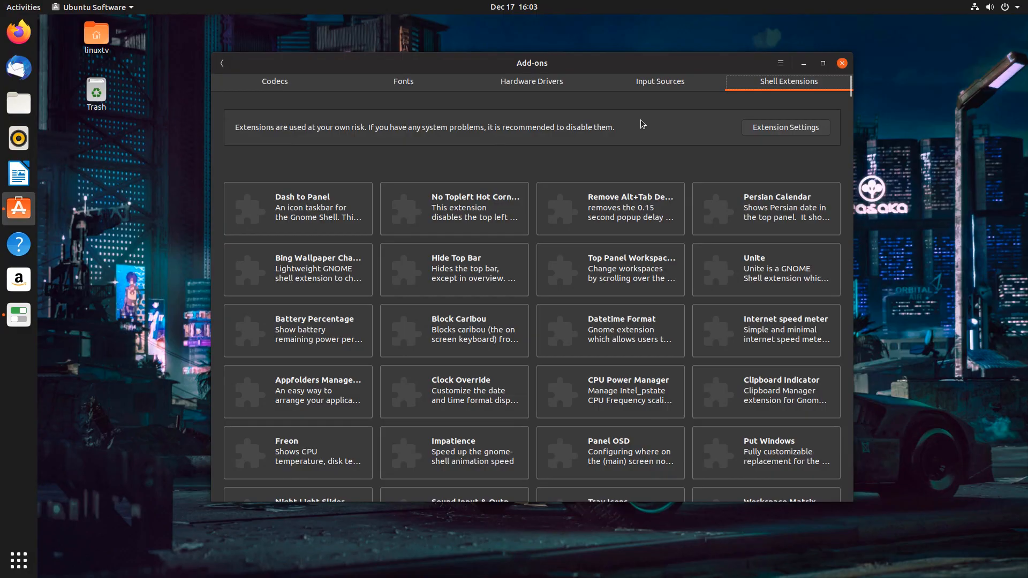
{"action": "mouse_move", "coordinate": [604, 143]}
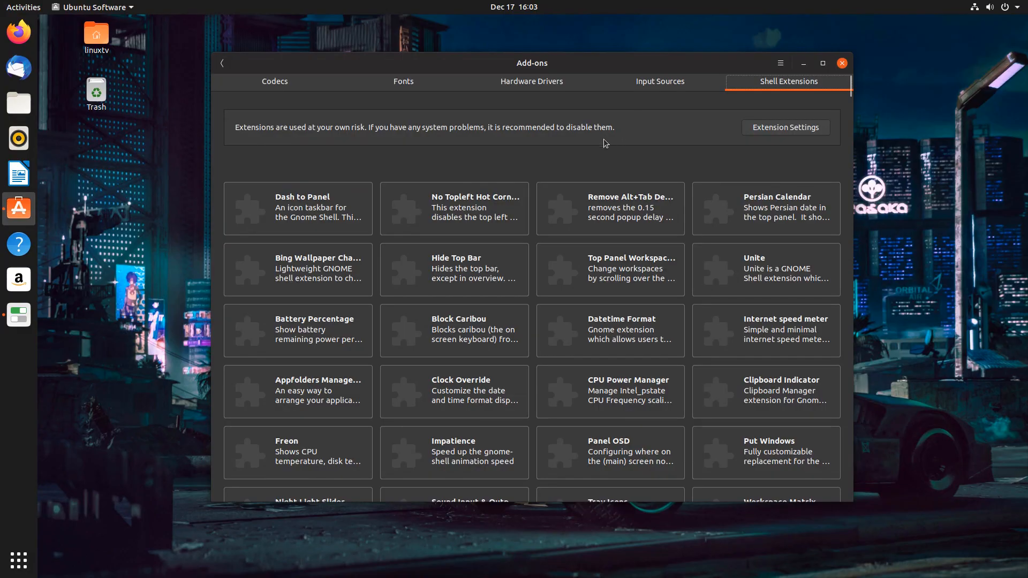
{"action": "mouse_move", "coordinate": [684, 229]}
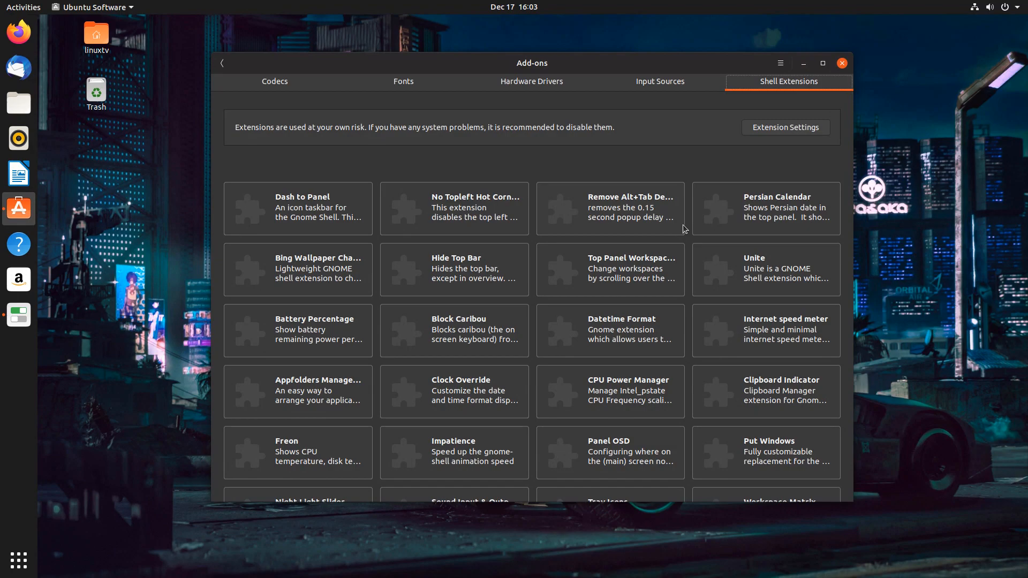
{"action": "mouse_move", "coordinate": [618, 211]}
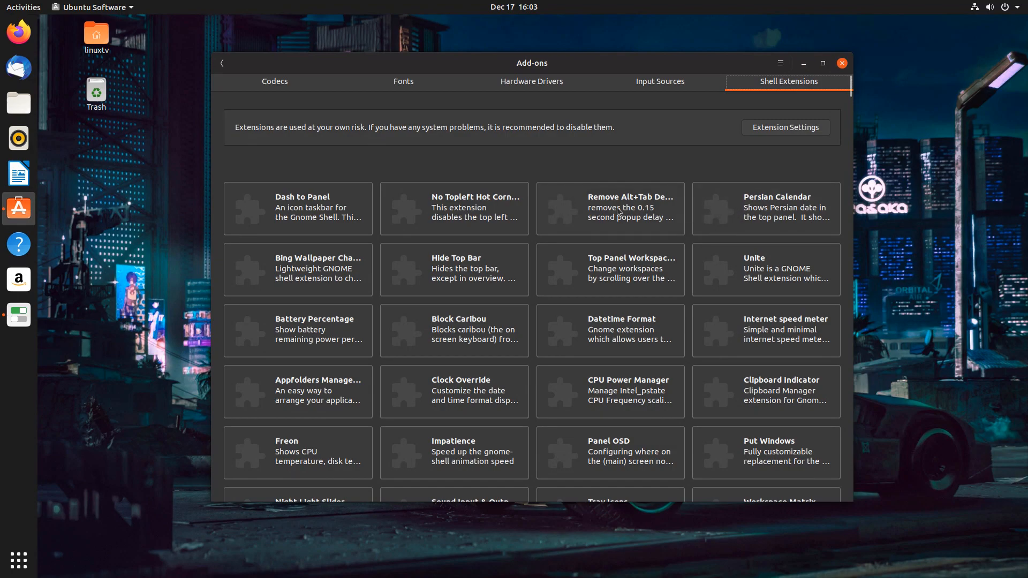
{"action": "scroll", "scroll_direction": "down", "scroll_amount": 3}
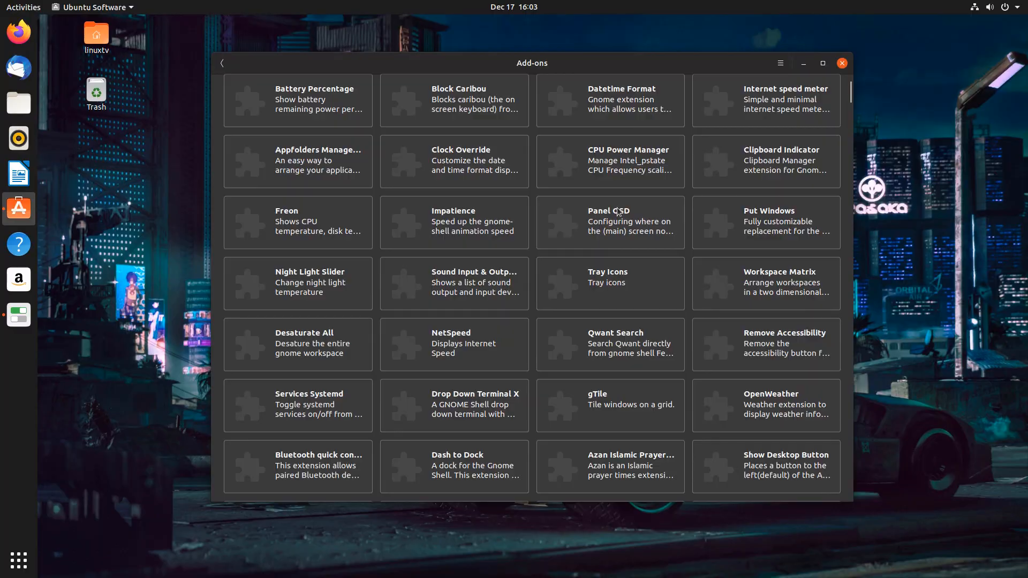
{"action": "scroll", "scroll_direction": "down", "scroll_amount": 3}
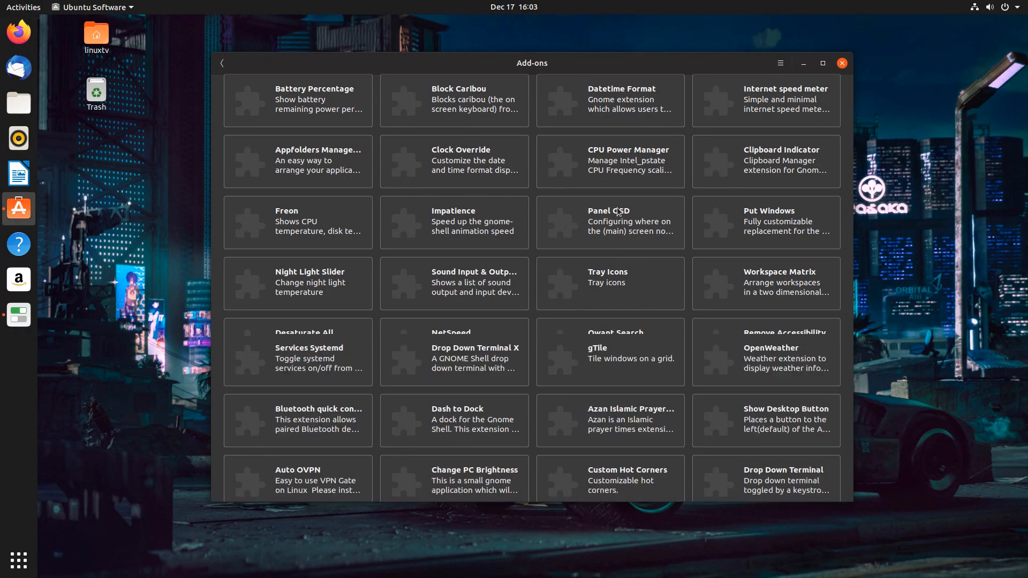
{"action": "scroll", "scroll_direction": "down", "scroll_amount": 3}
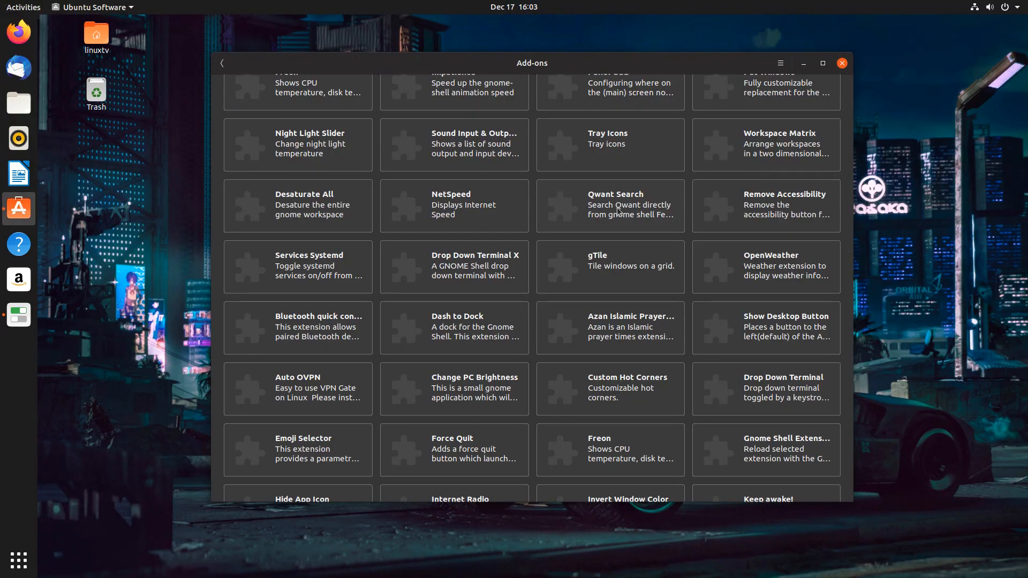
{"action": "scroll", "scroll_direction": "down", "scroll_amount": 3}
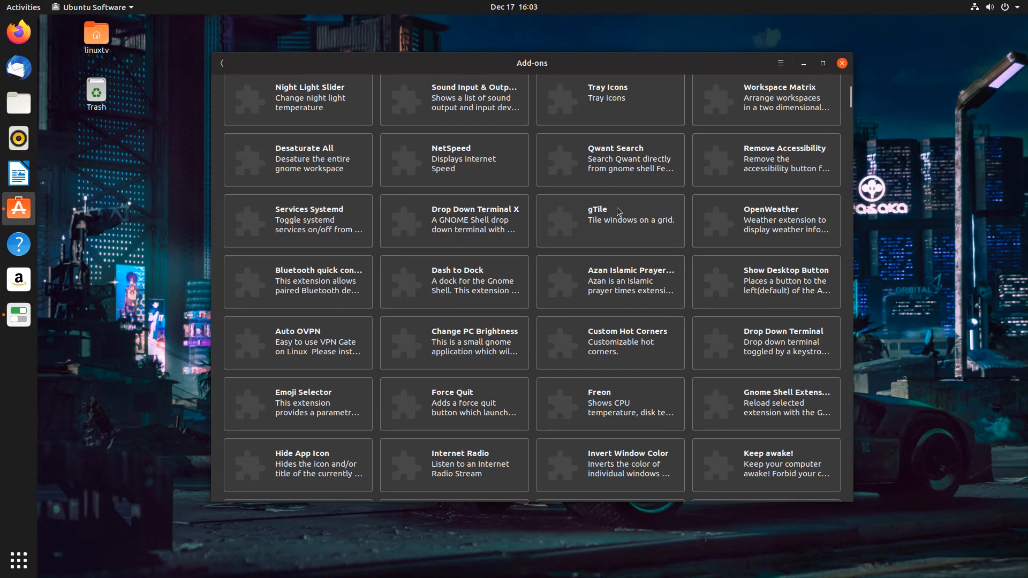
{"action": "scroll", "scroll_direction": "down", "scroll_amount": 3}
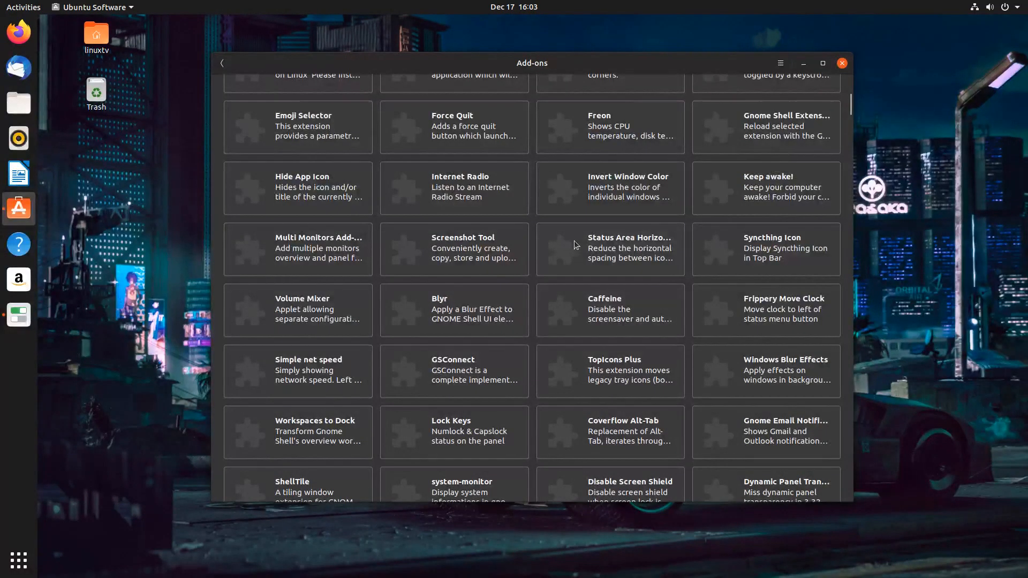
{"action": "scroll", "scroll_direction": "down", "scroll_amount": 3}
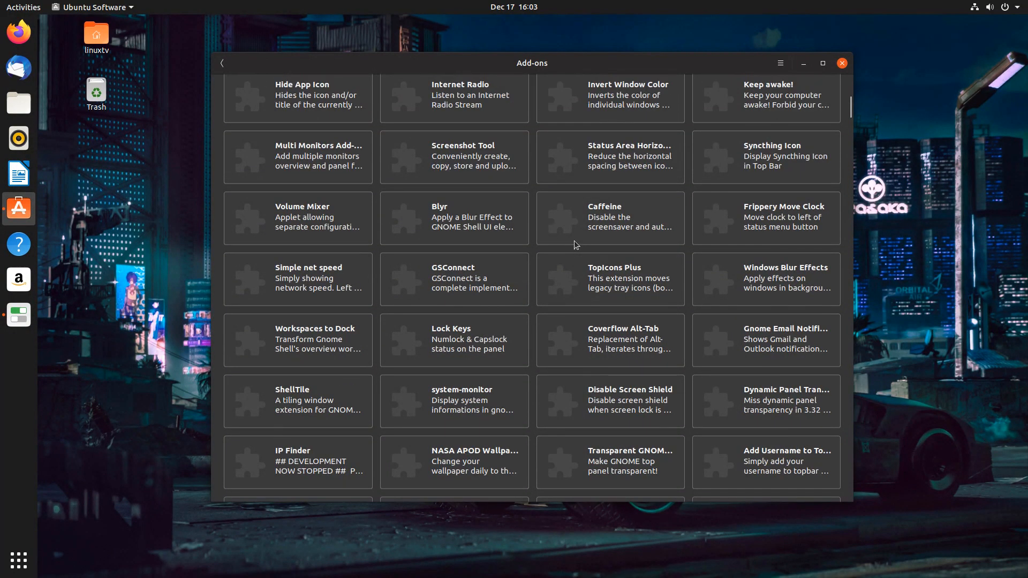
{"action": "mouse_move", "coordinate": [566, 271]}
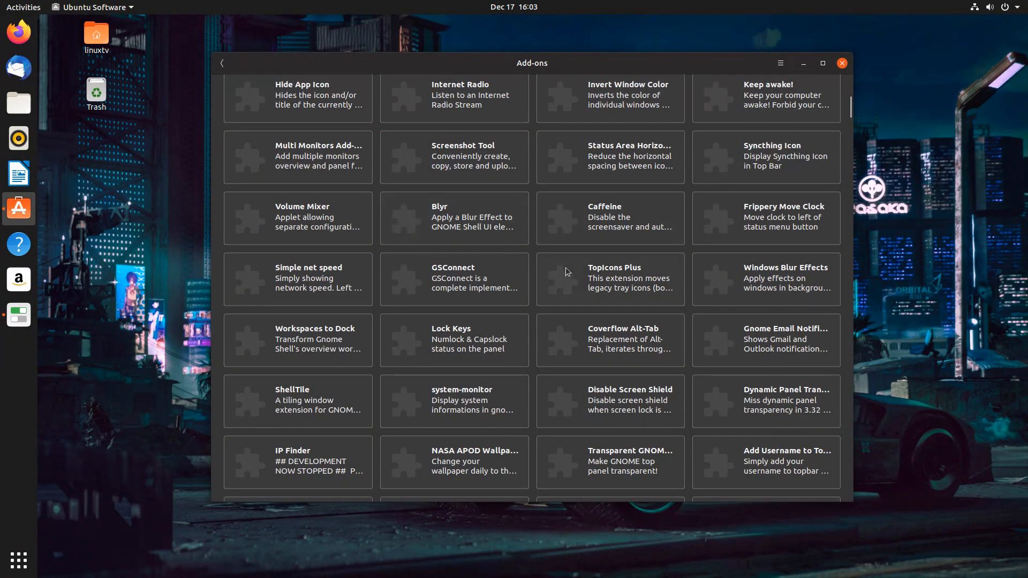
{"action": "left_click", "coordinate": [95, 36]}
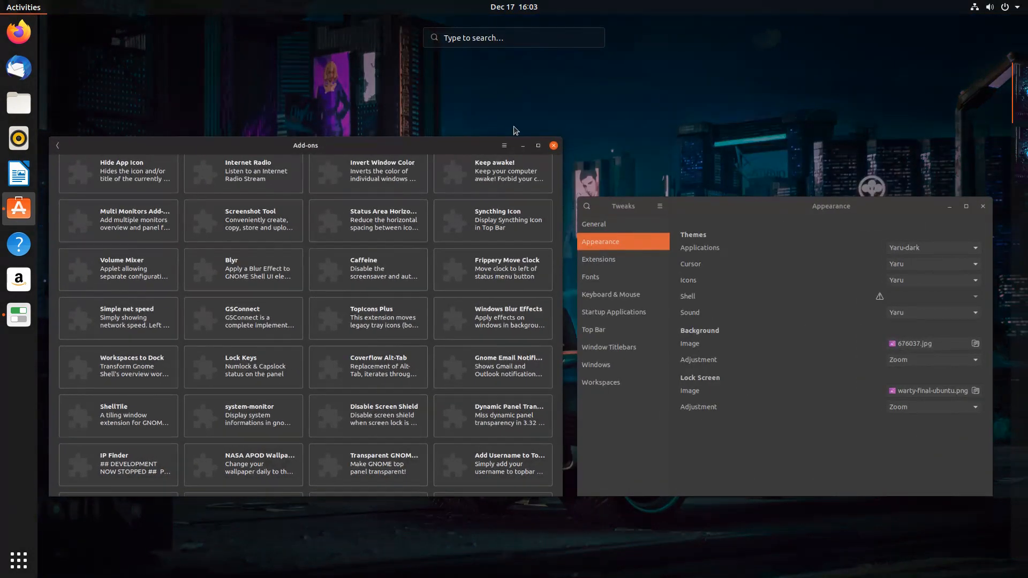
{"action": "mouse_move", "coordinate": [697, 127]}
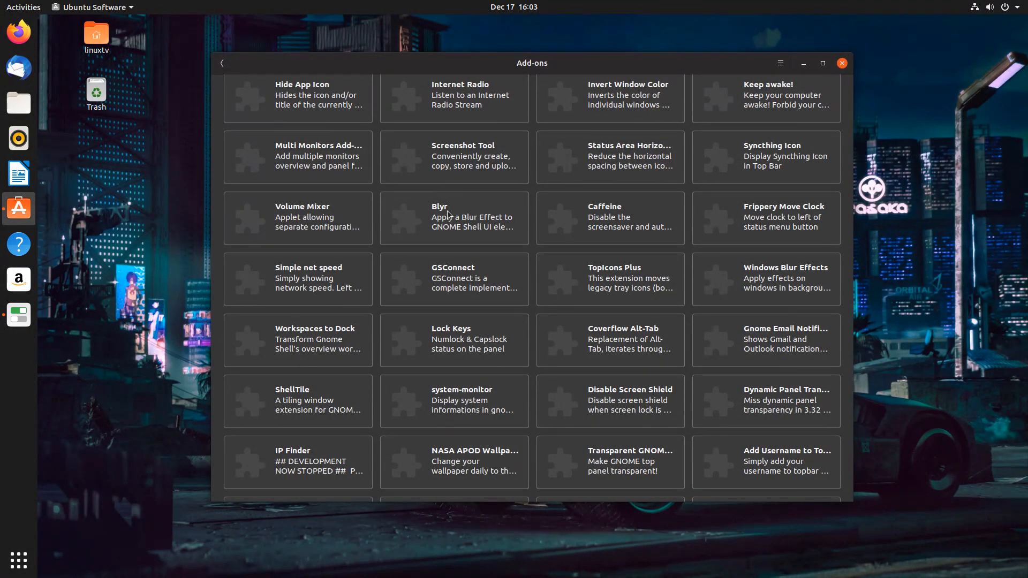
Open the Blyr extension page, install it and confirm the download
{"action": "left_click", "coordinate": [448, 217]}
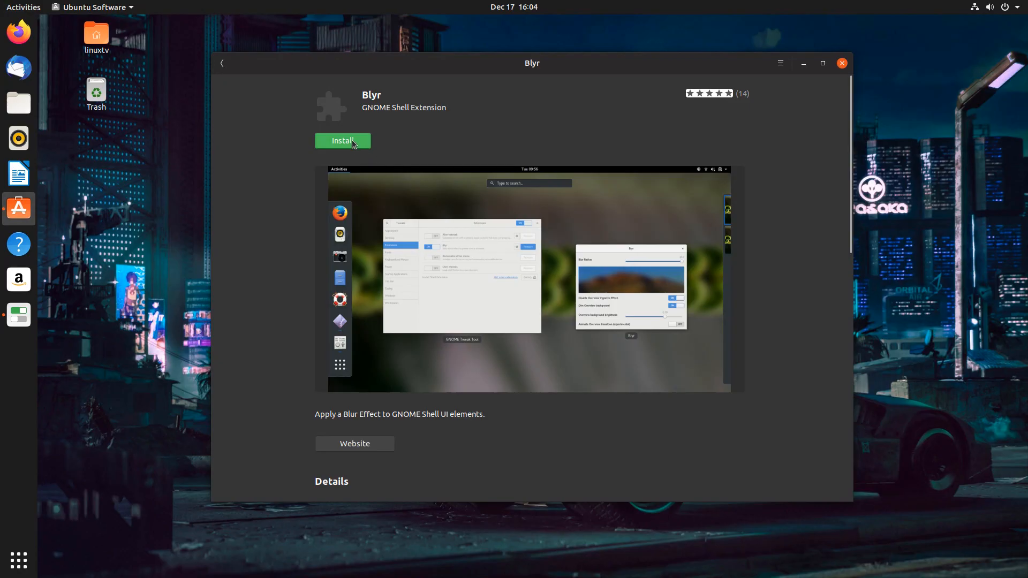
{"action": "left_click", "coordinate": [342, 141]}
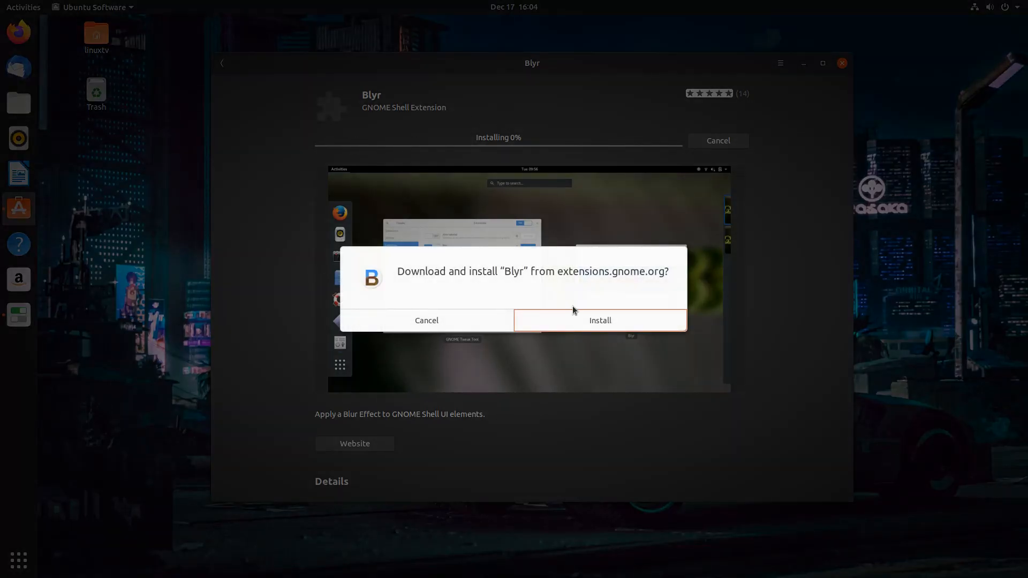
{"action": "left_click", "coordinate": [600, 320]}
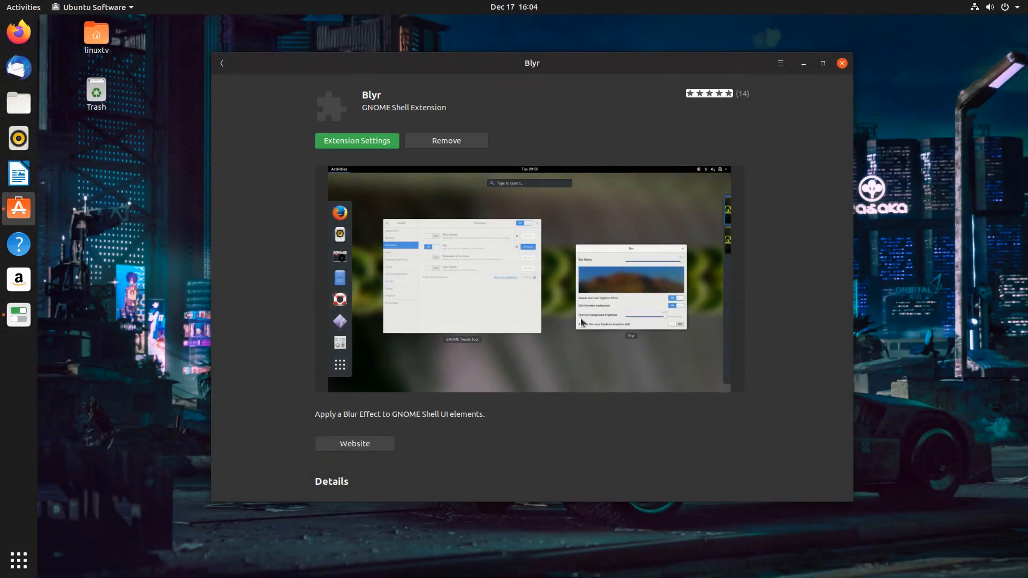
{"action": "mouse_move", "coordinate": [330, 125]}
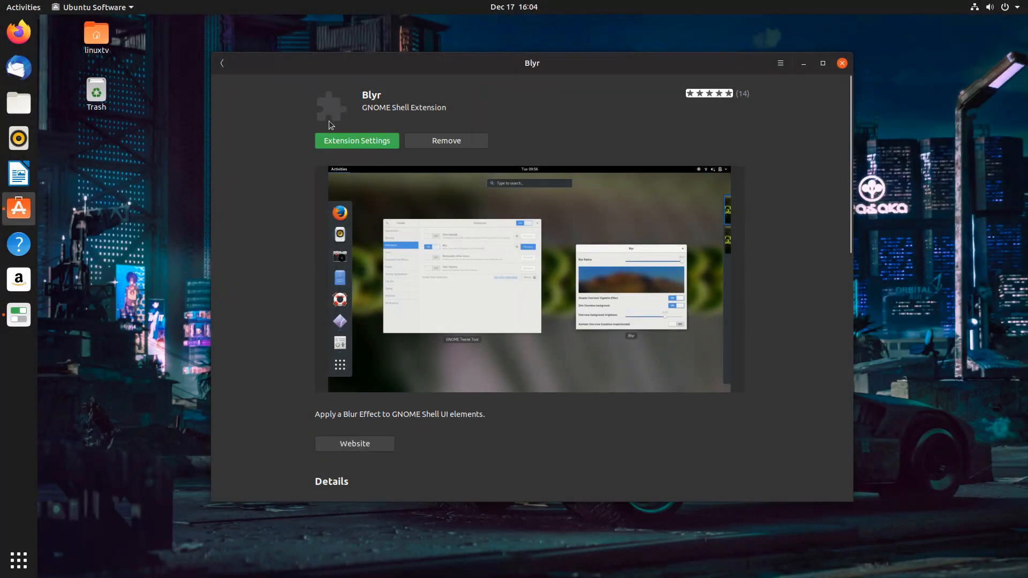
{"action": "mouse_move", "coordinate": [385, 169]}
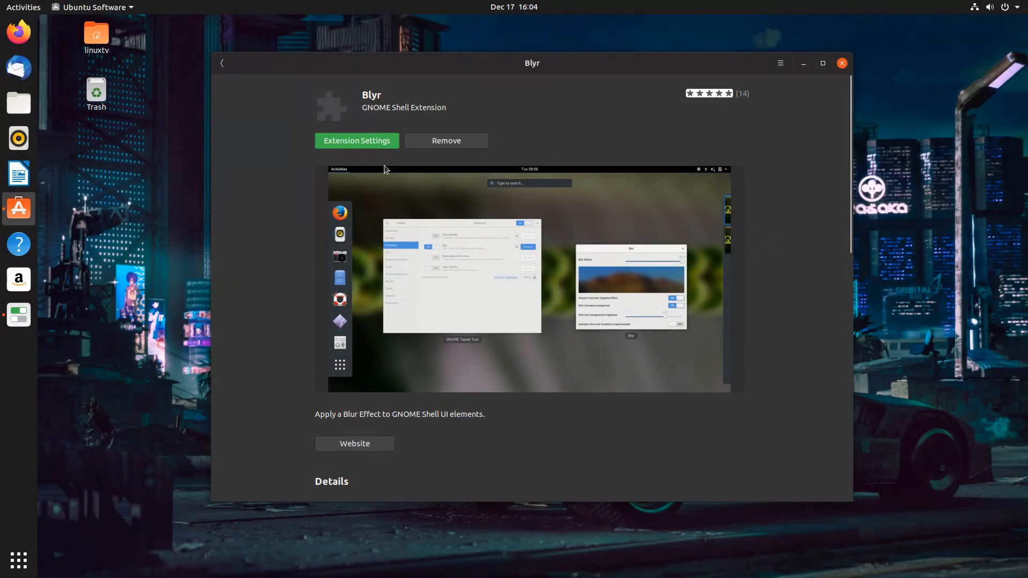
{"action": "mouse_move", "coordinate": [462, 134]}
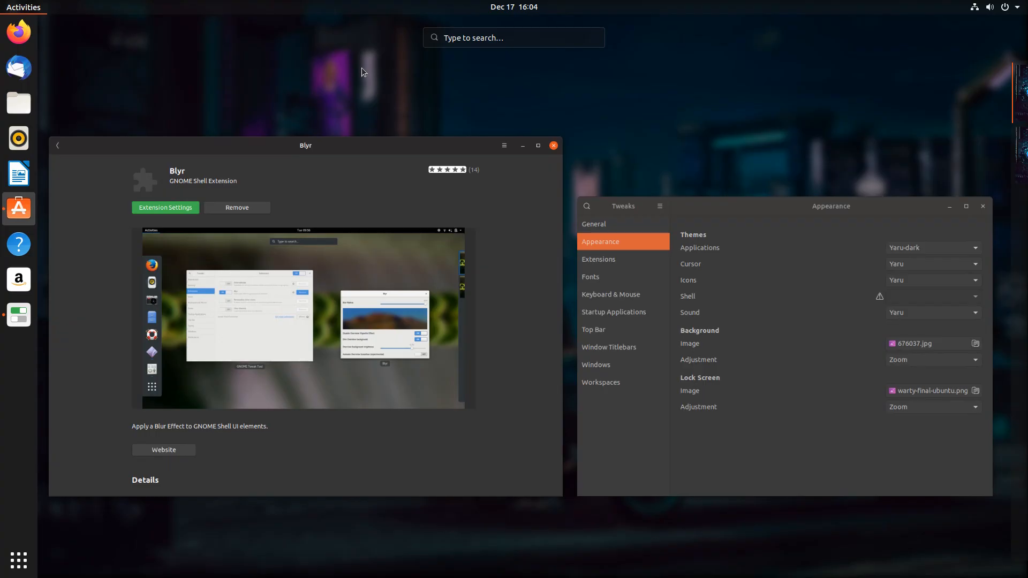
{"action": "mouse_move", "coordinate": [987, 192]}
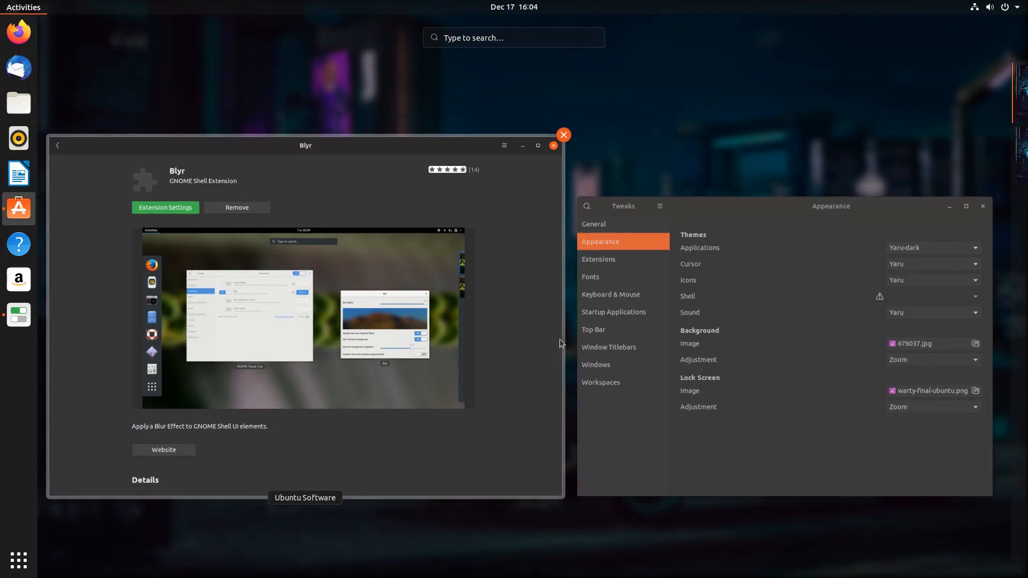
{"action": "mouse_move", "coordinate": [292, 186]}
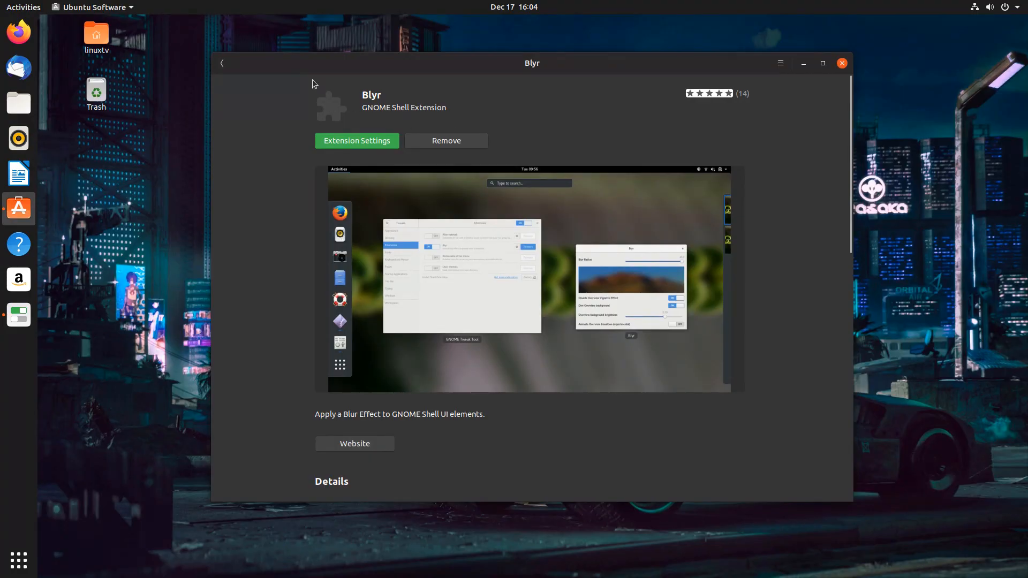
Return to the extension list and install Top Panel Workspace Scroll, confirming the dialog
{"action": "left_click", "coordinate": [222, 63]}
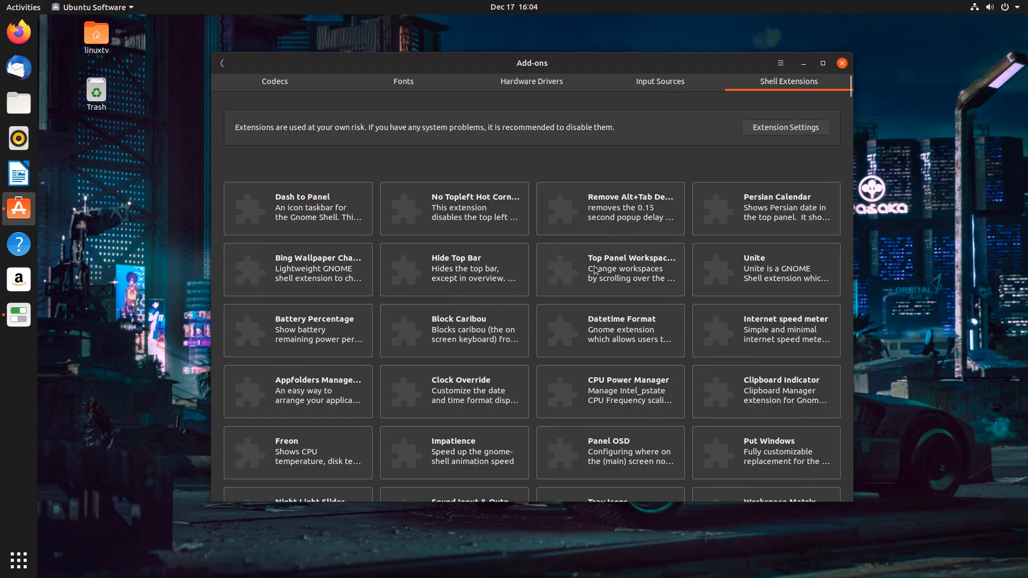
{"action": "left_click", "coordinate": [610, 269]}
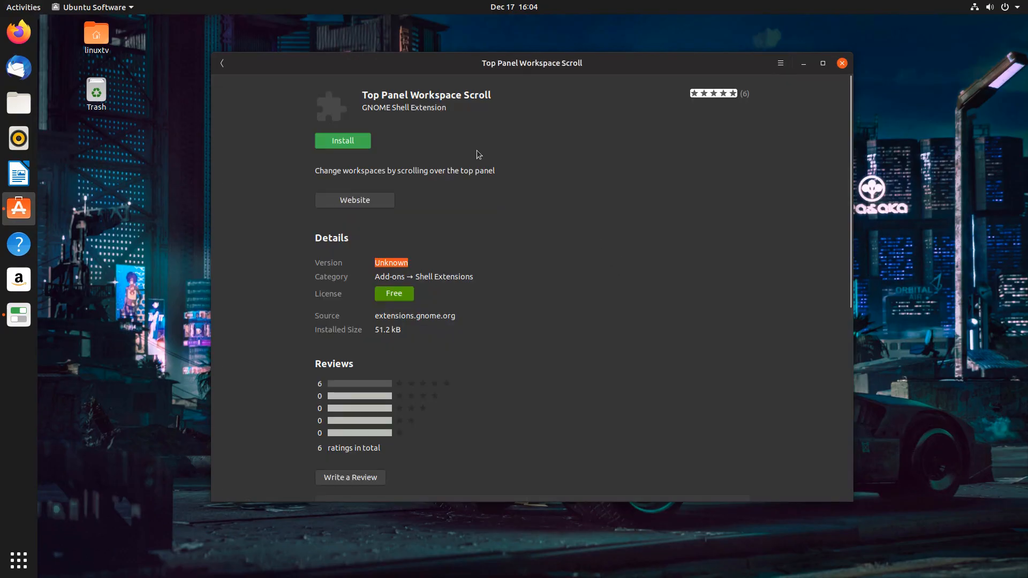
{"action": "mouse_move", "coordinate": [409, 174]}
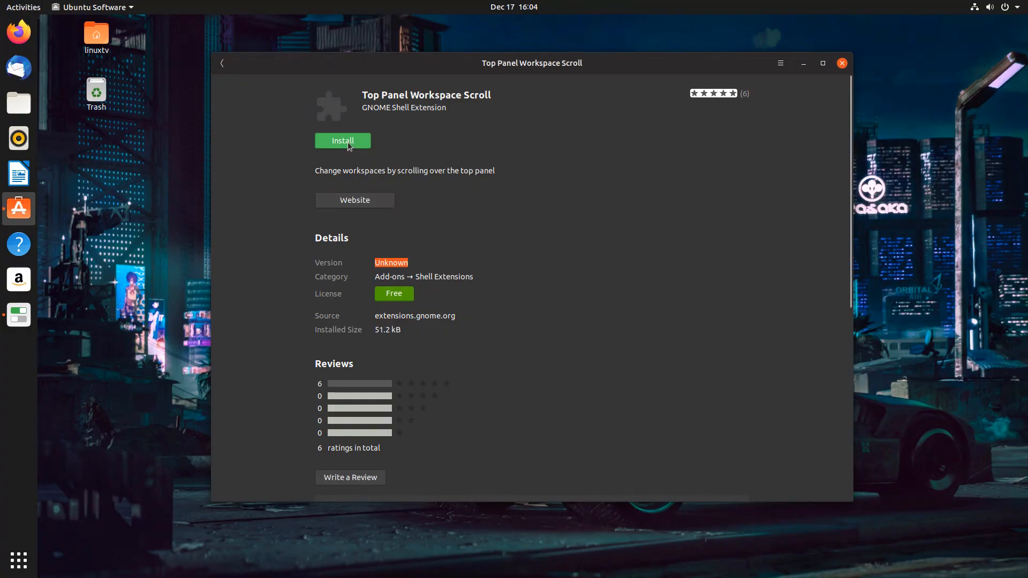
{"action": "left_click", "coordinate": [343, 140]}
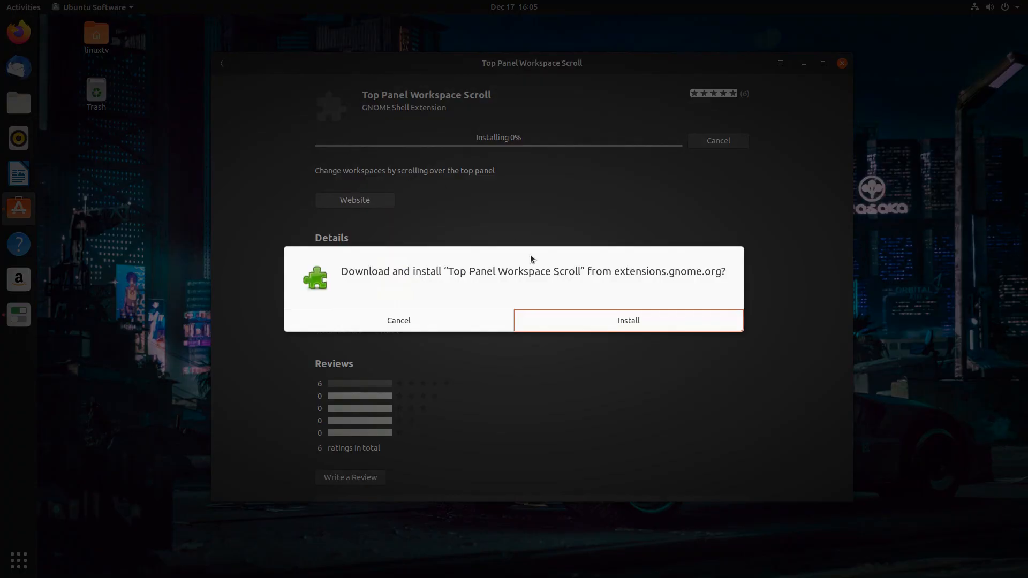
{"action": "left_click", "coordinate": [628, 320]}
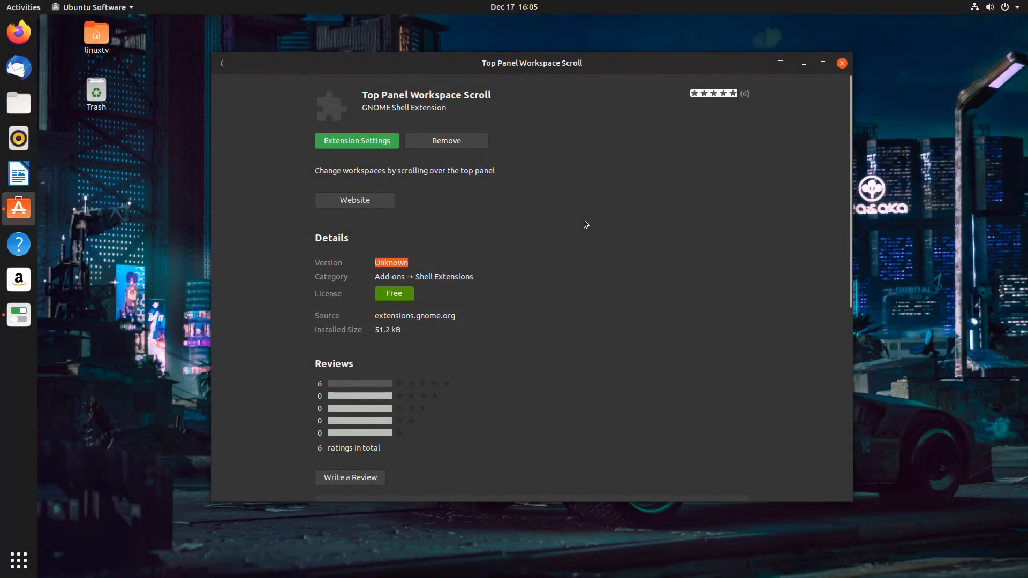
{"action": "mouse_move", "coordinate": [445, 109]}
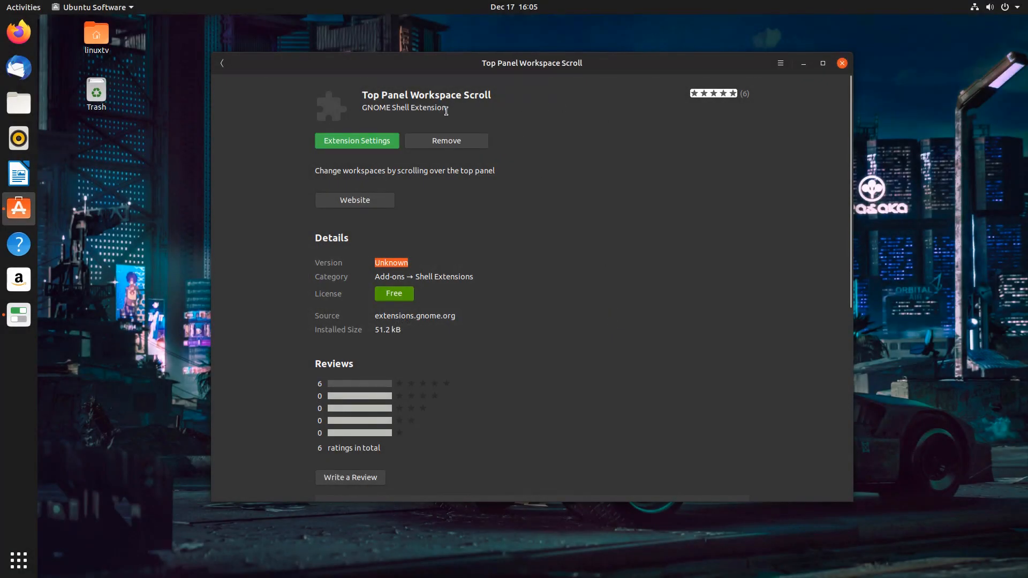
{"action": "mouse_move", "coordinate": [556, 170]}
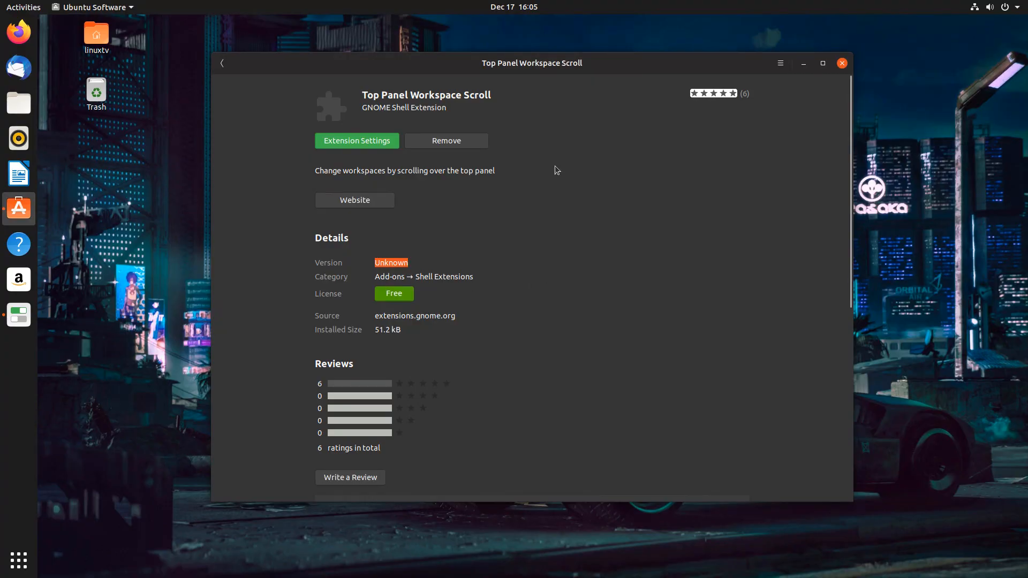
{"action": "mouse_move", "coordinate": [55, 17]}
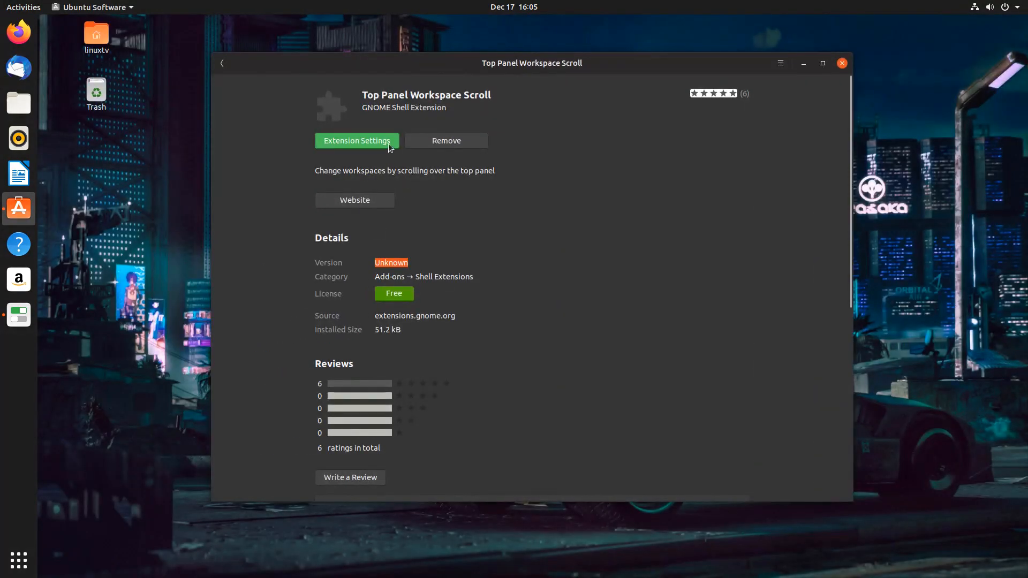
{"action": "mouse_move", "coordinate": [620, 15]}
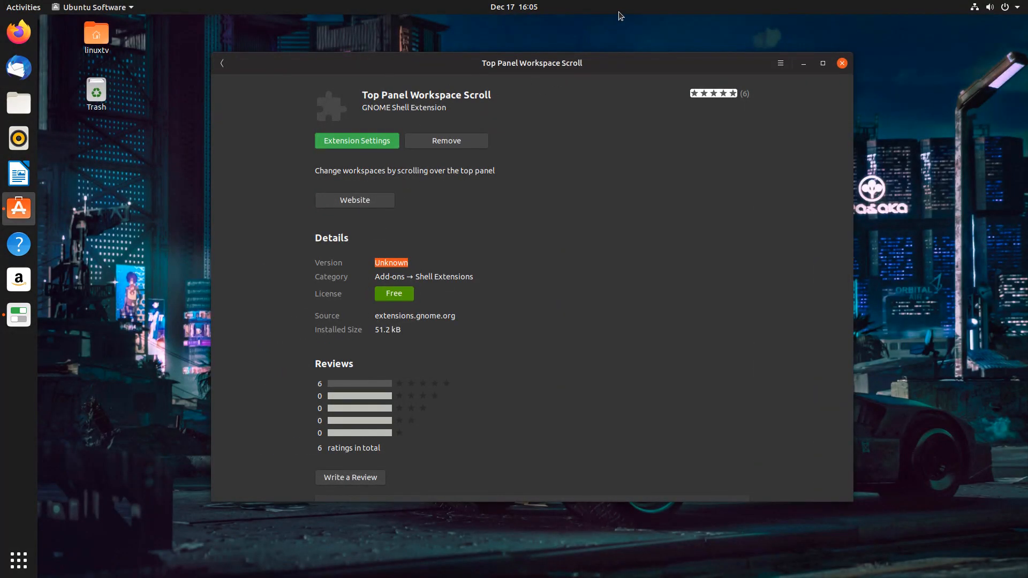
{"action": "mouse_move", "coordinate": [629, 11]}
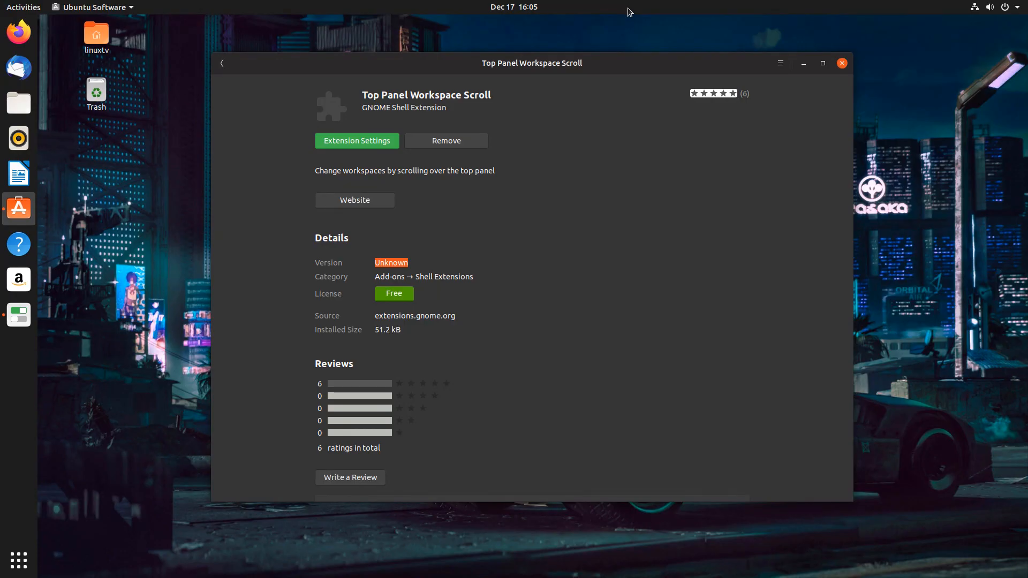
{"action": "left_click", "coordinate": [842, 63]}
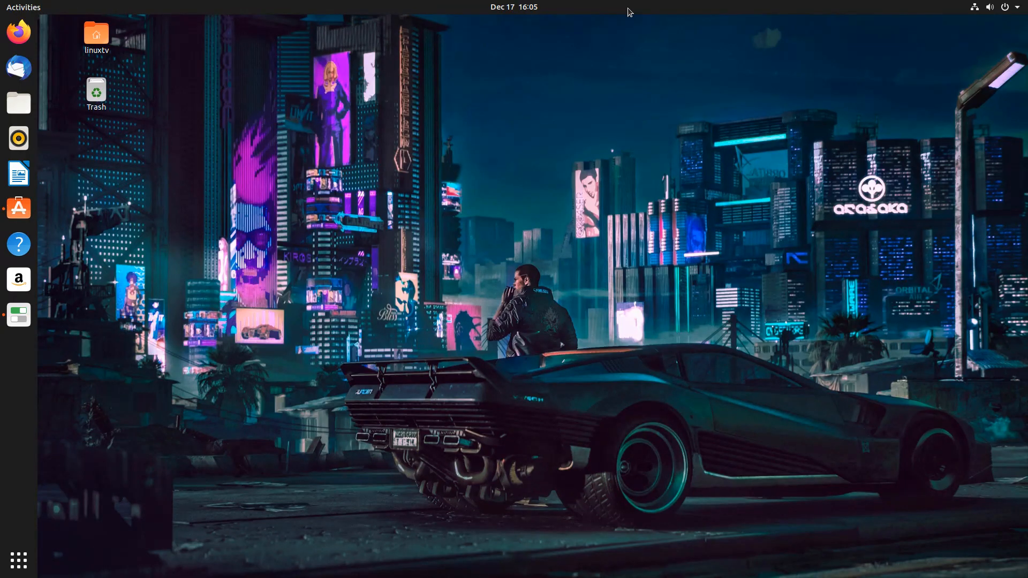
{"action": "left_click", "coordinate": [18, 208]}
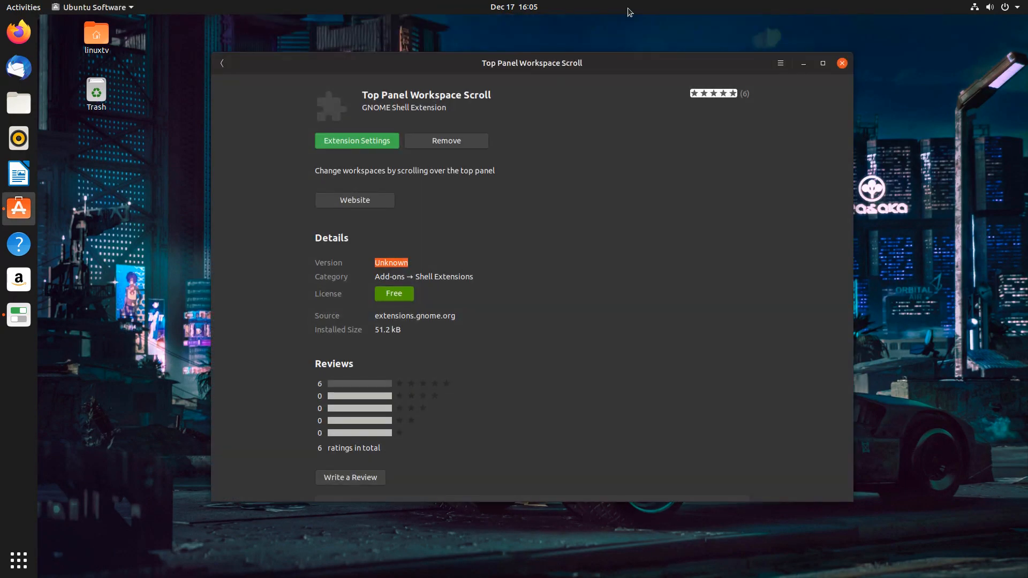
{"action": "left_click", "coordinate": [842, 62]}
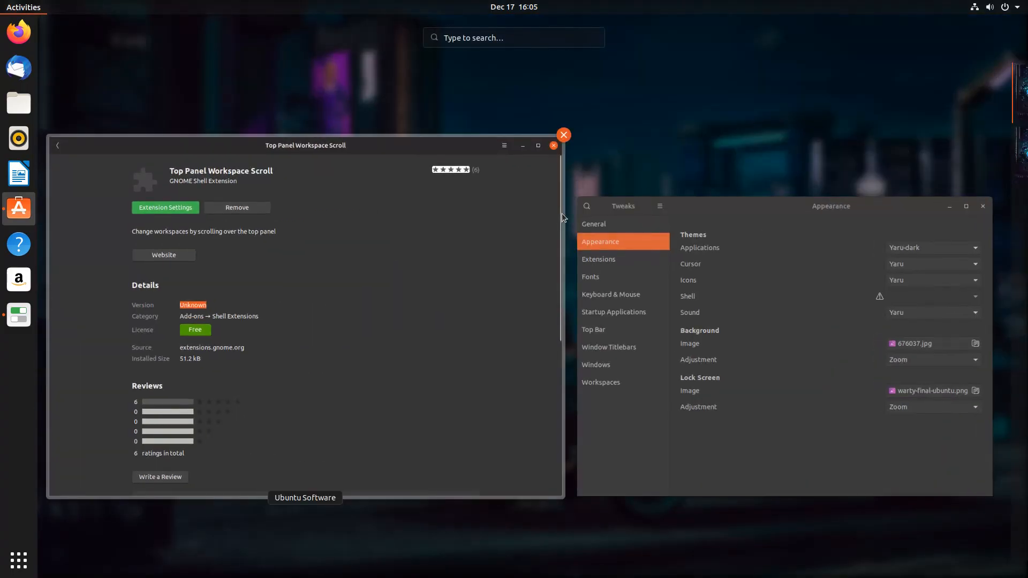
{"action": "left_click", "coordinate": [23, 7]}
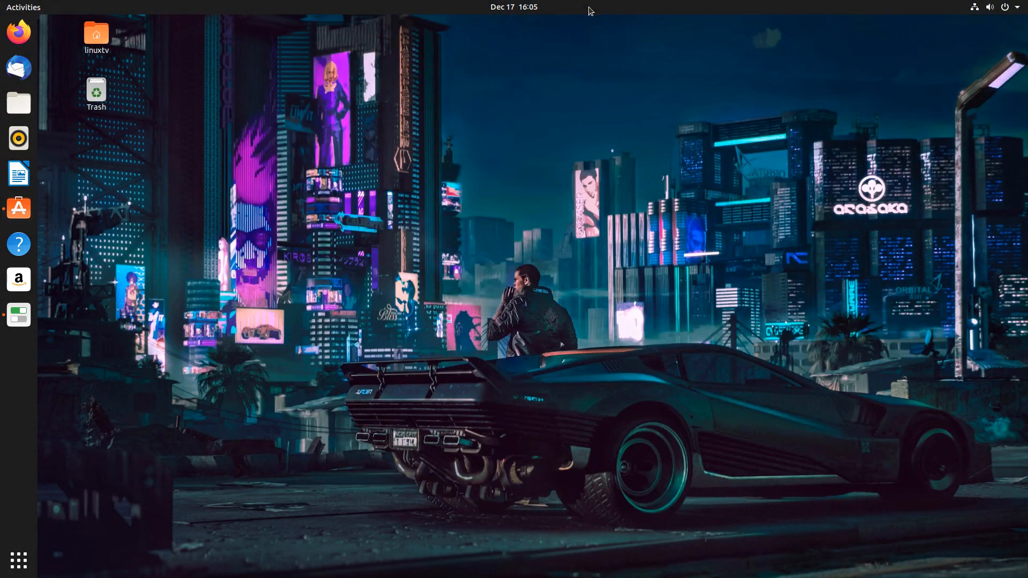
{"action": "left_click", "coordinate": [19, 208]}
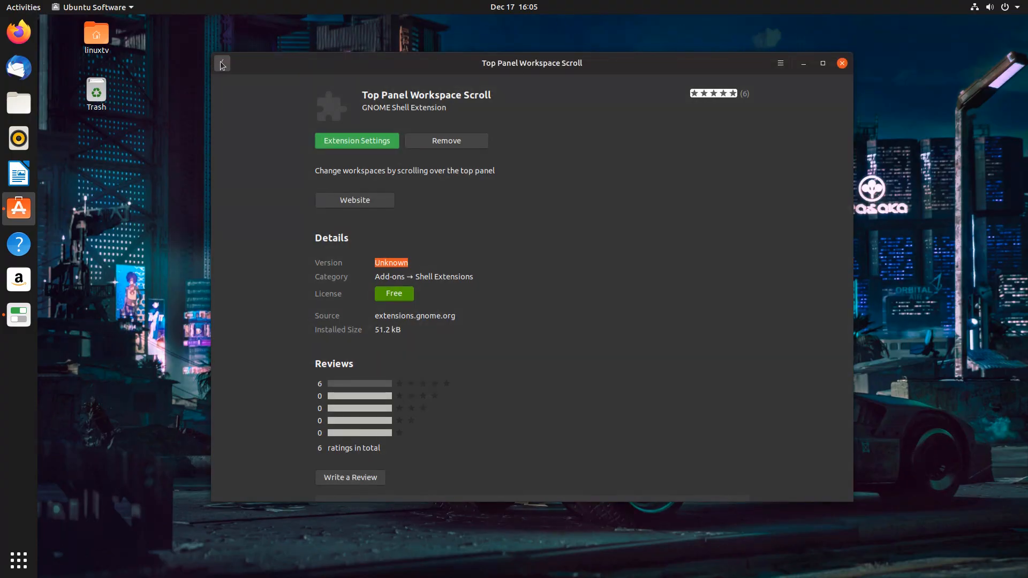
Return to the store's extension list and close Tweaks for relaunching
{"action": "left_click", "coordinate": [222, 64]}
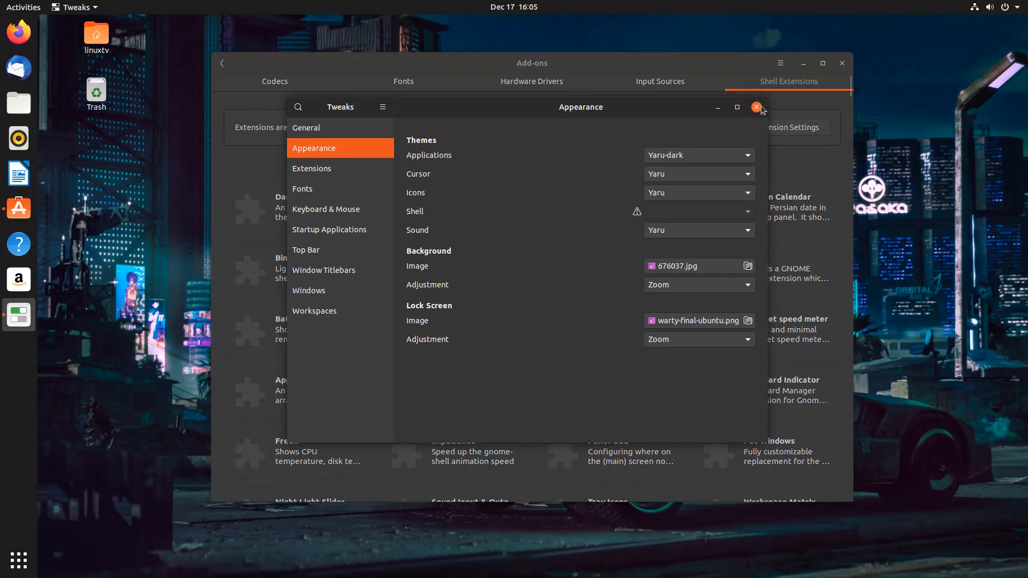
{"action": "left_click", "coordinate": [757, 107]}
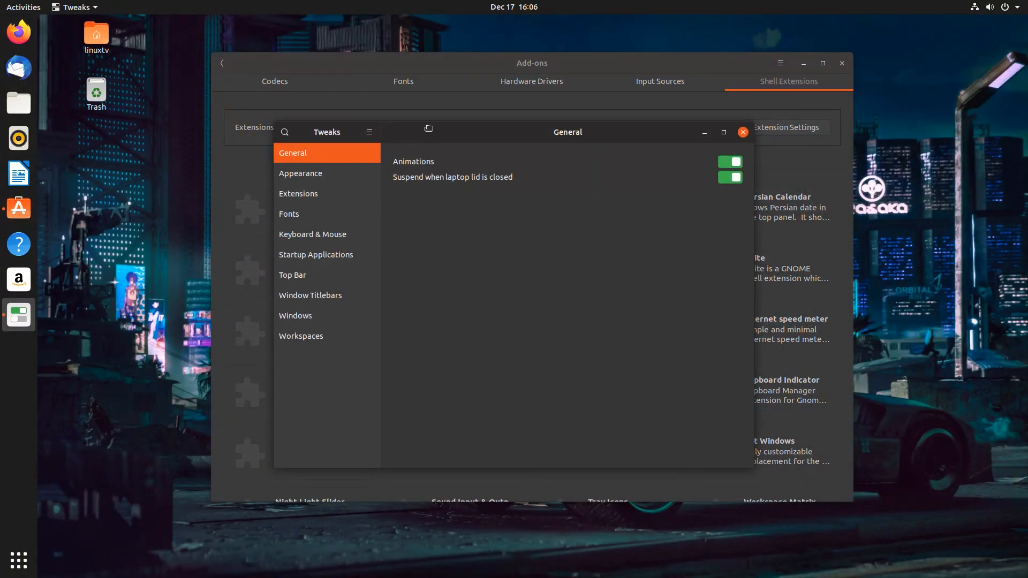
Show Extensions and toggle Desktop icons and Ubuntu appindicators on, then appindicators off
{"action": "left_click", "coordinate": [301, 193]}
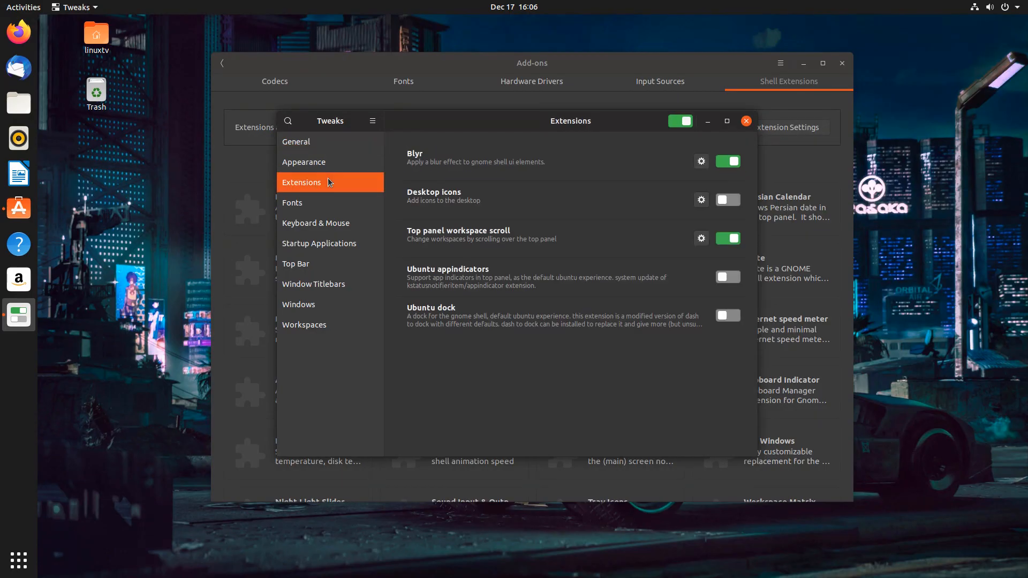
{"action": "mouse_move", "coordinate": [409, 243]}
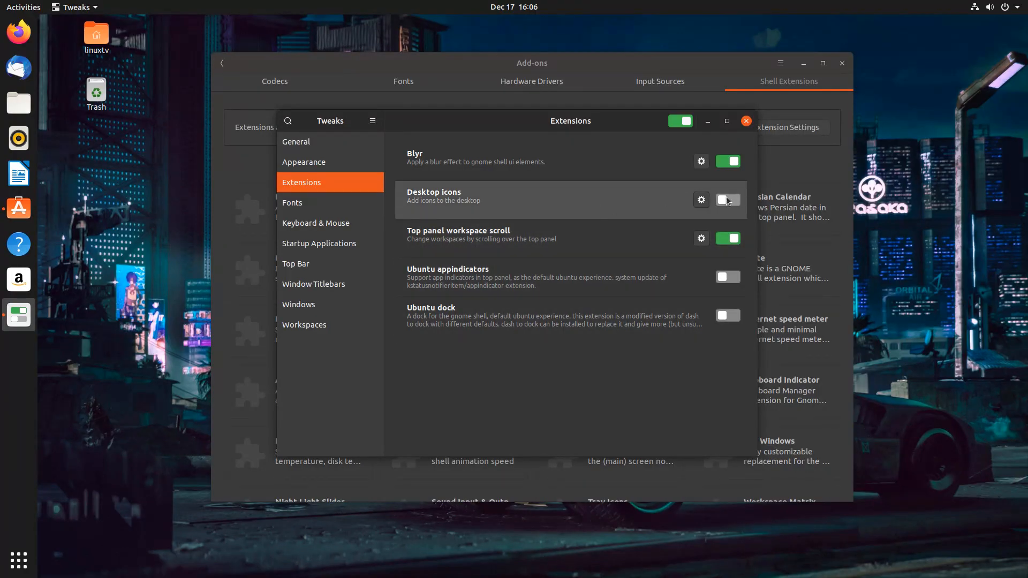
{"action": "left_click", "coordinate": [728, 200]}
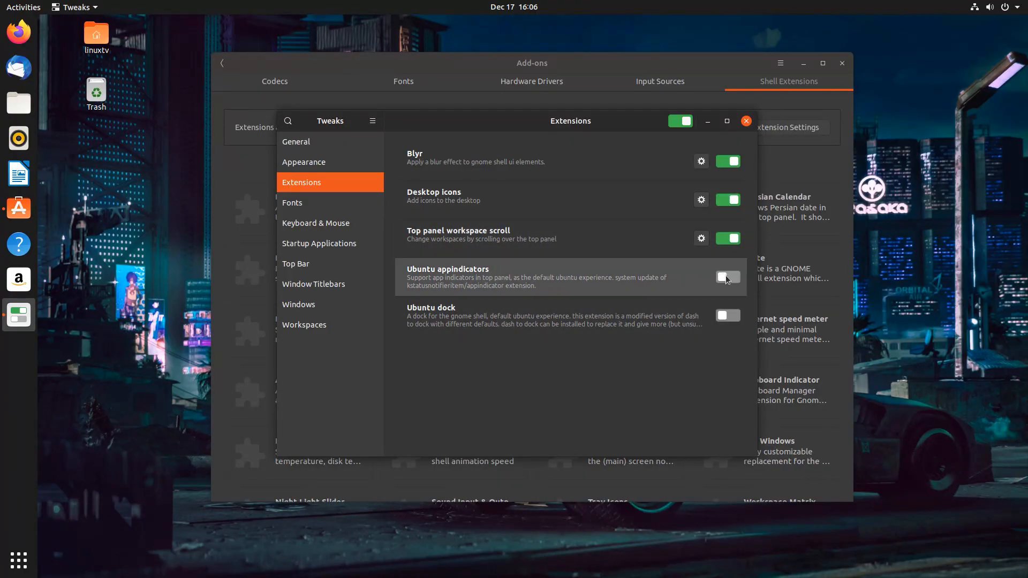
{"action": "left_click", "coordinate": [728, 277]}
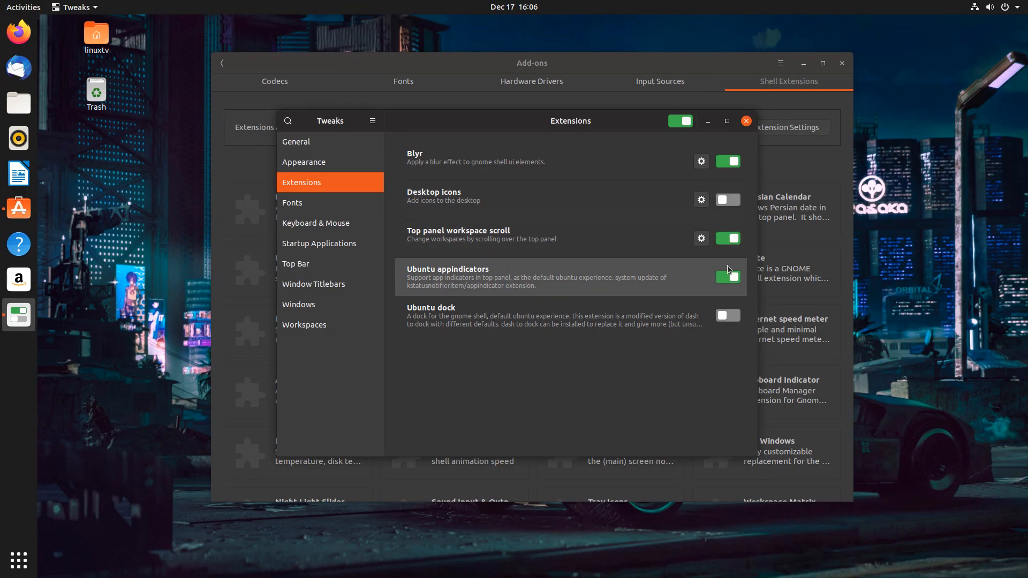
{"action": "left_click", "coordinate": [727, 276]}
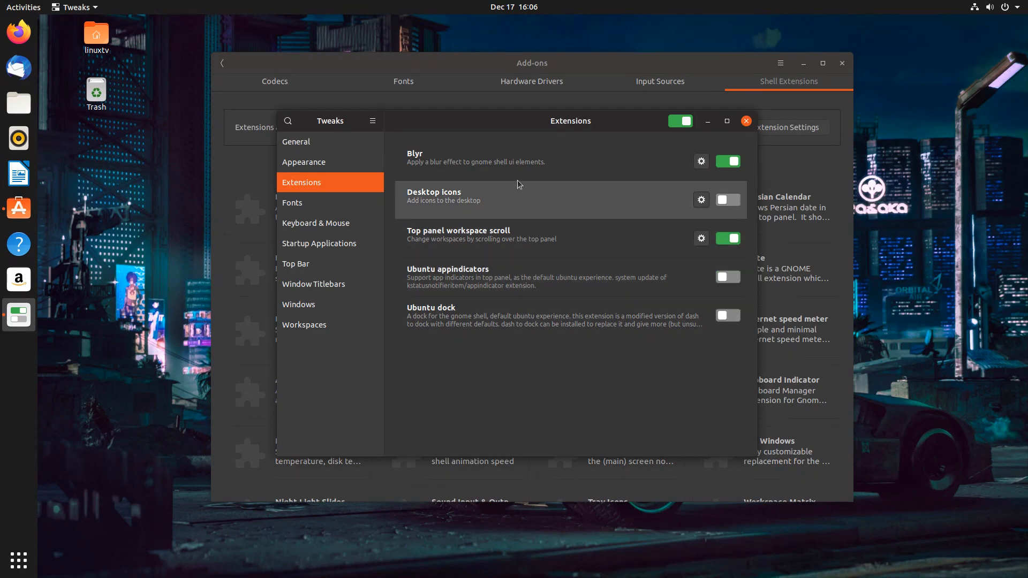
{"action": "mouse_move", "coordinate": [437, 278]}
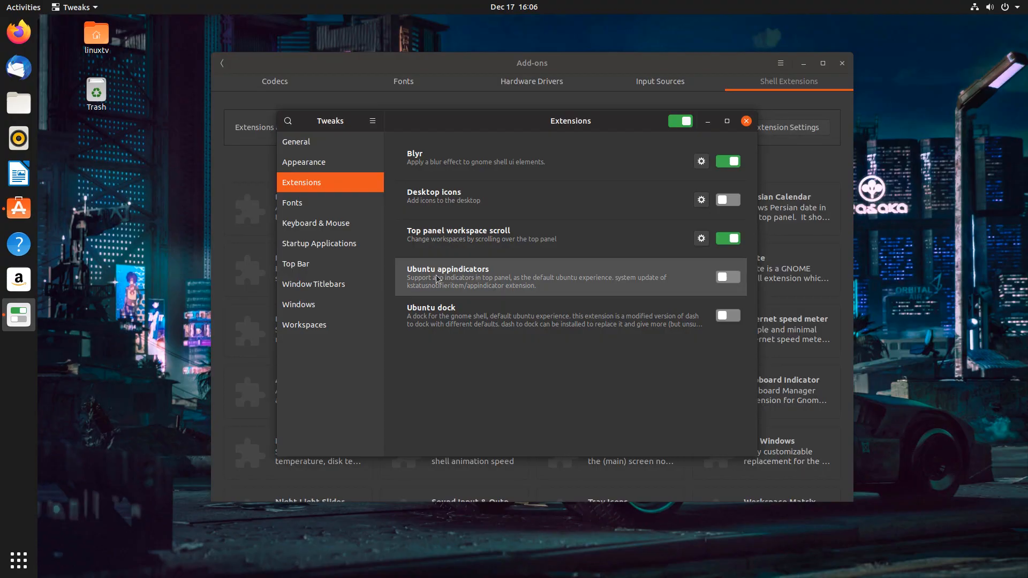
{"action": "mouse_move", "coordinate": [463, 316]}
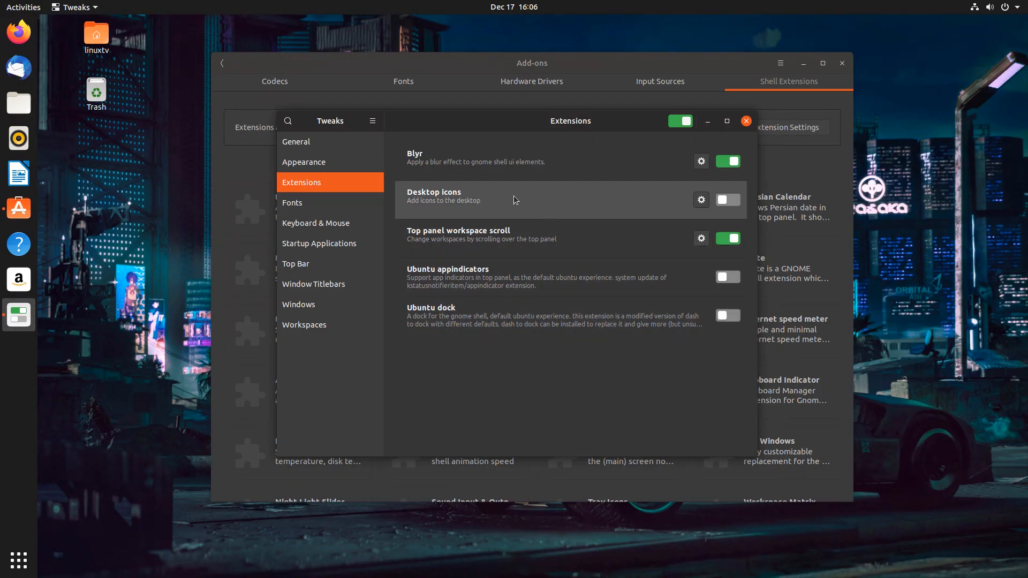
{"action": "mouse_move", "coordinate": [727, 282]}
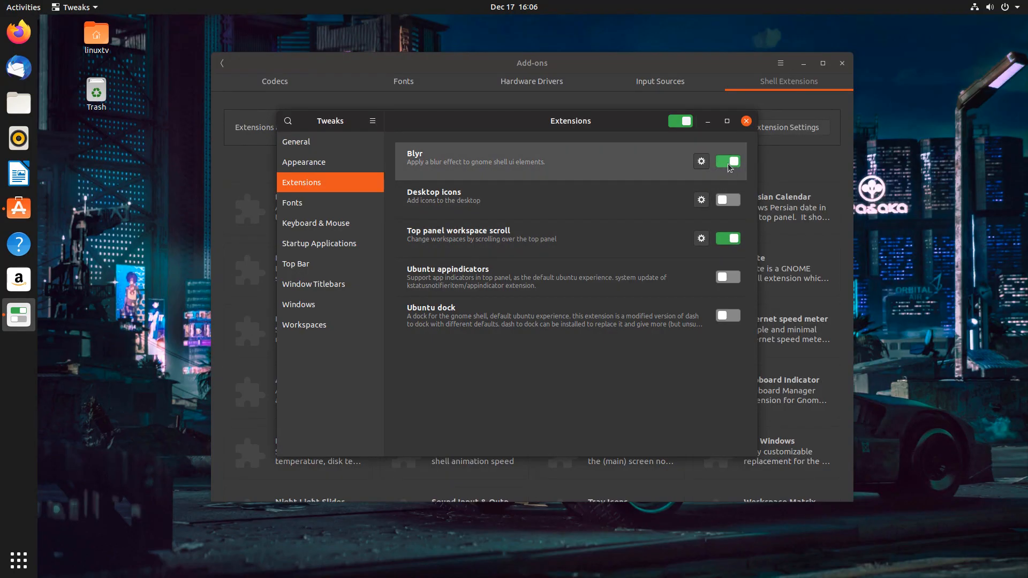
Switch off the Blyr extension, leaving Top Panel Workspace Scroll enabled
{"action": "left_click", "coordinate": [727, 161]}
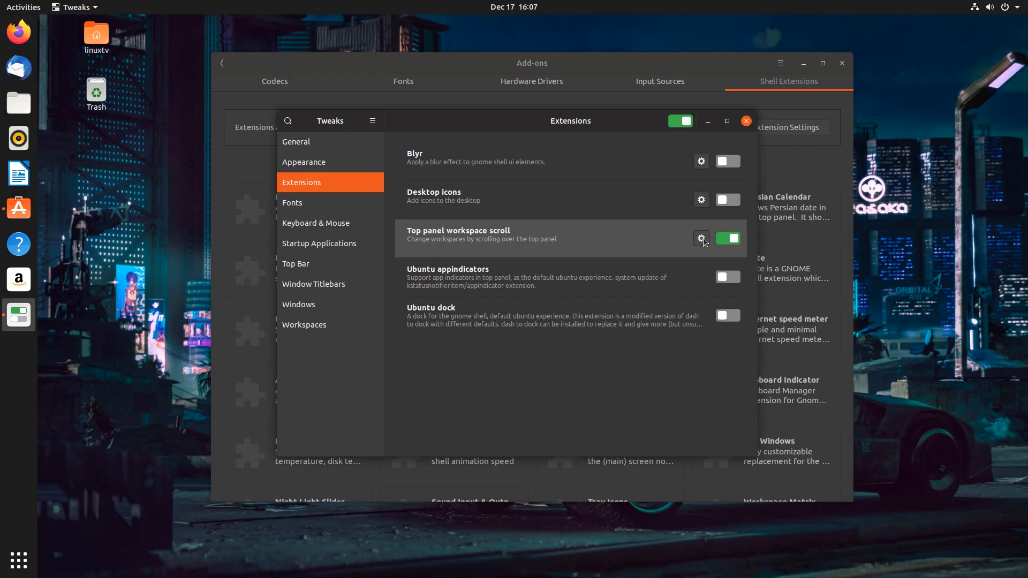
Enable Show indicator in Top Panel Workspace Scroll's settings
{"action": "left_click", "coordinate": [701, 238]}
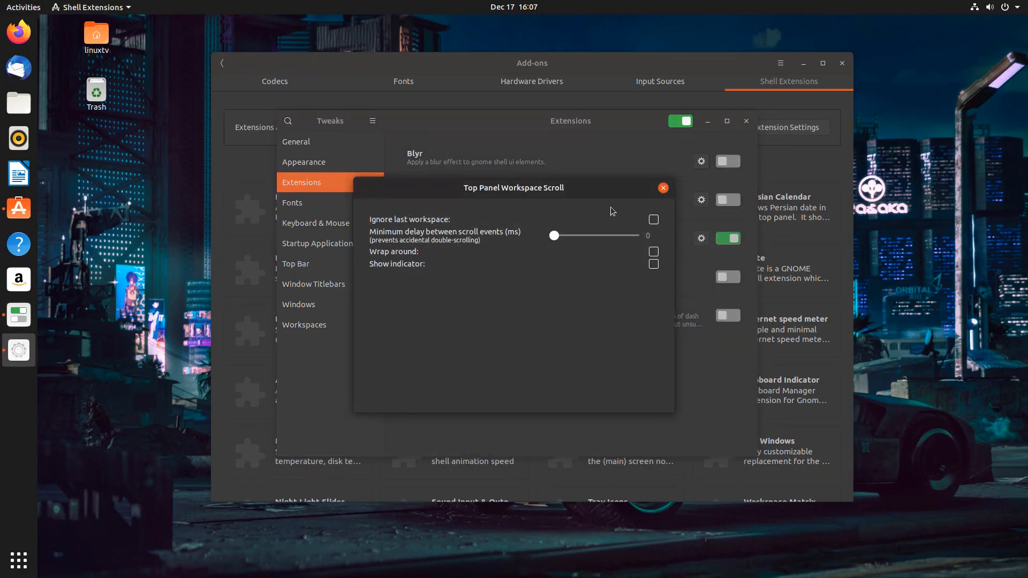
{"action": "mouse_move", "coordinate": [543, 235]}
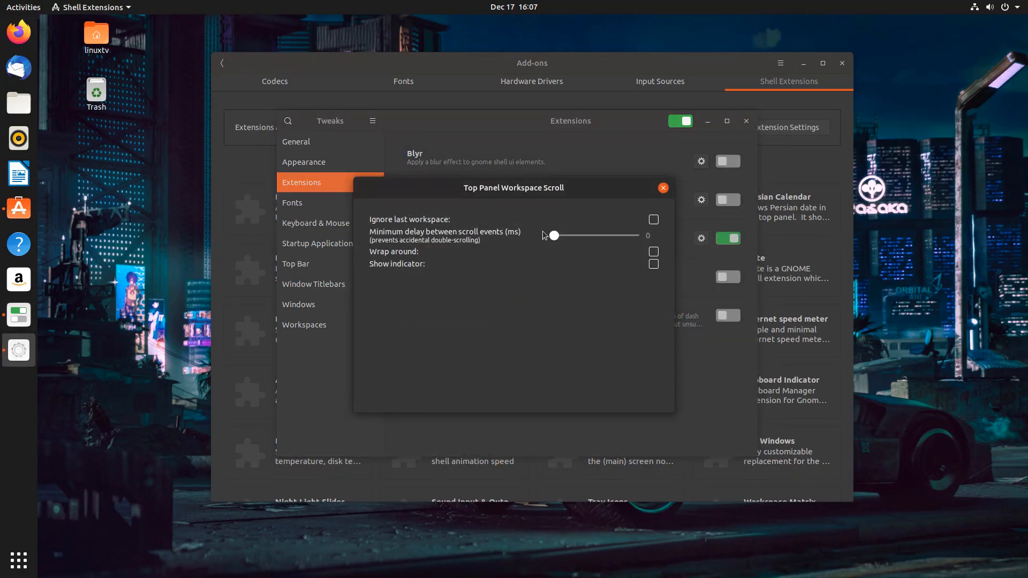
{"action": "mouse_move", "coordinate": [593, 288]}
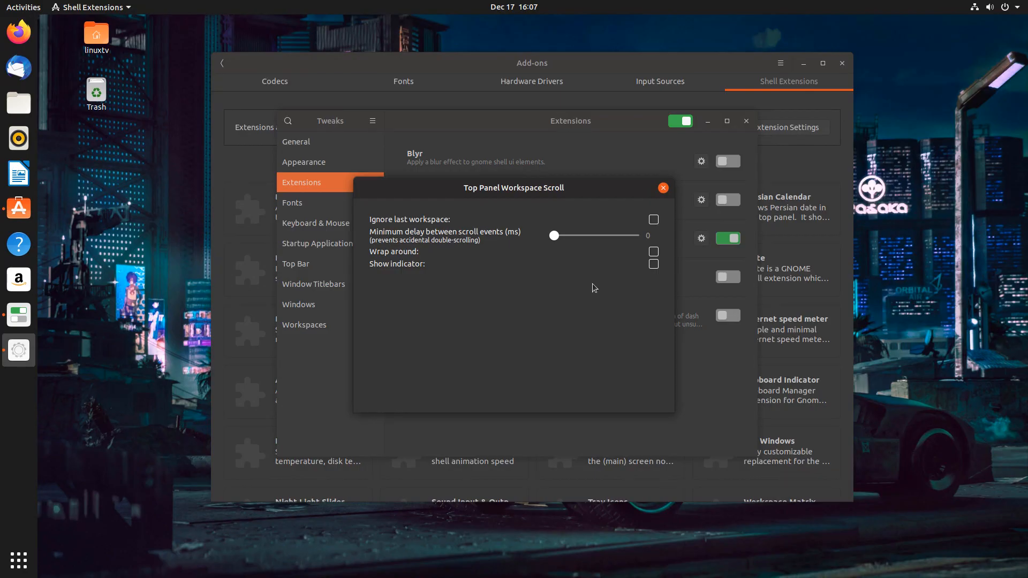
{"action": "mouse_move", "coordinate": [576, 265]}
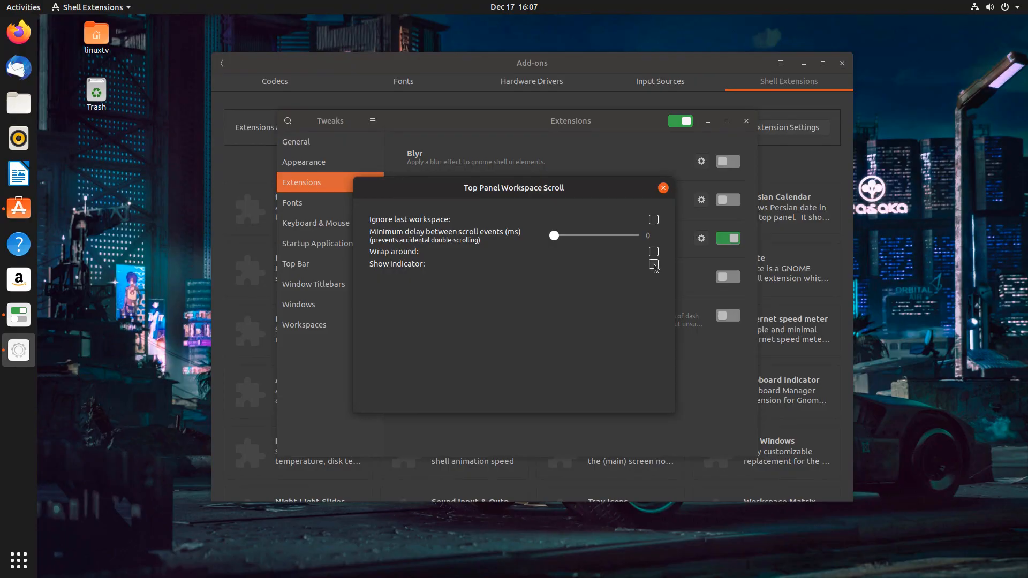
{"action": "left_click", "coordinate": [653, 264]}
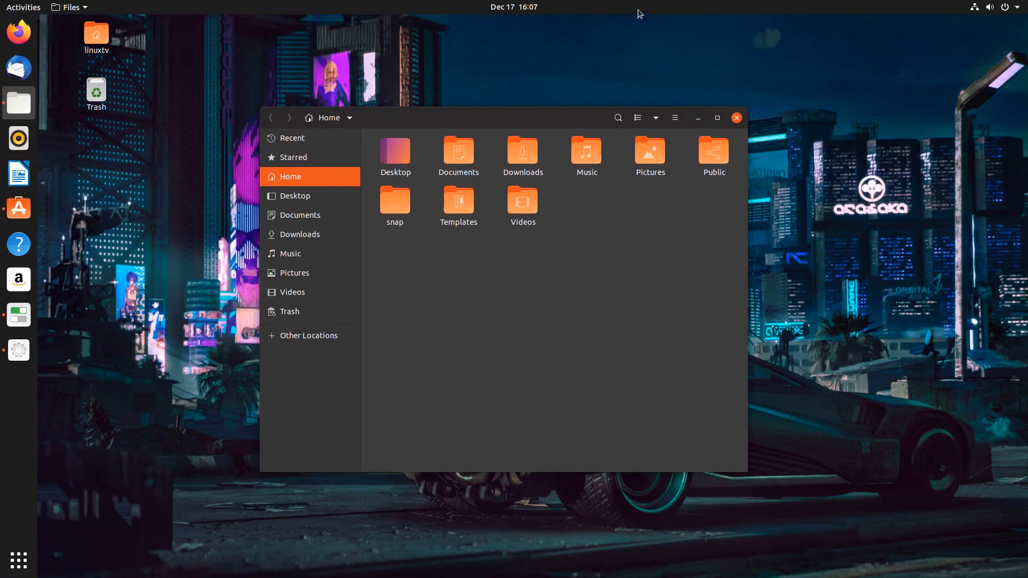
Return to the first workspace and close the Top Panel Workspace Scroll settings
{"action": "left_click", "coordinate": [736, 117]}
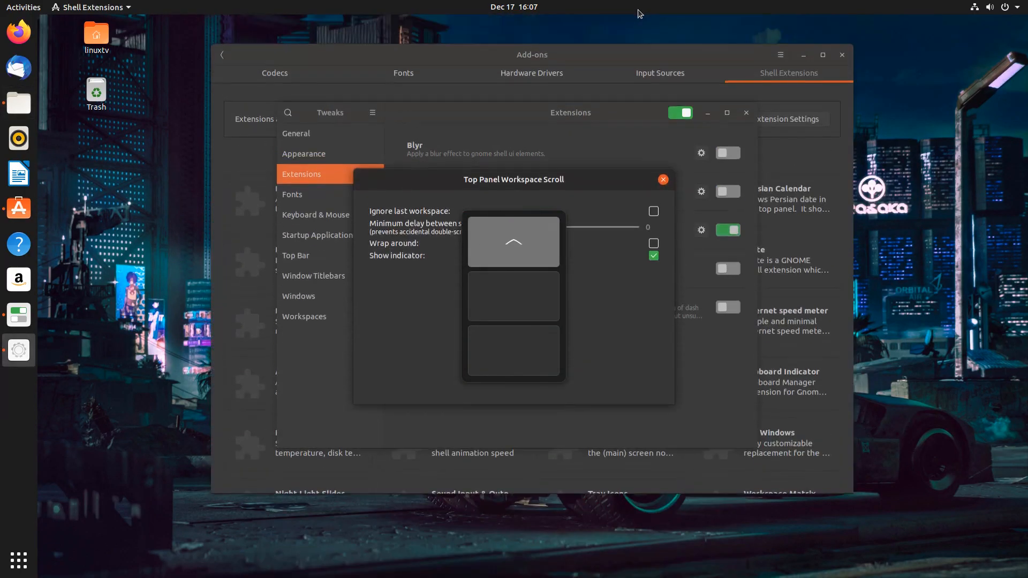
{"action": "left_click", "coordinate": [663, 179]}
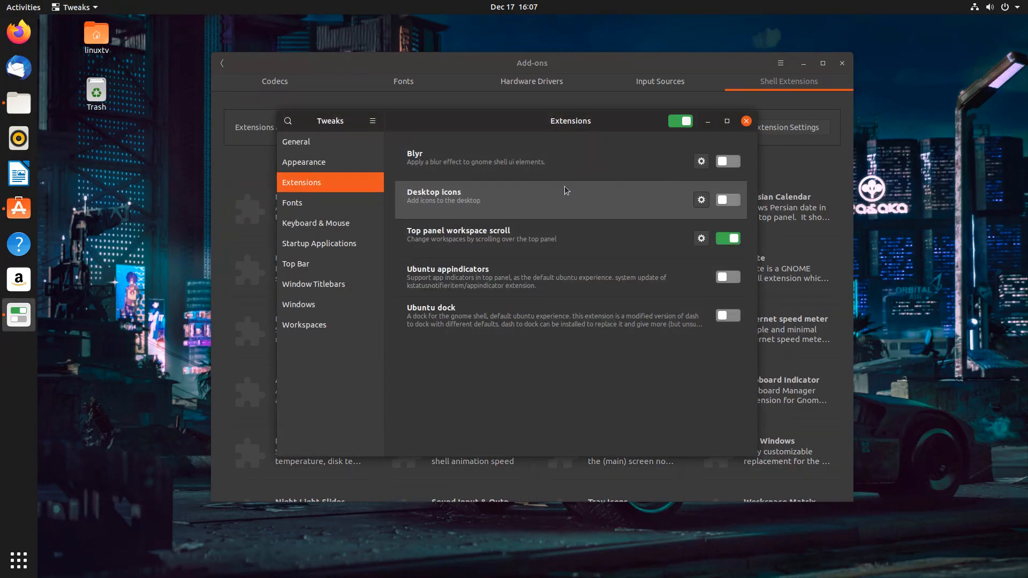
{"action": "mouse_move", "coordinate": [571, 272]}
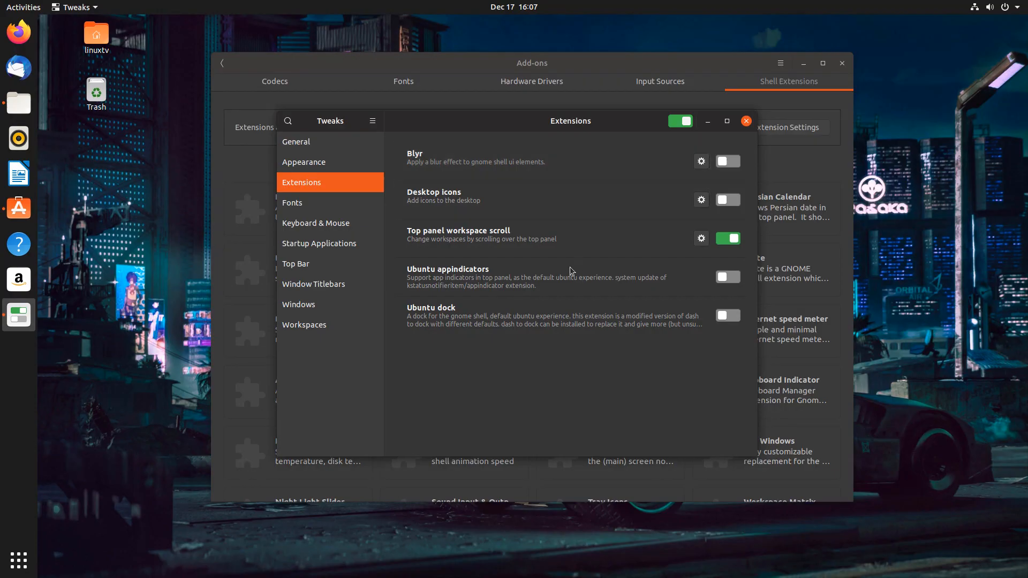
{"action": "mouse_move", "coordinate": [343, 182]}
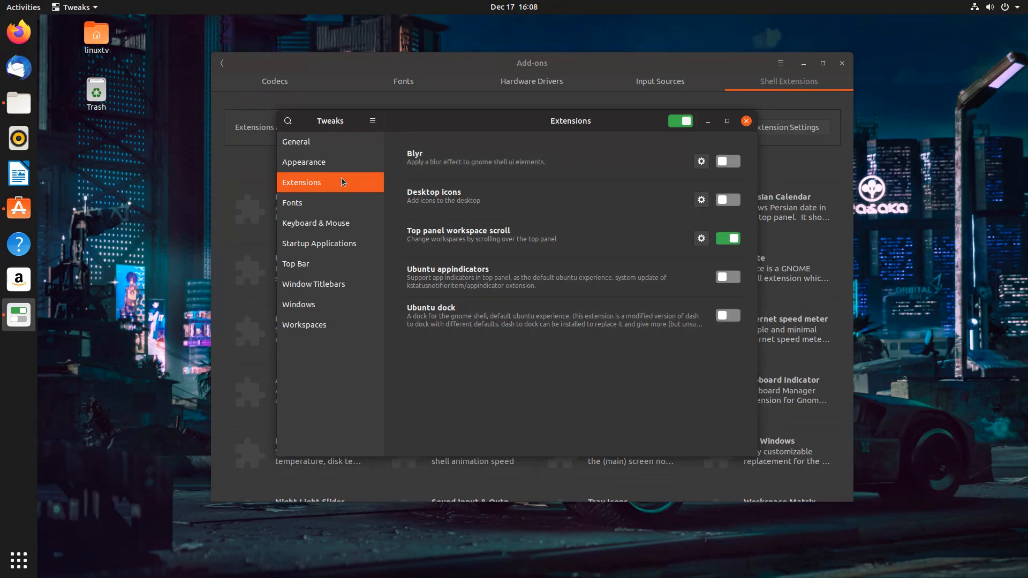
Glance at the Appearance page, then show the Fonts page
{"action": "left_click", "coordinate": [303, 162]}
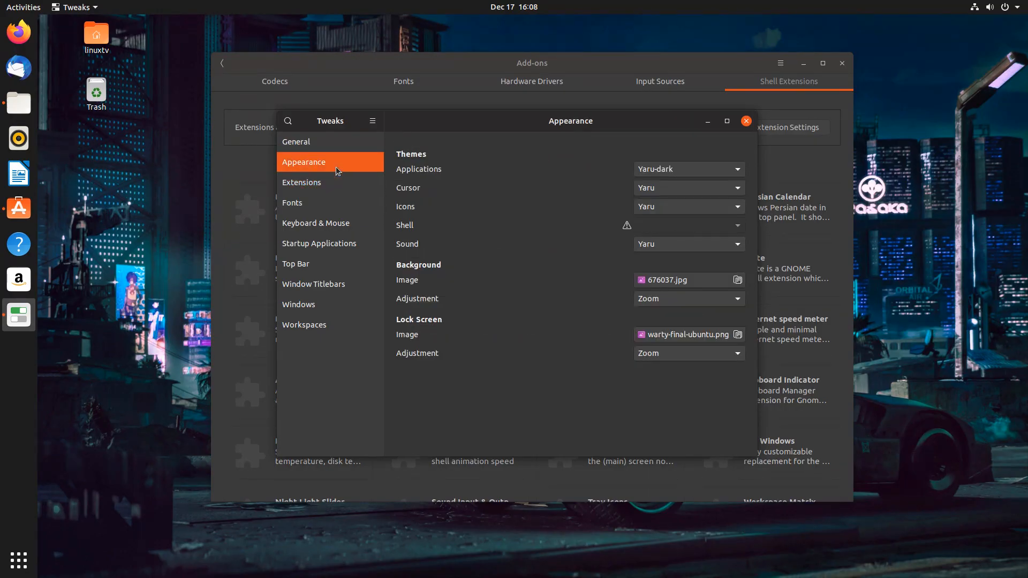
{"action": "left_click", "coordinate": [292, 203]}
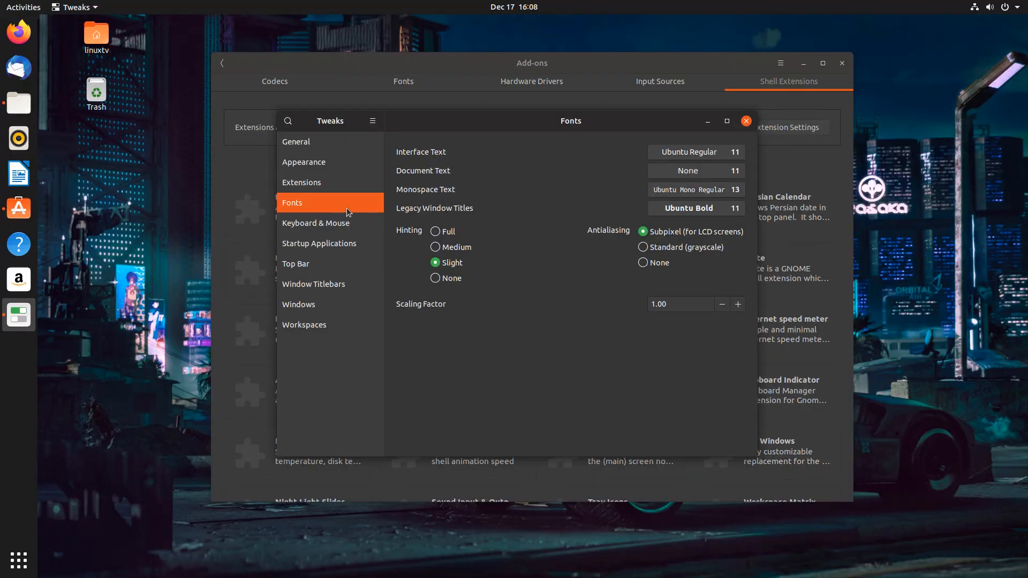
{"action": "mouse_move", "coordinate": [685, 156]}
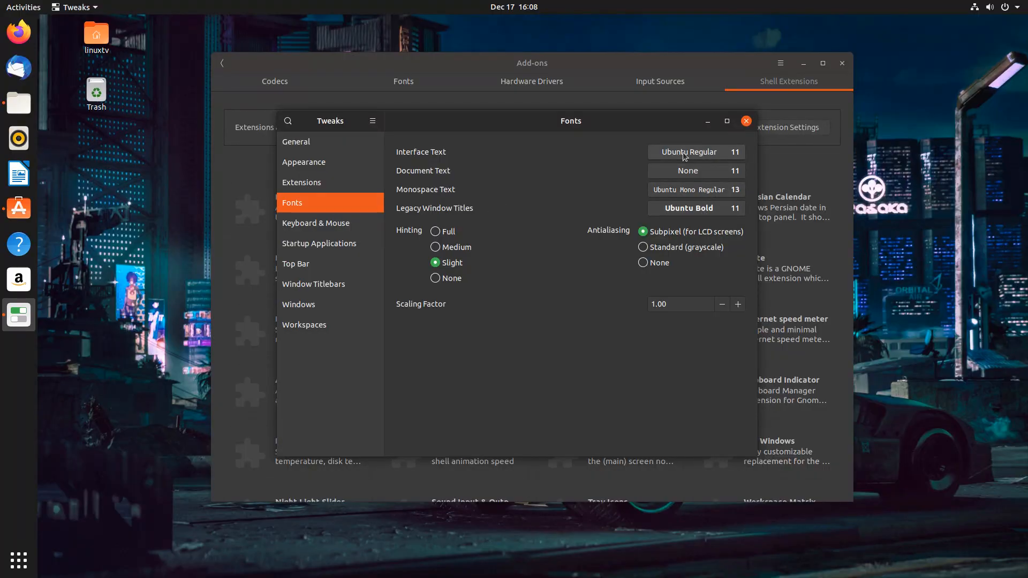
{"action": "mouse_move", "coordinate": [698, 254]}
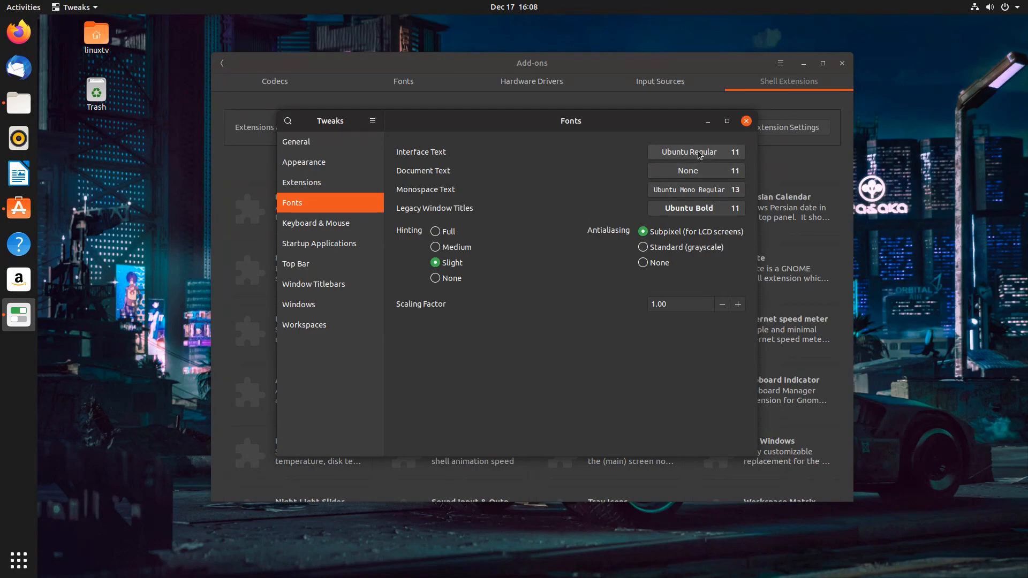
Pick Sawasdee Regular 11 as the interface text font
{"action": "left_click", "coordinate": [696, 152]}
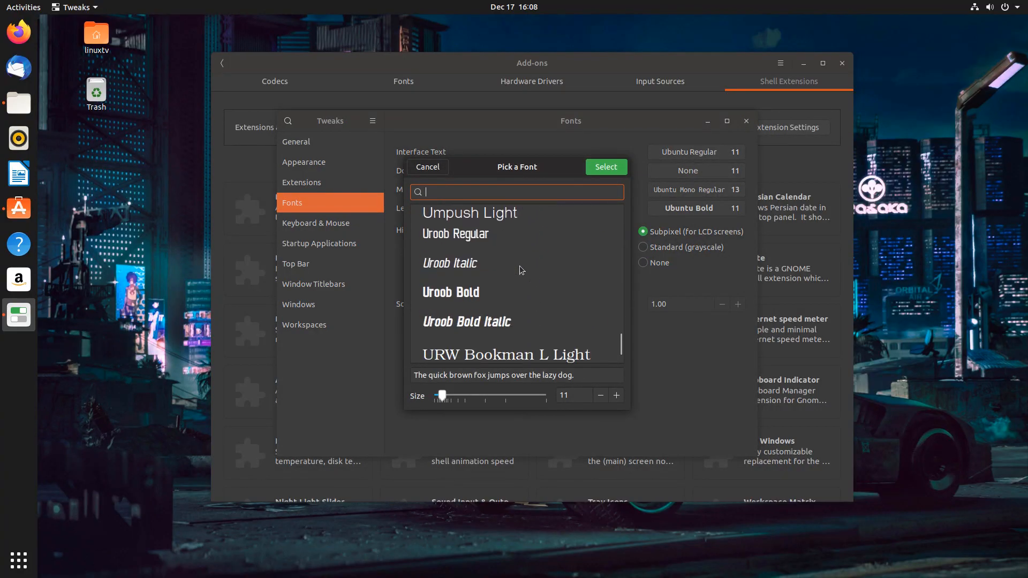
{"action": "scroll", "scroll_direction": "down", "scroll_amount": 3}
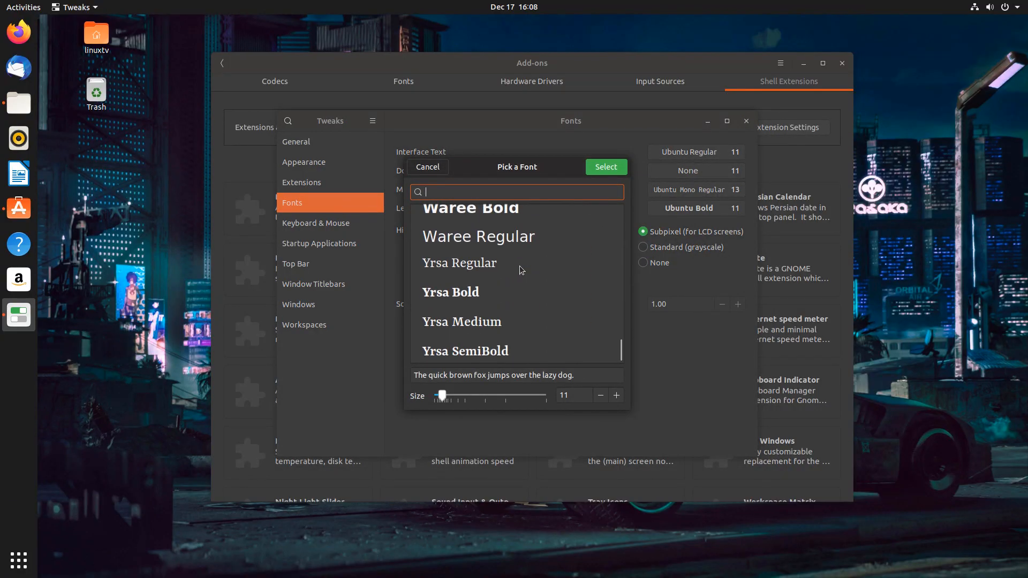
{"action": "mouse_move", "coordinate": [621, 349]}
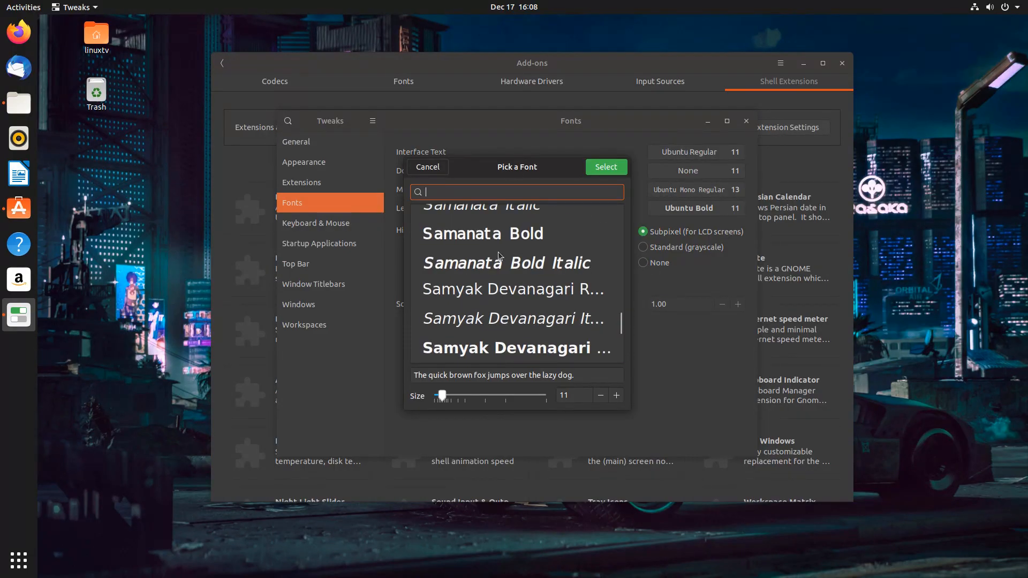
{"action": "scroll", "scroll_direction": "down", "scroll_amount": 3}
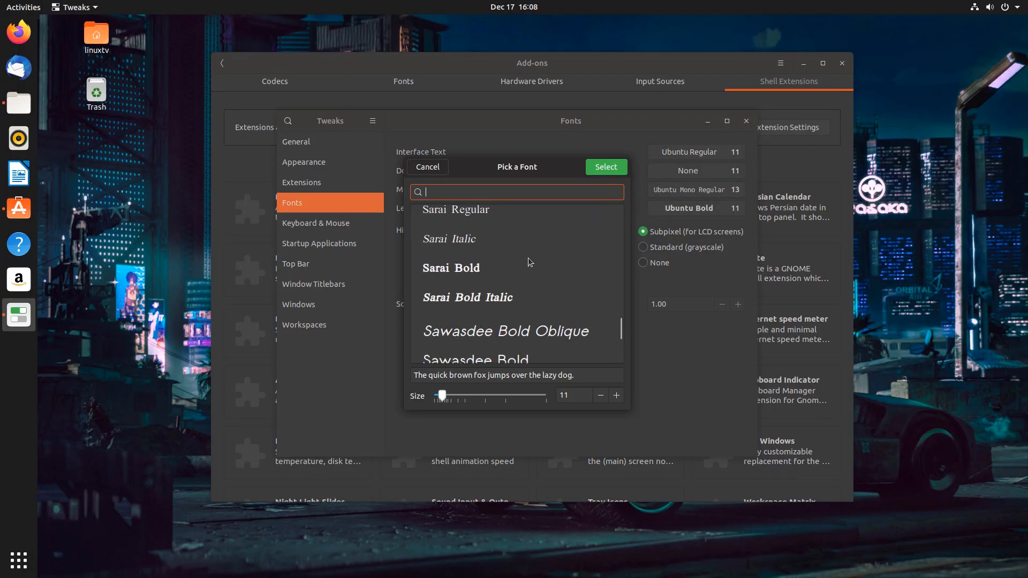
{"action": "scroll", "scroll_direction": "down", "scroll_amount": 3}
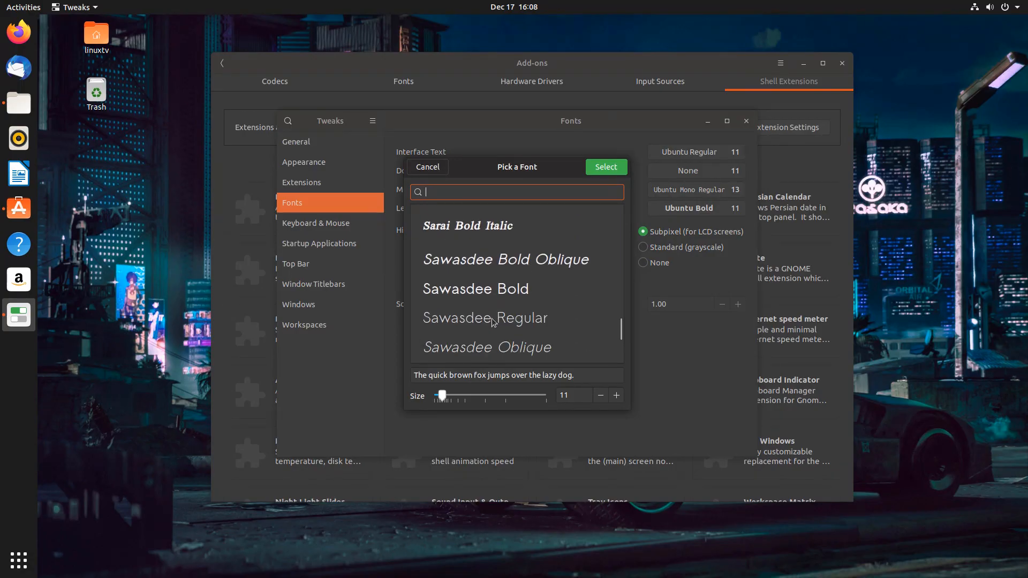
{"action": "left_click", "coordinate": [485, 317]}
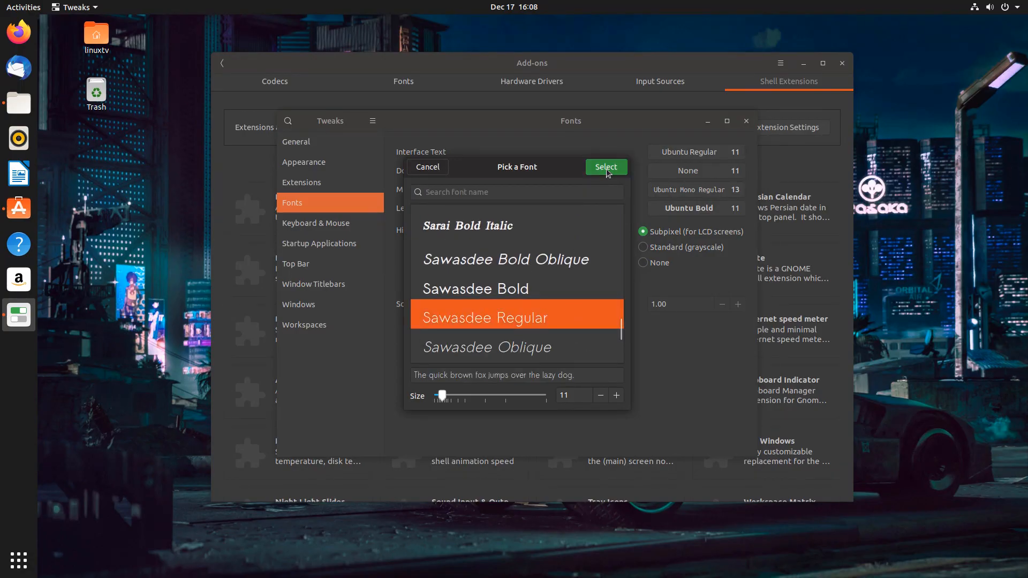
{"action": "left_click", "coordinate": [606, 166]}
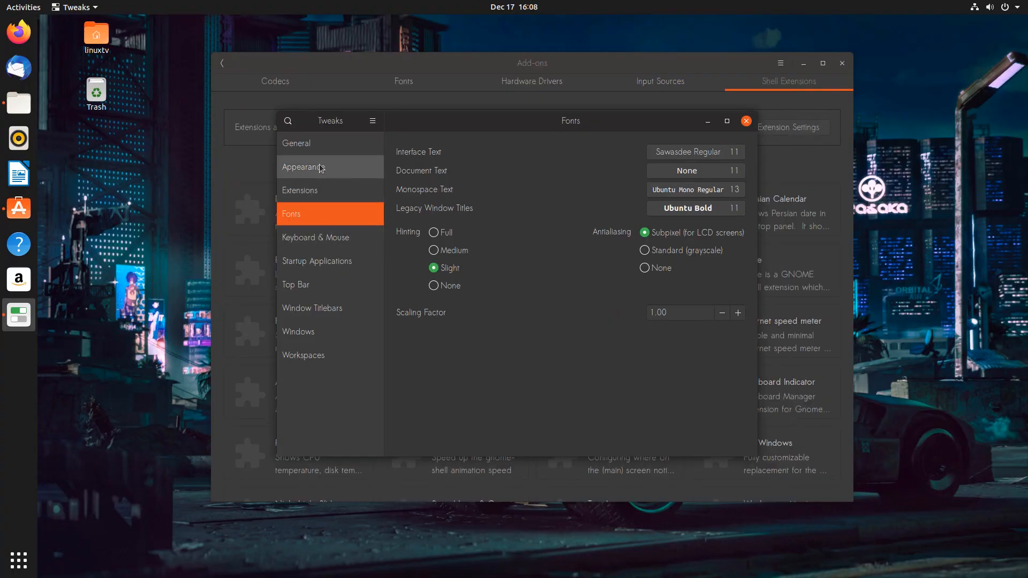
{"action": "mouse_move", "coordinate": [287, 108]}
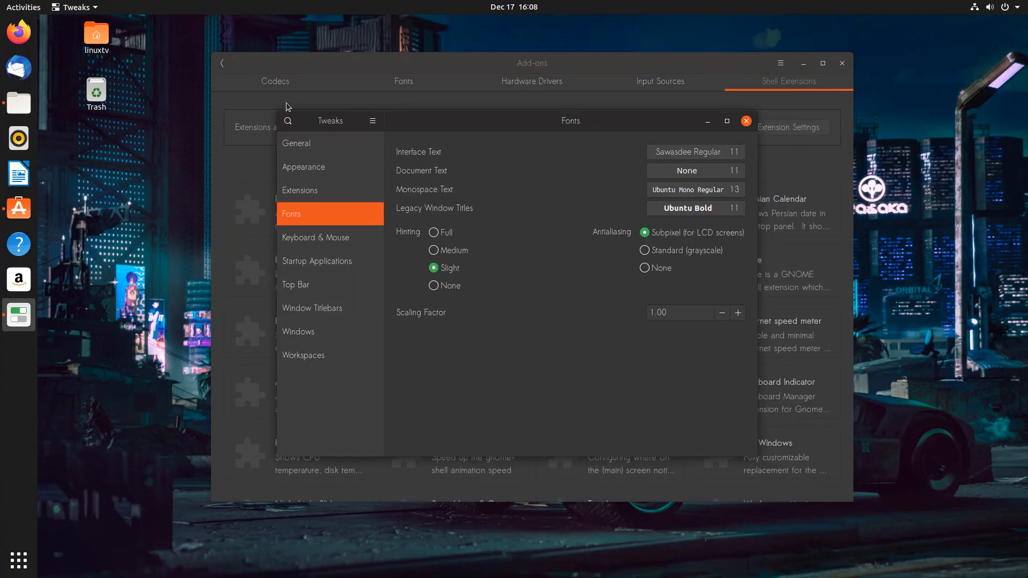
{"action": "mouse_move", "coordinate": [218, 236]}
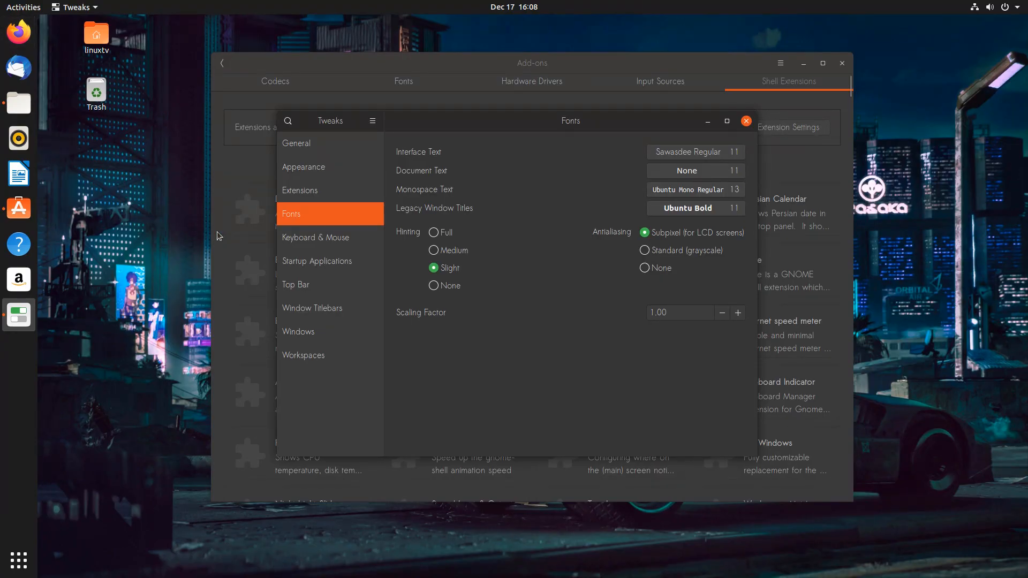
{"action": "mouse_move", "coordinate": [642, 165]}
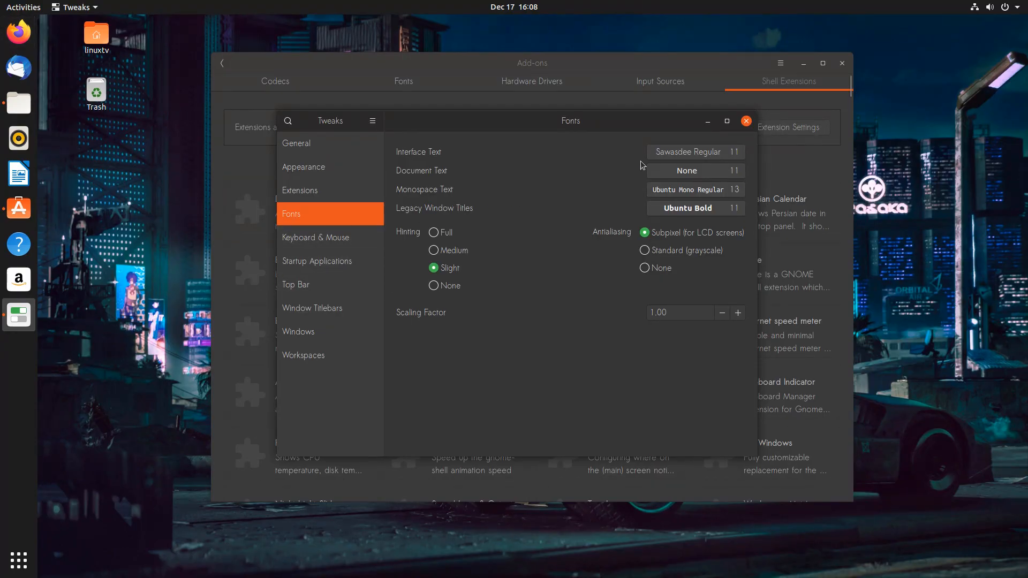
Pick Uroob Bold 11 in the font chooser for interface text
{"action": "left_click", "coordinate": [688, 152]}
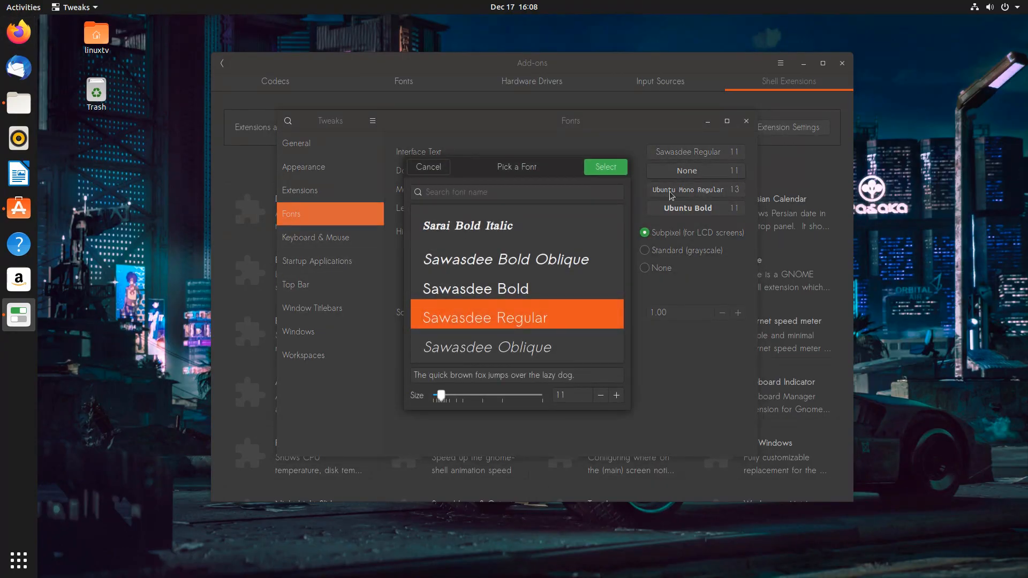
{"action": "scroll", "scroll_direction": "down", "scroll_amount": 3}
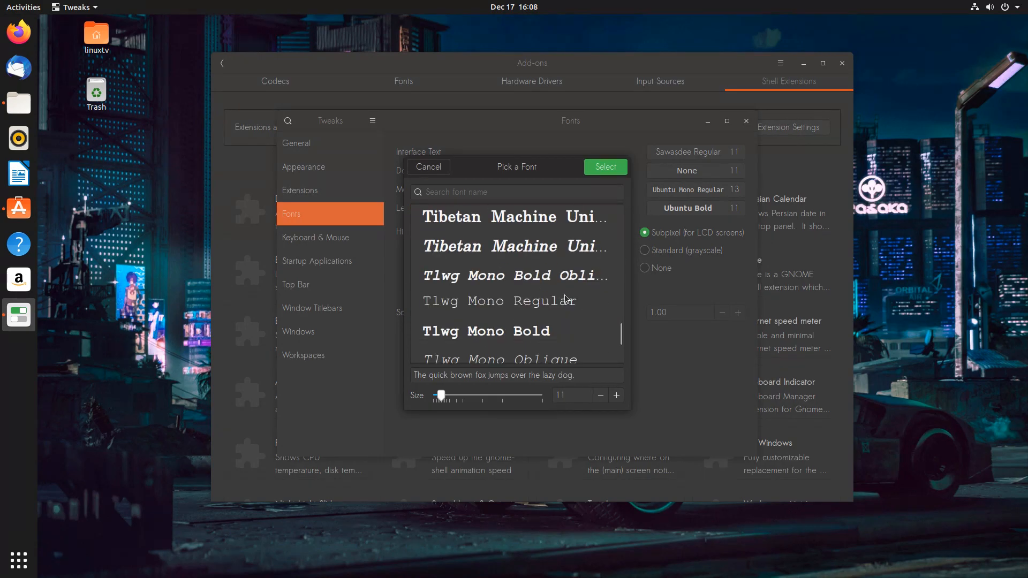
{"action": "scroll", "scroll_direction": "down", "scroll_amount": 3}
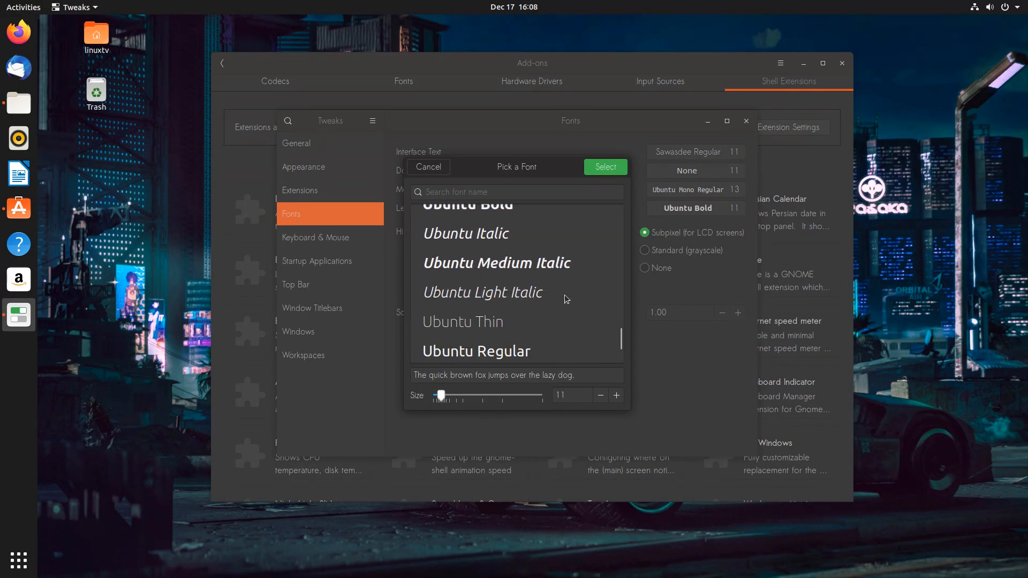
{"action": "scroll", "scroll_direction": "down", "scroll_amount": 3}
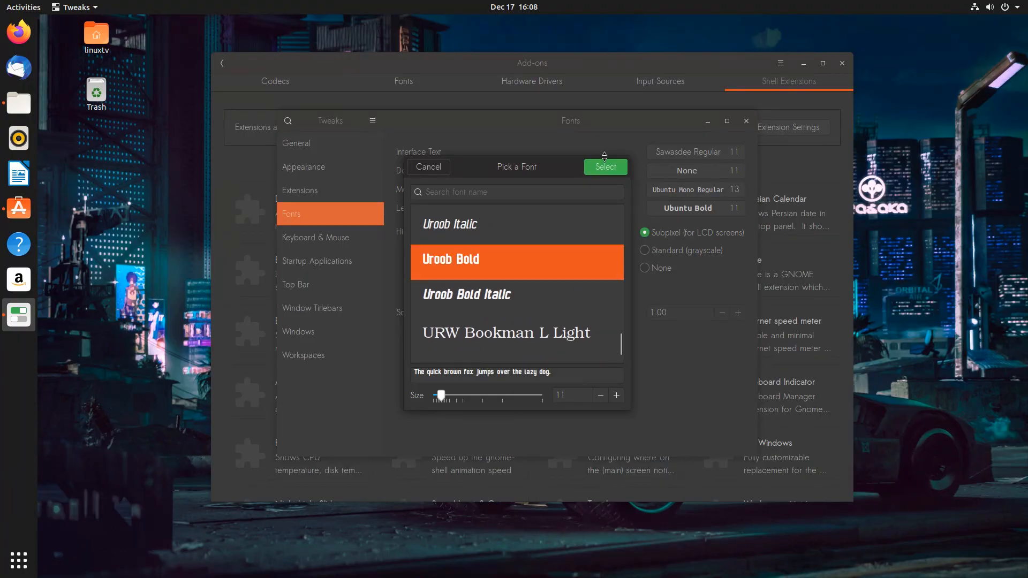
{"action": "left_click", "coordinate": [606, 166]}
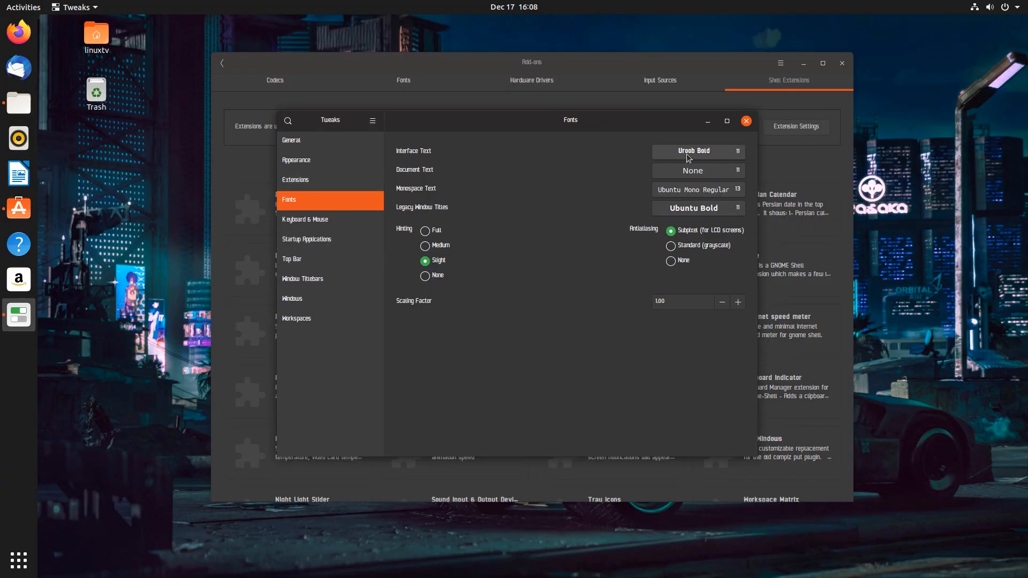
Restore Ubuntu Regular 11 as the interface text font
{"action": "left_click", "coordinate": [698, 151]}
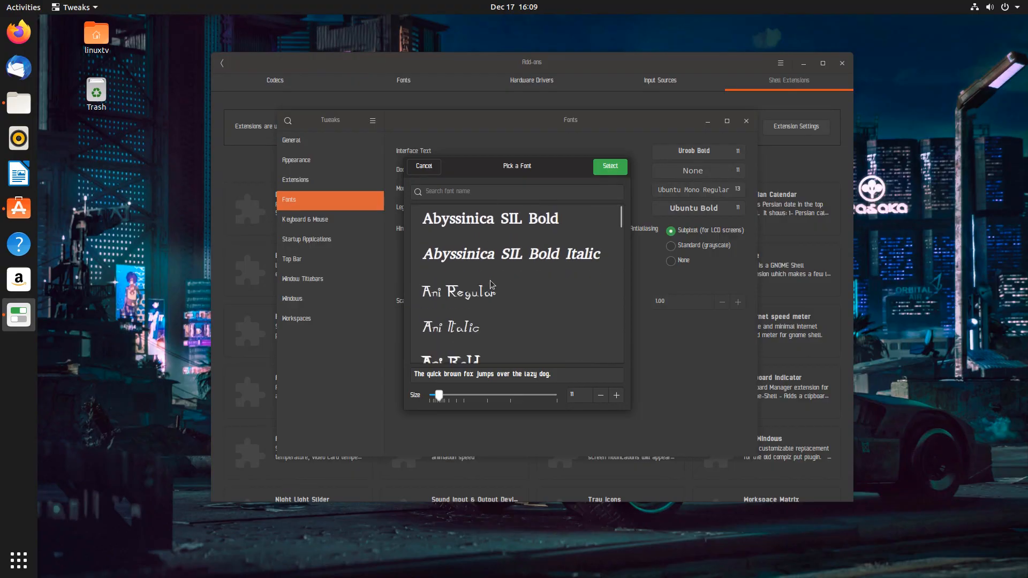
{"action": "scroll", "scroll_direction": "down", "scroll_amount": 3}
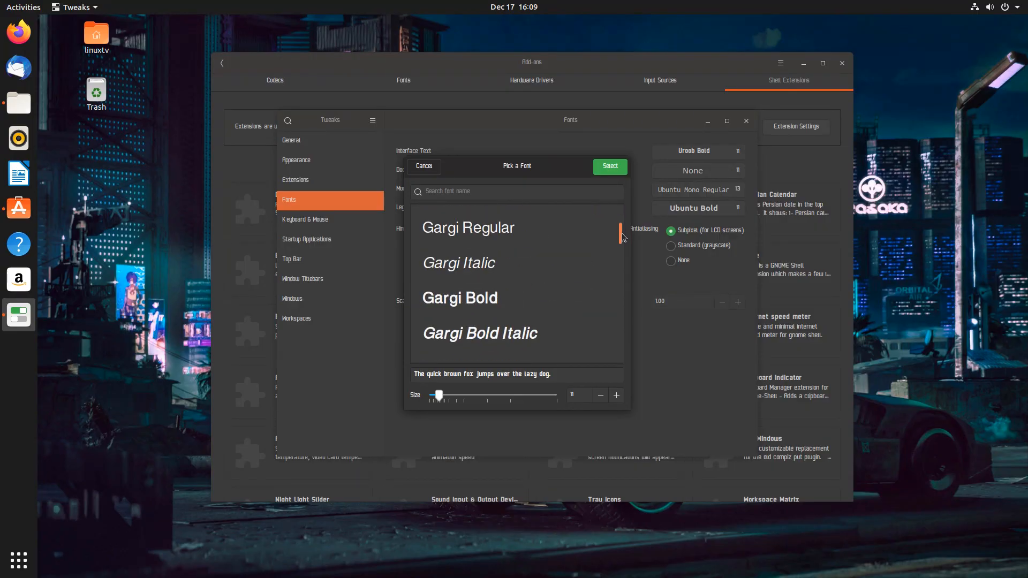
{"action": "scroll", "scroll_direction": "down", "scroll_amount": 3}
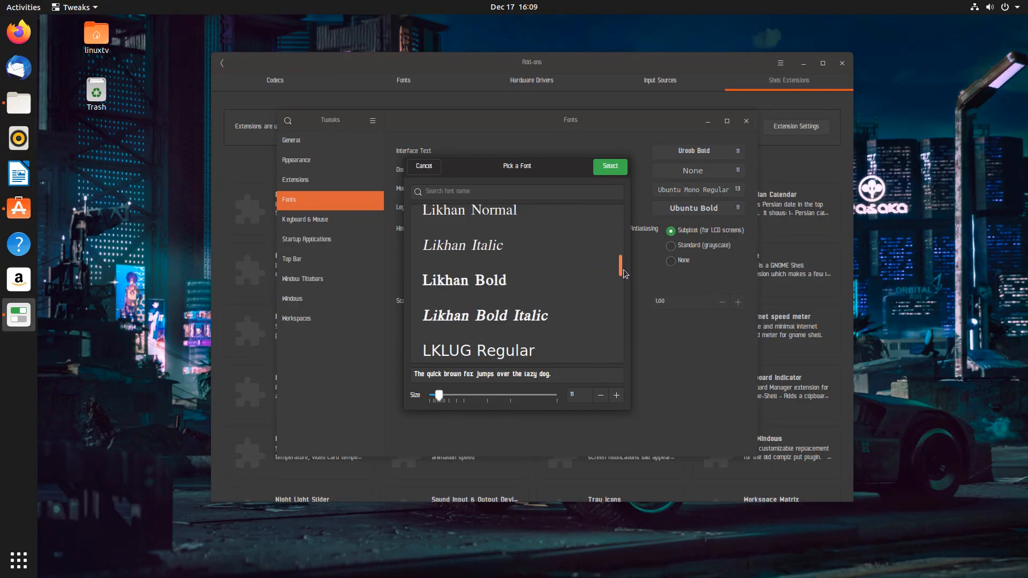
{"action": "scroll", "scroll_direction": "down", "scroll_amount": 3}
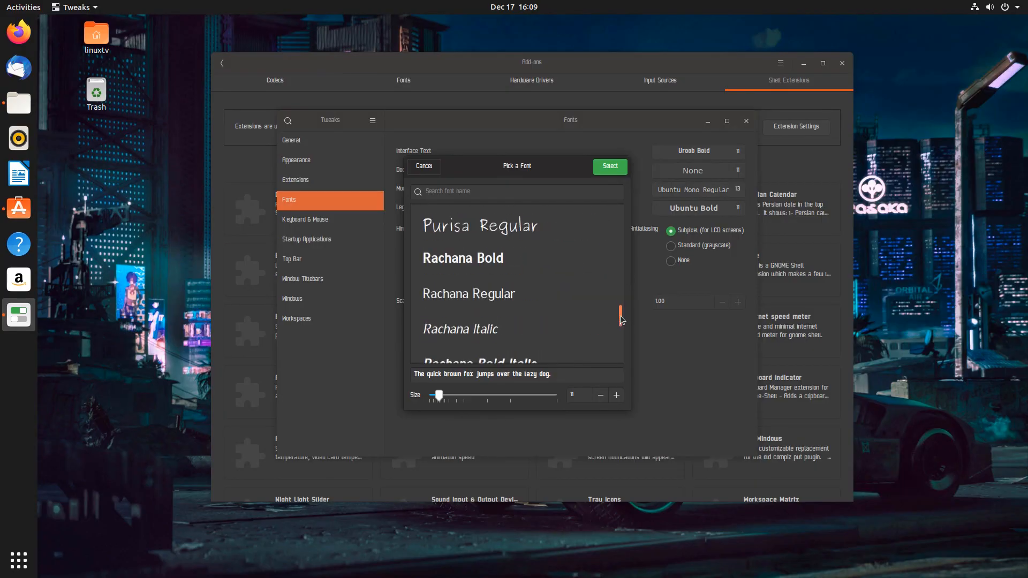
{"action": "scroll", "scroll_direction": "down", "scroll_amount": 3}
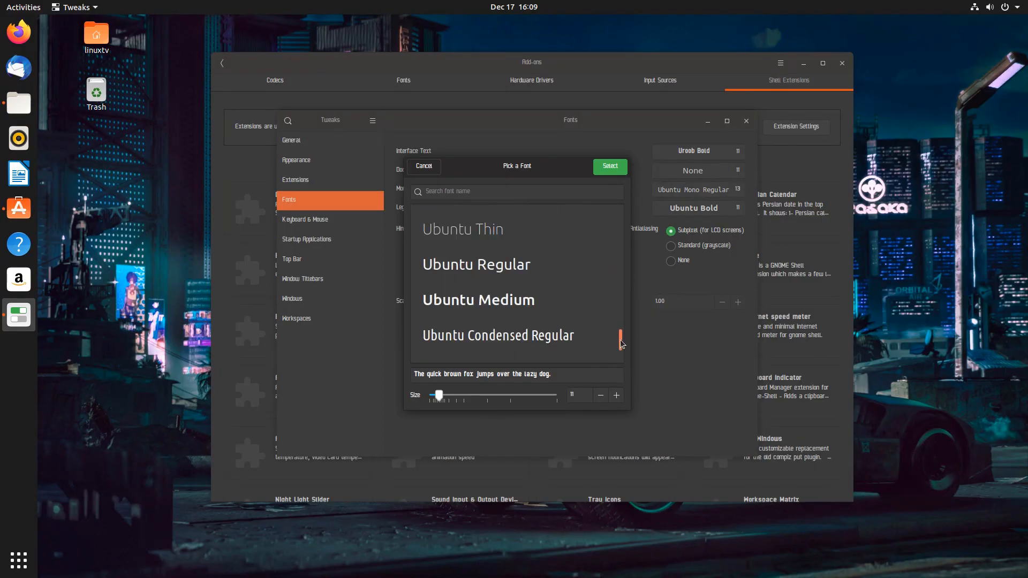
{"action": "scroll", "scroll_direction": "down", "scroll_amount": 3}
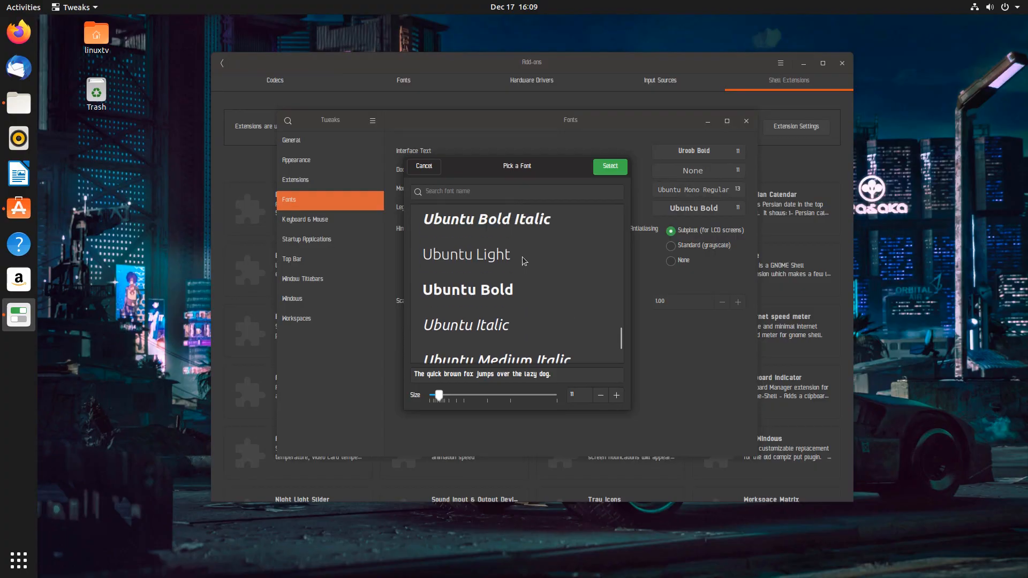
{"action": "left_click", "coordinate": [423, 166]}
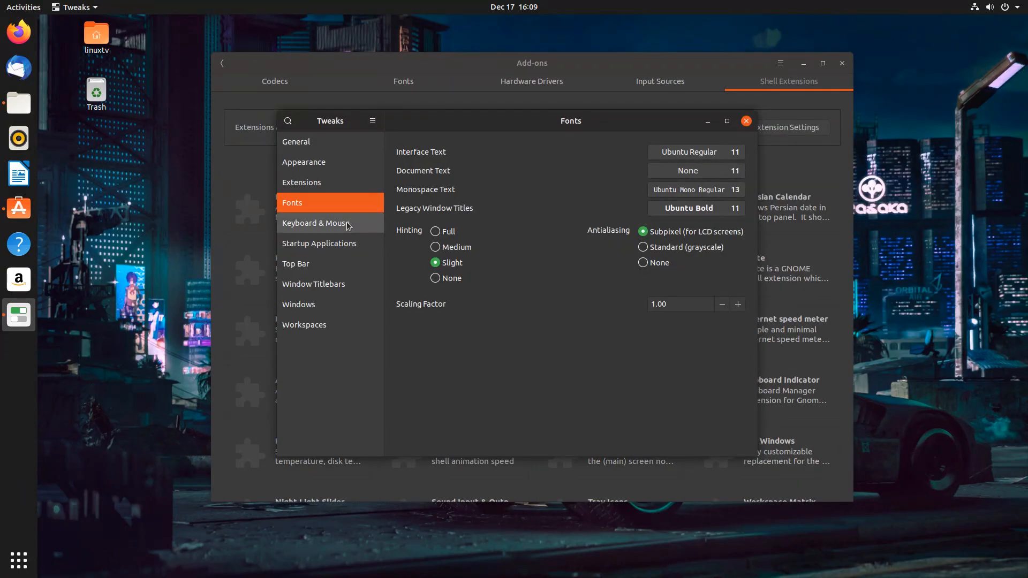
View the Keyboard & Mouse page and scroll through its options
{"action": "left_click", "coordinate": [315, 223]}
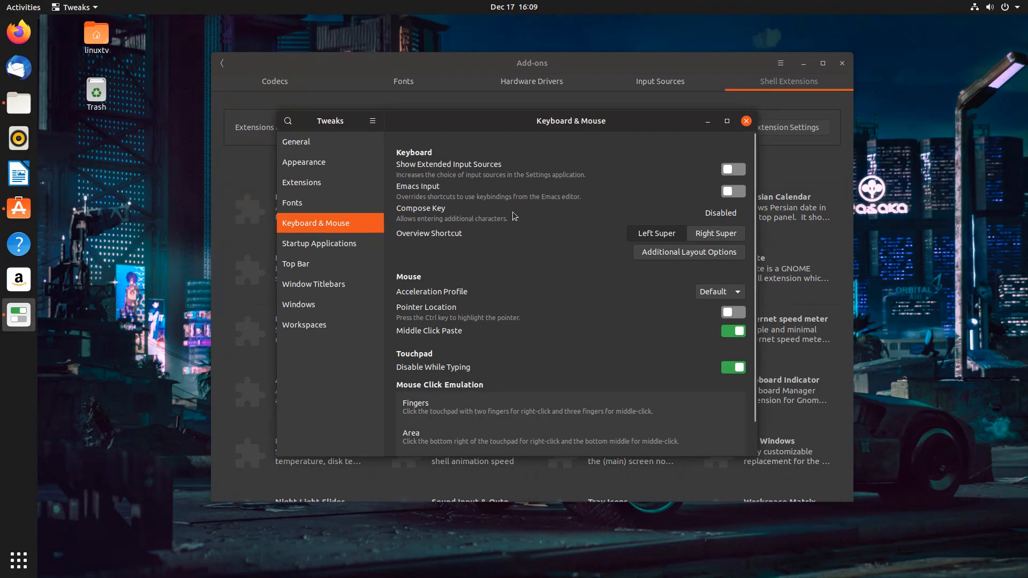
{"action": "mouse_move", "coordinate": [601, 238]}
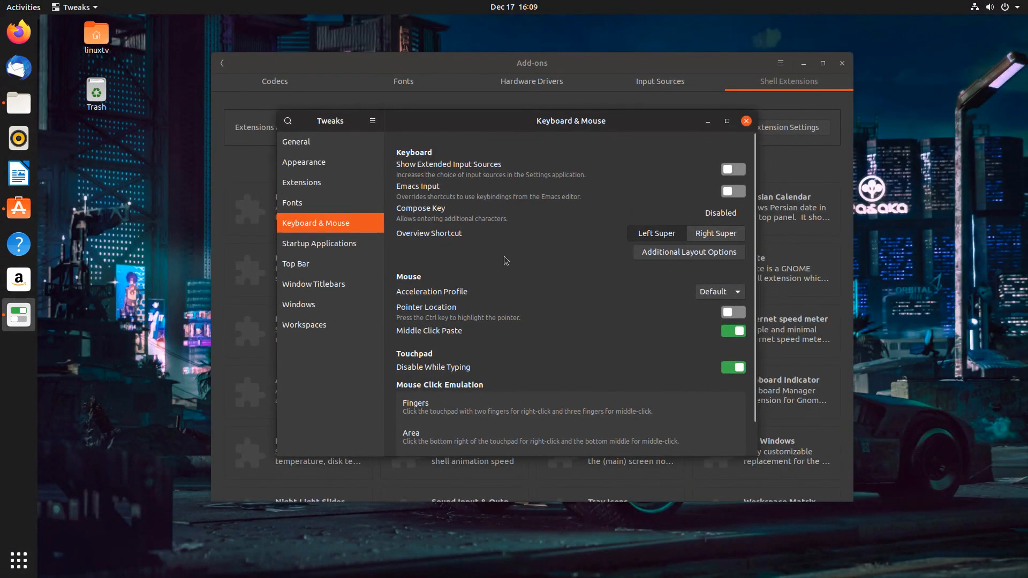
{"action": "scroll", "scroll_direction": "down", "scroll_amount": 3}
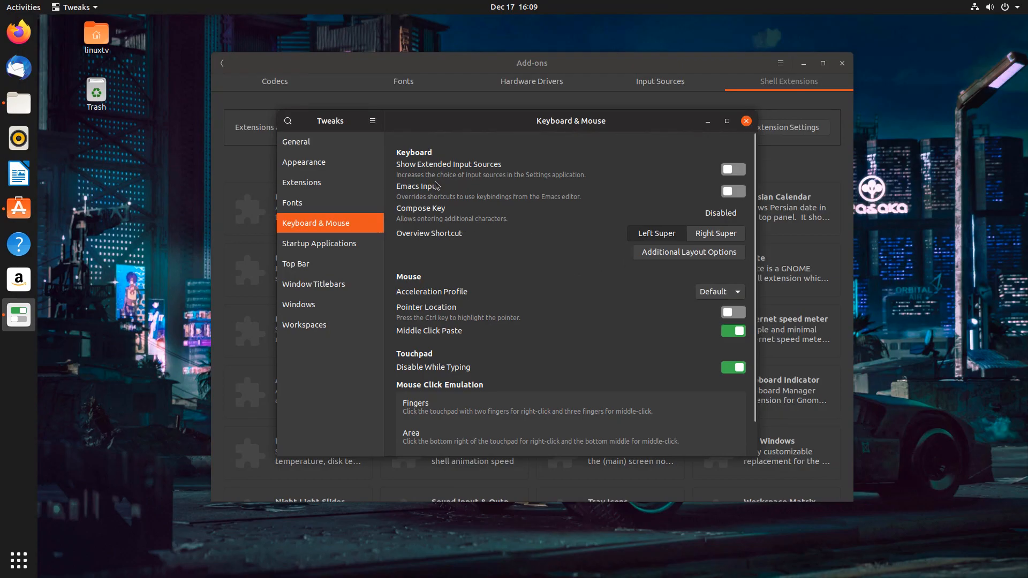
Turn the Activities Overview hot corner on, test it top-left, then switch it off
{"action": "left_click", "coordinate": [295, 263]}
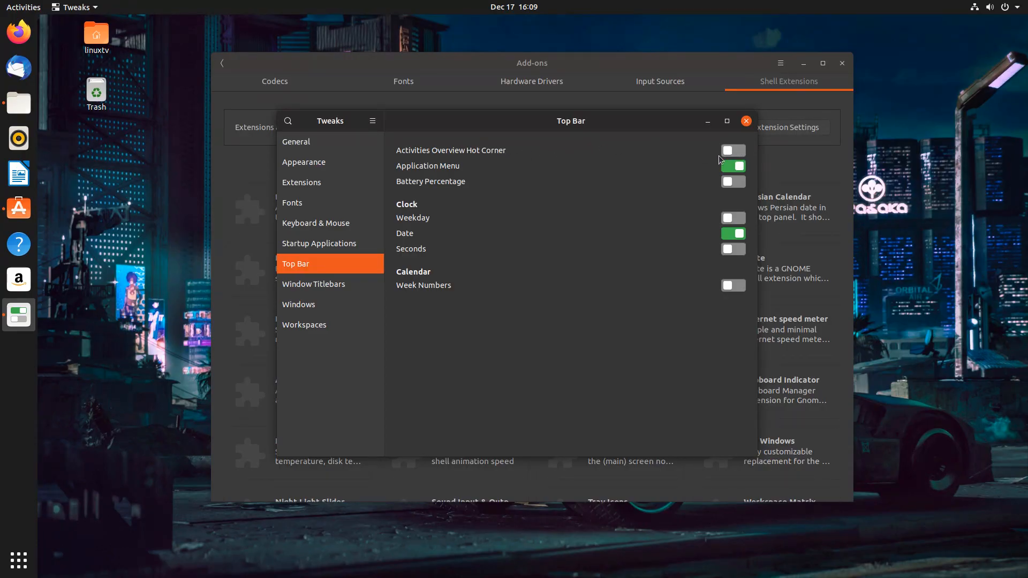
{"action": "left_click", "coordinate": [733, 150]}
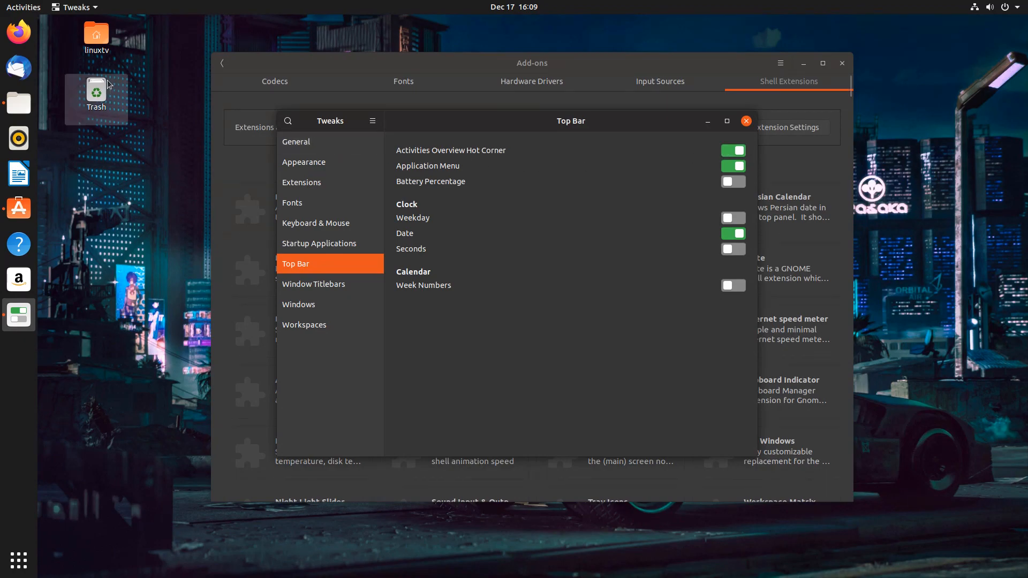
{"action": "mouse_move", "coordinate": [341, 298]}
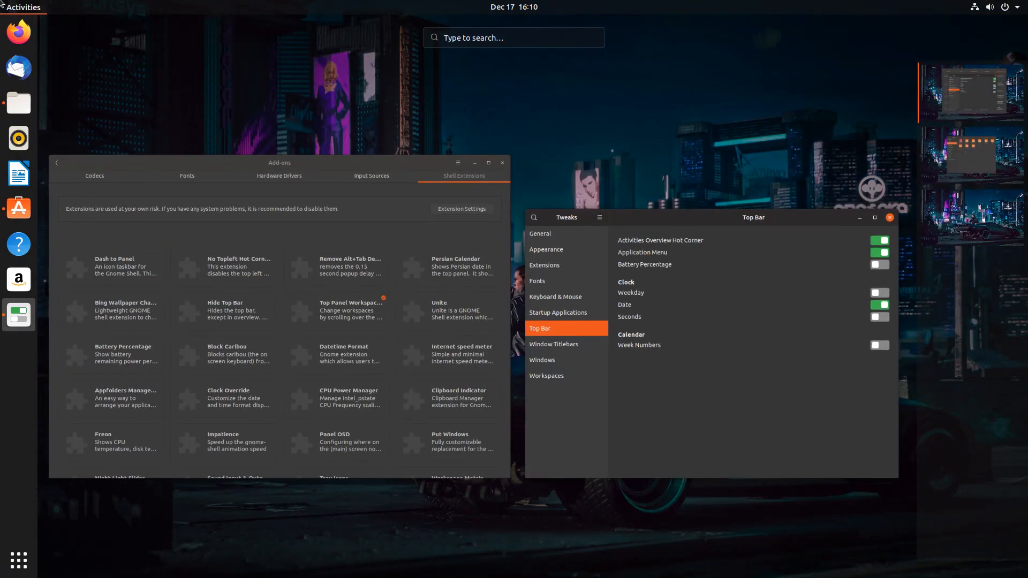
{"action": "mouse_move", "coordinate": [307, 194]}
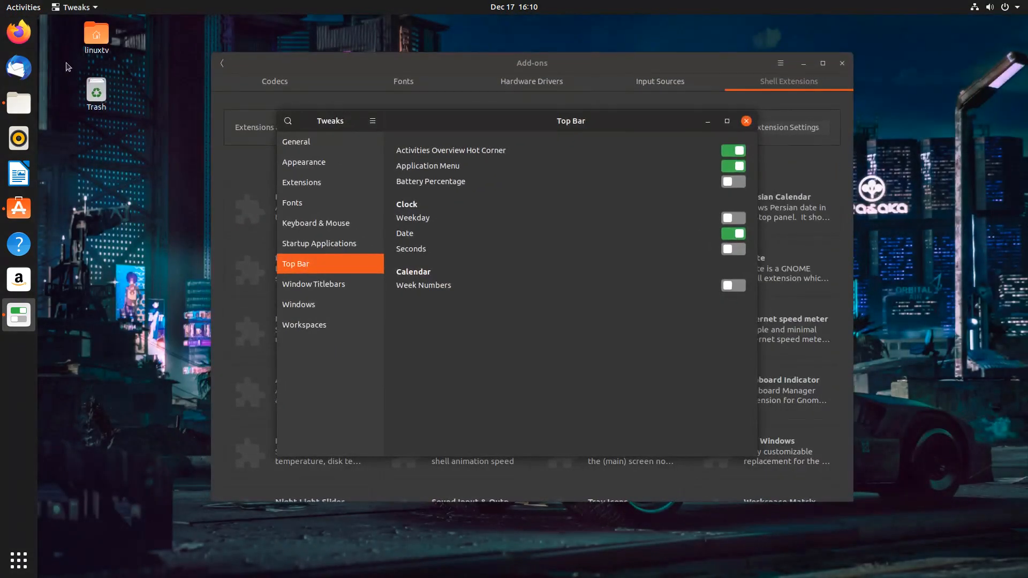
{"action": "left_click", "coordinate": [24, 7]}
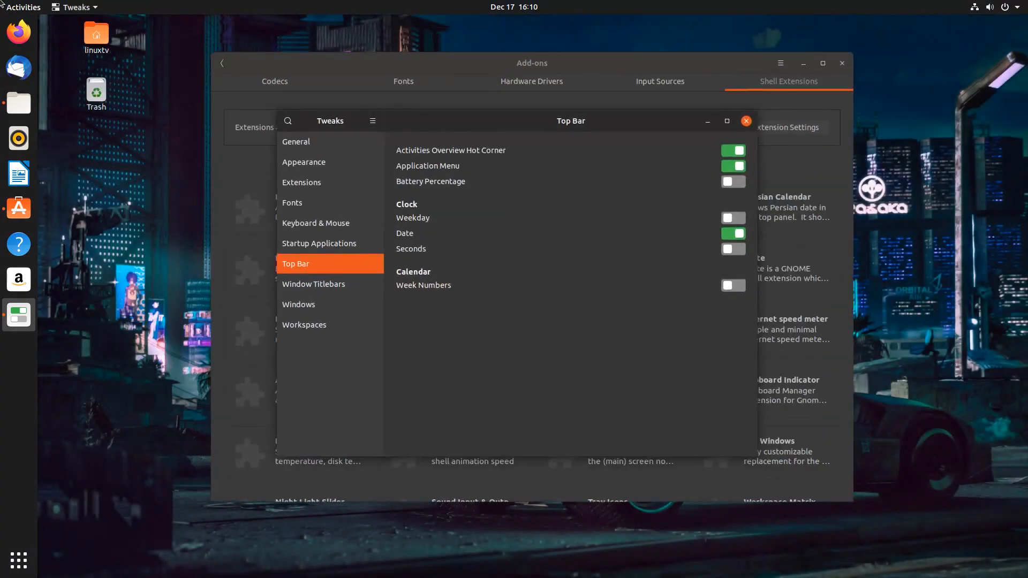
{"action": "mouse_move", "coordinate": [460, 141]}
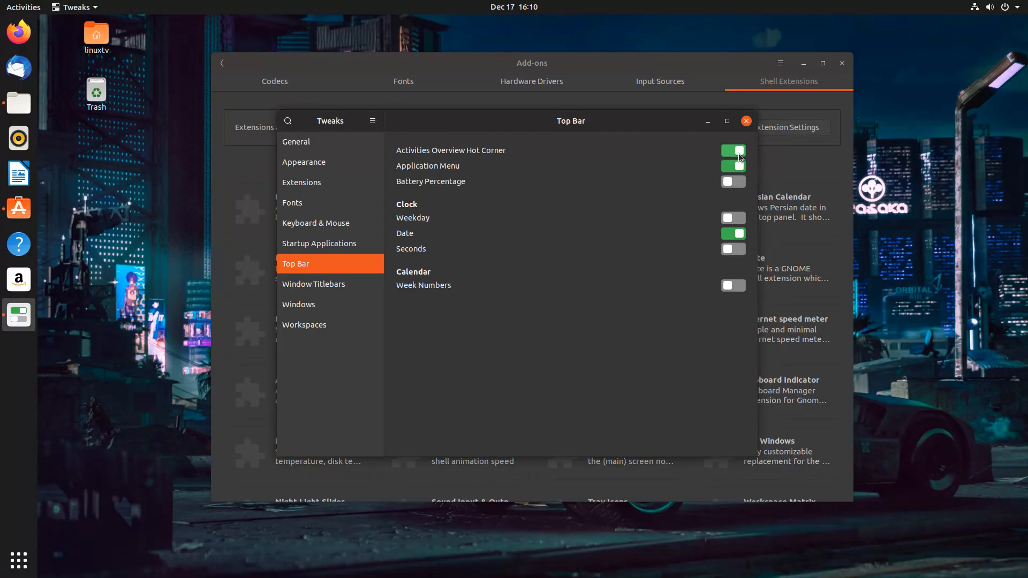
{"action": "left_click", "coordinate": [733, 150]}
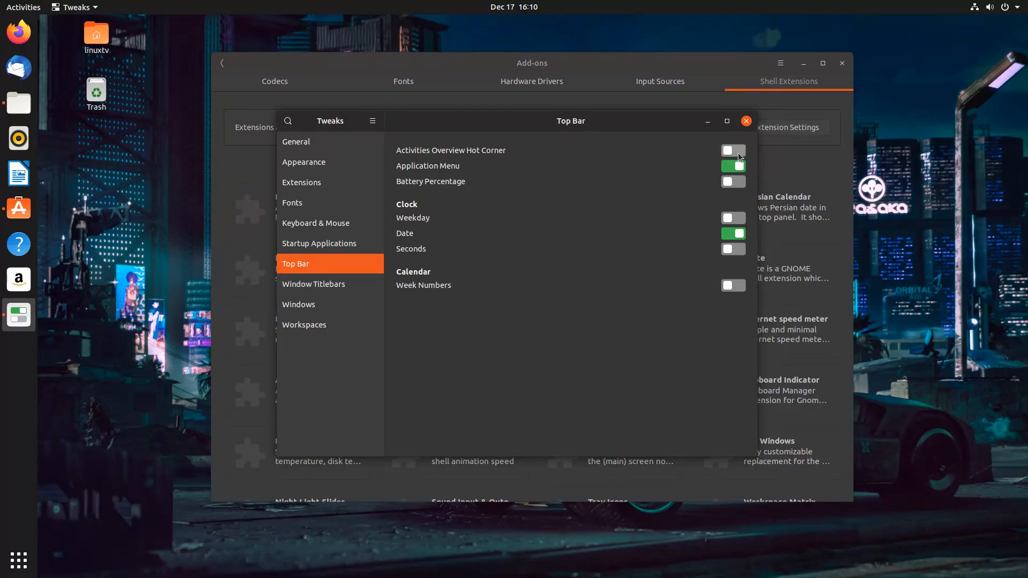
{"action": "mouse_move", "coordinate": [689, 161]}
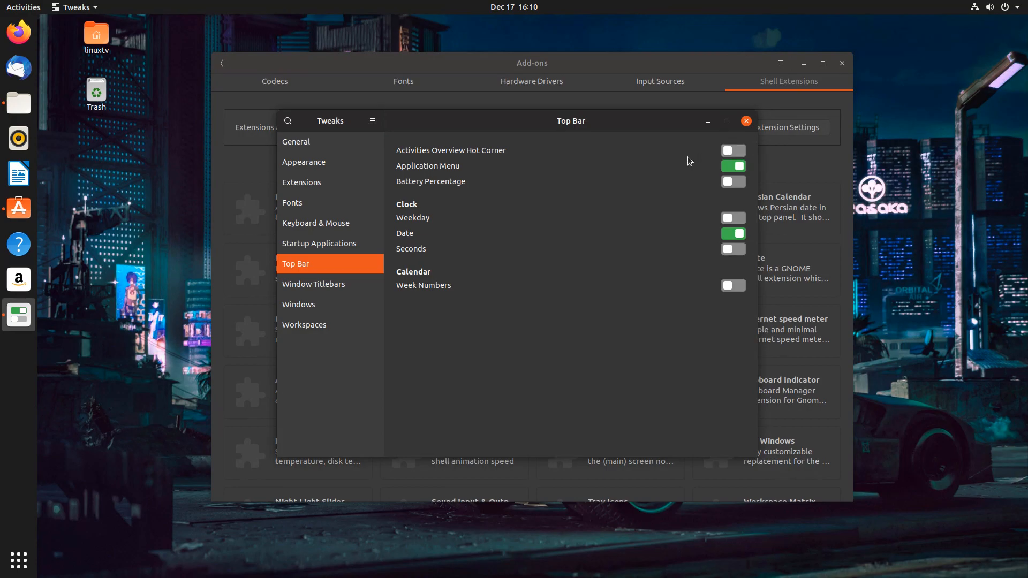
{"action": "mouse_move", "coordinate": [668, 220]}
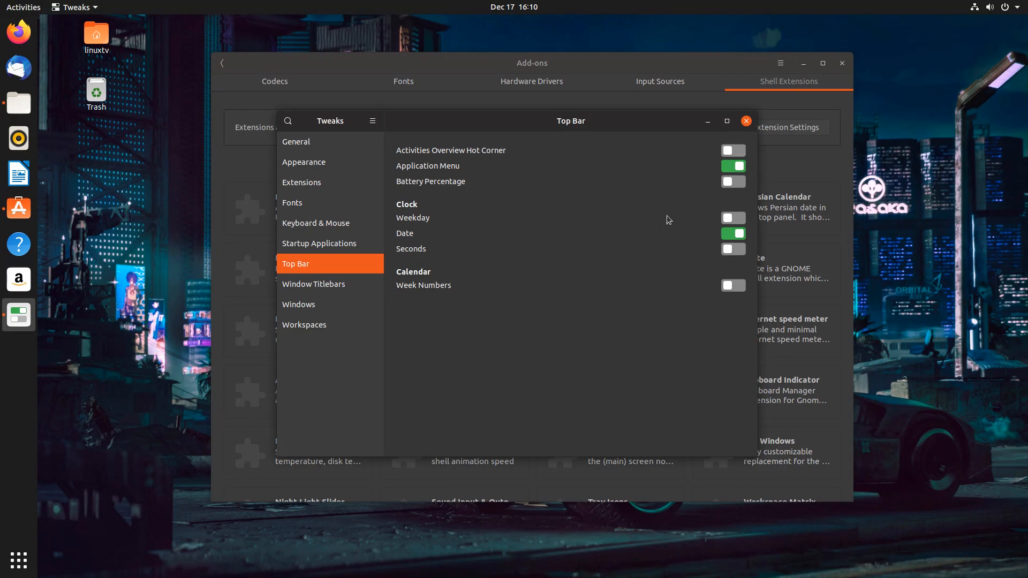
{"action": "left_click", "coordinate": [733, 218]}
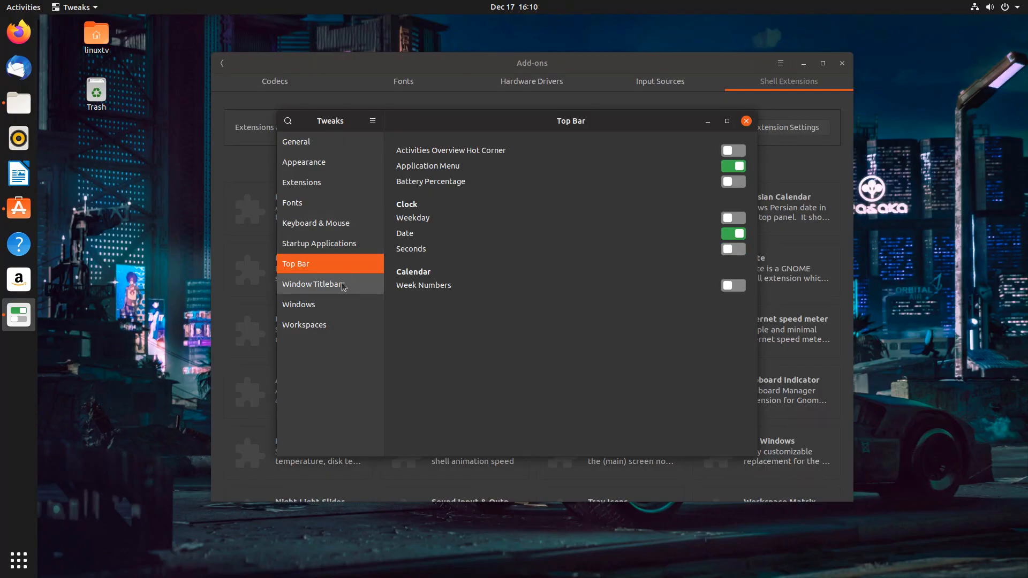
Switch off the Maximize and Minimize titlebar buttons, then go back to General
{"action": "left_click", "coordinate": [313, 284]}
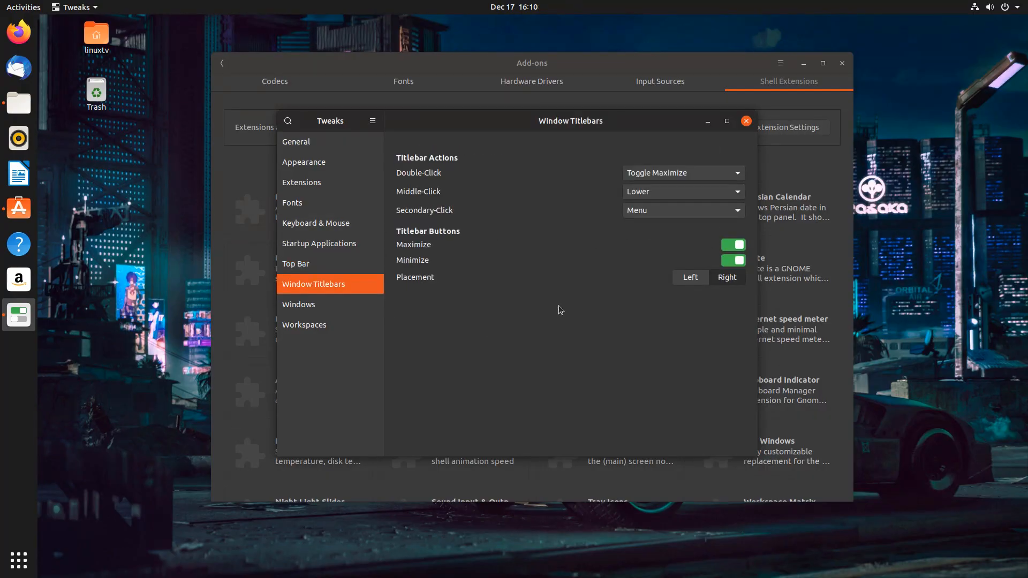
{"action": "mouse_move", "coordinate": [280, 283]}
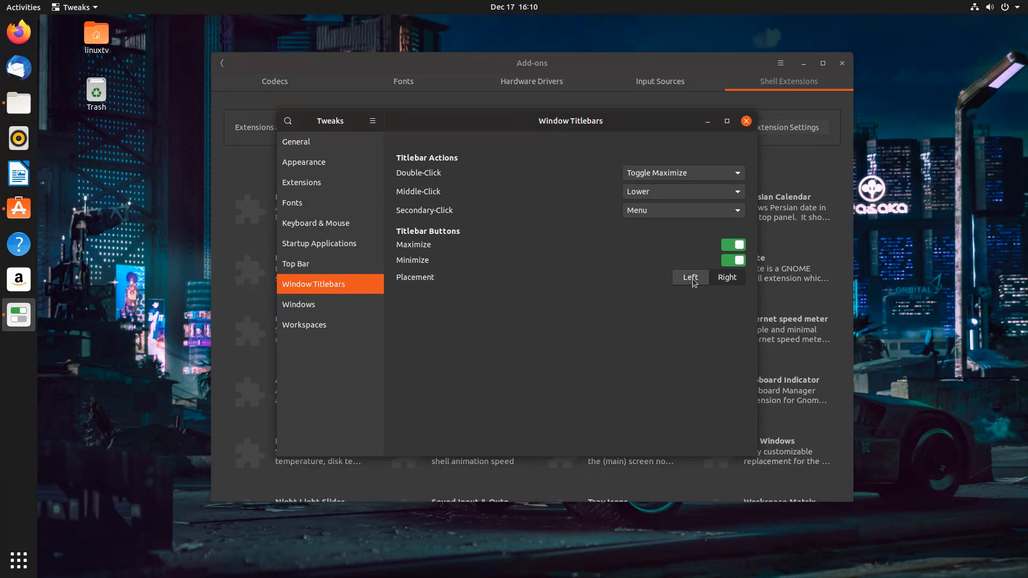
{"action": "left_click", "coordinate": [727, 277]}
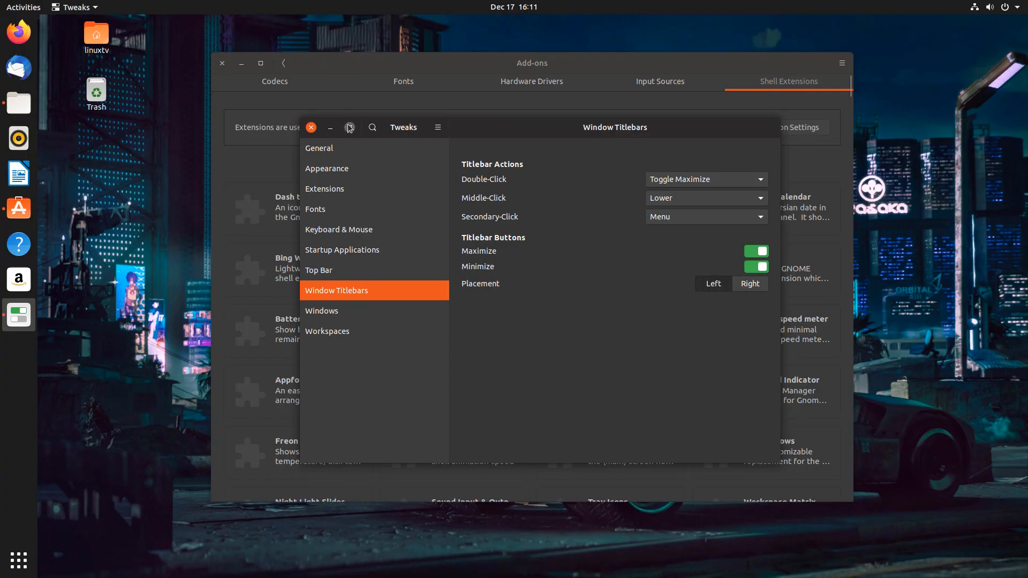
{"action": "mouse_move", "coordinate": [717, 132]}
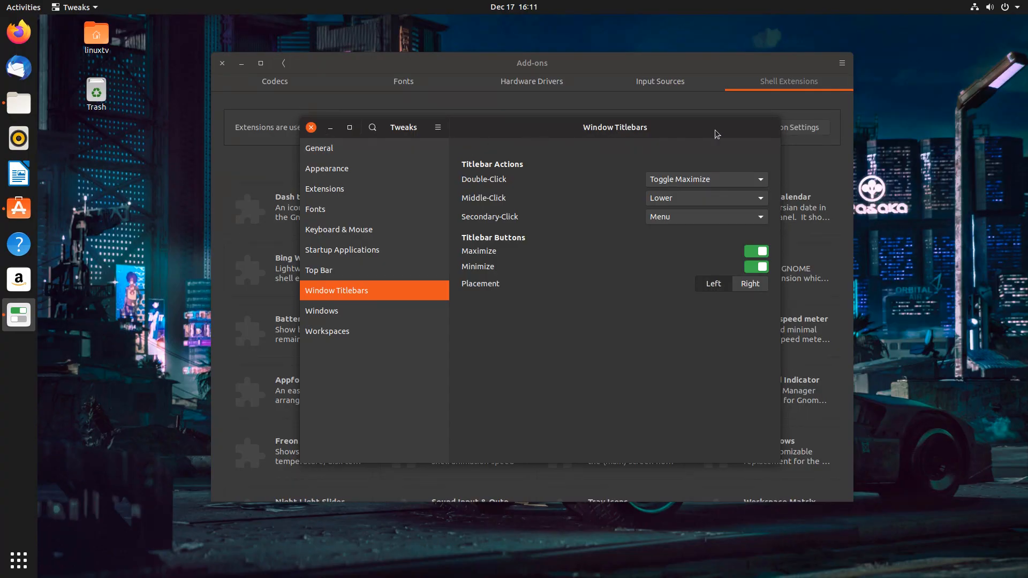
{"action": "mouse_move", "coordinate": [742, 284]}
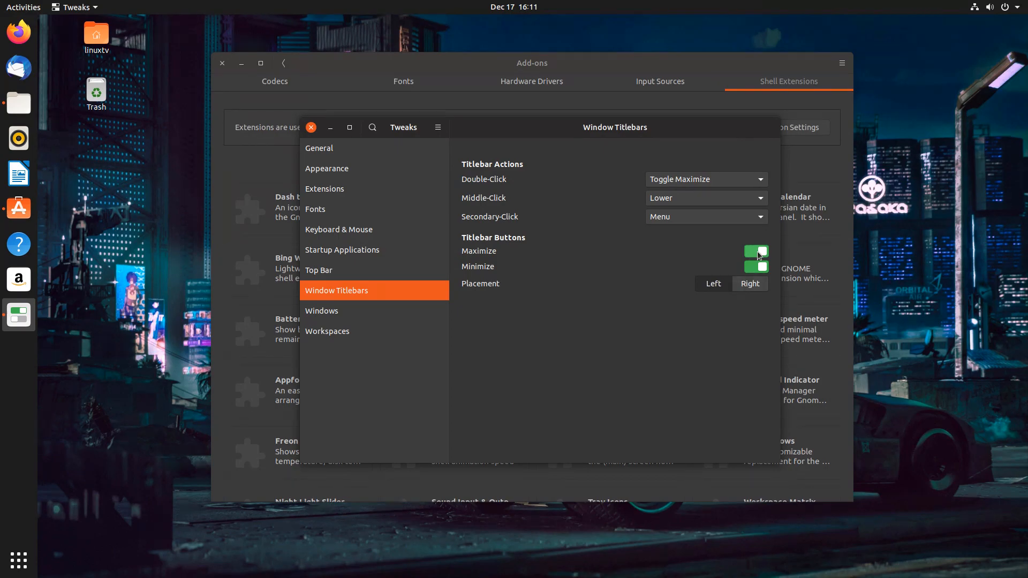
{"action": "left_click", "coordinate": [756, 251]}
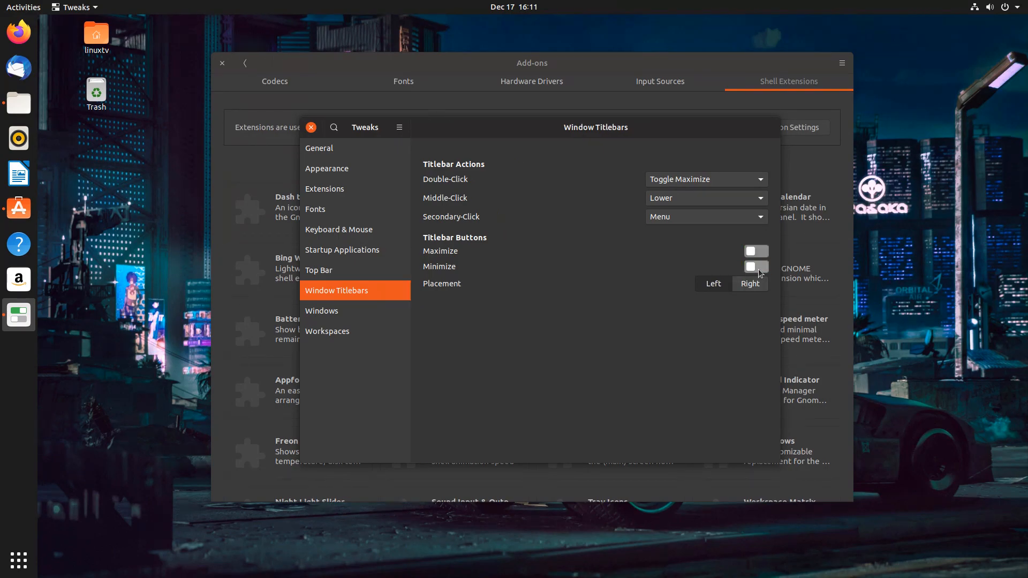
{"action": "mouse_move", "coordinate": [328, 124]}
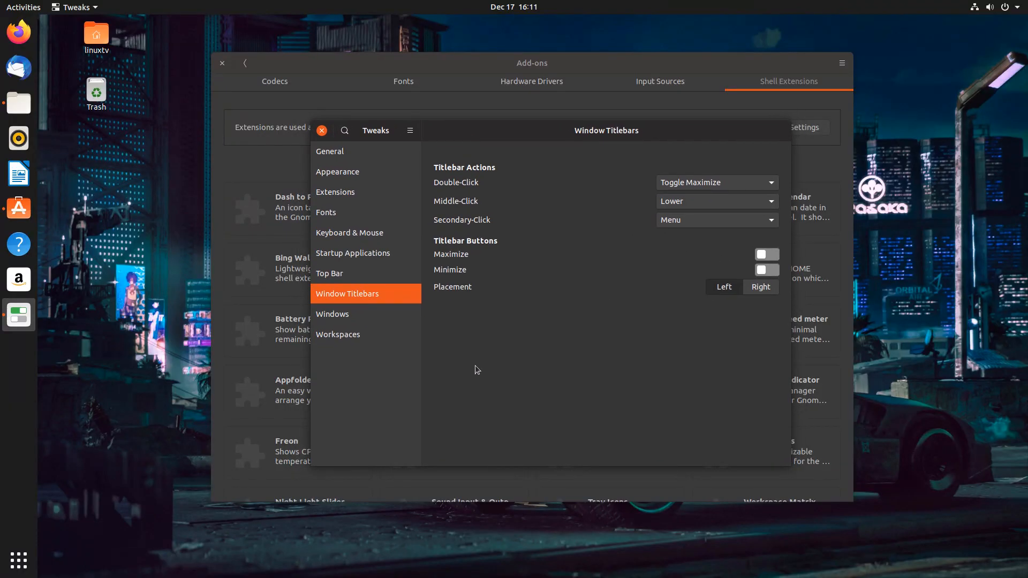
{"action": "left_click", "coordinate": [333, 313]}
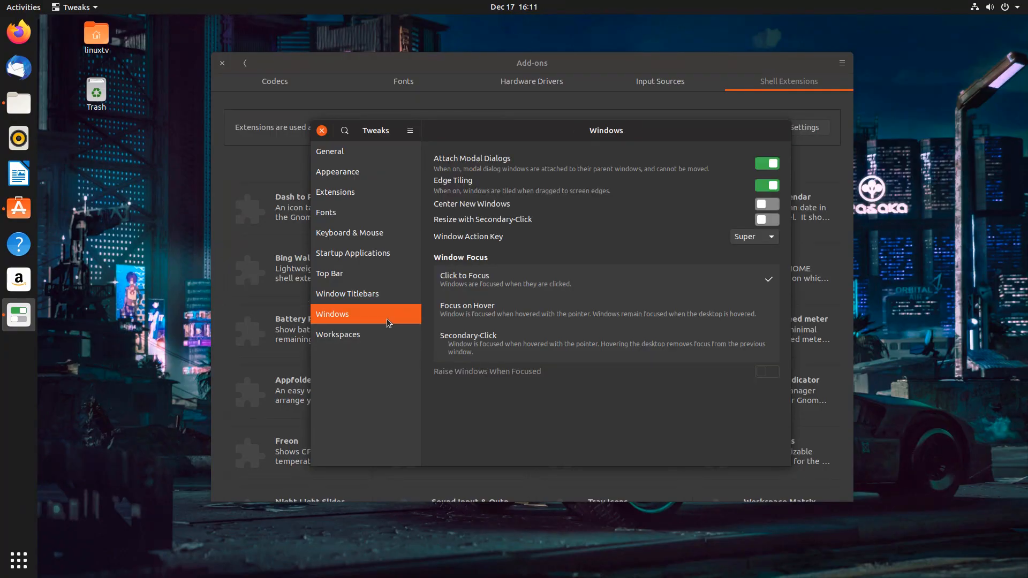
{"action": "mouse_move", "coordinate": [378, 334]}
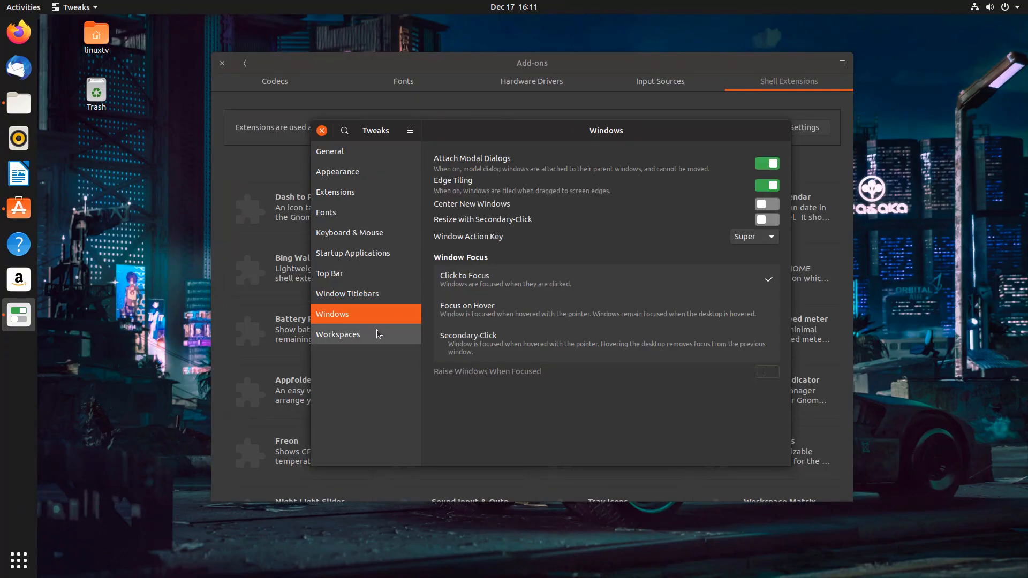
{"action": "left_click", "coordinate": [330, 151]}
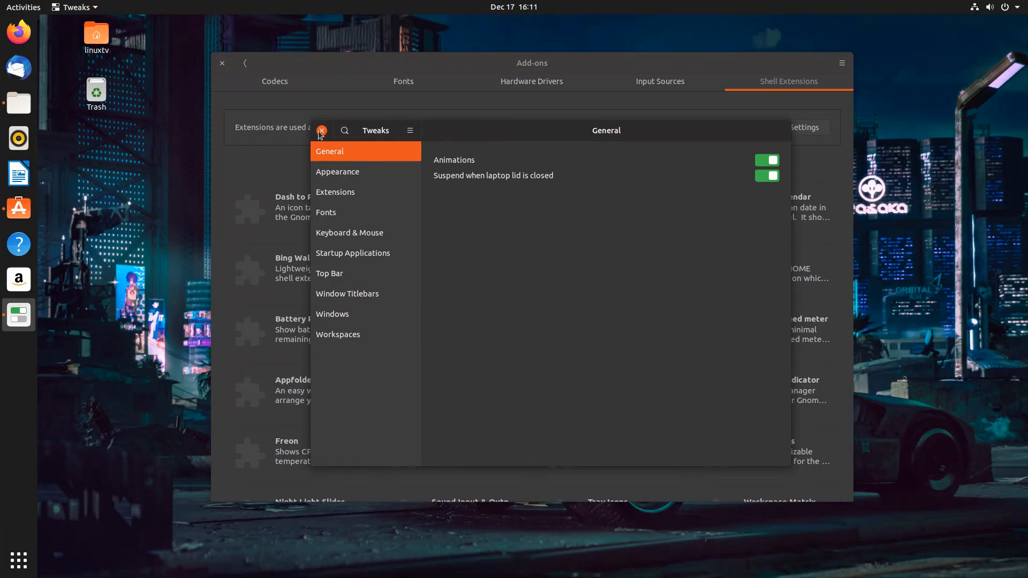
Close Tweaks and scroll the Add-ons list past Blyr to GSConnect
{"action": "left_click", "coordinate": [321, 131]}
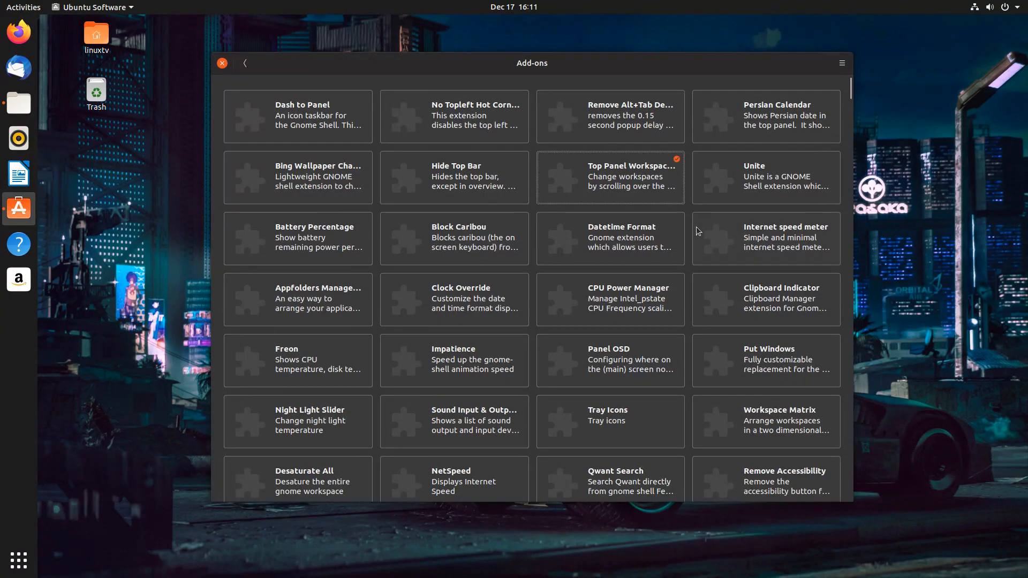
{"action": "scroll", "scroll_direction": "down", "scroll_amount": 3}
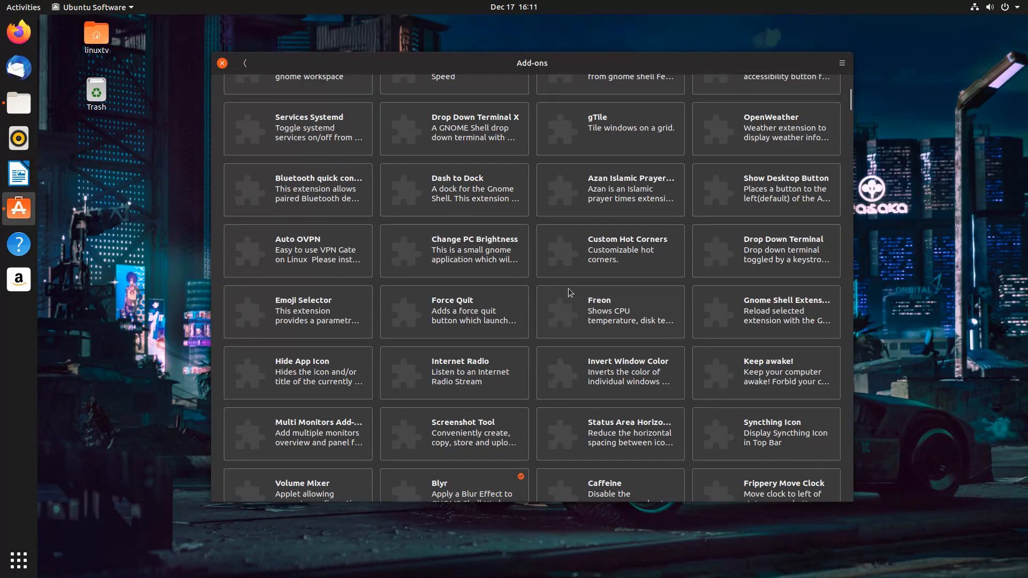
{"action": "scroll", "scroll_direction": "down", "scroll_amount": 3}
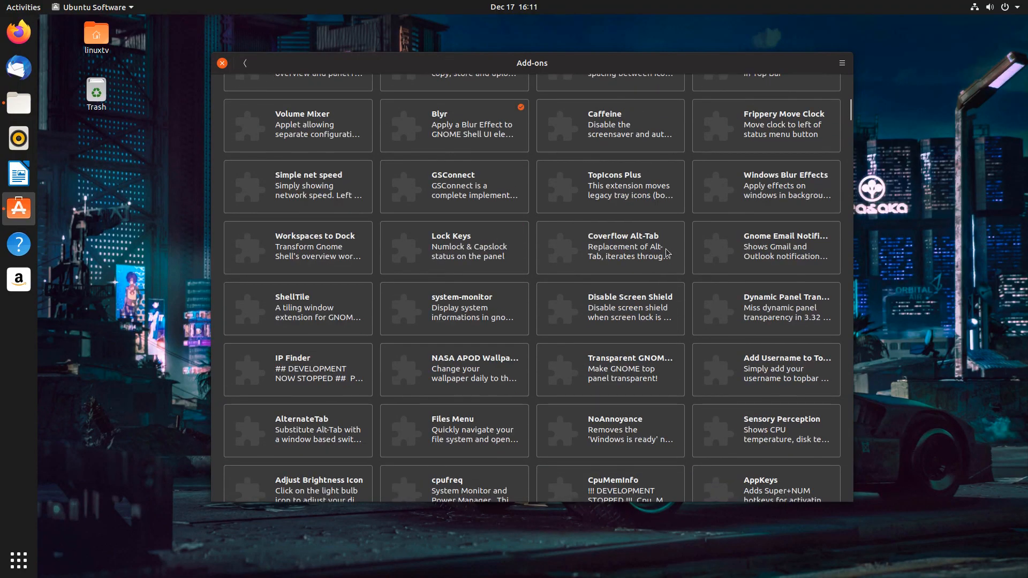
{"action": "mouse_move", "coordinate": [629, 187]}
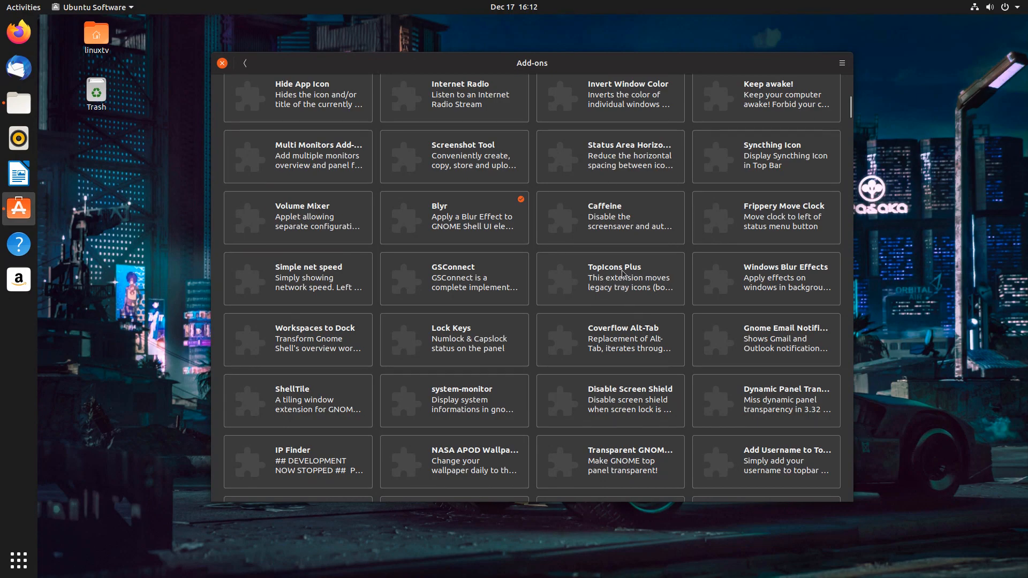
{"action": "mouse_move", "coordinate": [815, 66]}
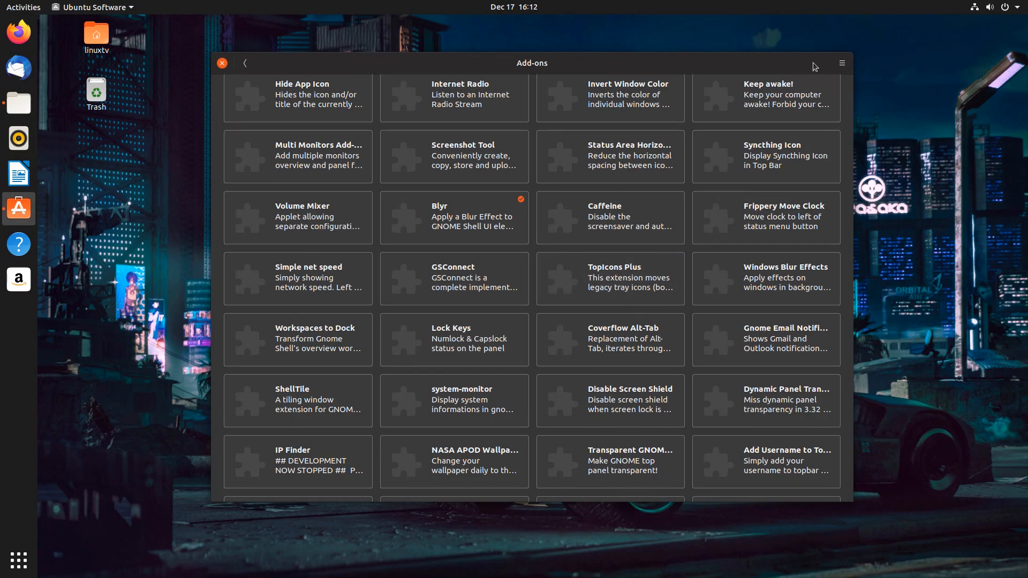
{"action": "mouse_move", "coordinate": [925, 11]}
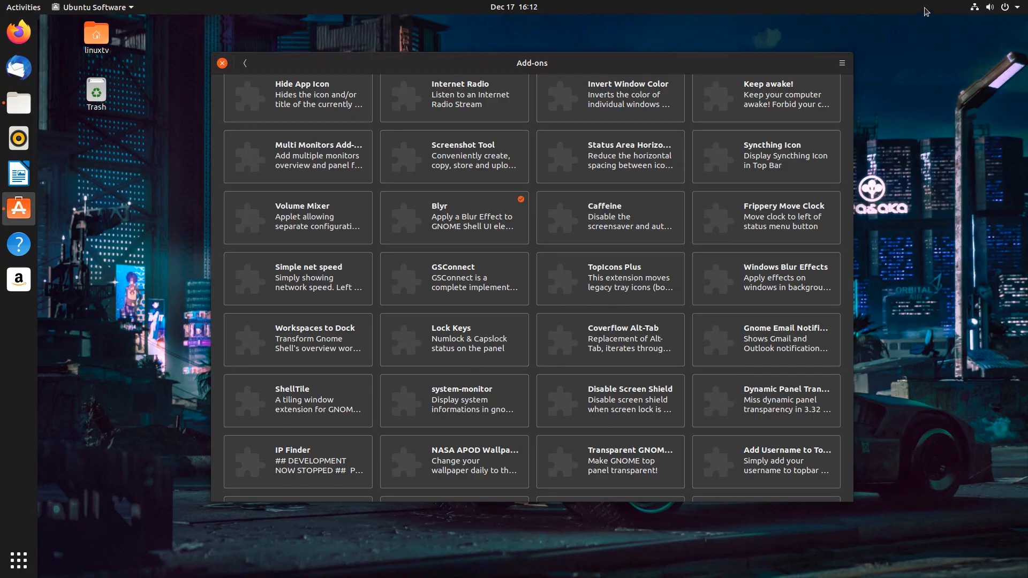
{"action": "mouse_move", "coordinate": [963, 14]}
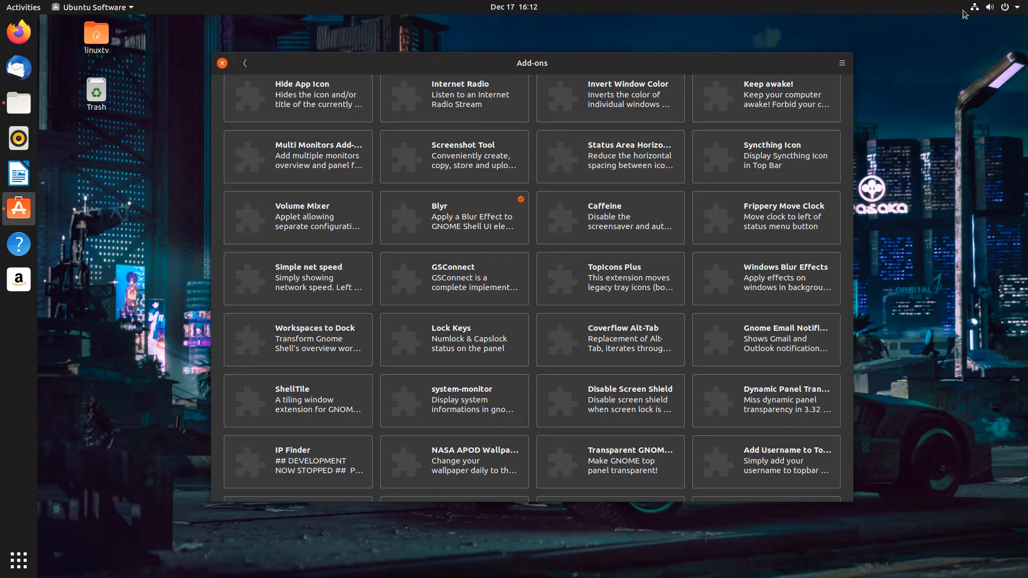
{"action": "mouse_move", "coordinate": [958, 14]}
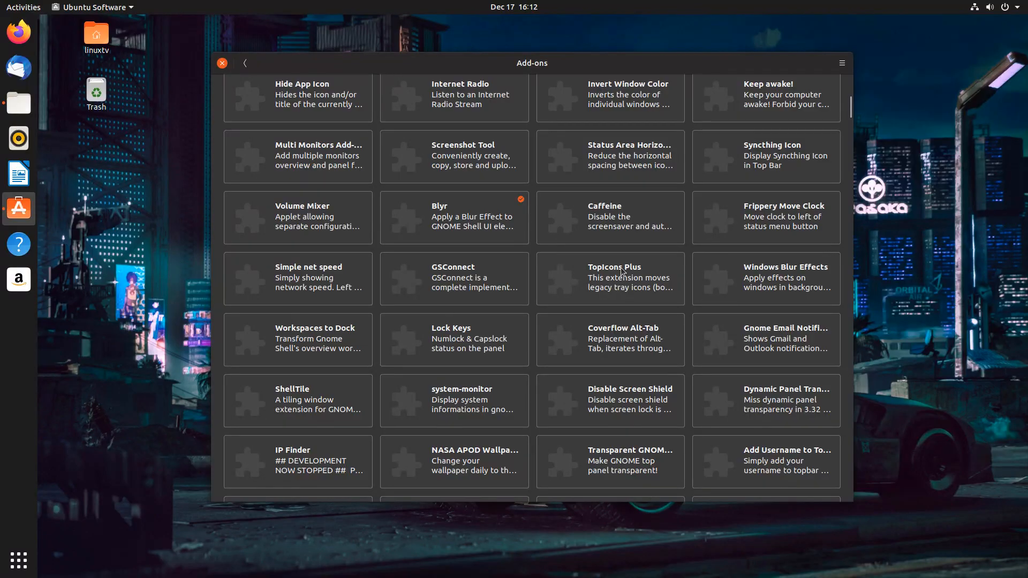
{"action": "mouse_move", "coordinate": [780, 223]}
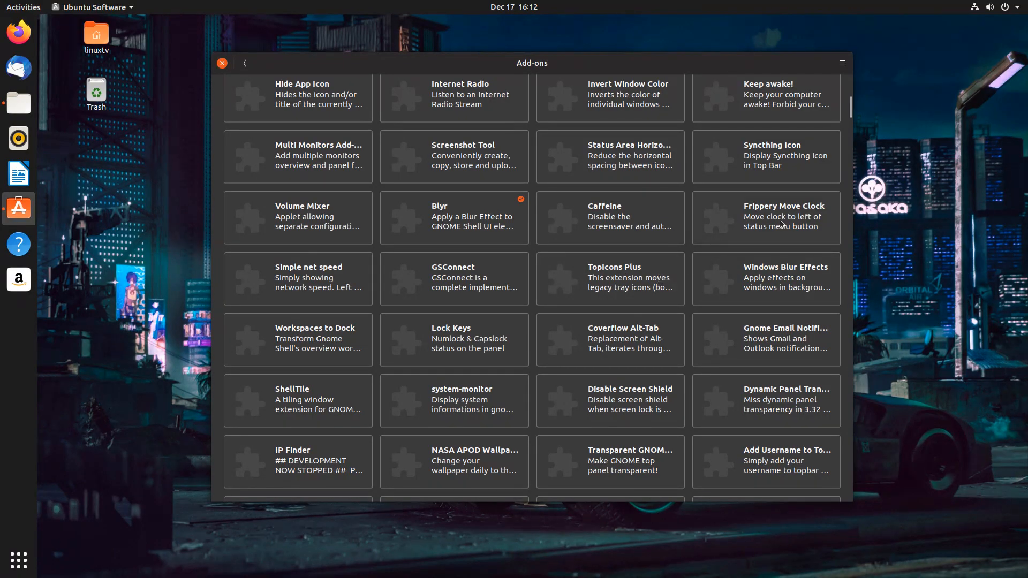
Install the Frippery Move Clock extension and return to the scrolled Add-ons list
{"action": "left_click", "coordinate": [781, 219]}
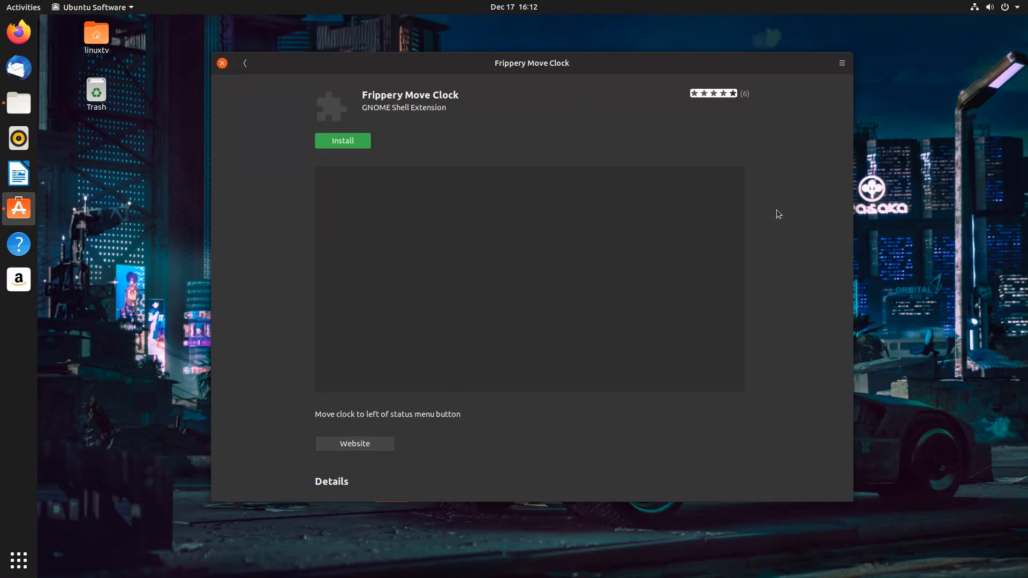
{"action": "left_click", "coordinate": [343, 141]}
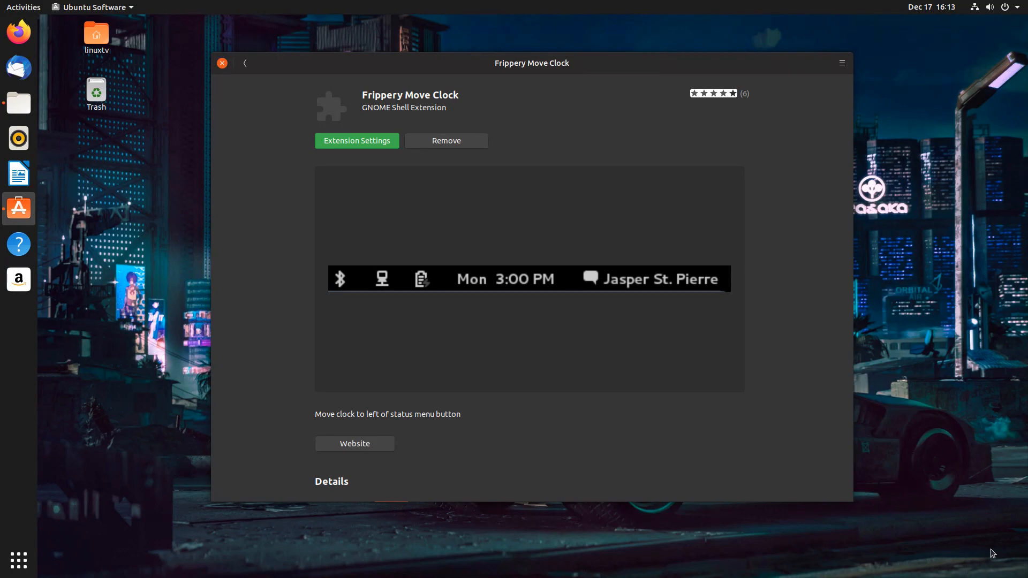
{"action": "left_click", "coordinate": [931, 6]}
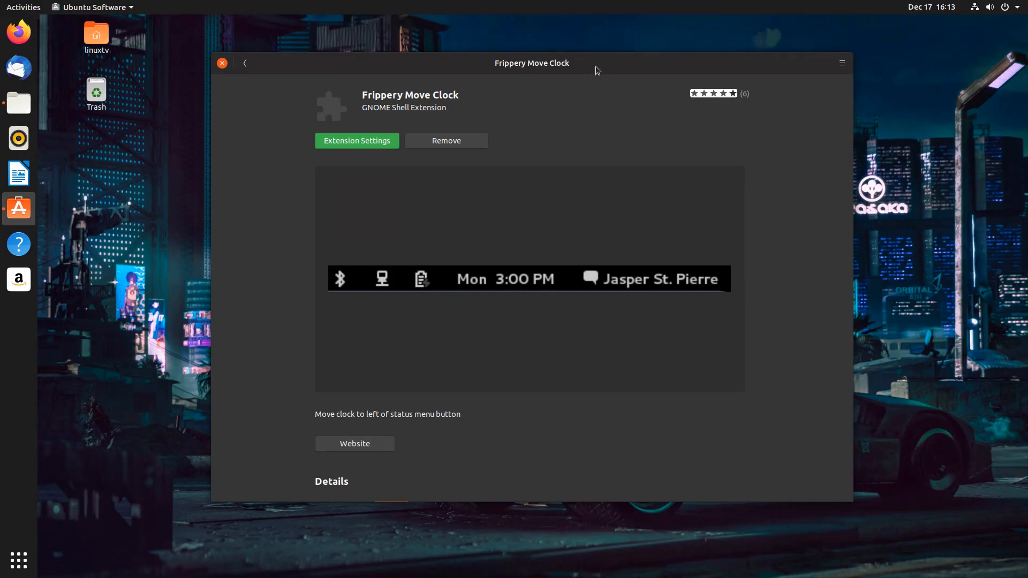
{"action": "left_click", "coordinate": [245, 63]}
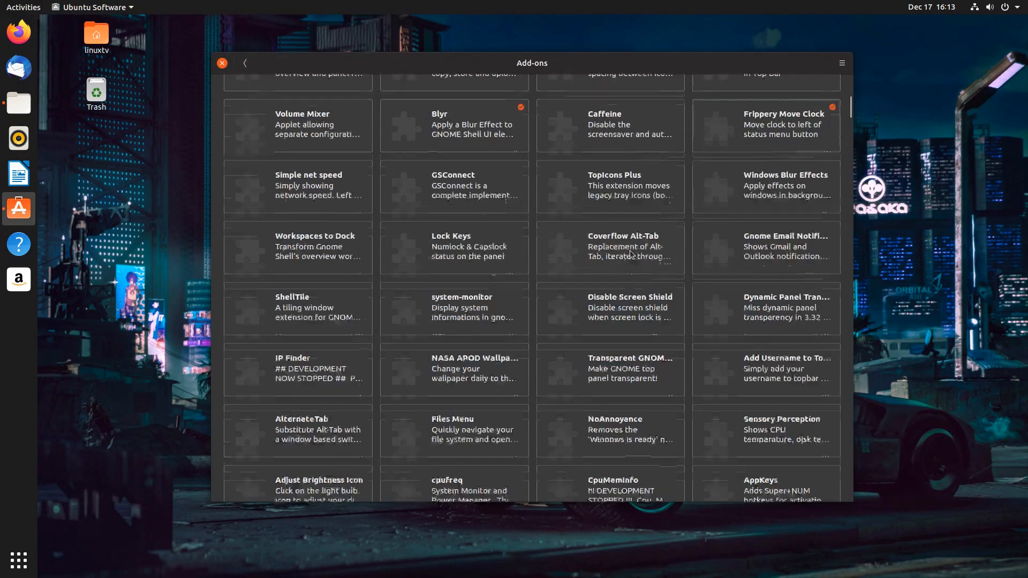
{"action": "scroll", "scroll_direction": "down", "scroll_amount": 3}
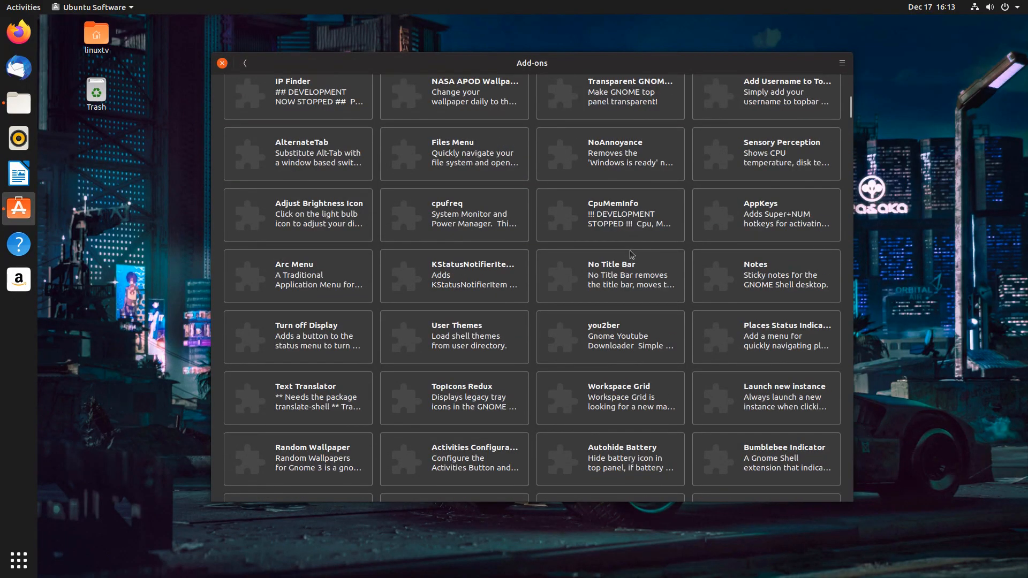
{"action": "scroll", "scroll_direction": "down", "scroll_amount": 3}
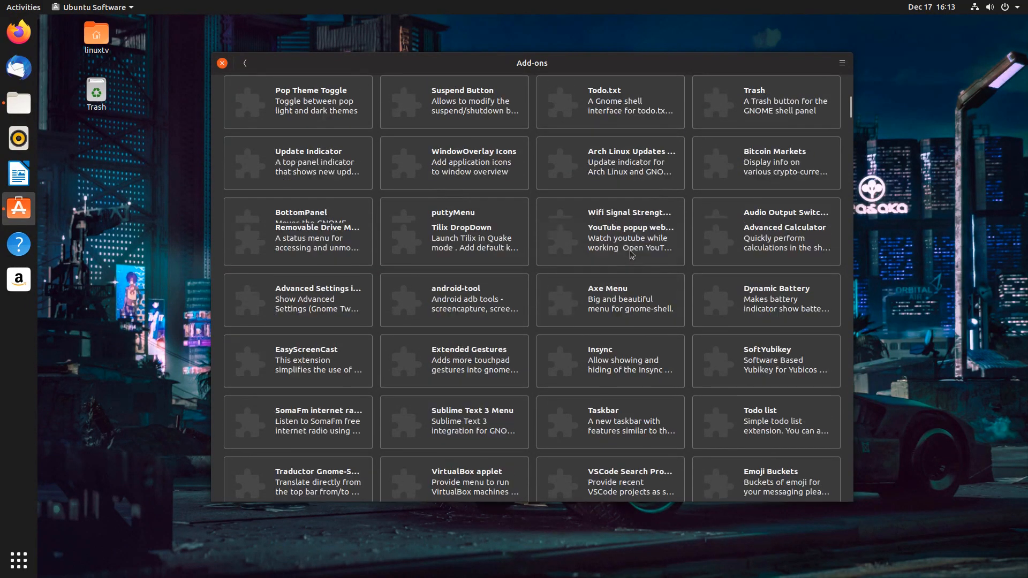
{"action": "scroll", "scroll_direction": "down", "scroll_amount": 3}
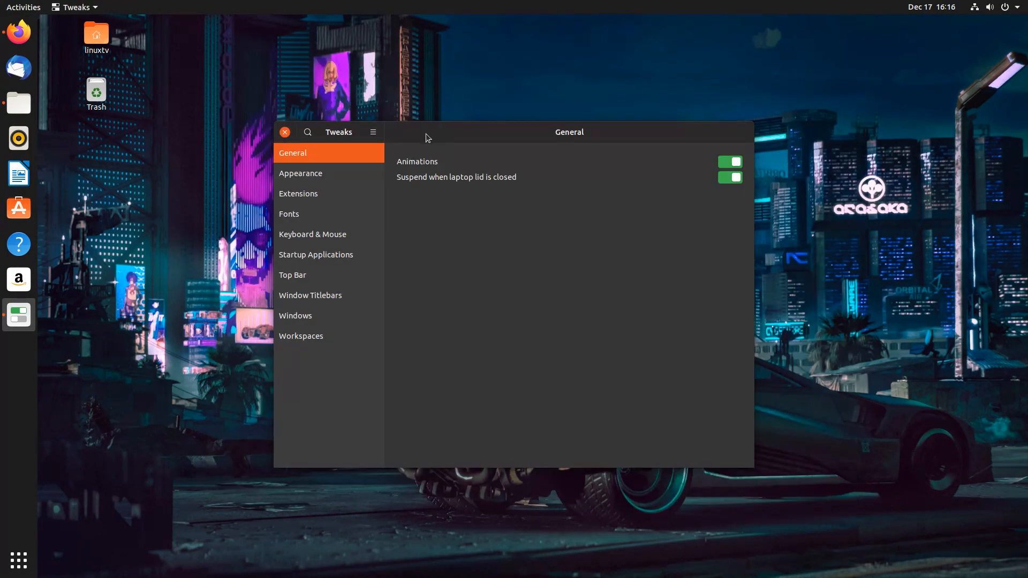
Confirm Frippery Move Clock is enabled under Extensions, then view the Appearance page
{"action": "left_click", "coordinate": [298, 193]}
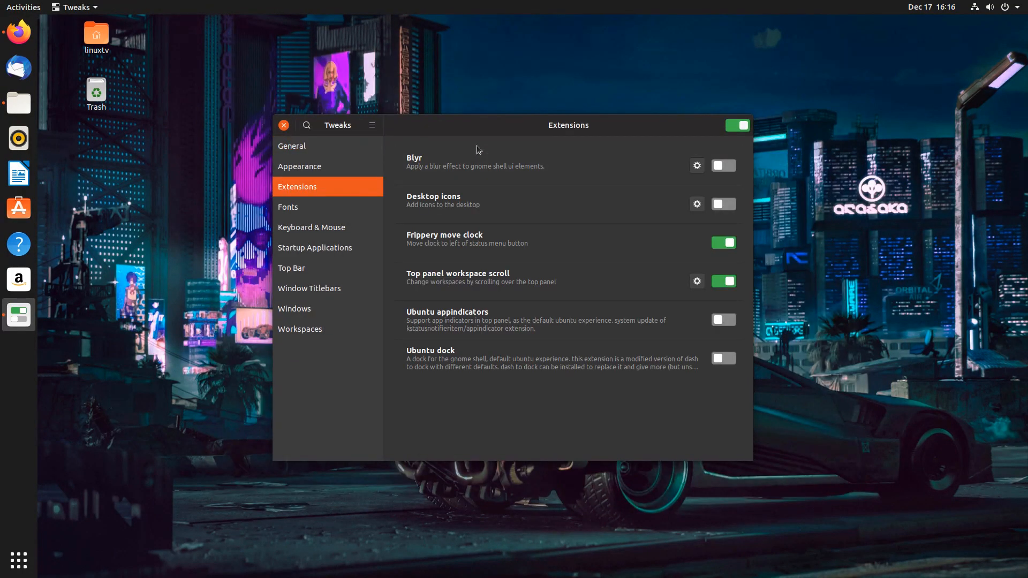
{"action": "mouse_move", "coordinate": [485, 132]}
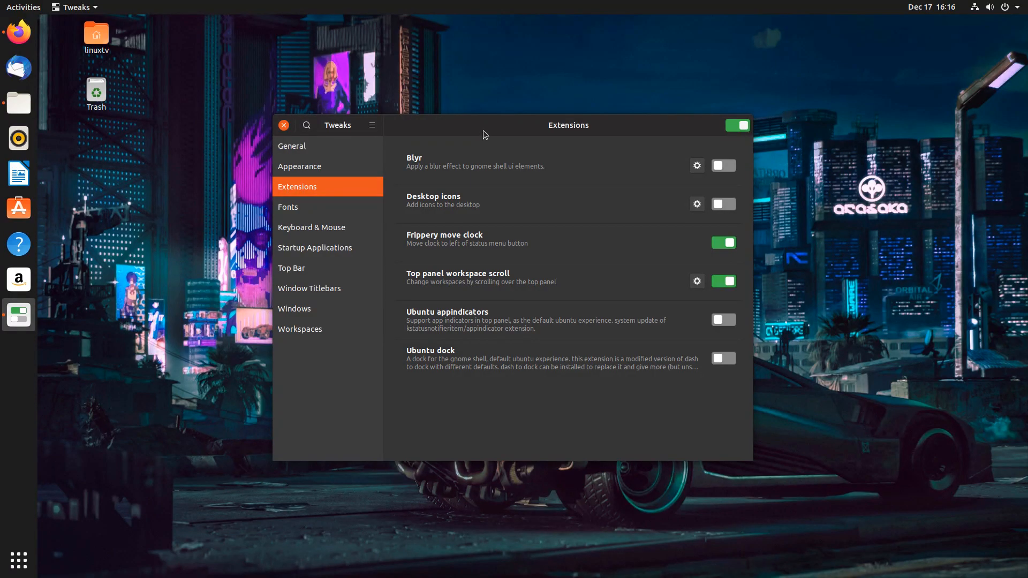
{"action": "mouse_move", "coordinate": [456, 172]}
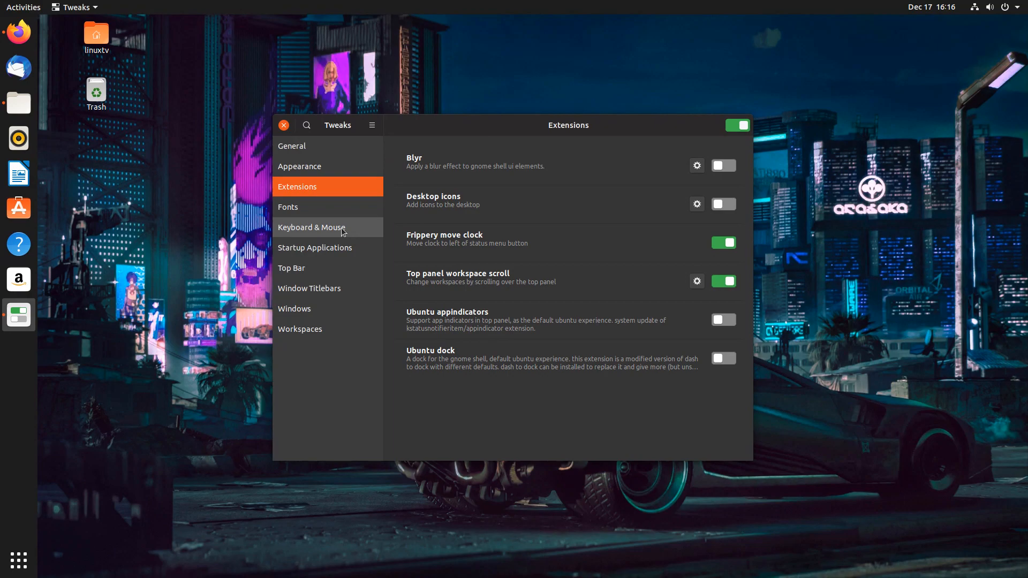
{"action": "mouse_move", "coordinate": [488, 128]}
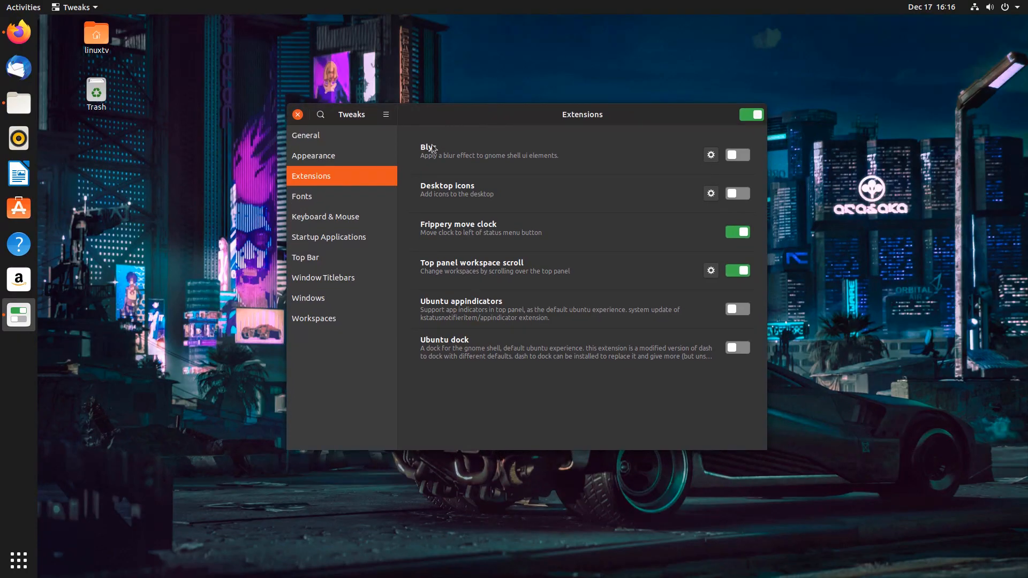
{"action": "left_click", "coordinate": [313, 156]}
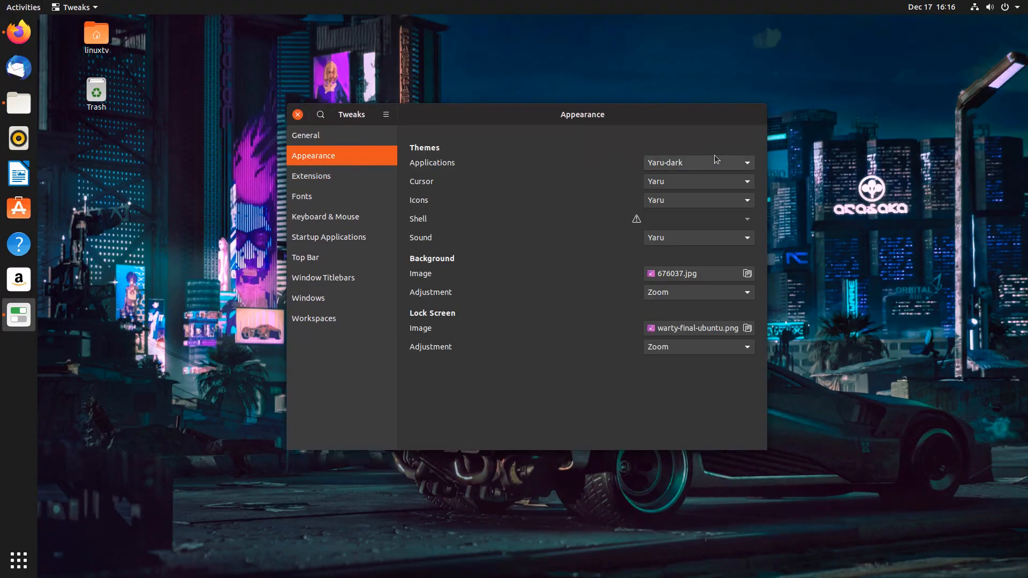
Keep the Yaru icon theme and launch Firefox on the omgubuntu icon themes article
{"action": "left_click", "coordinate": [698, 162]}
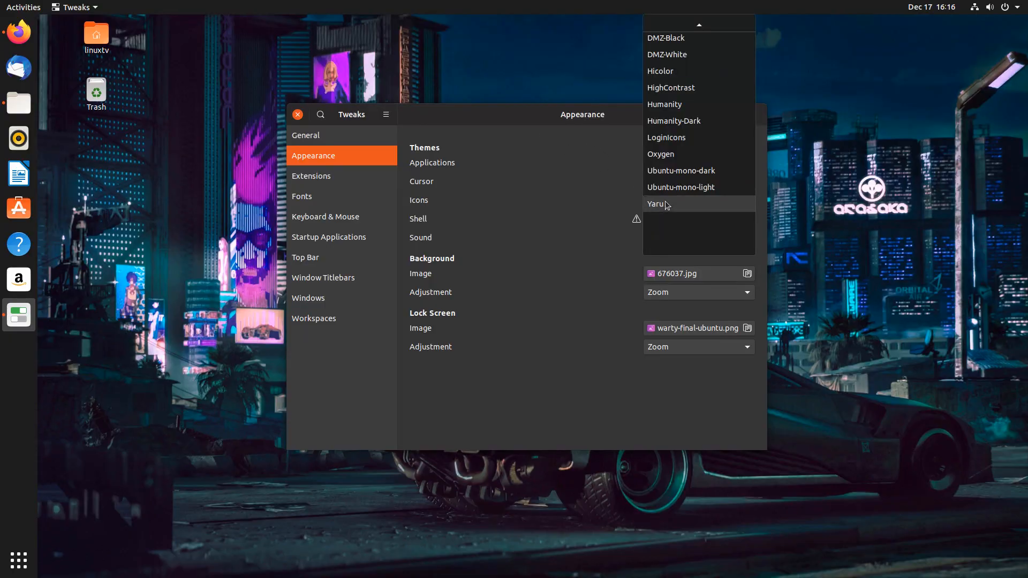
{"action": "left_click", "coordinate": [655, 204]}
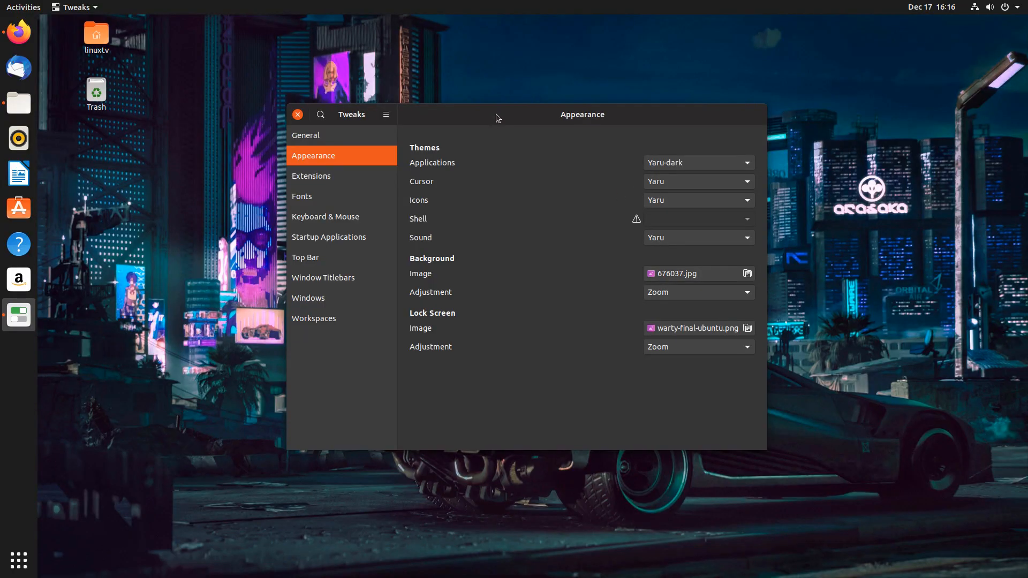
{"action": "mouse_move", "coordinate": [19, 44]}
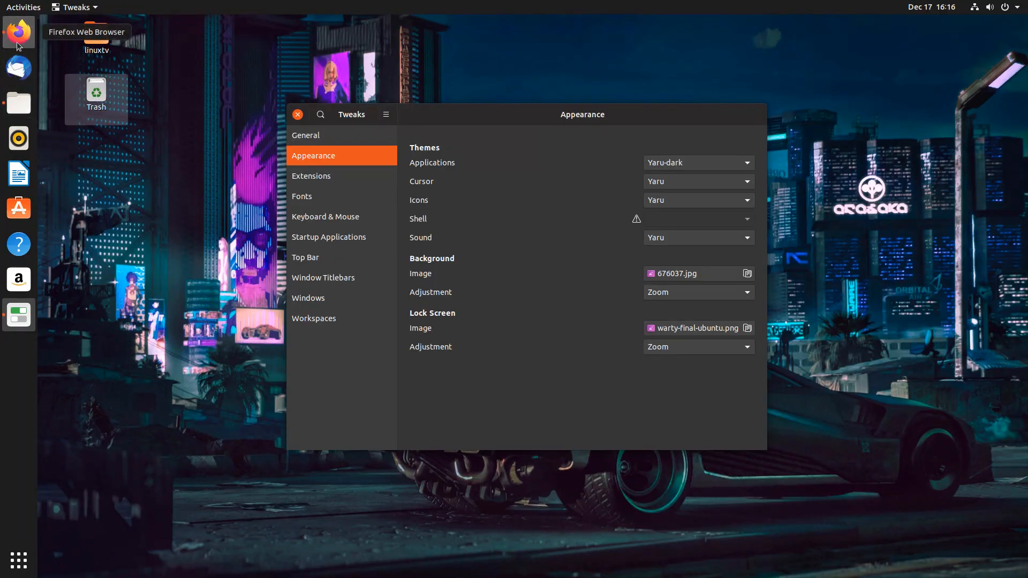
{"action": "left_click", "coordinate": [18, 33]}
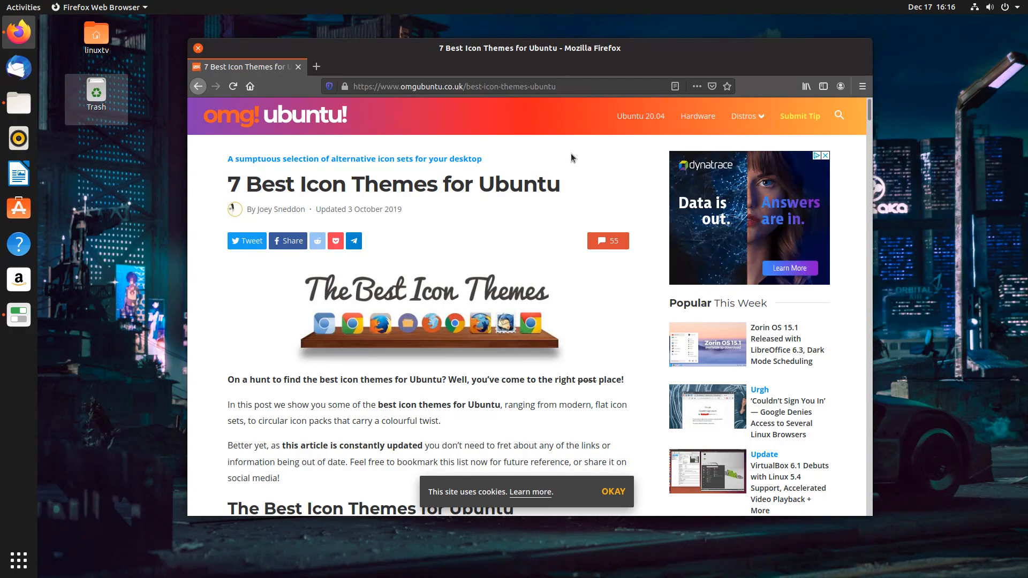
Scroll the article past Papirus to the Shadow Icon Theme section and its GNOME Look link
{"action": "left_click", "coordinate": [613, 491]}
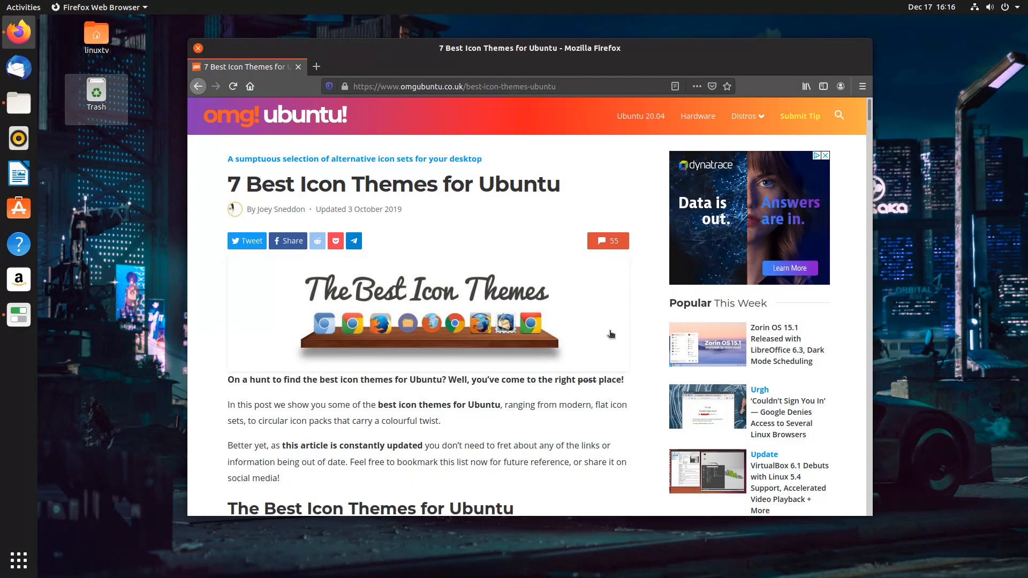
{"action": "scroll", "scroll_direction": "down", "scroll_amount": 3}
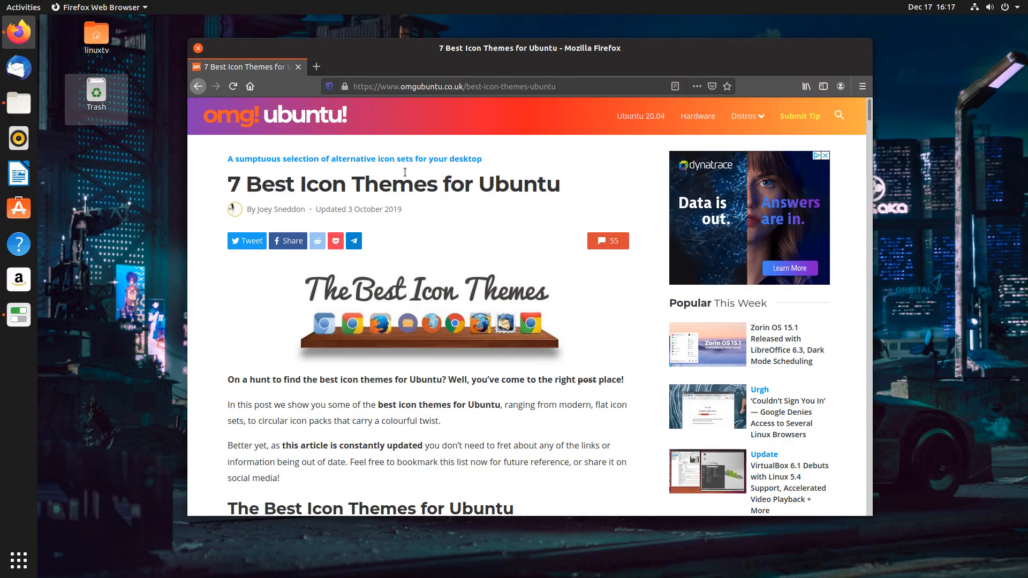
{"action": "scroll", "scroll_direction": "down", "scroll_amount": 3}
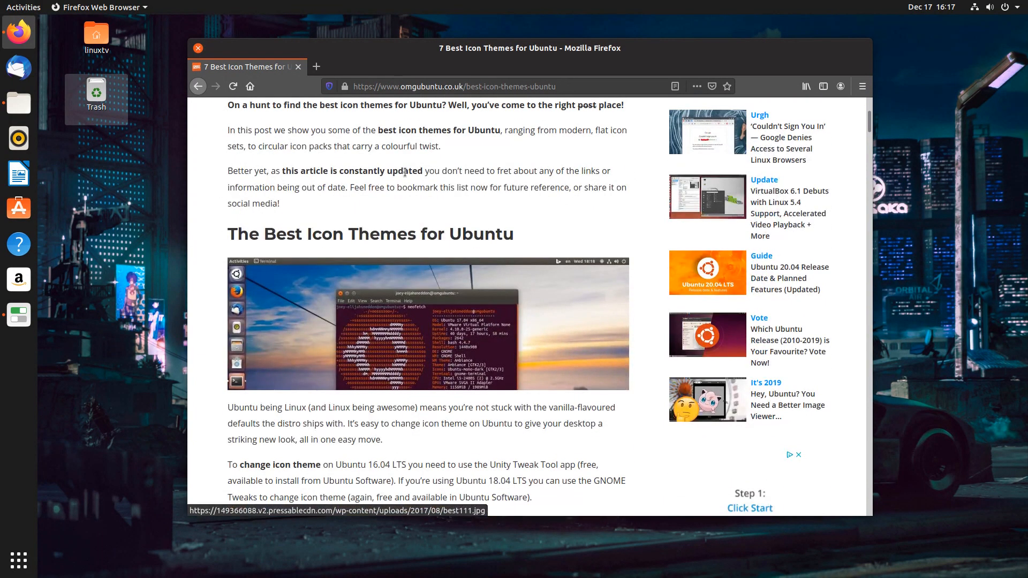
{"action": "scroll", "scroll_direction": "down", "scroll_amount": 3}
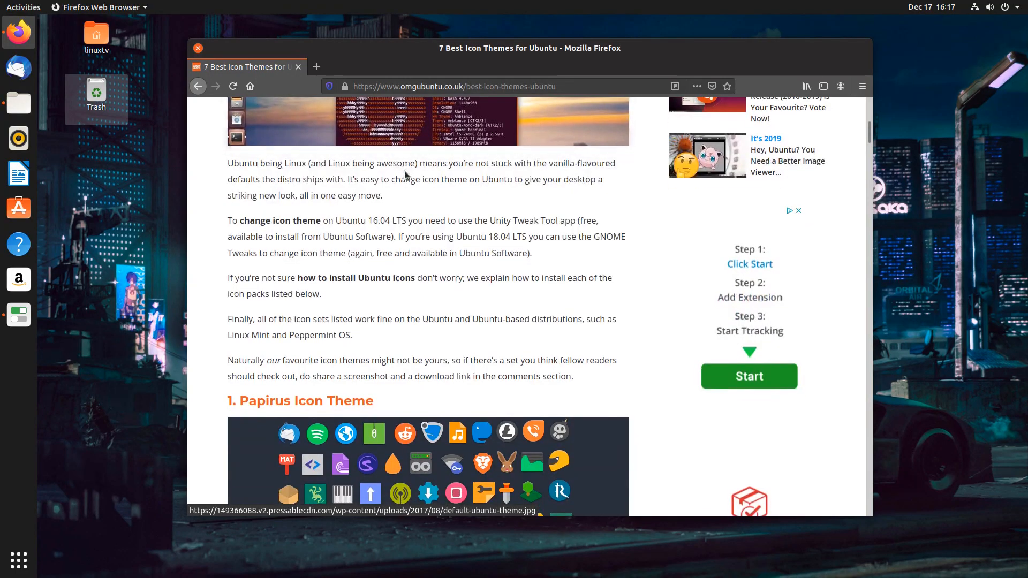
{"action": "scroll", "scroll_direction": "down", "scroll_amount": 3}
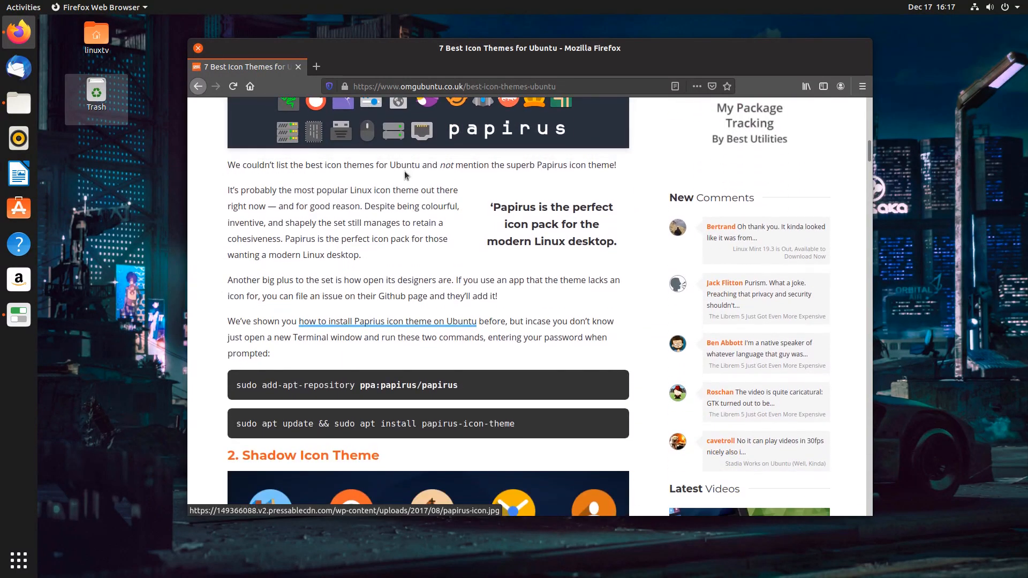
{"action": "scroll", "scroll_direction": "down", "scroll_amount": 3}
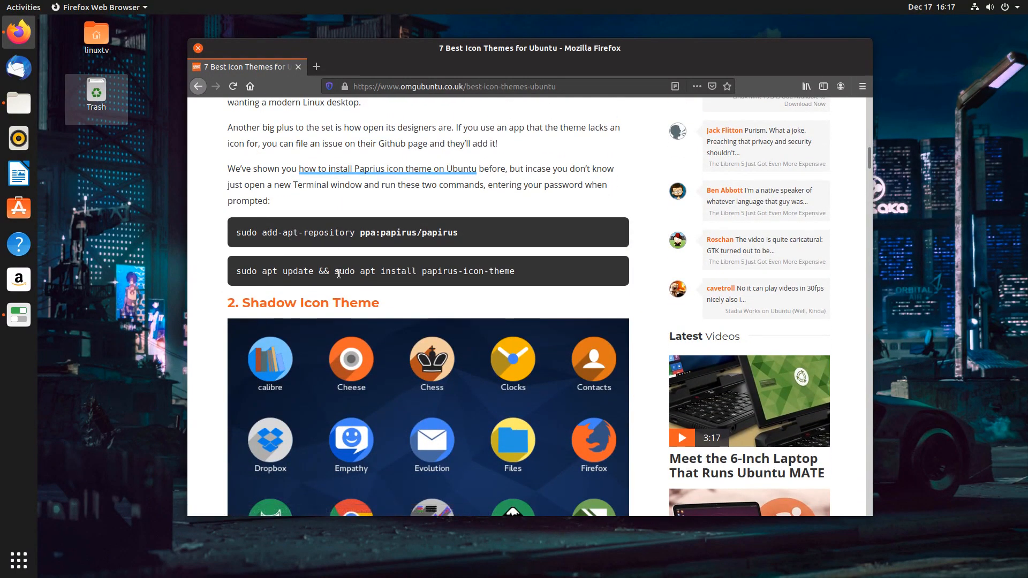
{"action": "mouse_move", "coordinate": [544, 268]}
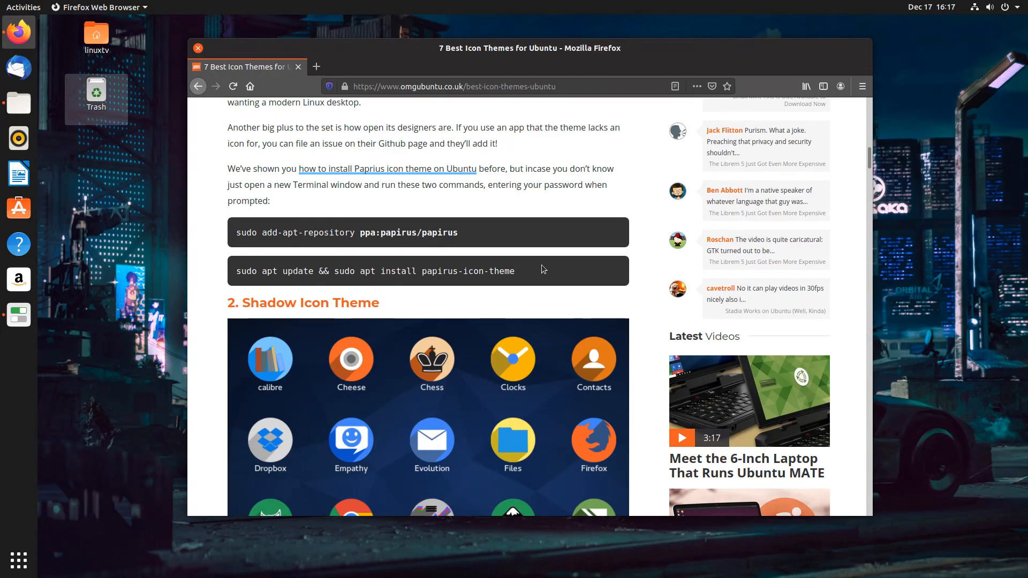
{"action": "scroll", "scroll_direction": "down", "scroll_amount": 3}
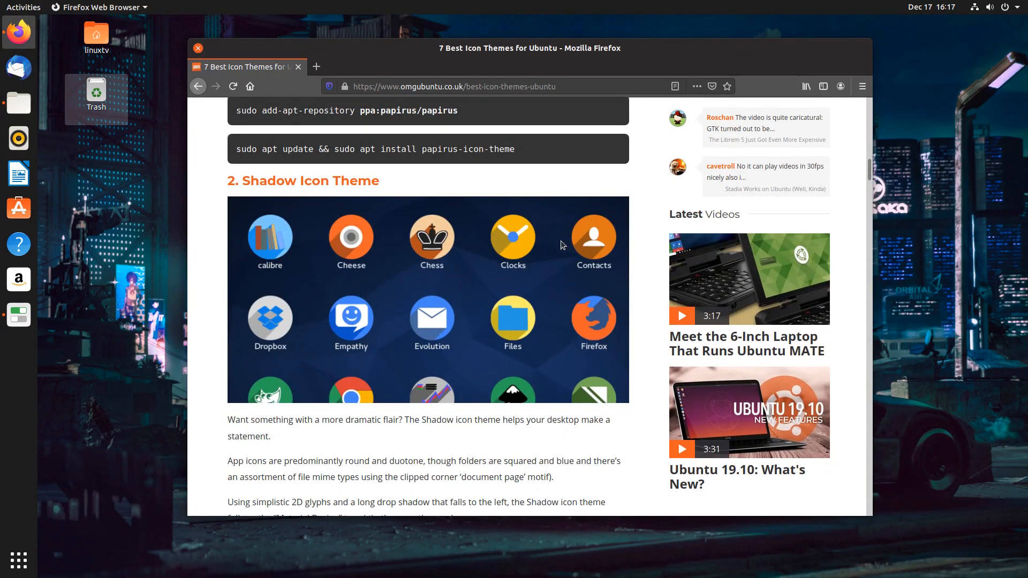
{"action": "scroll", "scroll_direction": "down", "scroll_amount": 3}
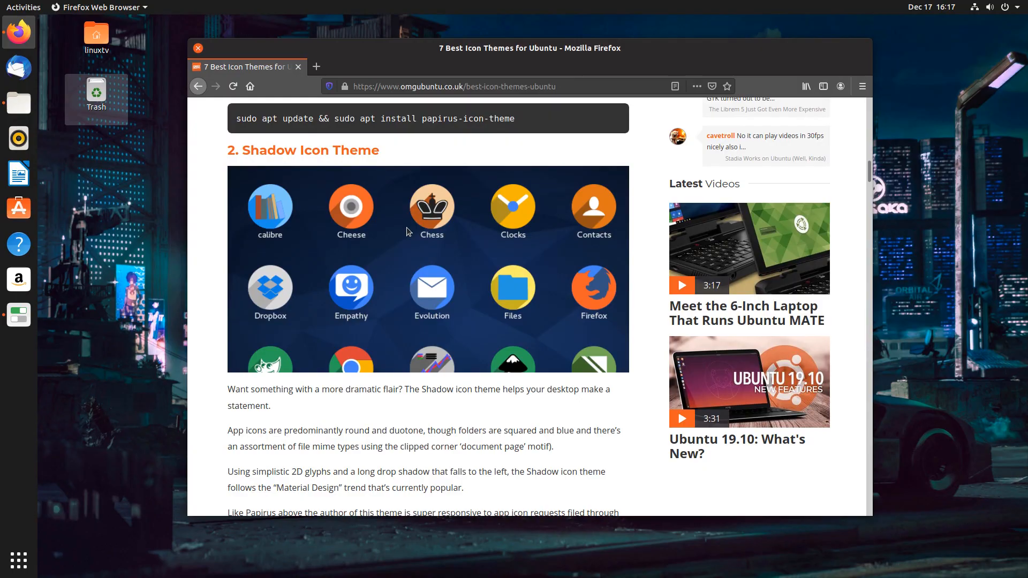
{"action": "scroll", "scroll_direction": "down", "scroll_amount": 3}
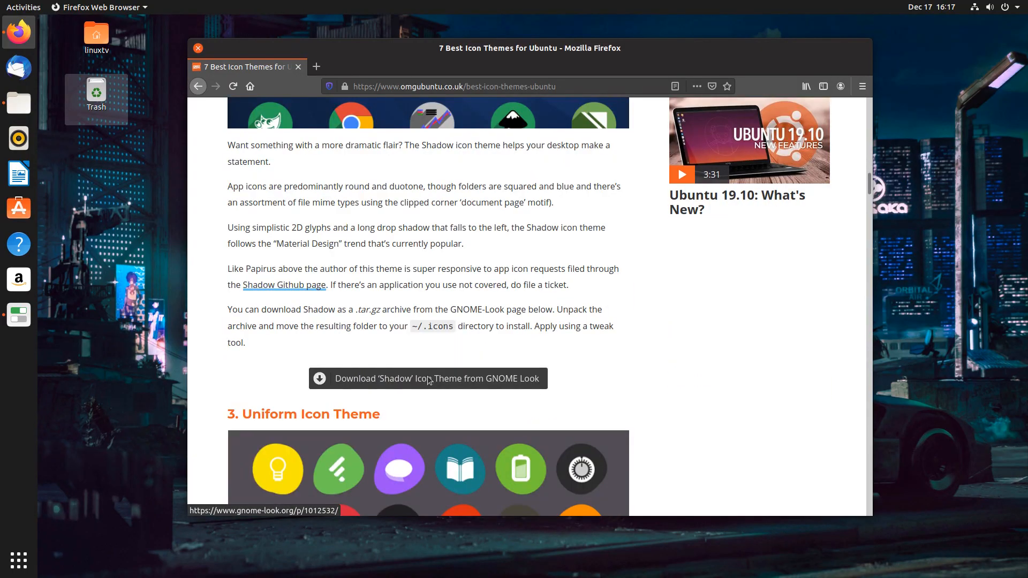
Open Shadow's GNOME-Look page in a new tab and scroll to its download files
{"action": "left_click", "coordinate": [428, 379]}
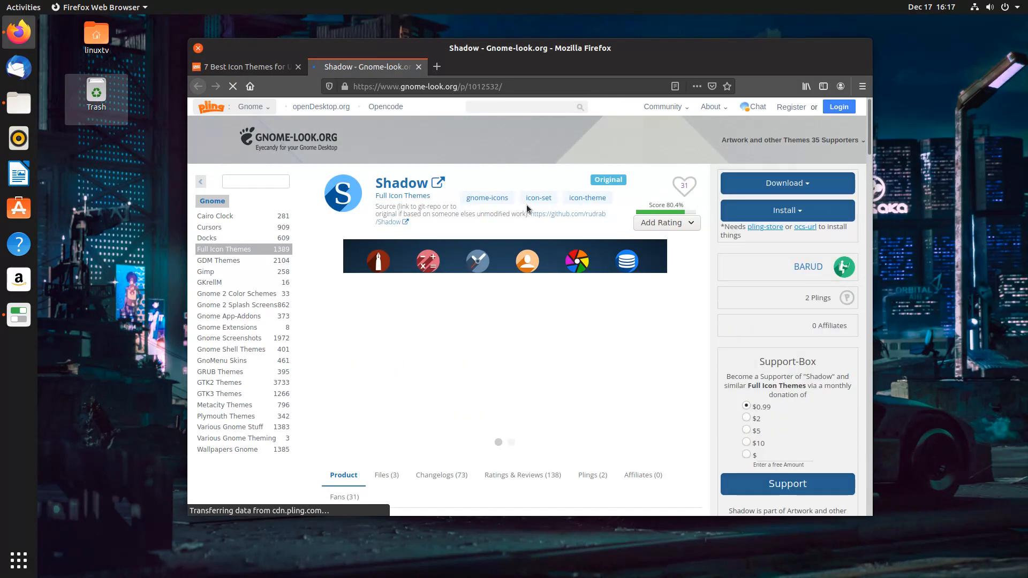
{"action": "scroll", "scroll_direction": "down", "scroll_amount": 3}
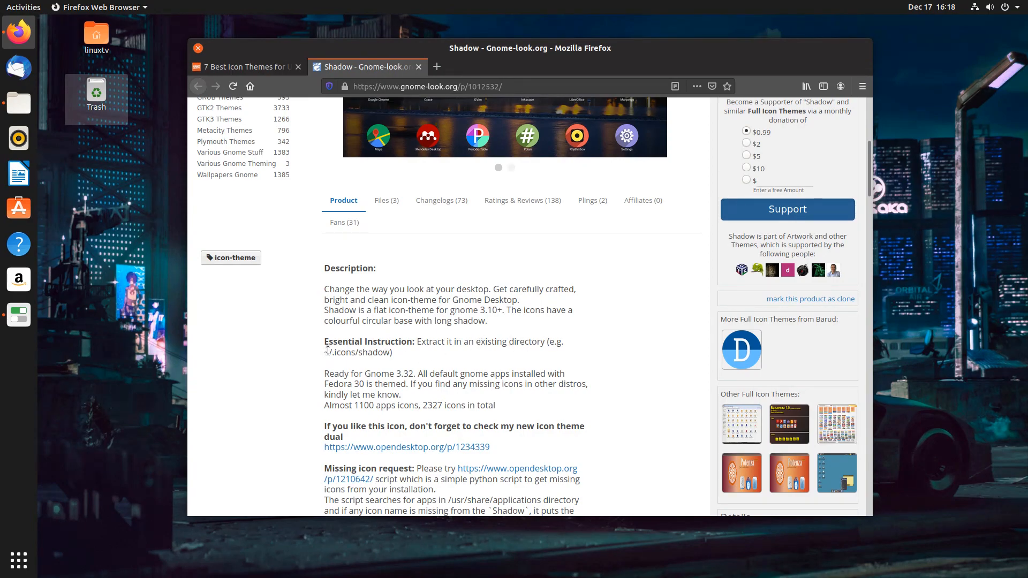
{"action": "mouse_move", "coordinate": [371, 349]}
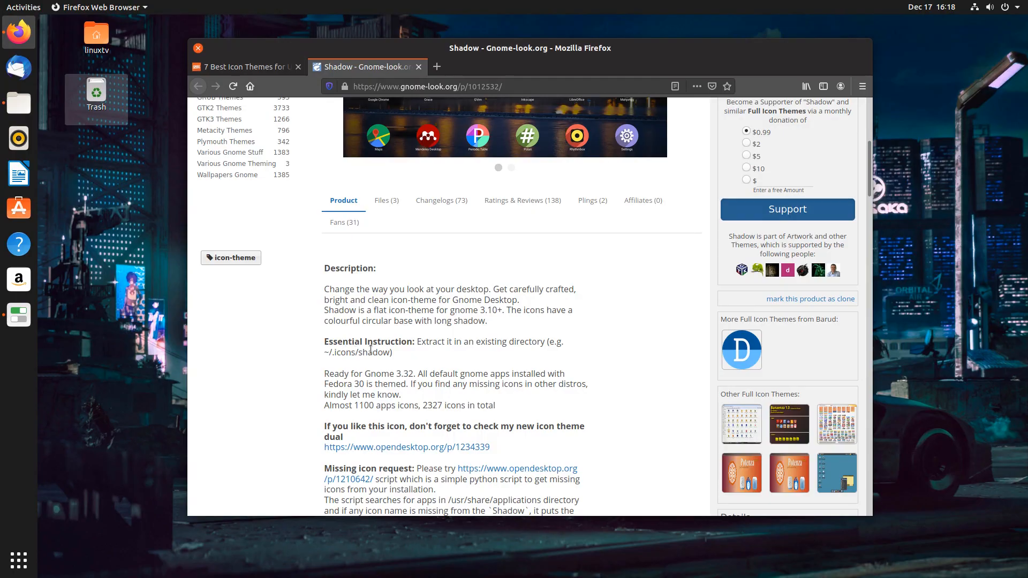
{"action": "scroll", "scroll_direction": "down", "scroll_amount": 3}
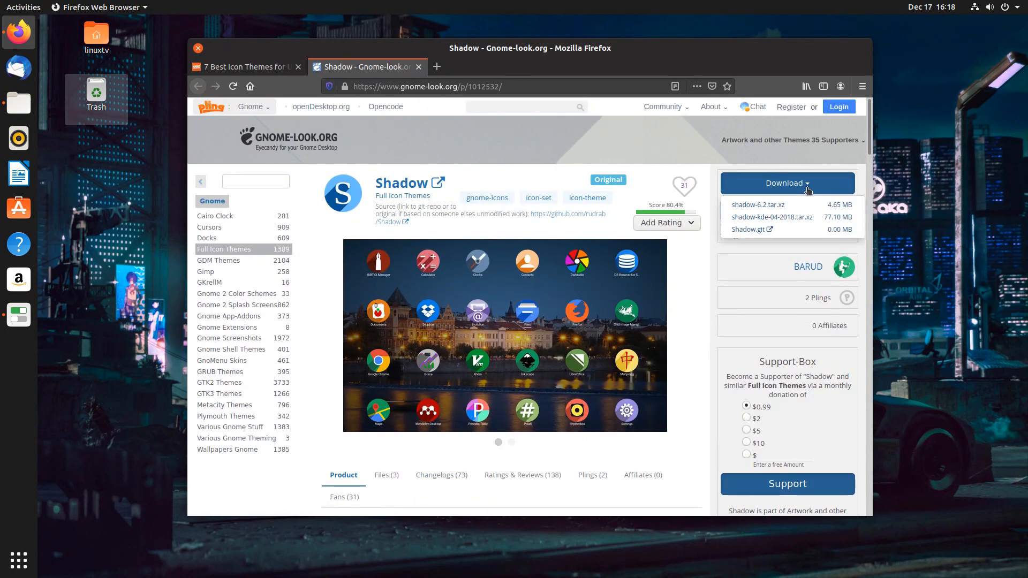
{"action": "mouse_move", "coordinate": [758, 209]}
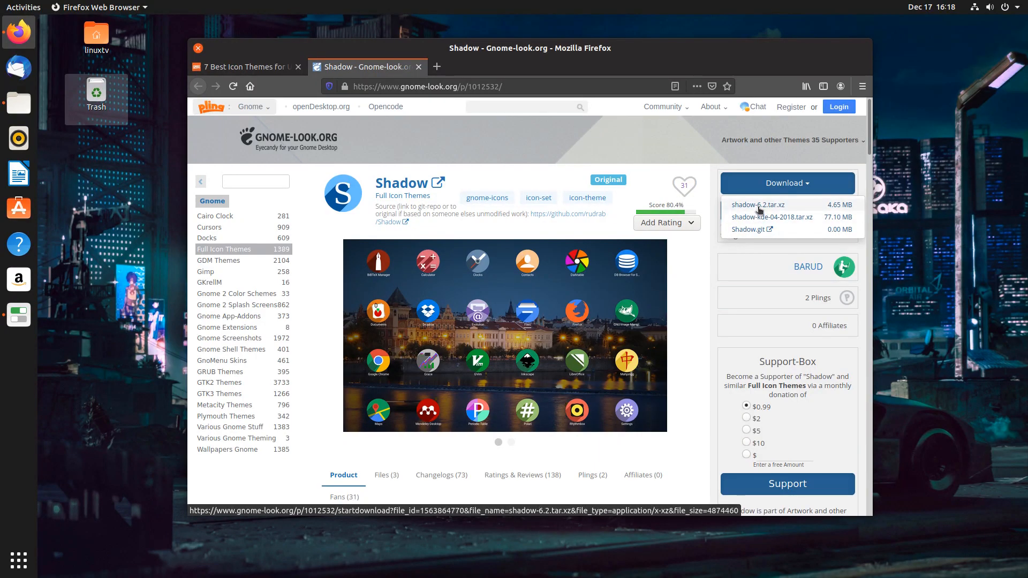
Download and save shadow-6.2.tar.xz (4.65 MB), then bring up Files on Home
{"action": "left_click", "coordinate": [758, 205]}
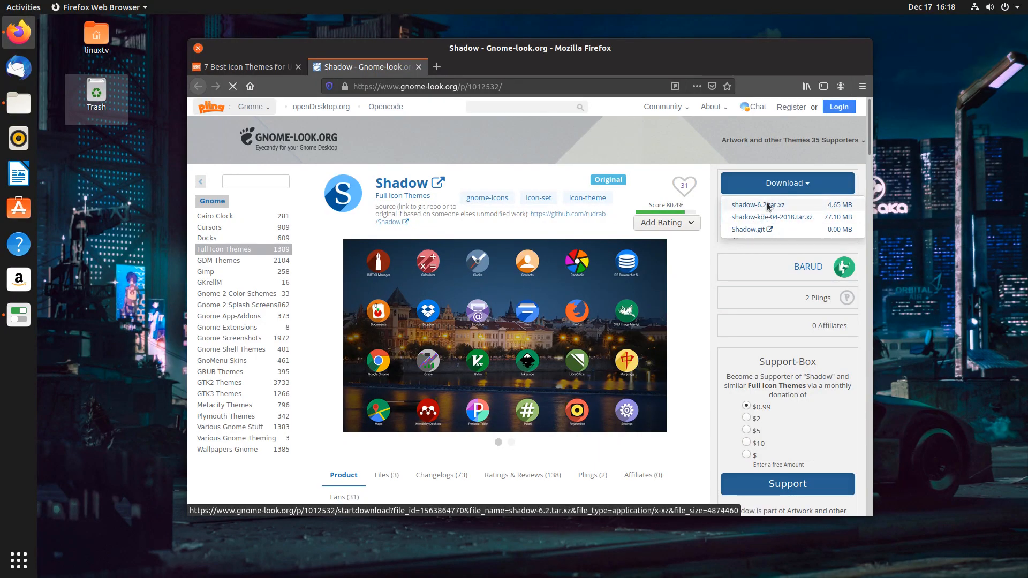
{"action": "left_click", "coordinate": [758, 204]}
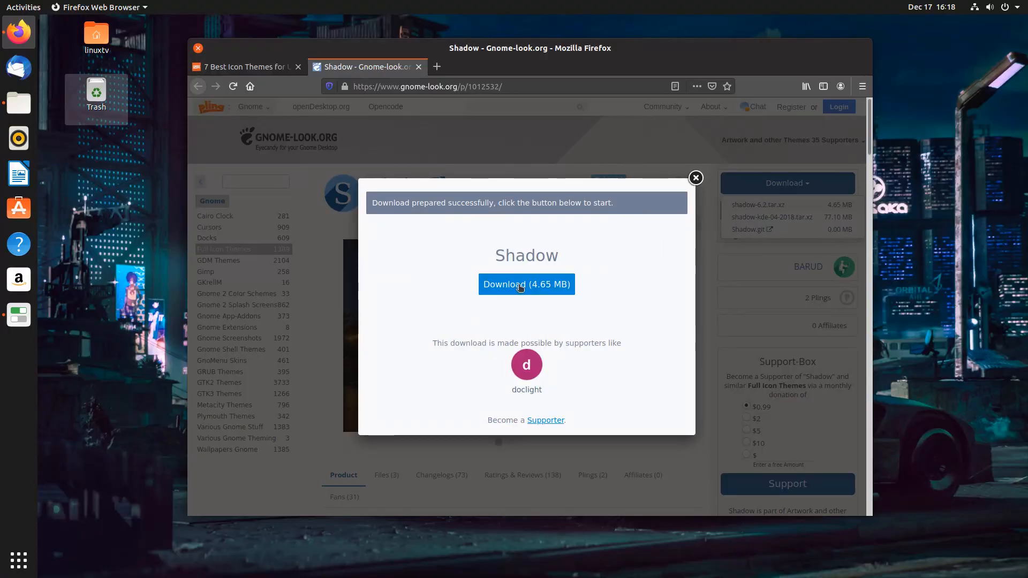
{"action": "left_click", "coordinate": [527, 285]}
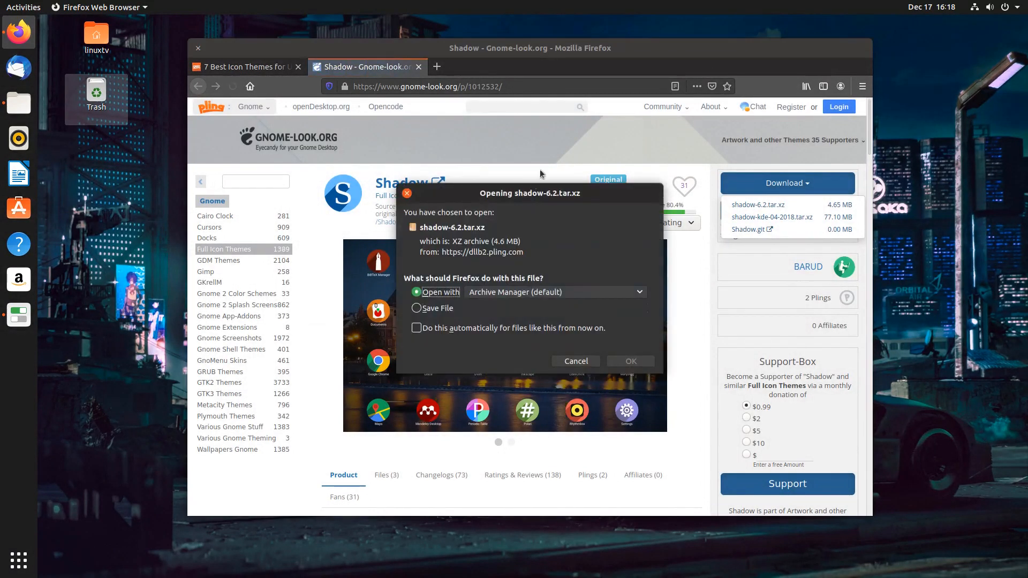
{"action": "left_click", "coordinate": [417, 308]}
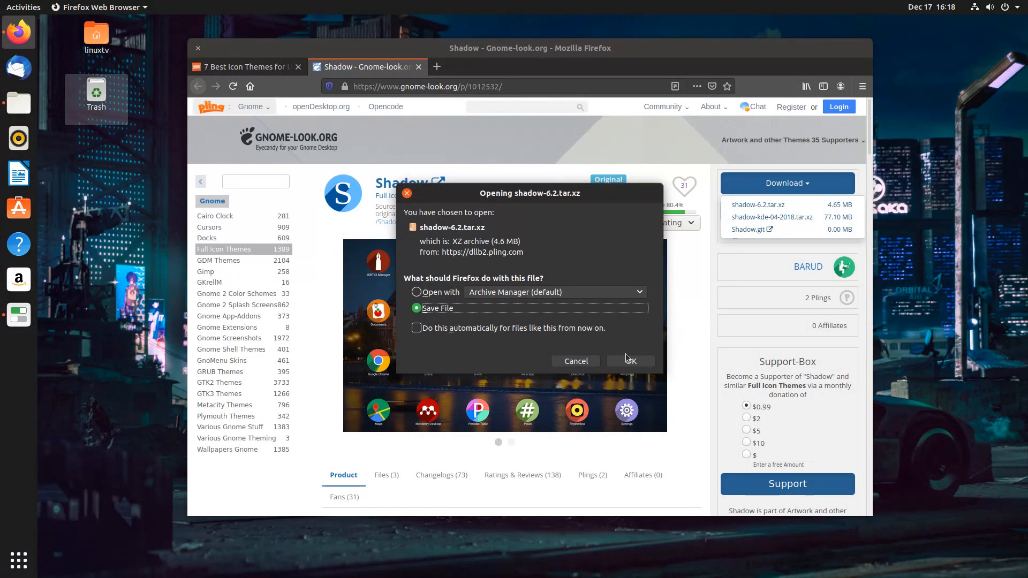
{"action": "left_click", "coordinate": [630, 361]}
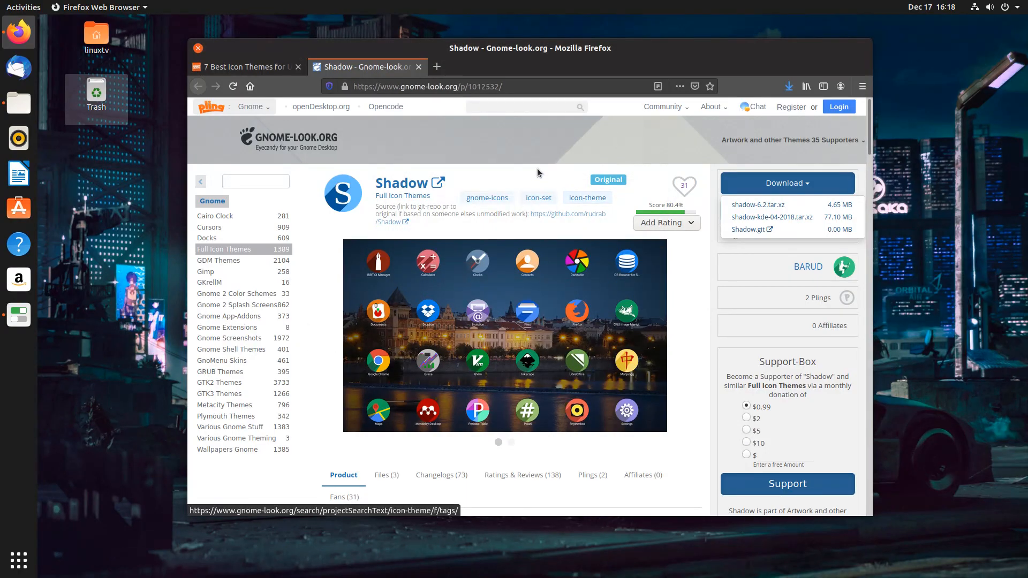
{"action": "left_click", "coordinate": [18, 102]}
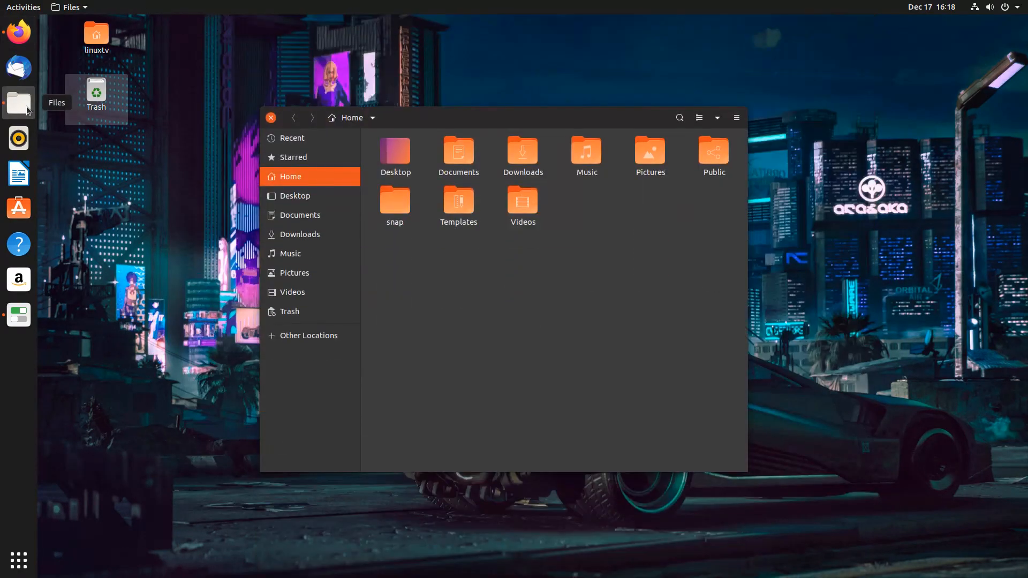
{"action": "mouse_move", "coordinate": [527, 121]}
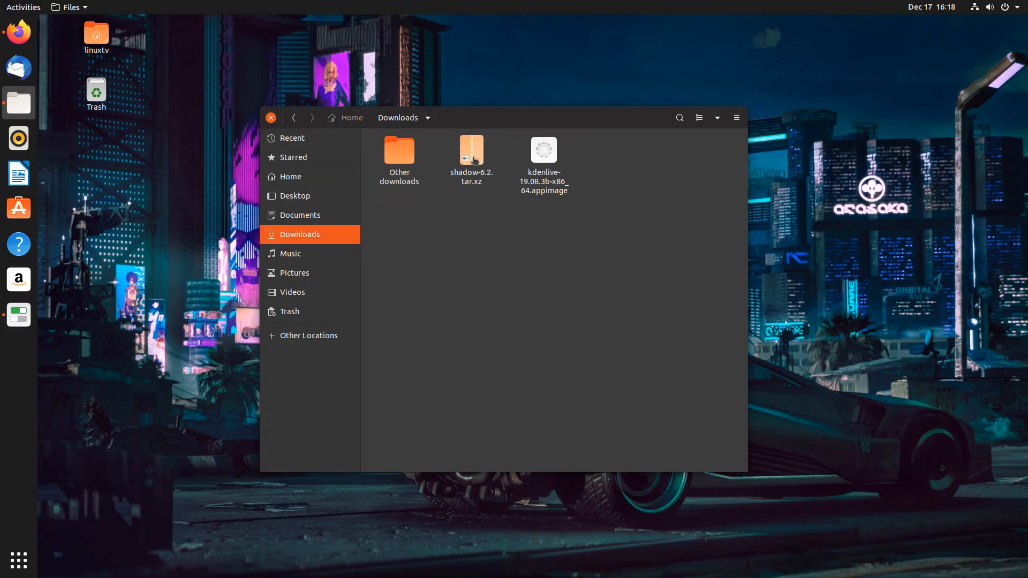
Extract shadow-6.2.tar.xz in Downloads into a shadow-6.2 folder
{"action": "right_click", "coordinate": [471, 150]}
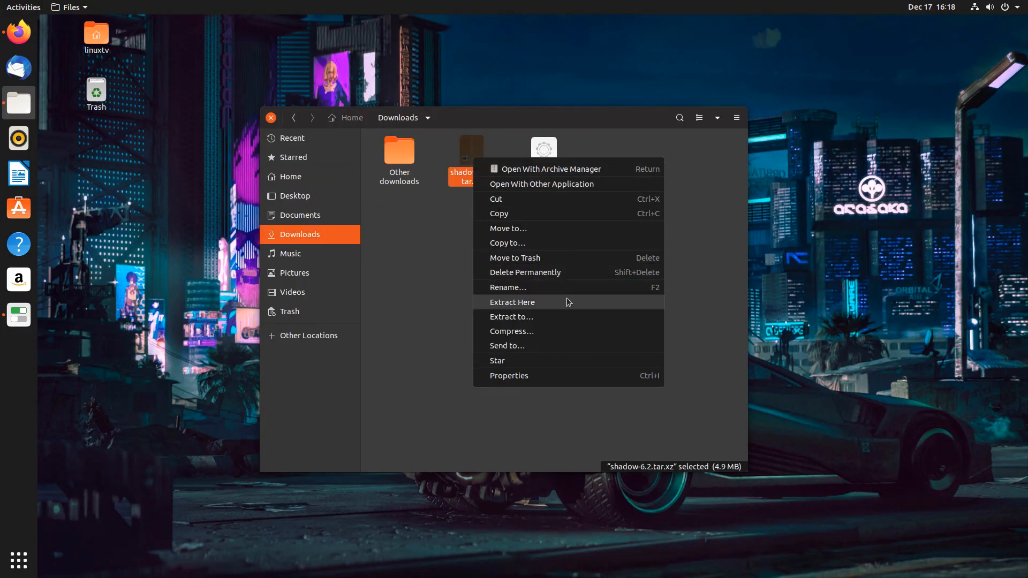
{"action": "left_click", "coordinate": [513, 303]}
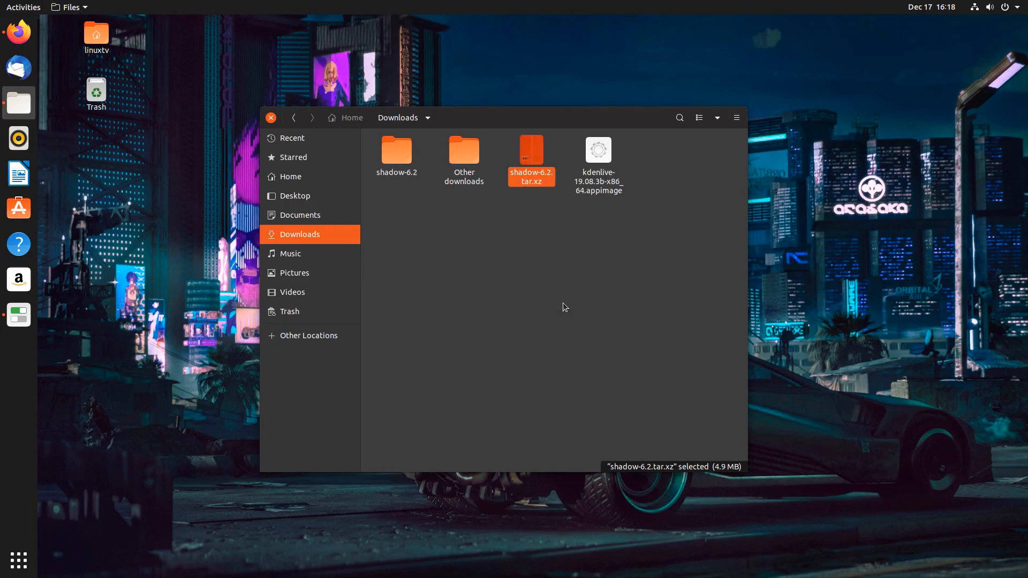
{"action": "left_click", "coordinate": [397, 150]}
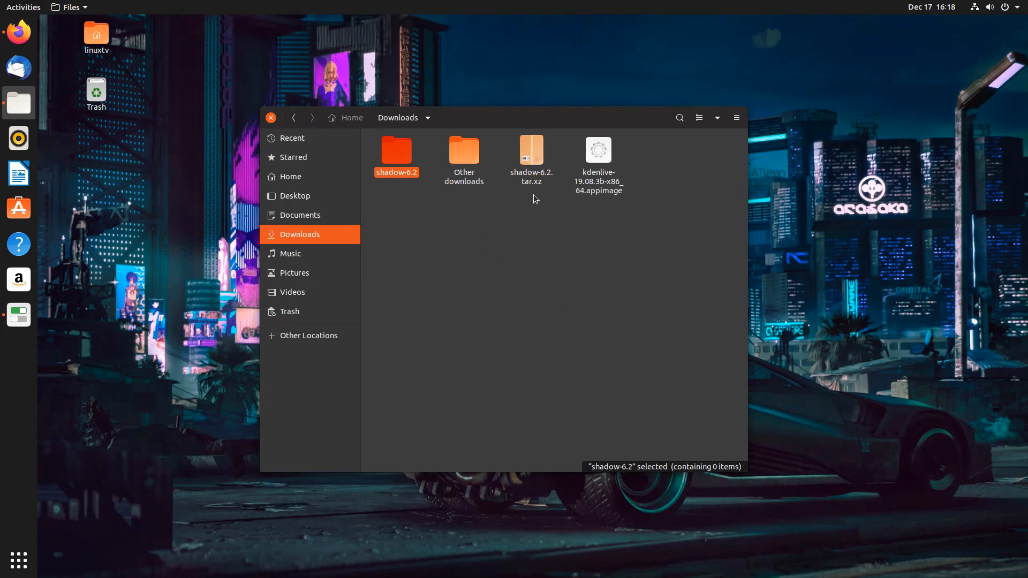
{"action": "mouse_move", "coordinate": [398, 159]}
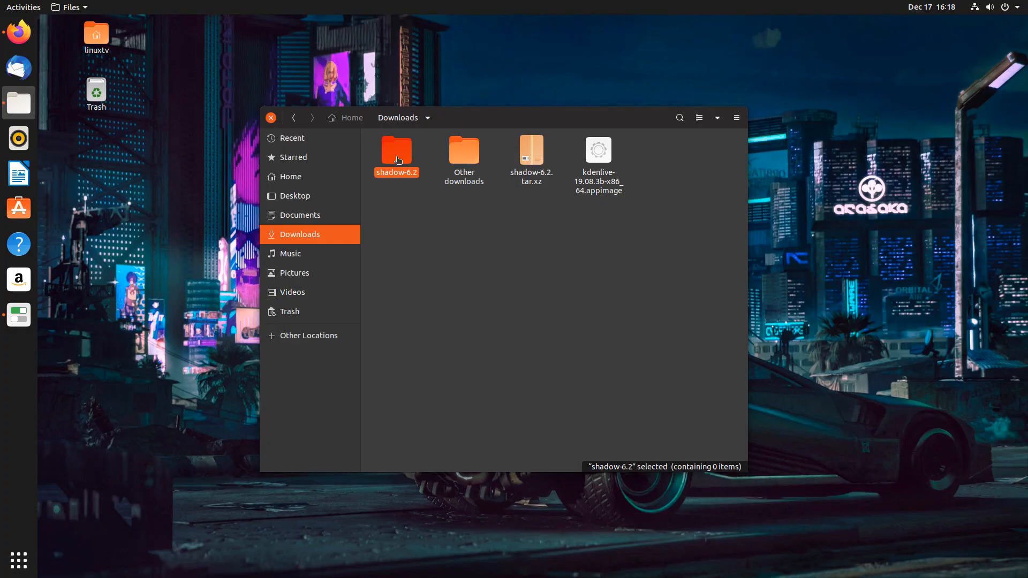
{"action": "right_click", "coordinate": [397, 156]}
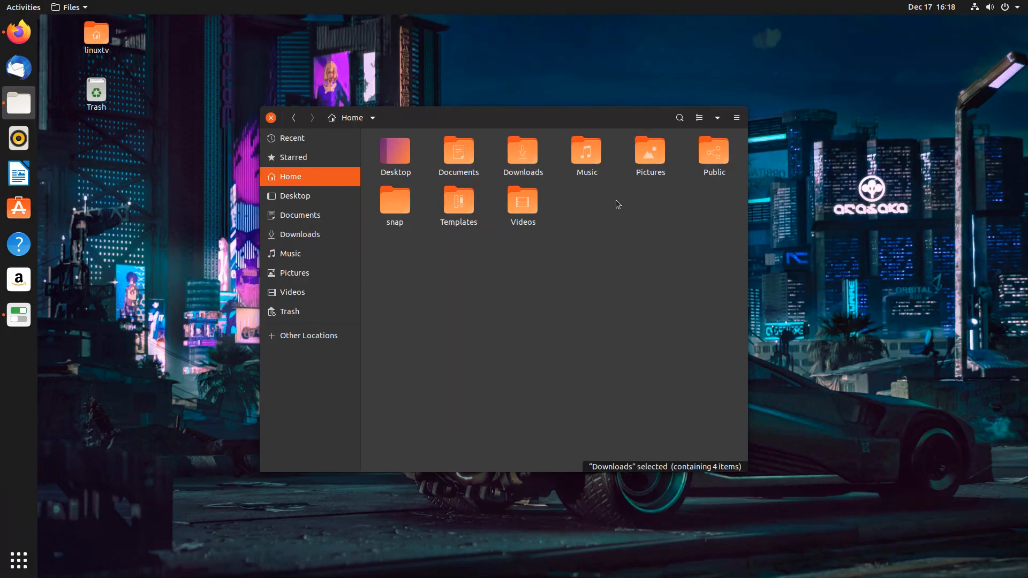
Turn on Show Hidden Files in the Home folder view options
{"action": "left_click", "coordinate": [717, 117]}
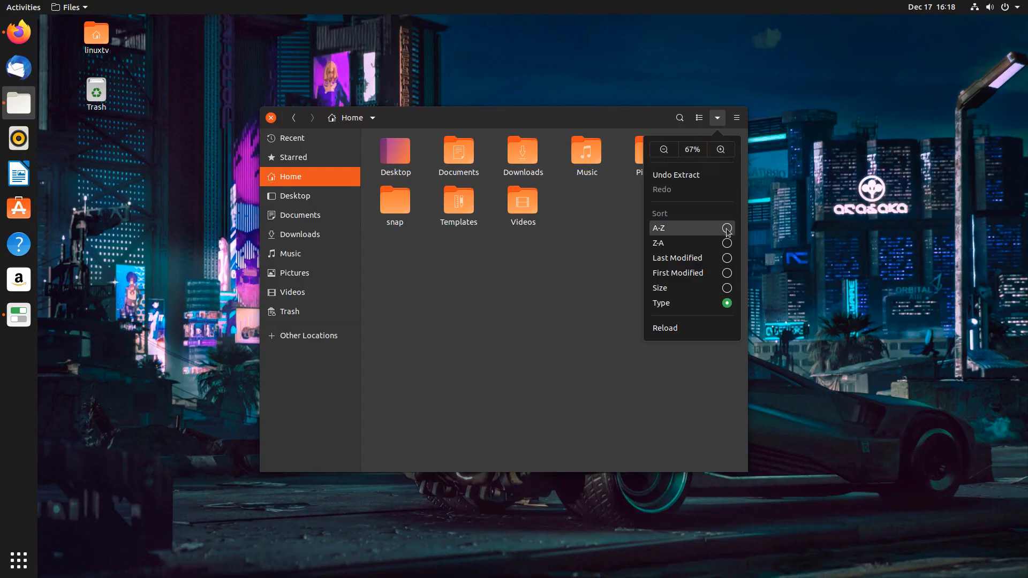
{"action": "left_click", "coordinate": [737, 117]}
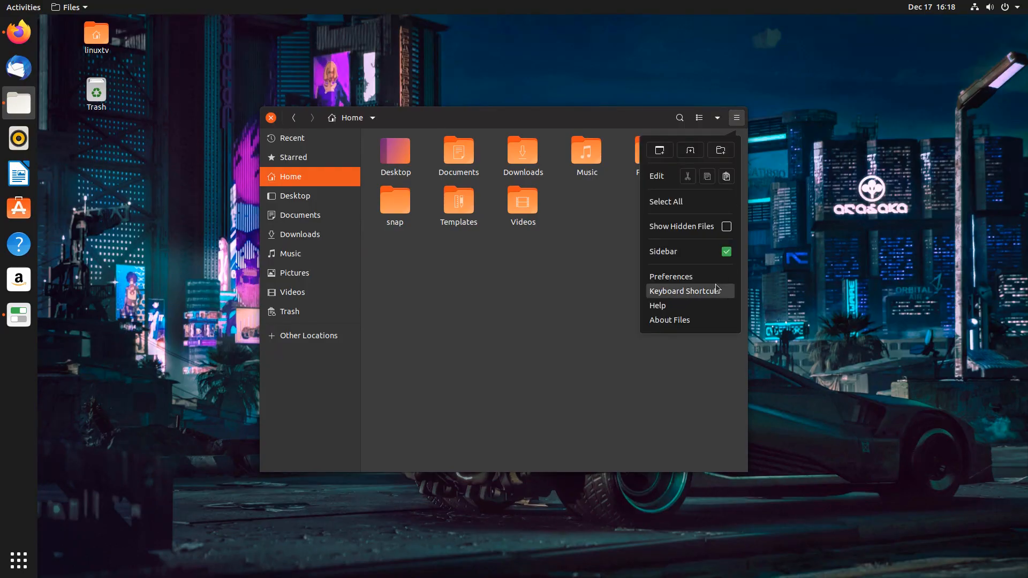
{"action": "left_click", "coordinate": [726, 227]}
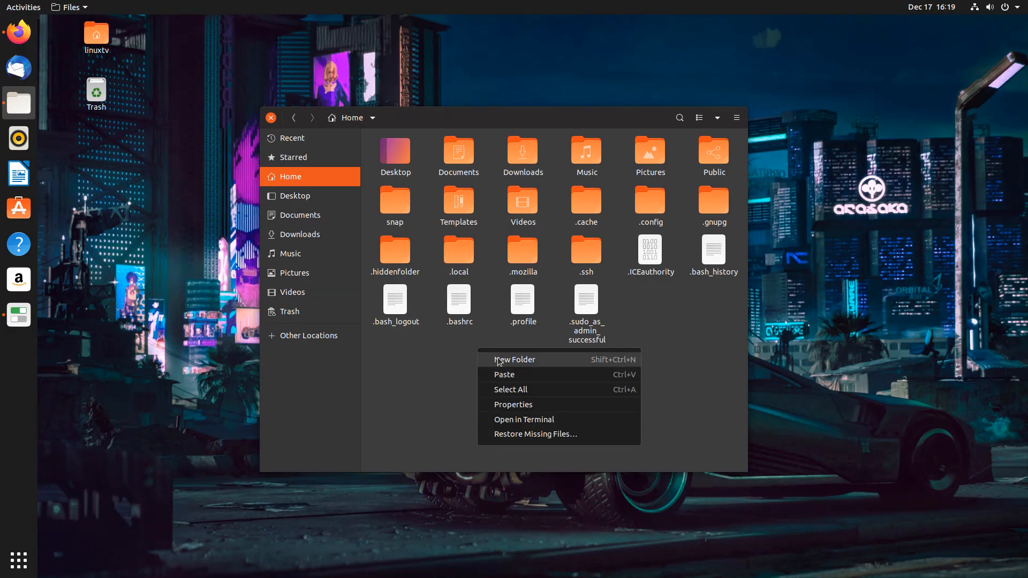
Create a hidden .icons folder in Home and paste the copied items into it
{"action": "left_click", "coordinate": [515, 360]}
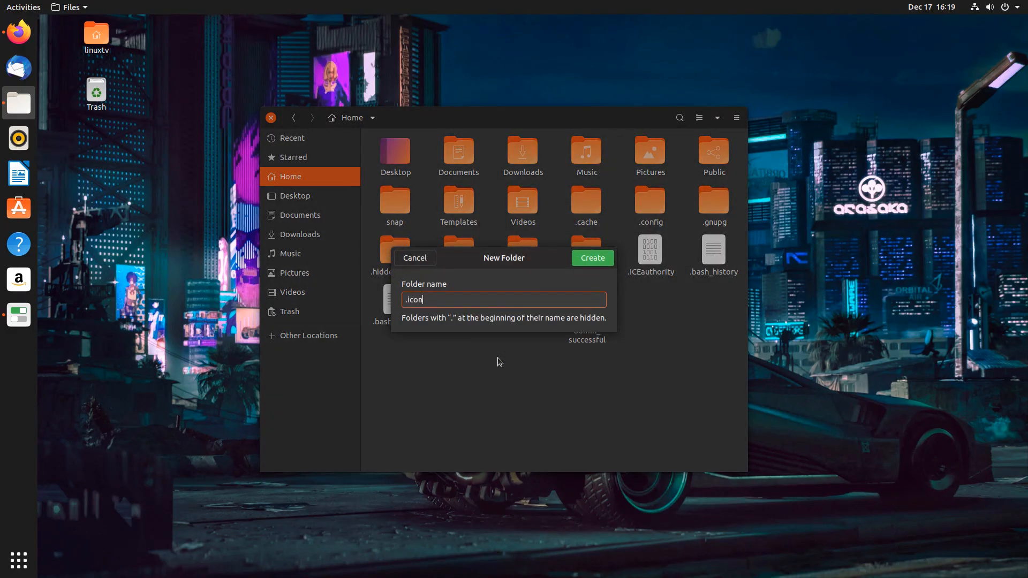
{"action": "left_click", "coordinate": [592, 258]}
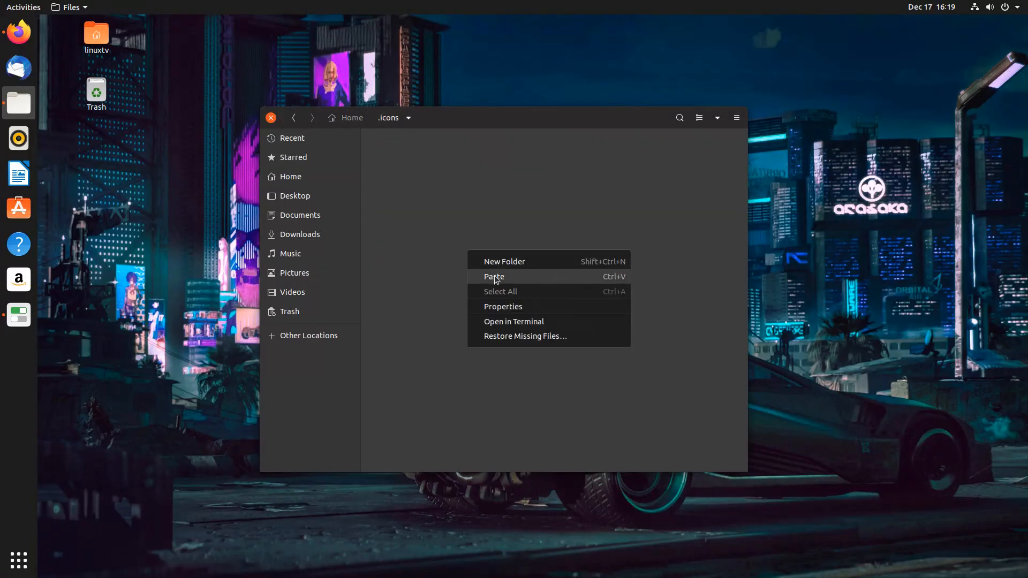
{"action": "left_click", "coordinate": [494, 277]}
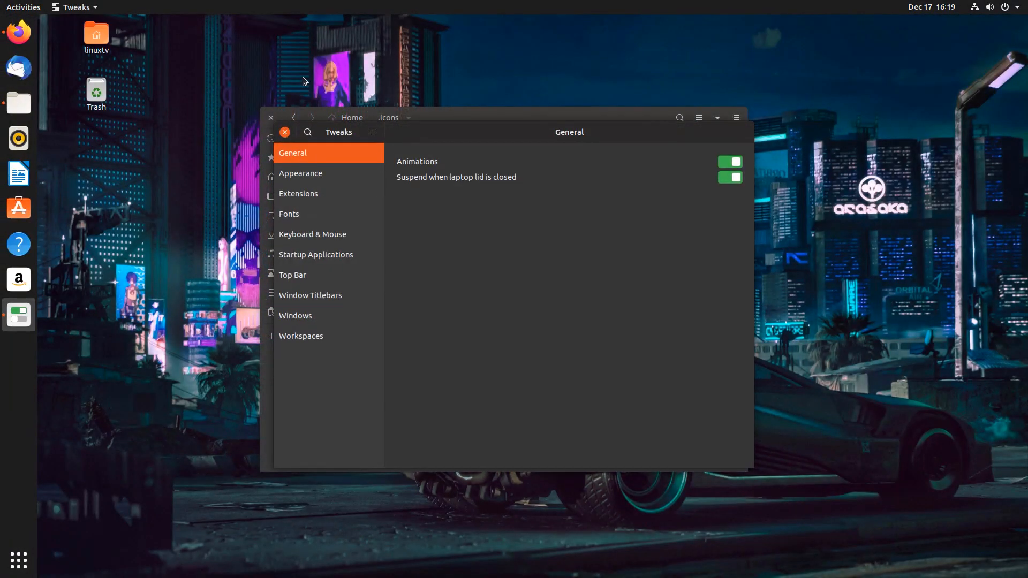
Choose Shadow-6.2 as the Icons theme on Tweaks' Appearance page
{"action": "left_click", "coordinate": [300, 173]}
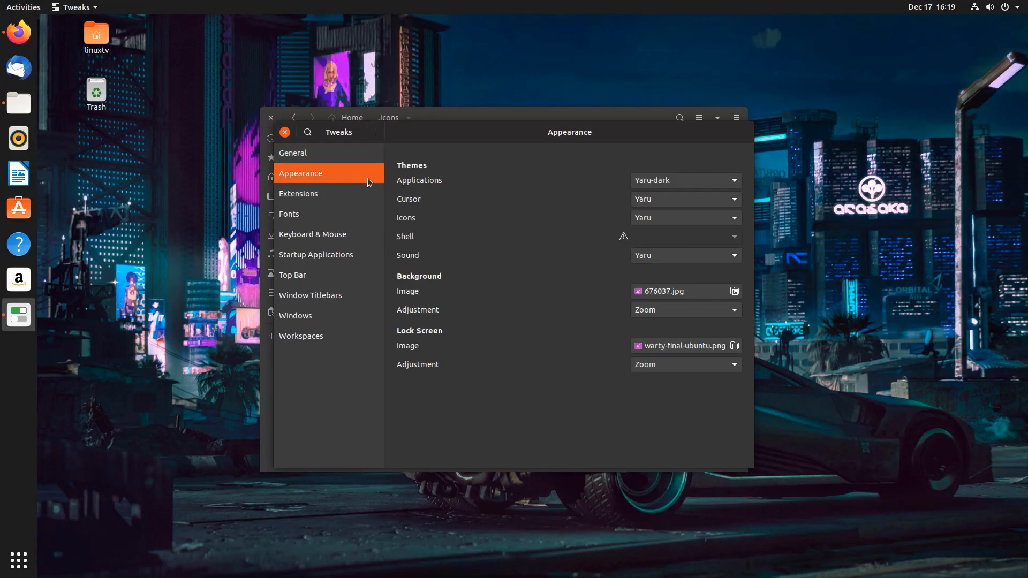
{"action": "left_click", "coordinate": [686, 217]}
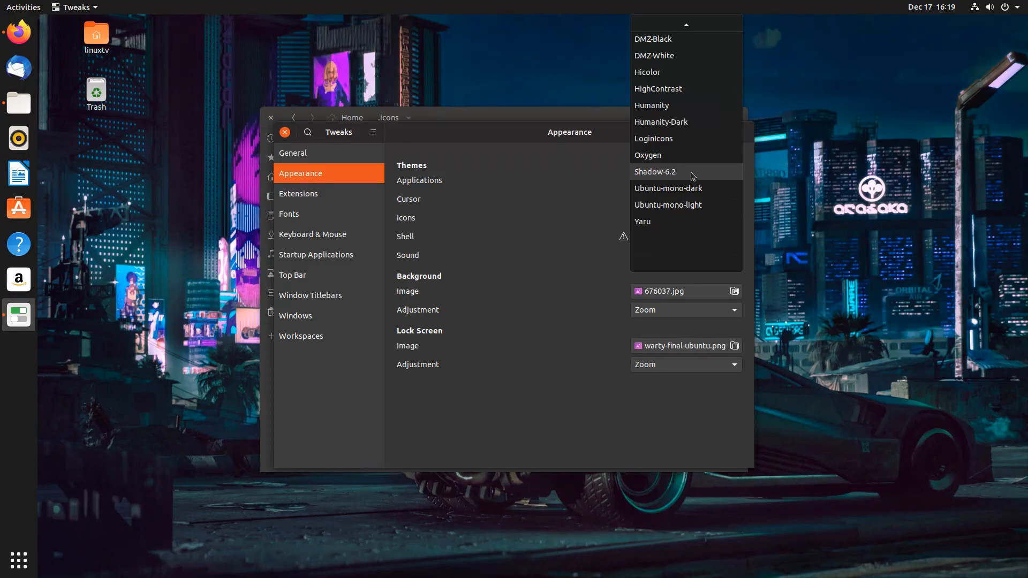
{"action": "left_click", "coordinate": [655, 171]}
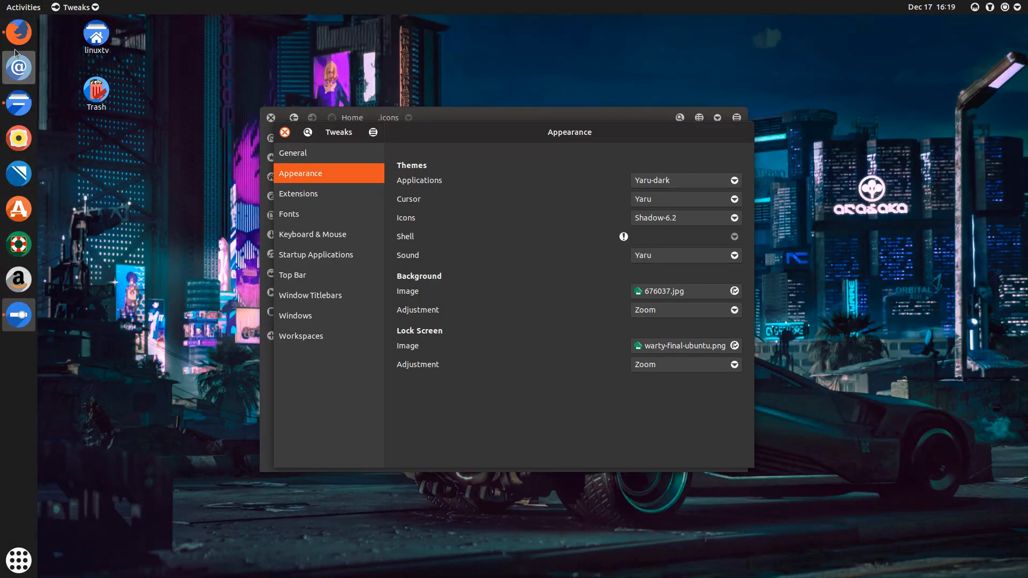
{"action": "mouse_move", "coordinate": [19, 279]}
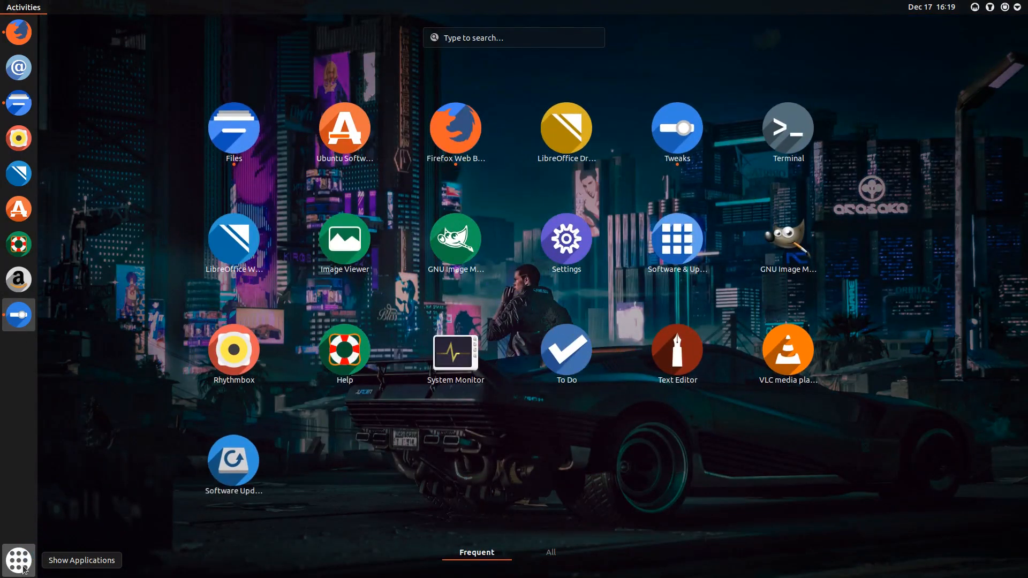
{"action": "mouse_move", "coordinate": [592, 432]}
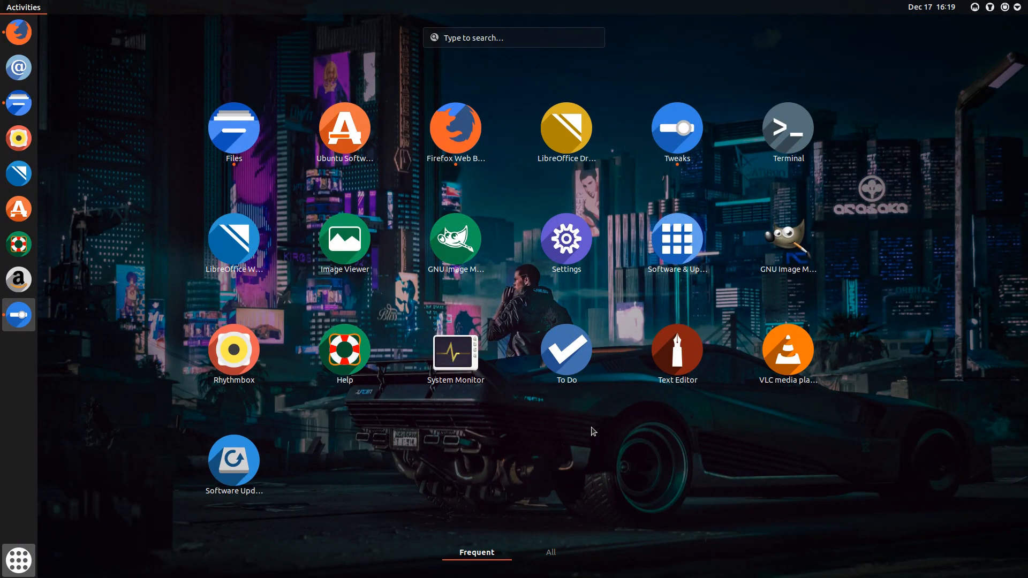
{"action": "mouse_move", "coordinate": [492, 413]}
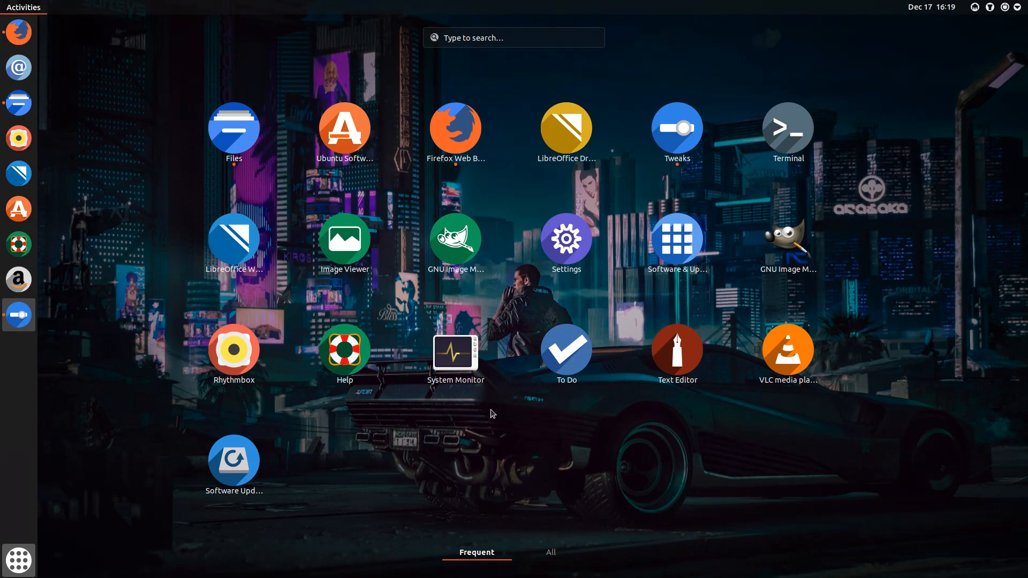
Open the application grid and scroll through the apps with Shadow icons
{"action": "left_click", "coordinate": [551, 552]}
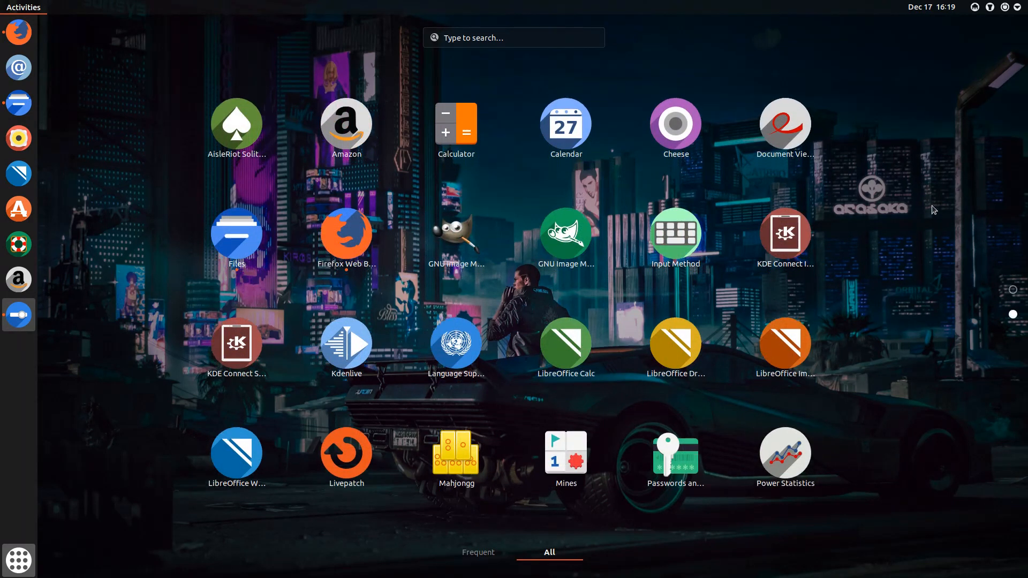
{"action": "scroll", "scroll_direction": "down", "scroll_amount": 3}
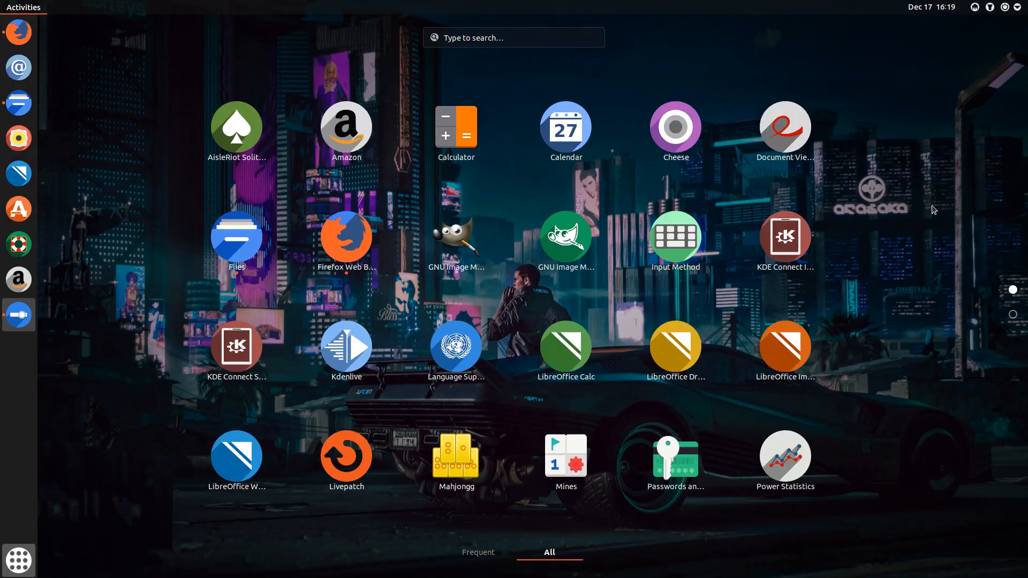
{"action": "mouse_move", "coordinate": [882, 228]}
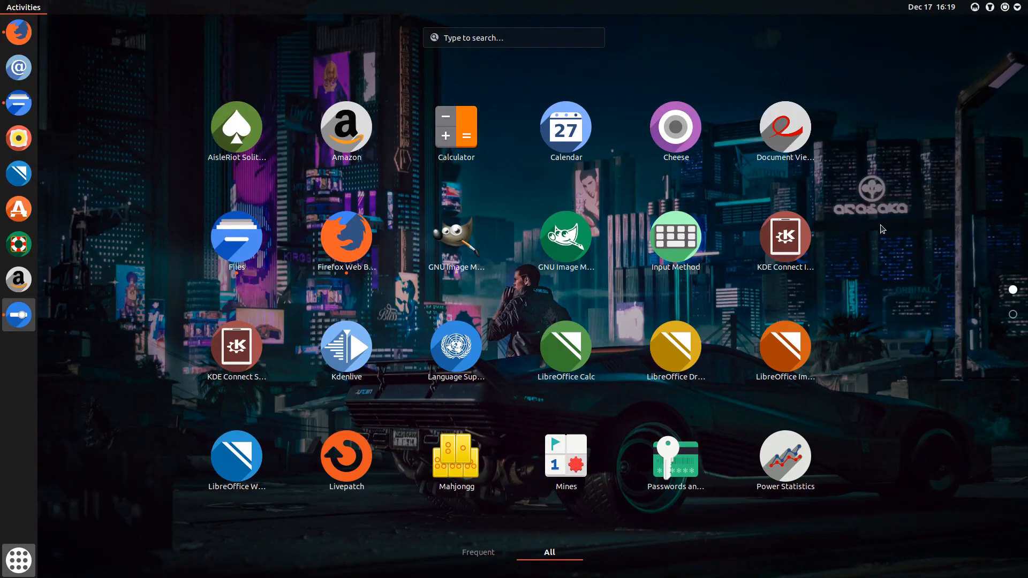
{"action": "mouse_move", "coordinate": [859, 242]}
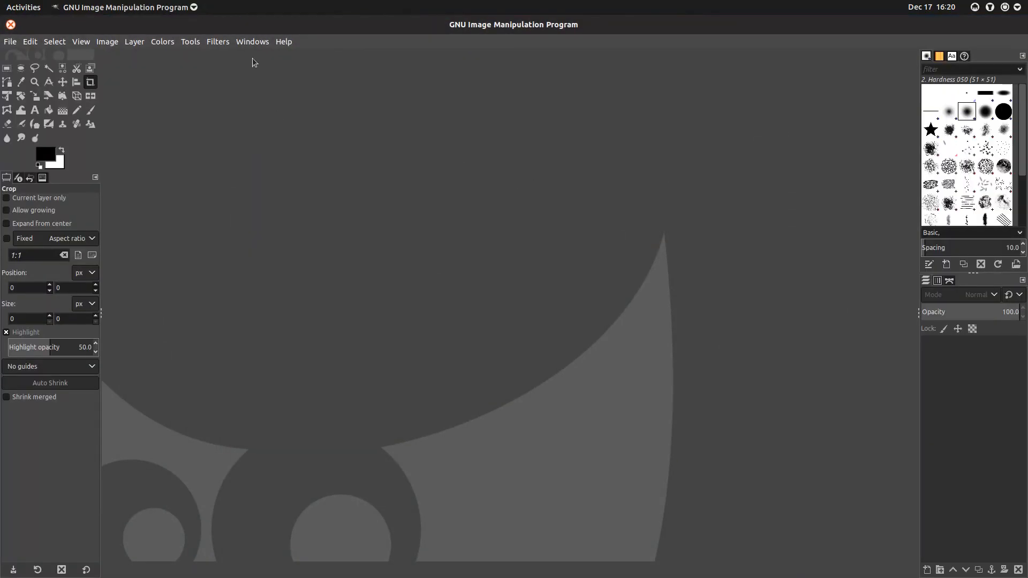
View GIMP's About dialog showing version 2.10.12, then close it
{"action": "left_click", "coordinate": [283, 42]}
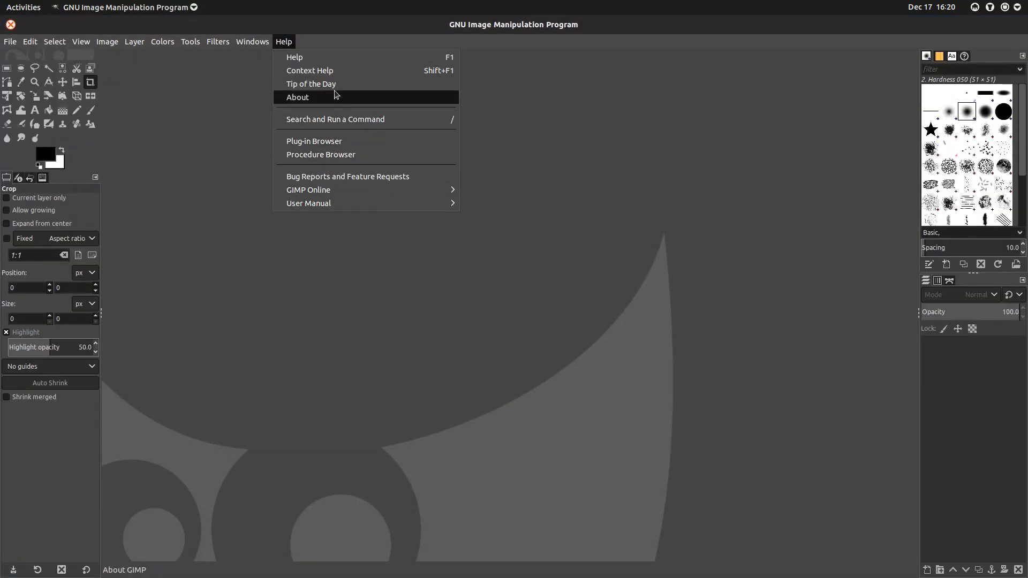
{"action": "left_click", "coordinate": [297, 97]}
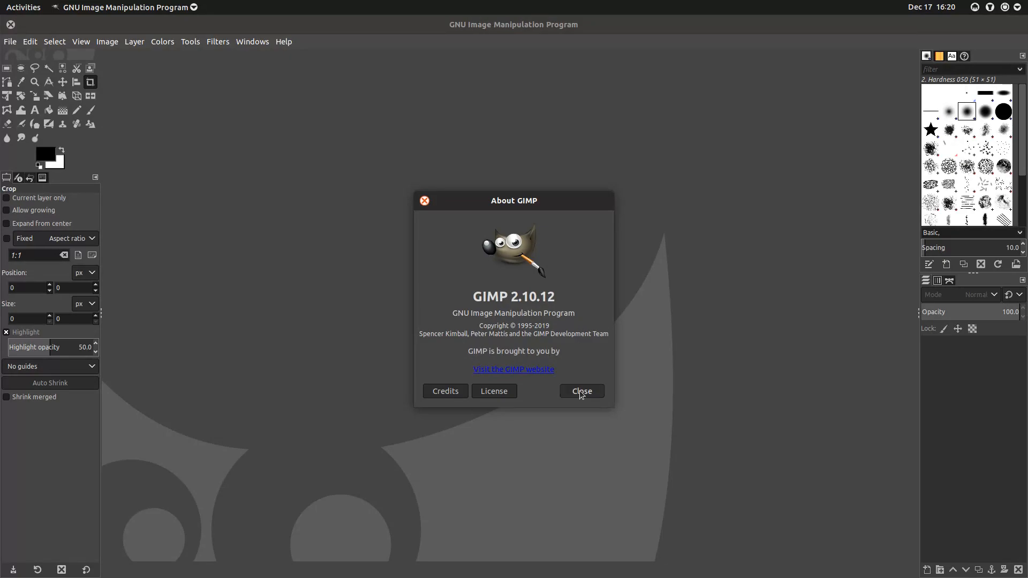
{"action": "left_click", "coordinate": [582, 391]}
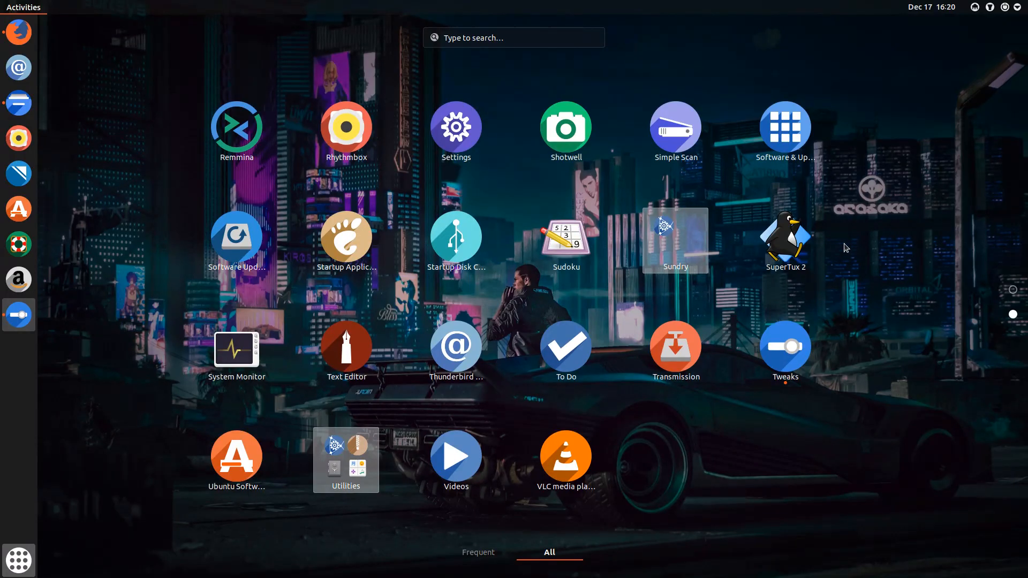
{"action": "mouse_move", "coordinate": [689, 251]}
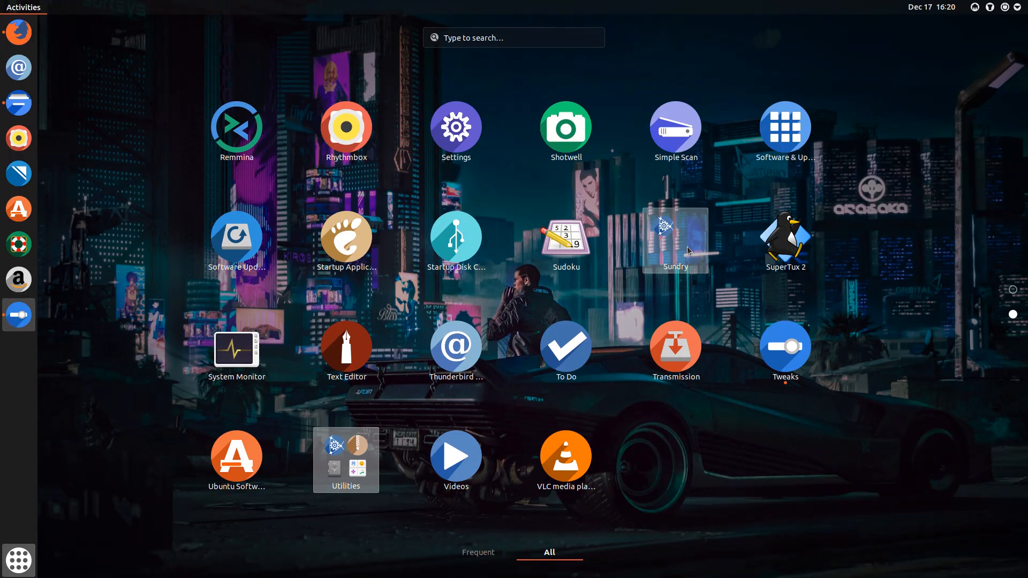
{"action": "mouse_move", "coordinate": [655, 431]}
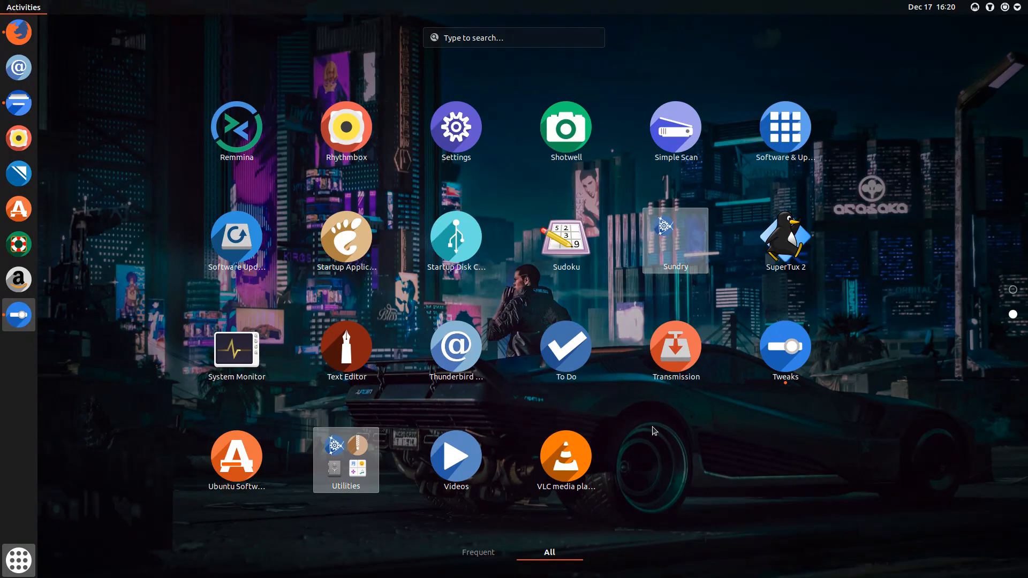
{"action": "mouse_move", "coordinate": [769, 359]}
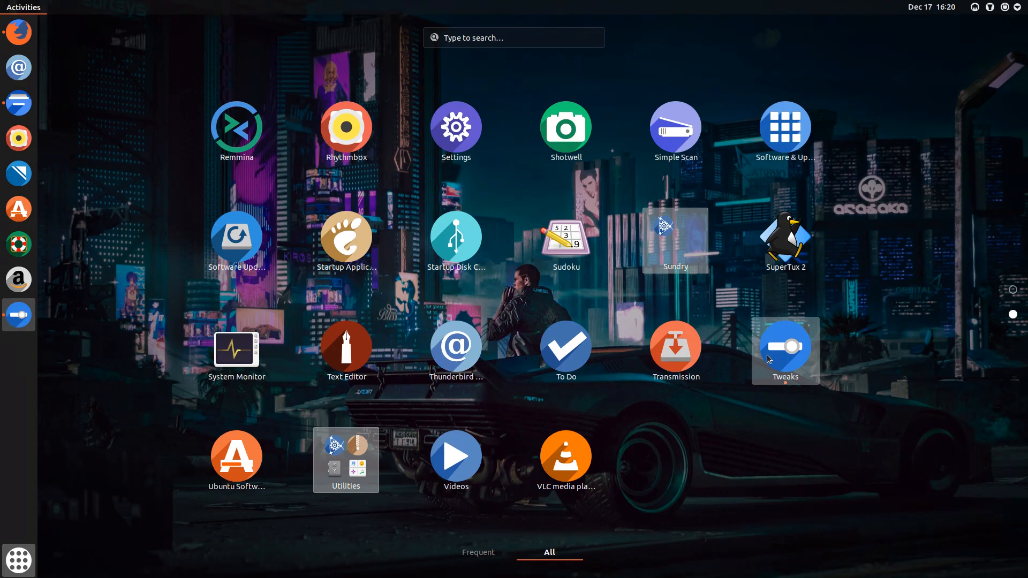
{"action": "mouse_move", "coordinate": [456, 239]}
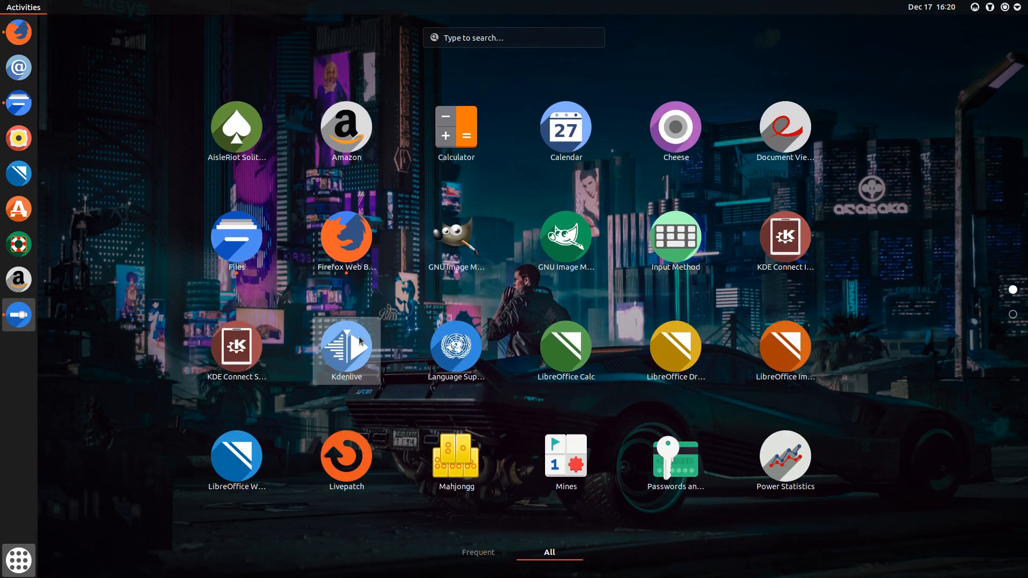
{"action": "mouse_move", "coordinate": [312, 164]}
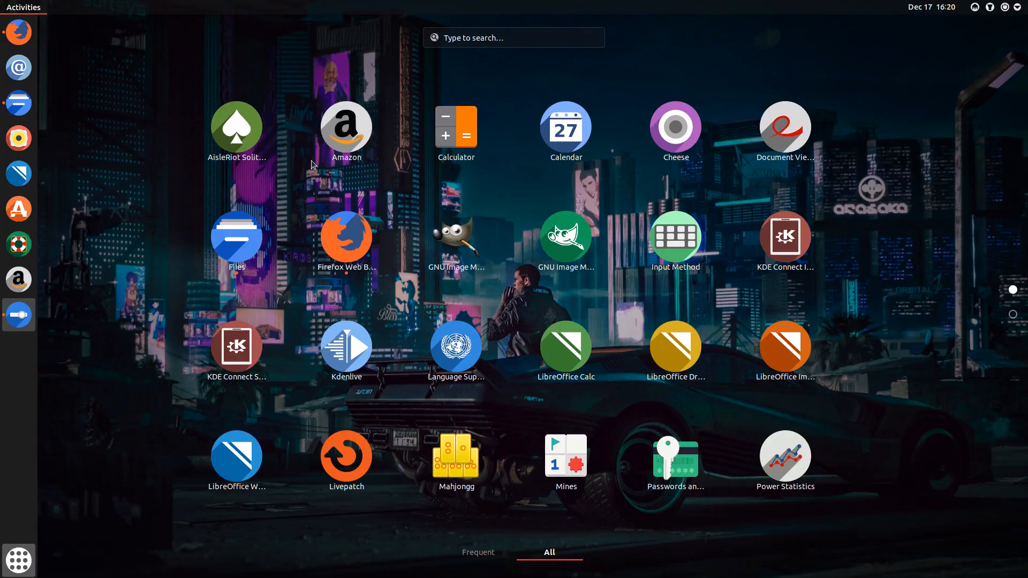
{"action": "mouse_move", "coordinate": [45, 530]}
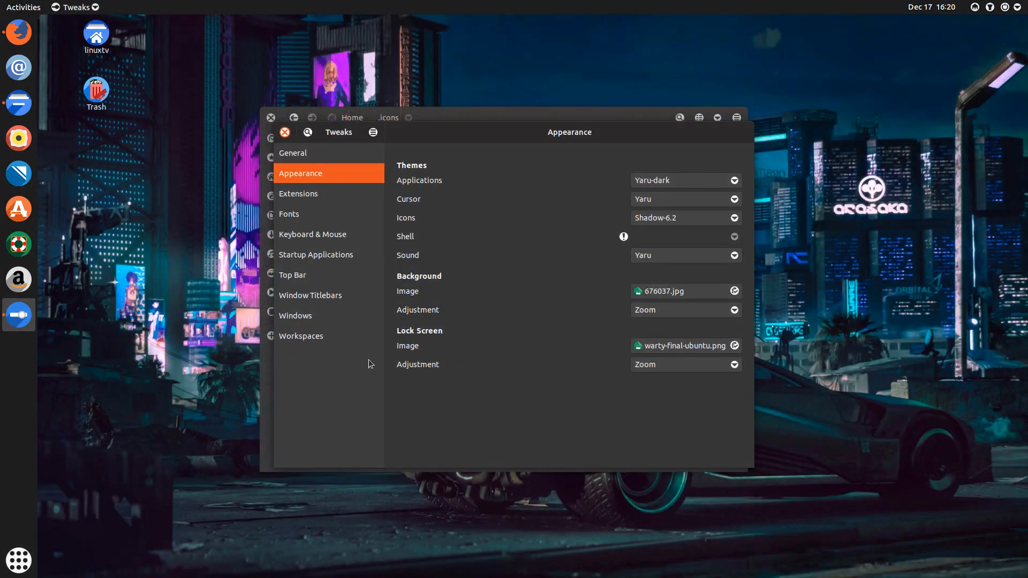
{"action": "mouse_move", "coordinate": [525, 319]}
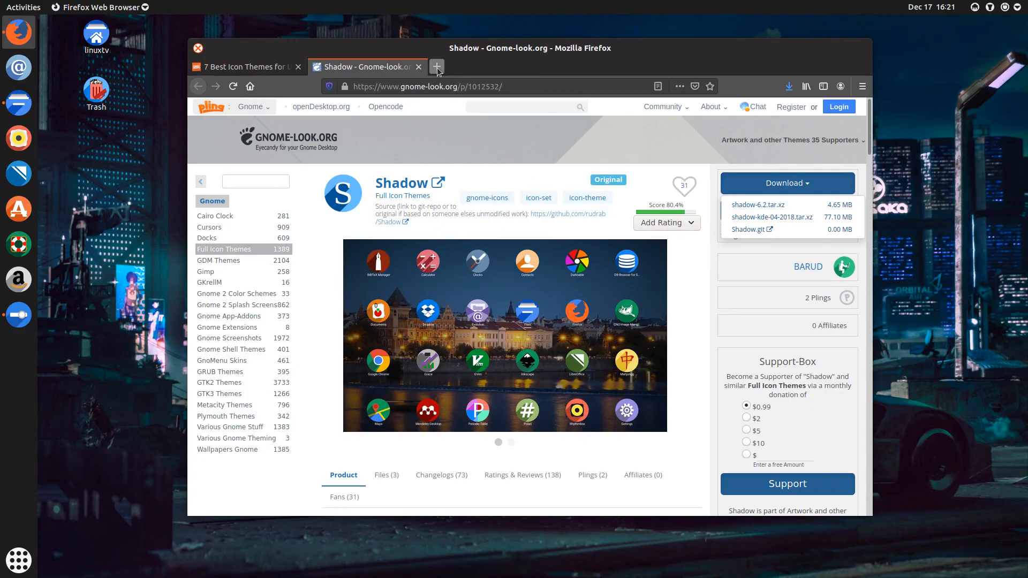
Search Google for 'gnome gtk theme' in a new Firefox tab
{"action": "left_click", "coordinate": [437, 67]}
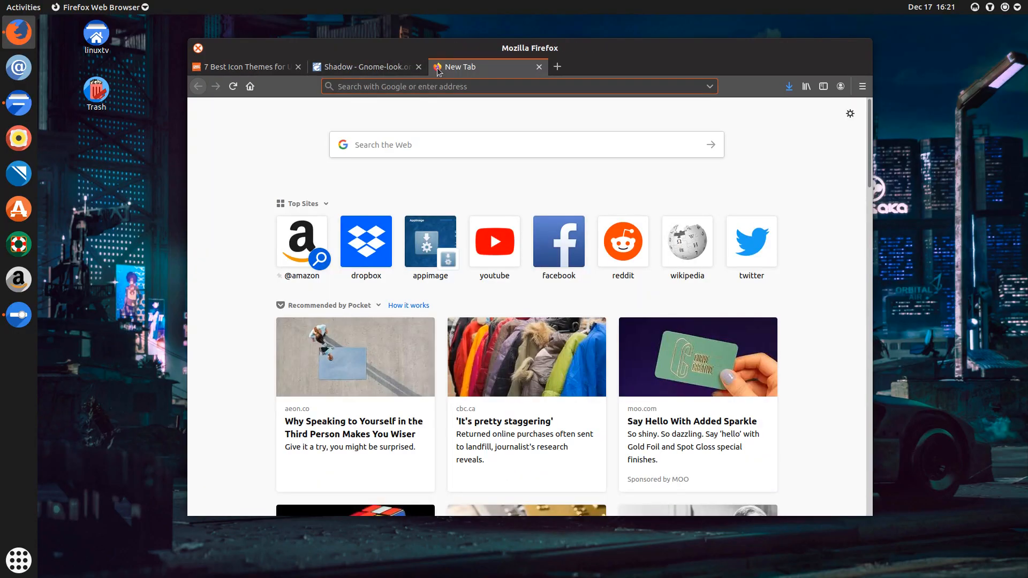
{"action": "mouse_move", "coordinate": [493, 46]}
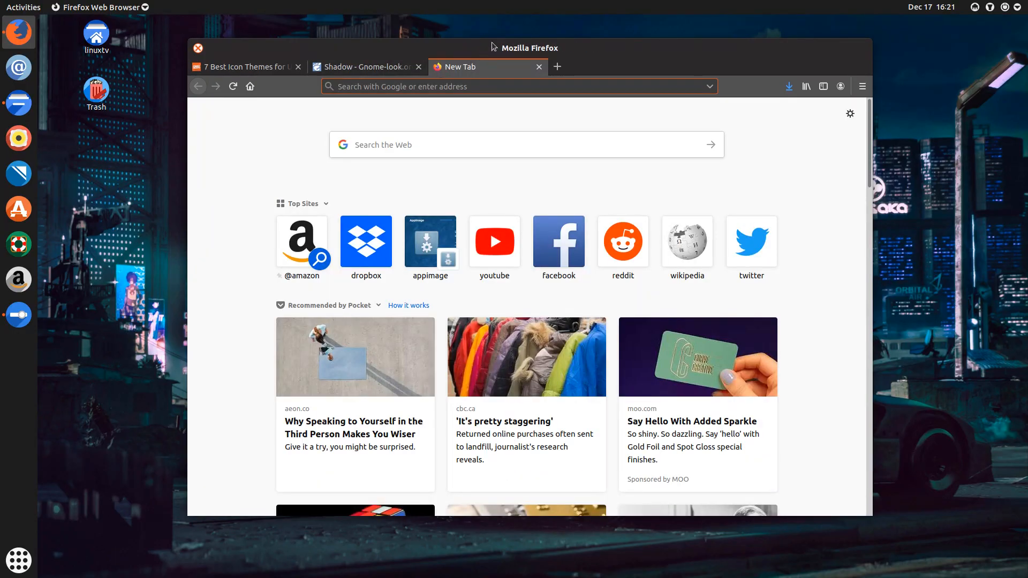
{"action": "mouse_move", "coordinate": [528, 69]}
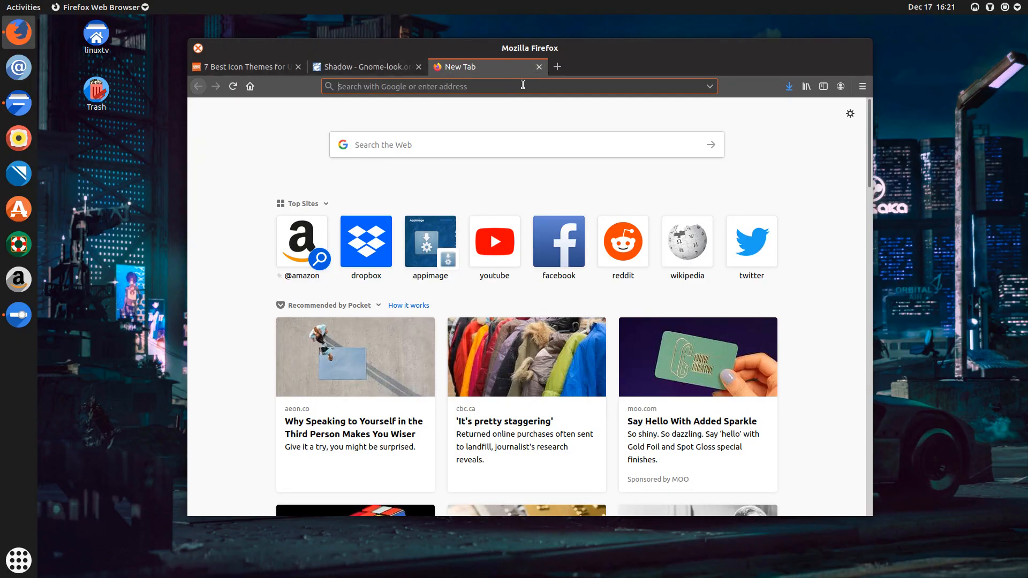
{"action": "type", "text": "gnome gtk them"}
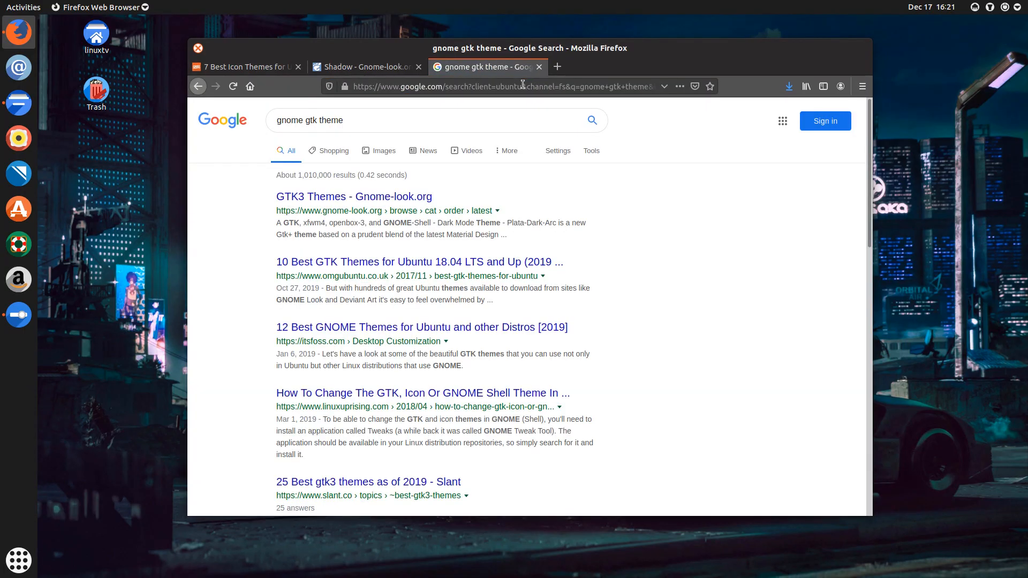
{"action": "mouse_move", "coordinate": [421, 264]}
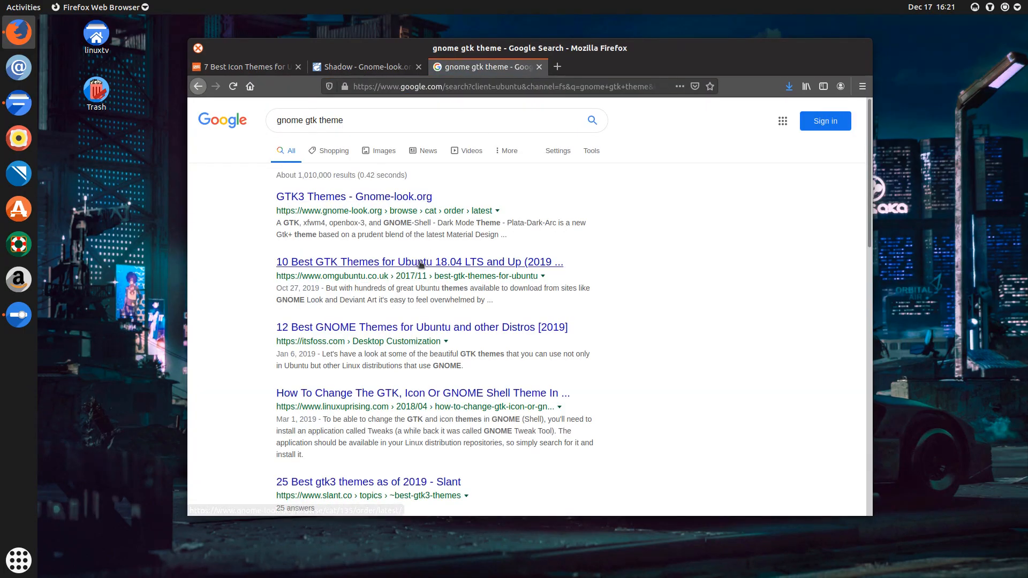
{"action": "mouse_move", "coordinate": [394, 263]}
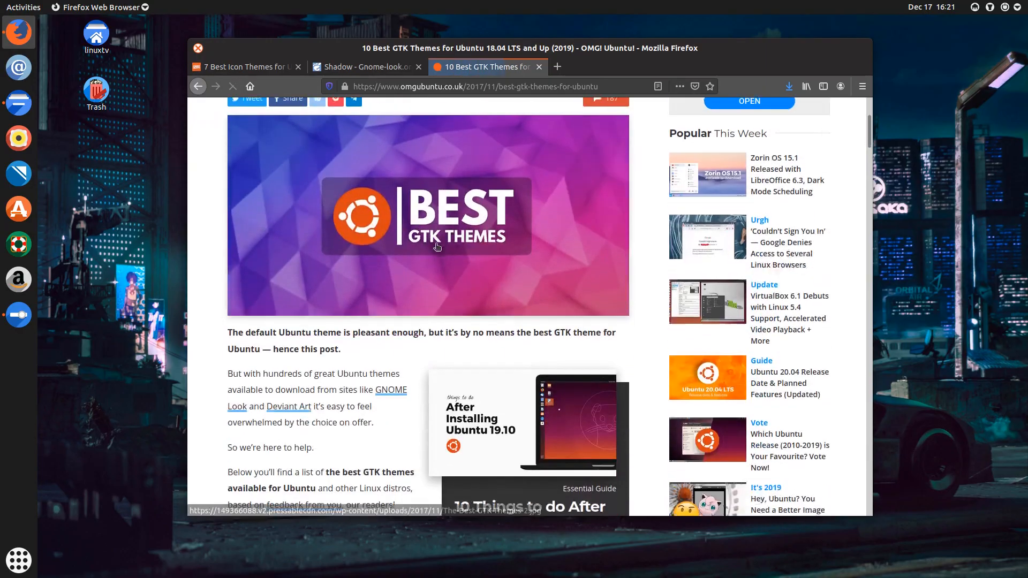
Scroll to section 2 of the OMG! Ubuntu article and follow 'Install Numix GTK Theme'
{"action": "scroll", "scroll_direction": "down", "scroll_amount": 3}
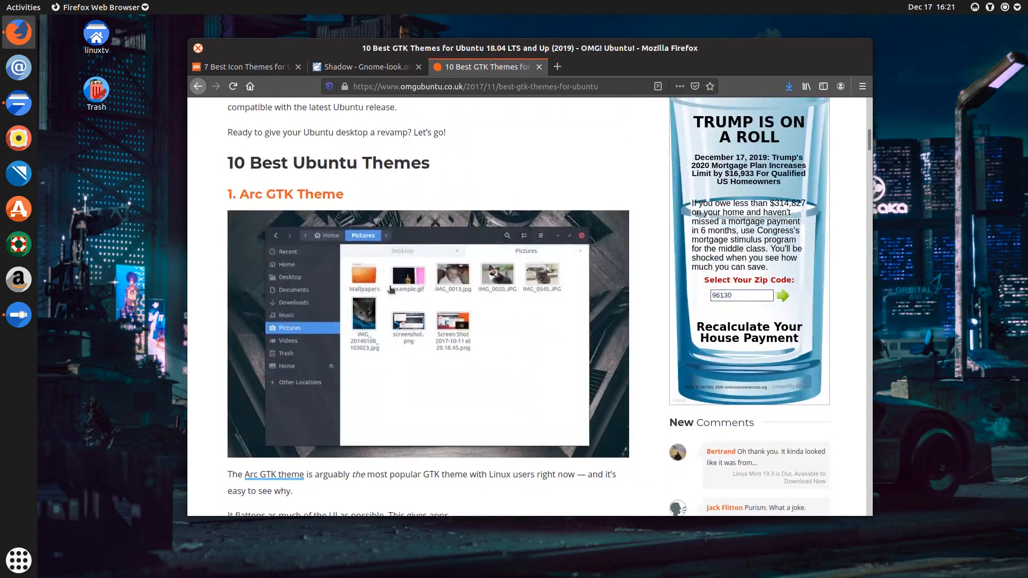
{"action": "scroll", "scroll_direction": "down", "scroll_amount": 3}
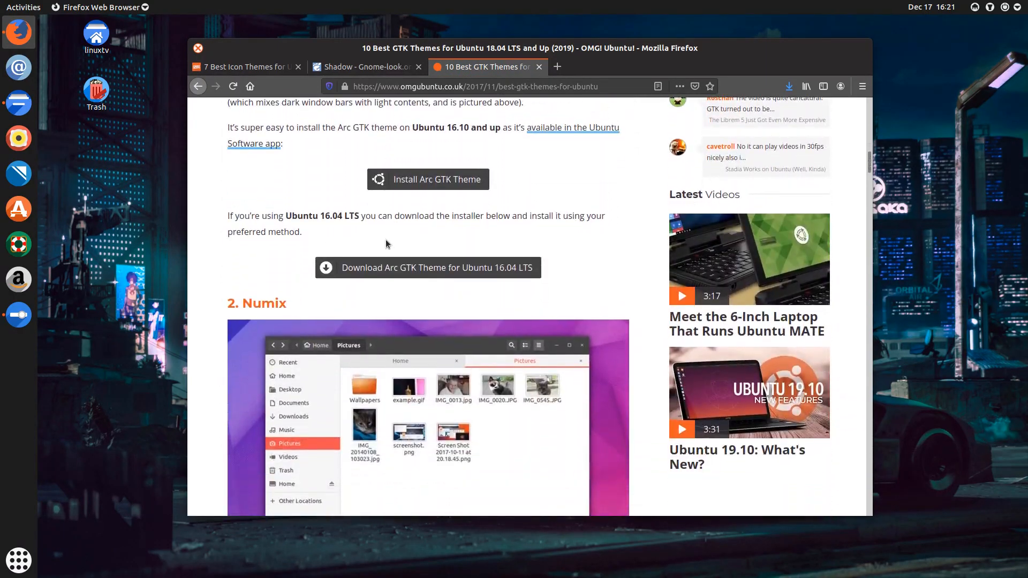
{"action": "scroll", "scroll_direction": "down", "scroll_amount": 3}
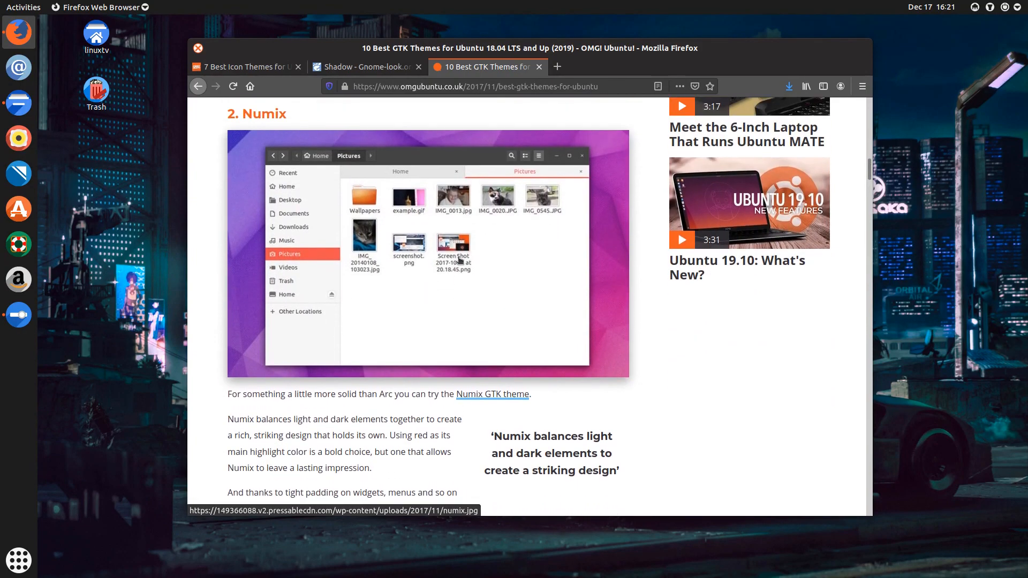
{"action": "scroll", "scroll_direction": "down", "scroll_amount": 3}
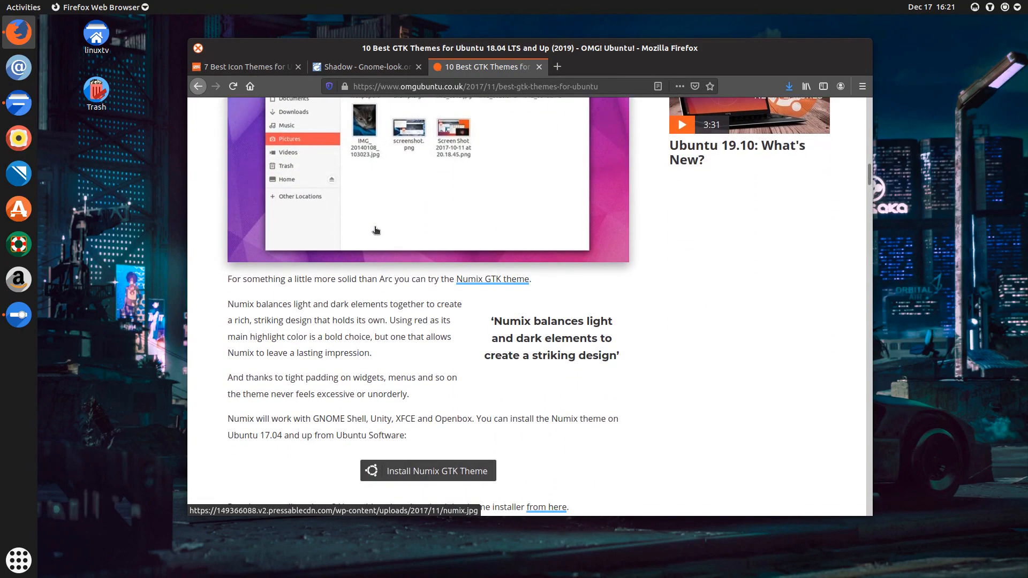
{"action": "scroll", "scroll_direction": "down", "scroll_amount": 3}
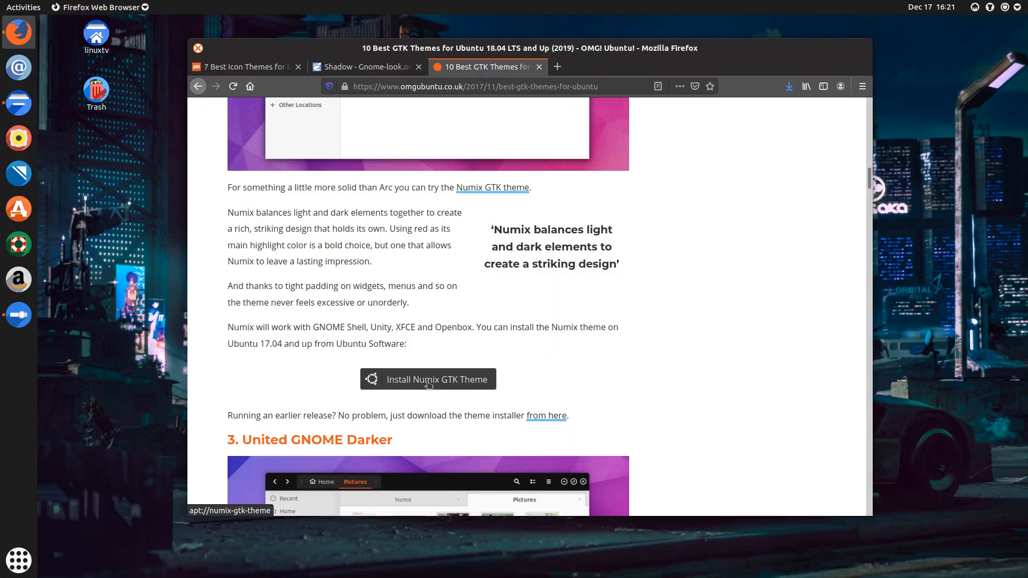
{"action": "left_click", "coordinate": [428, 379]}
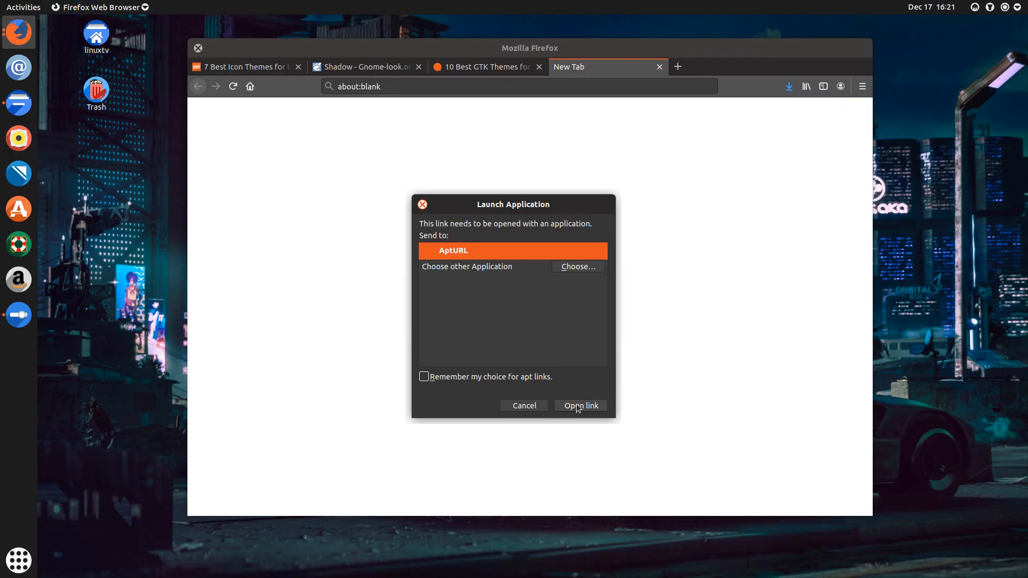
Install numix-gtk-theme through AptURL and authenticate the installation
{"action": "left_click", "coordinate": [581, 405]}
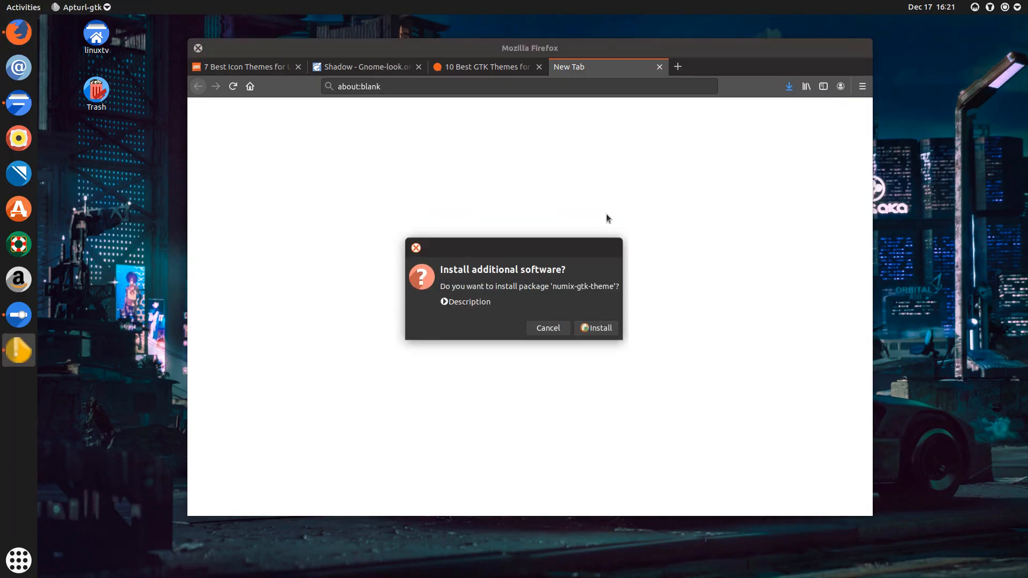
{"action": "mouse_move", "coordinate": [540, 292]}
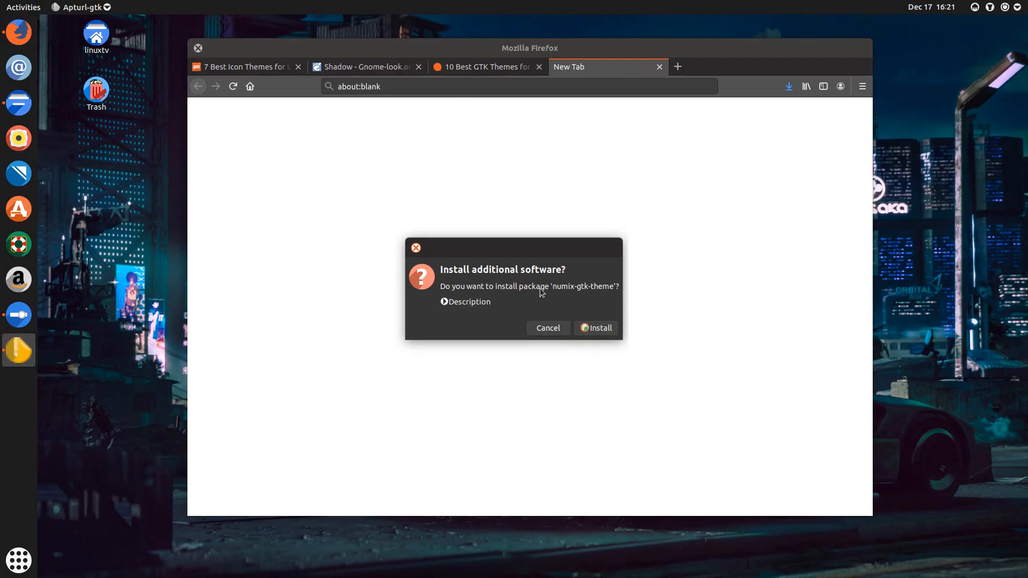
{"action": "mouse_move", "coordinate": [516, 280]}
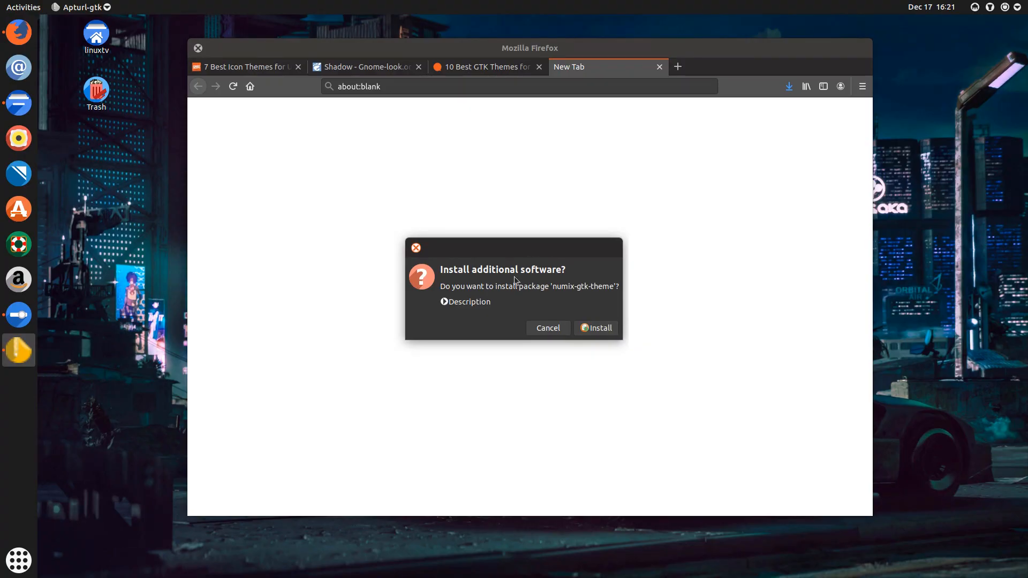
{"action": "mouse_move", "coordinate": [597, 315]}
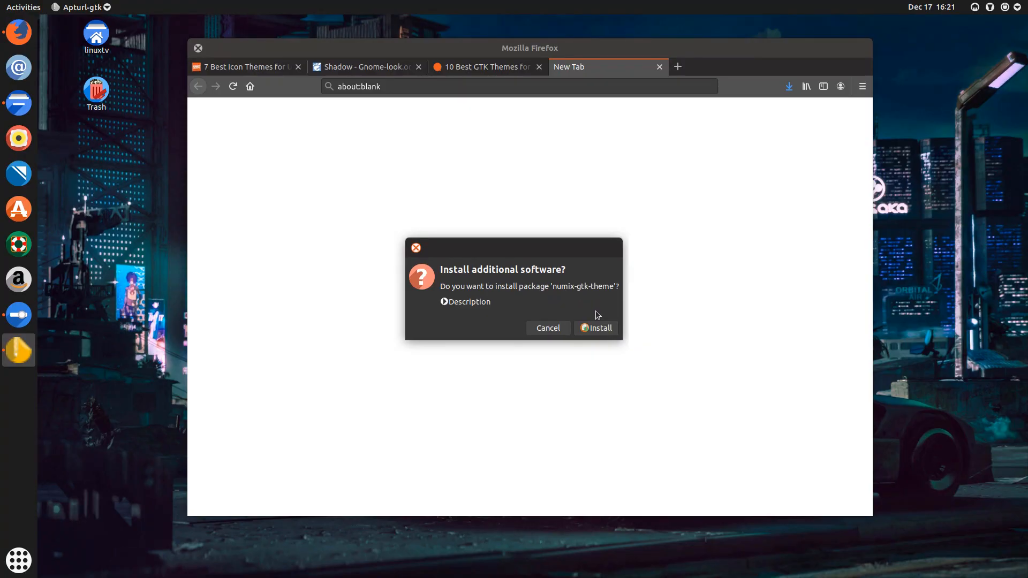
{"action": "left_click", "coordinate": [599, 327]}
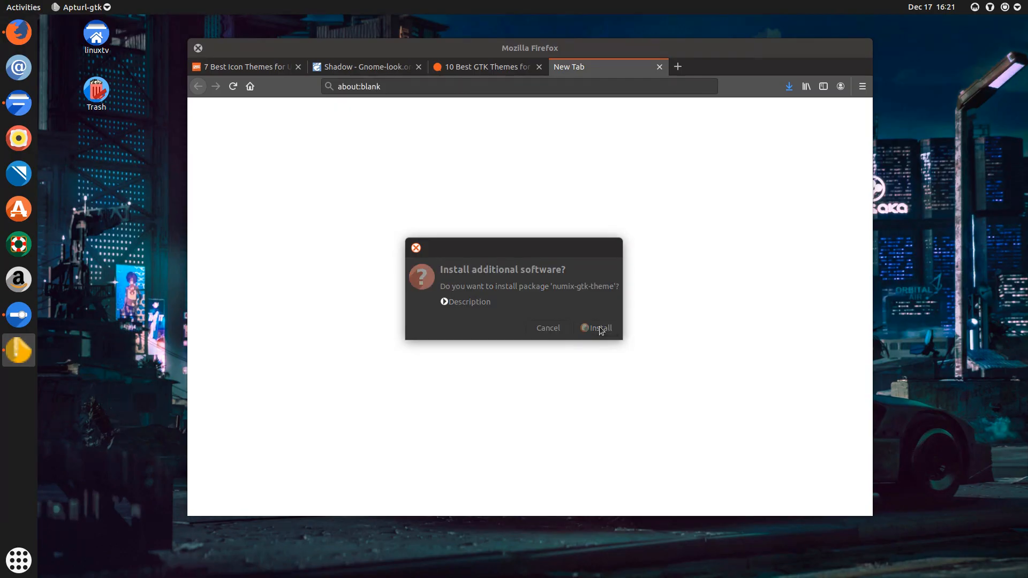
{"action": "left_click", "coordinate": [599, 328]}
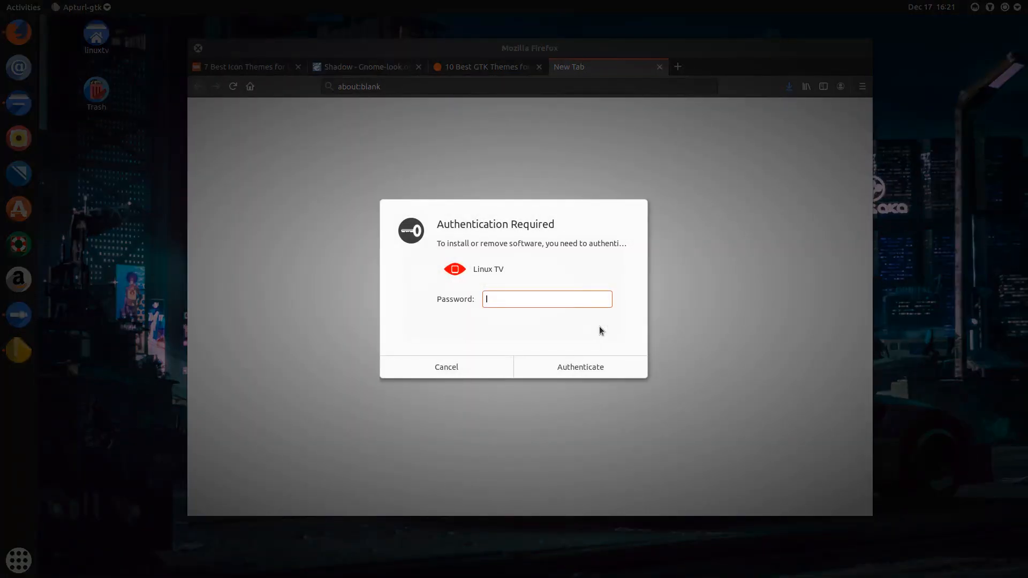
{"action": "left_click", "coordinate": [580, 367]}
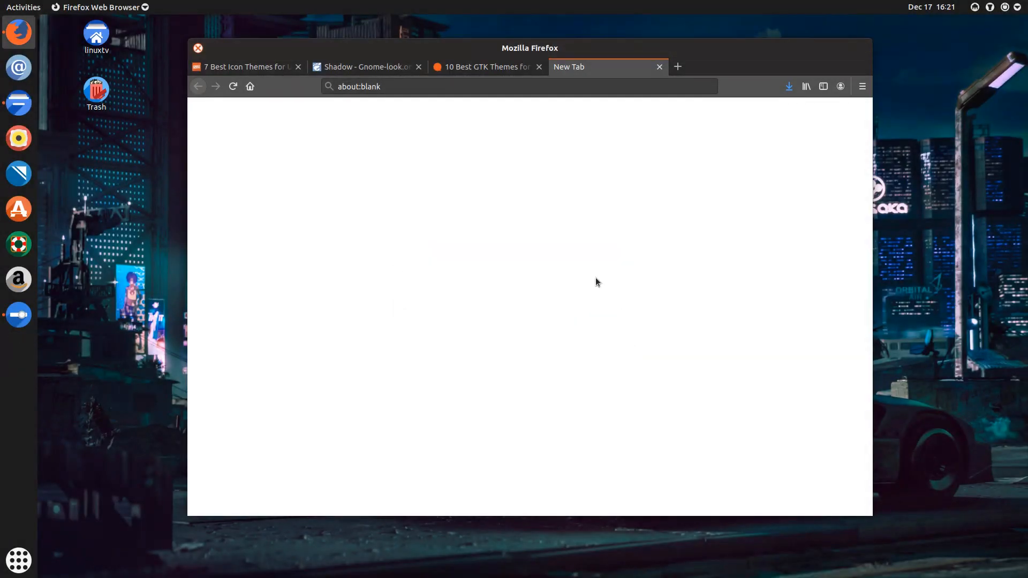
{"action": "mouse_move", "coordinate": [481, 69]}
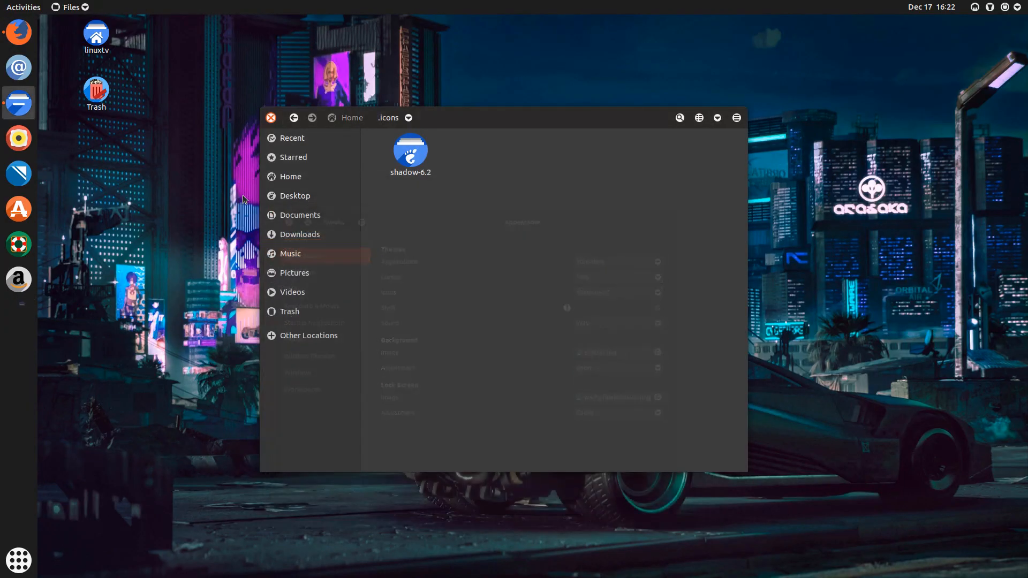
Select Numix from the Applications theme dropdown in Tweaks' Appearance settings
{"action": "left_click", "coordinate": [23, 7]}
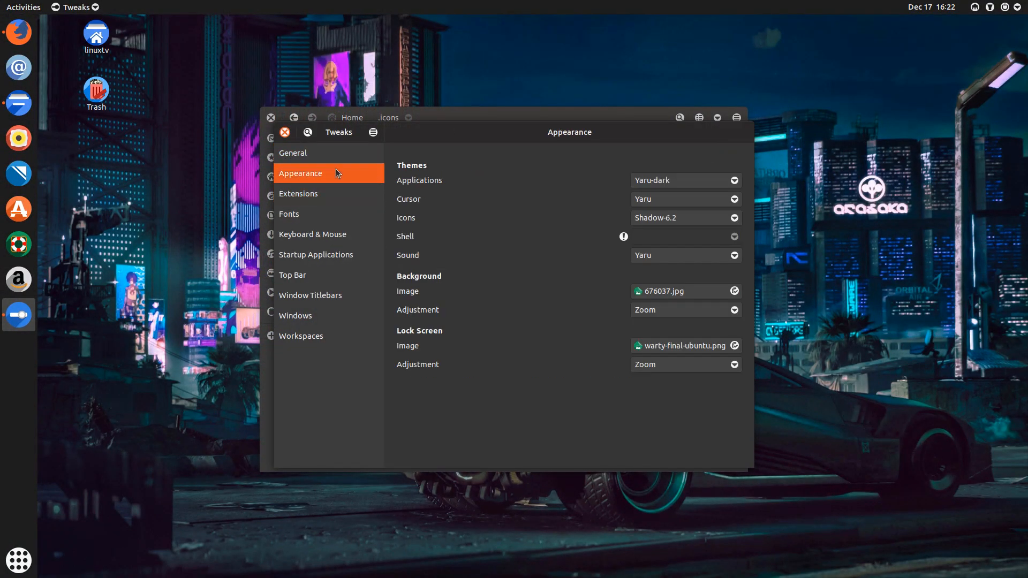
{"action": "left_click", "coordinate": [685, 180]}
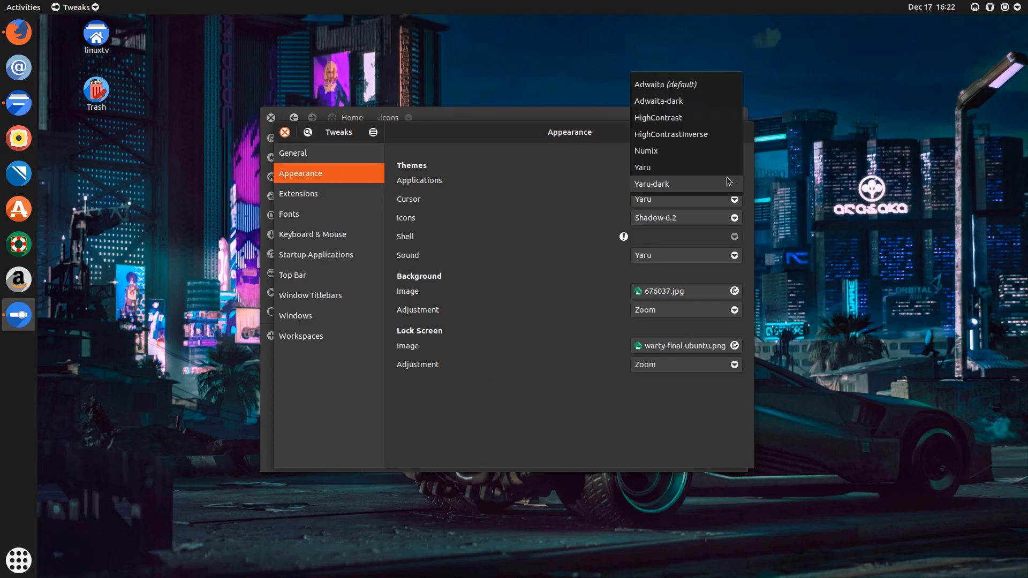
{"action": "mouse_move", "coordinate": [674, 153]}
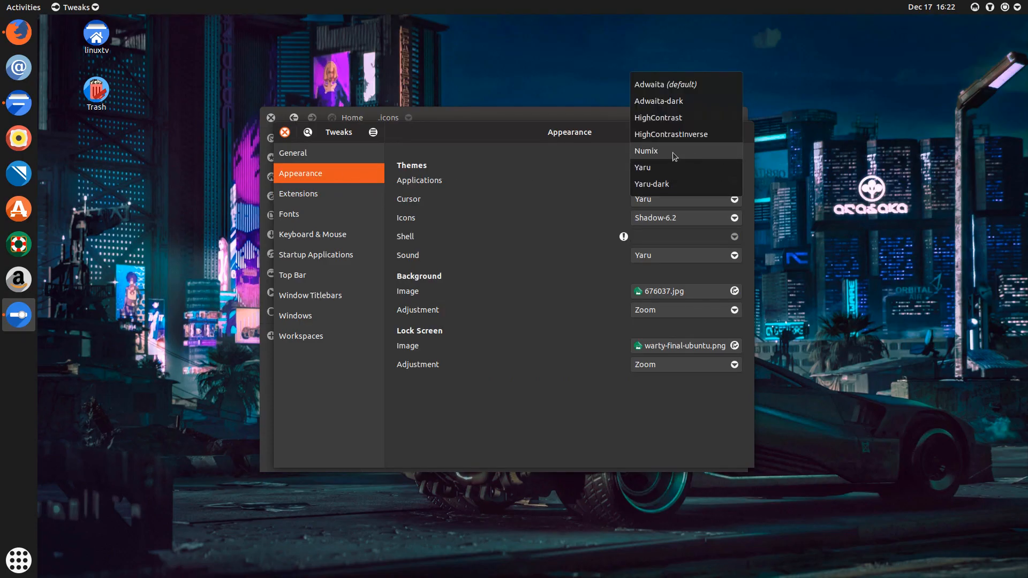
{"action": "left_click", "coordinate": [646, 151]}
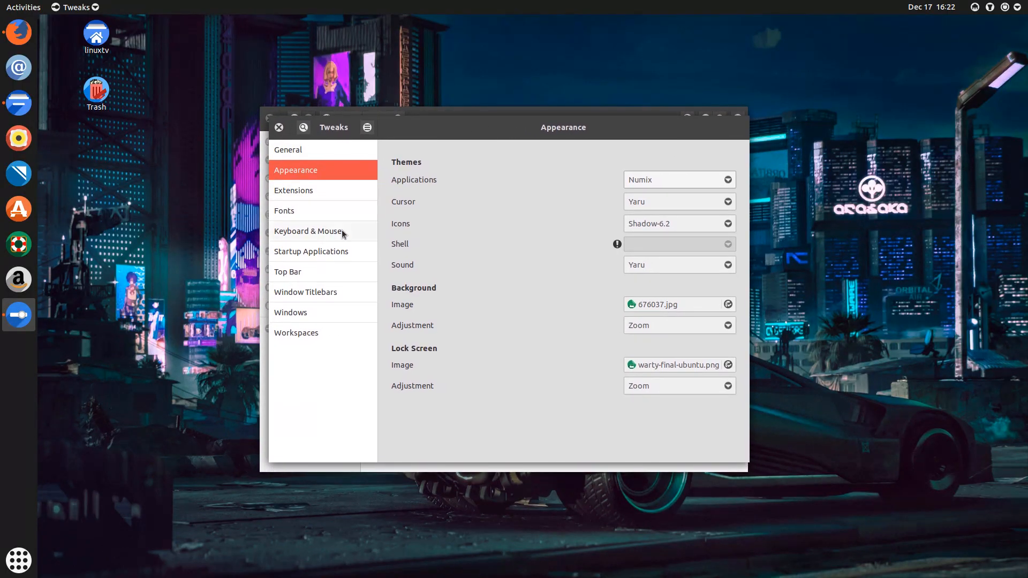
Bring Files forward and move its window slightly up and left
{"action": "left_click", "coordinate": [367, 127]}
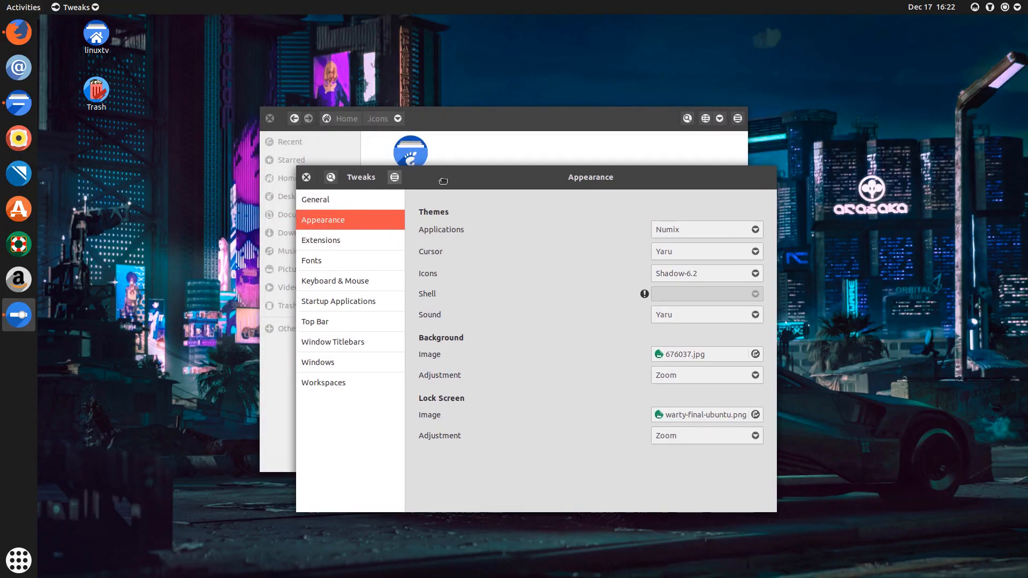
{"action": "left_click_drag", "start_coordinate": [443, 180], "coordinate": [438, 174]}
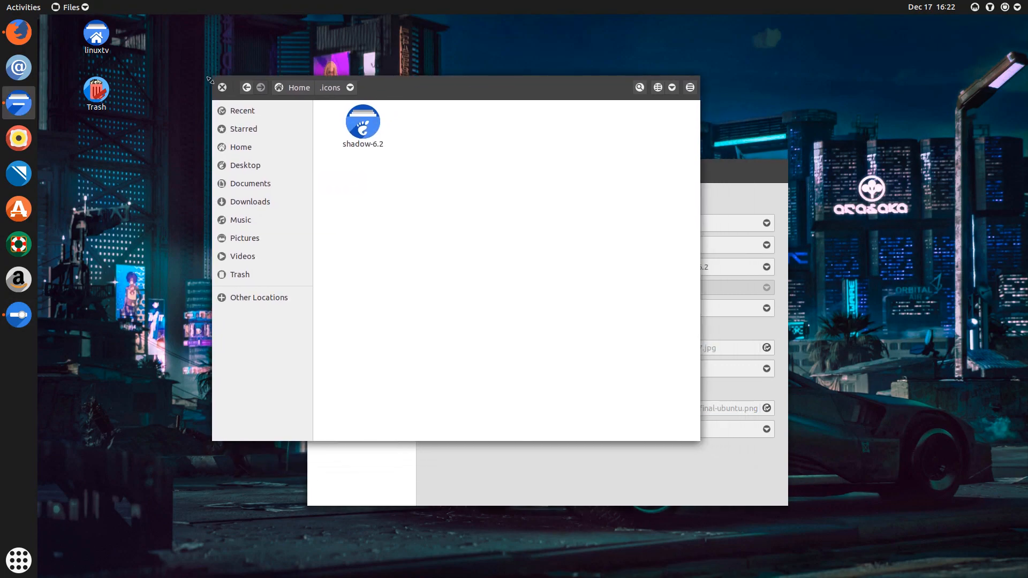
{"action": "mouse_move", "coordinate": [713, 73]}
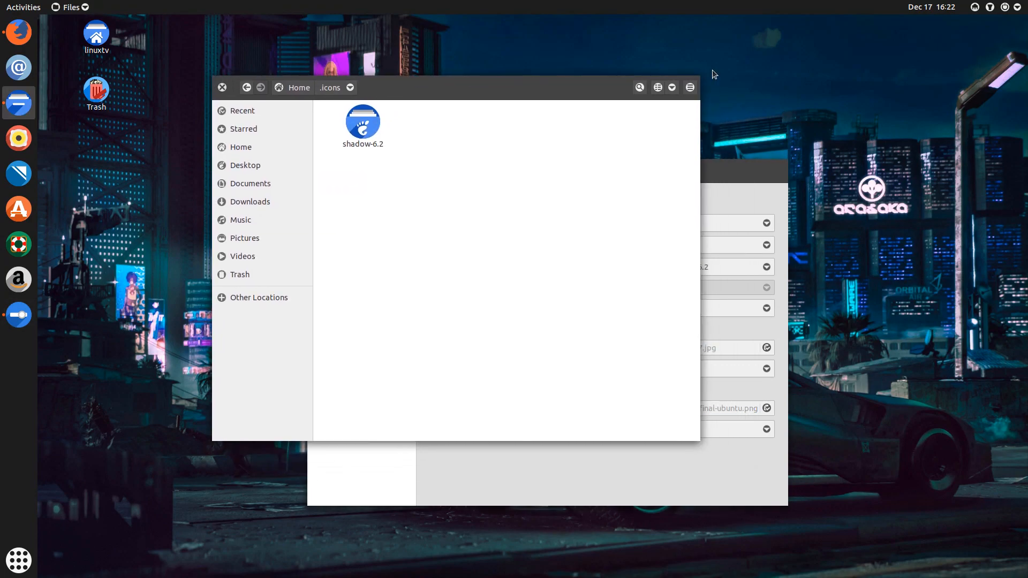
{"action": "mouse_move", "coordinate": [303, 174]}
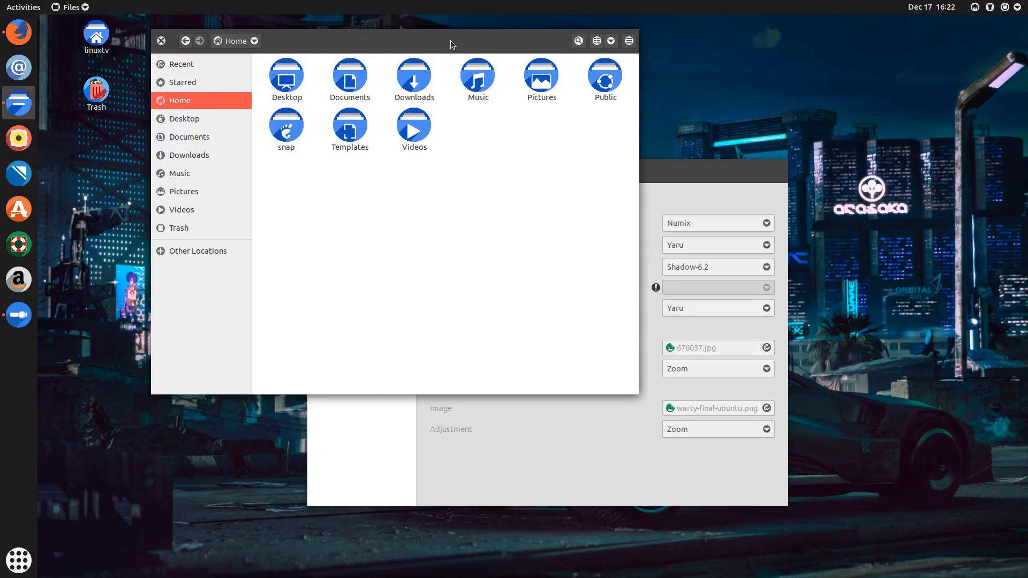
{"action": "mouse_move", "coordinate": [665, 182]}
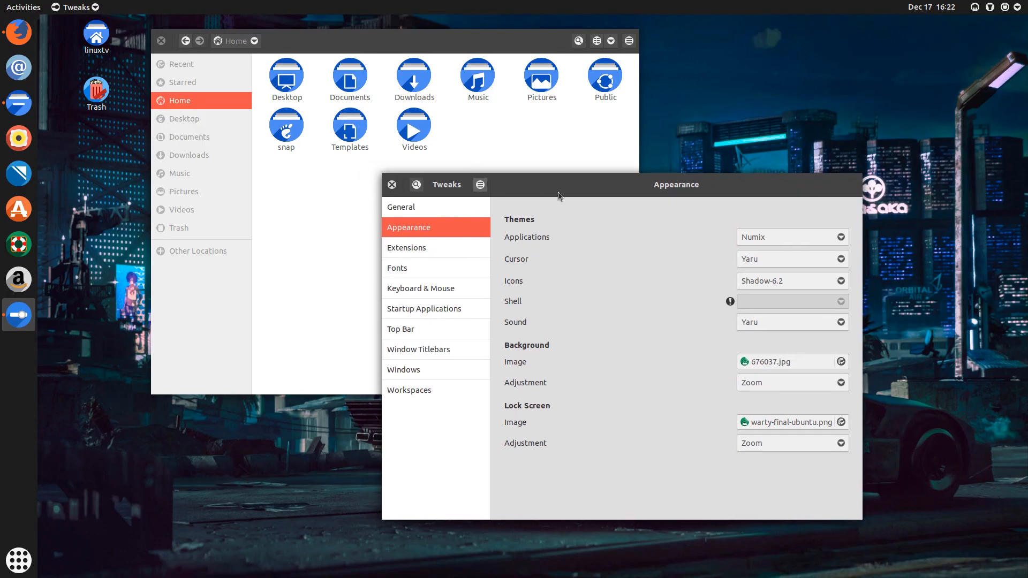
{"action": "left_click", "coordinate": [1014, 7]}
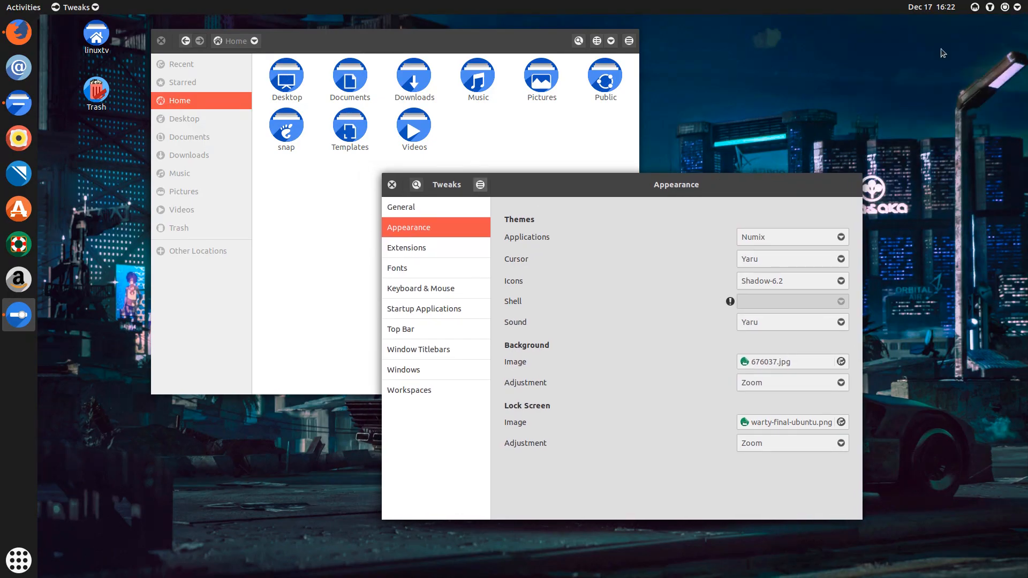
{"action": "mouse_move", "coordinate": [781, 126]}
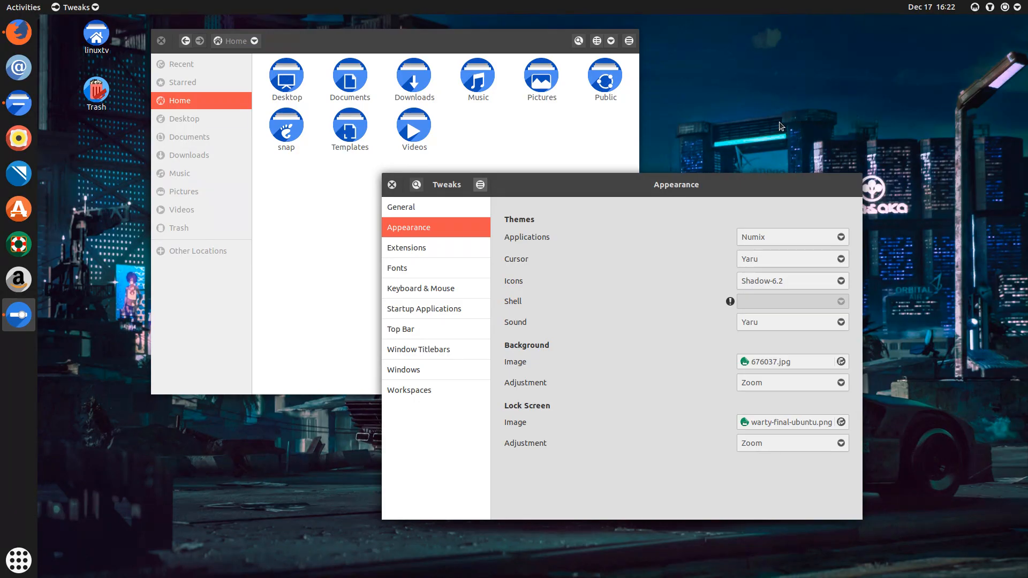
{"action": "mouse_move", "coordinate": [537, 196]}
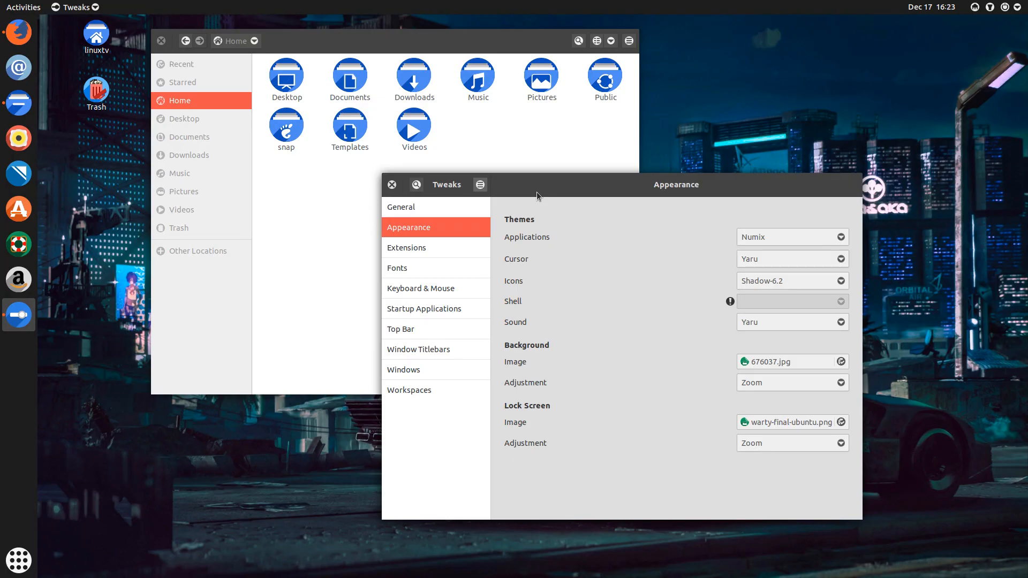
{"action": "mouse_move", "coordinate": [646, 175]}
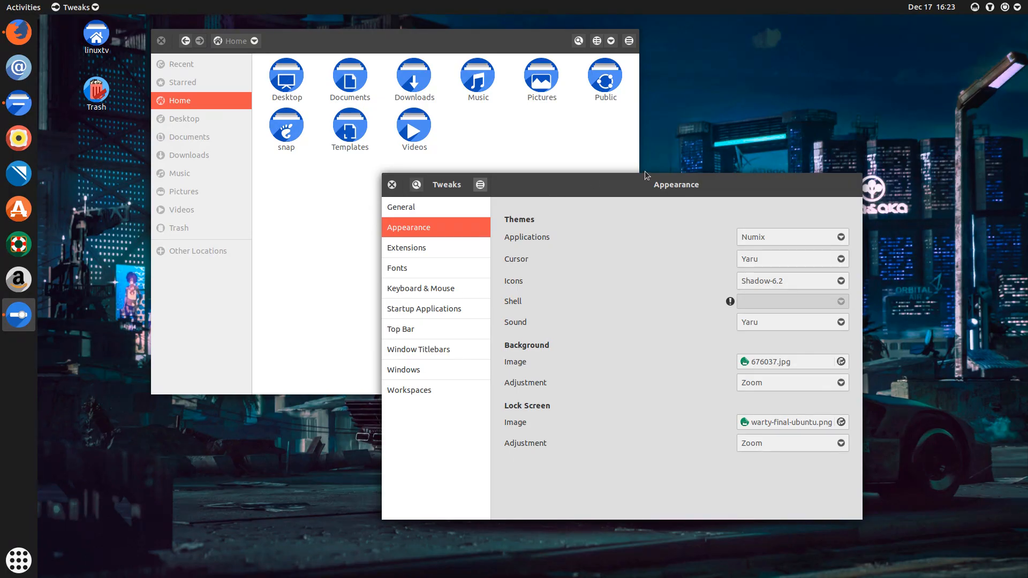
{"action": "mouse_move", "coordinate": [532, 165]}
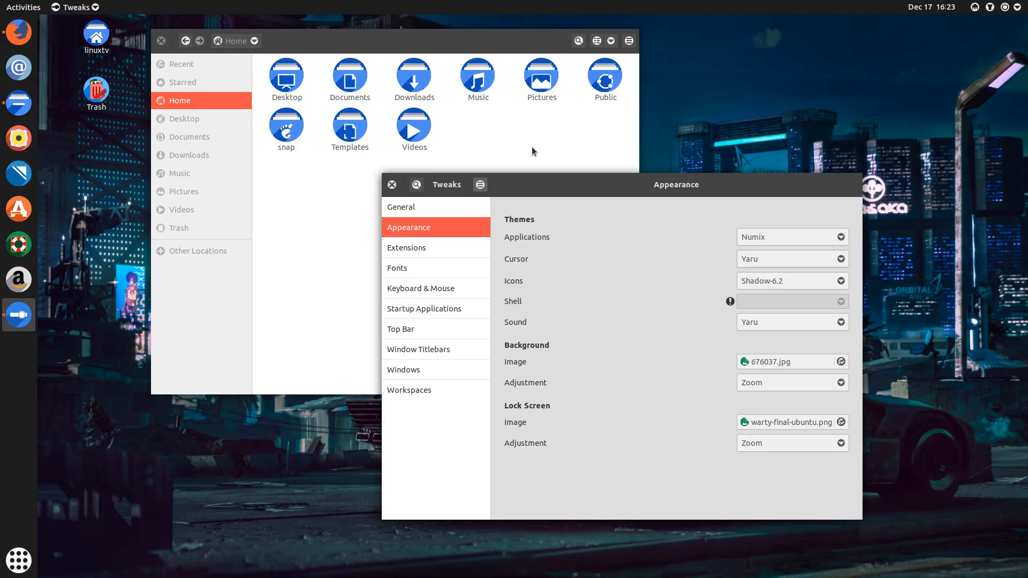
{"action": "mouse_move", "coordinate": [567, 188]}
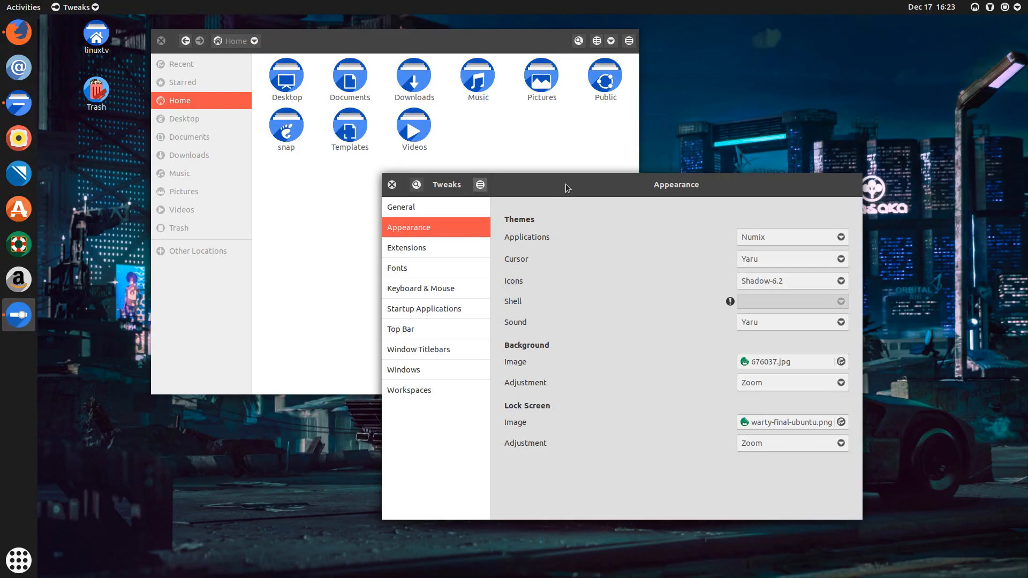